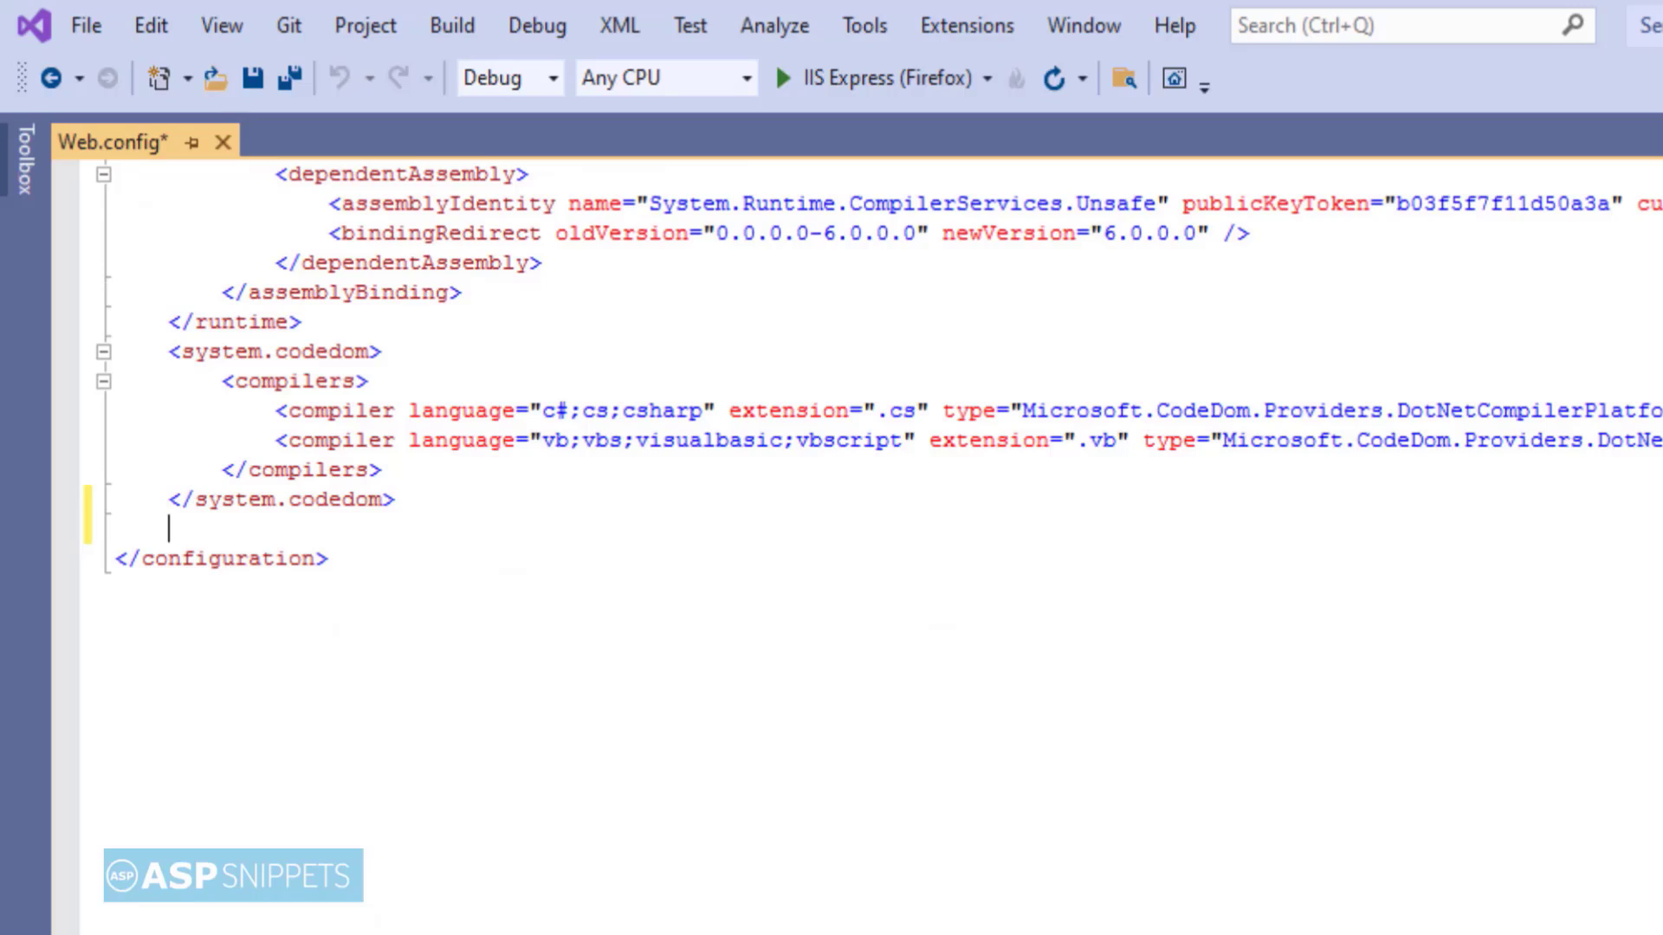
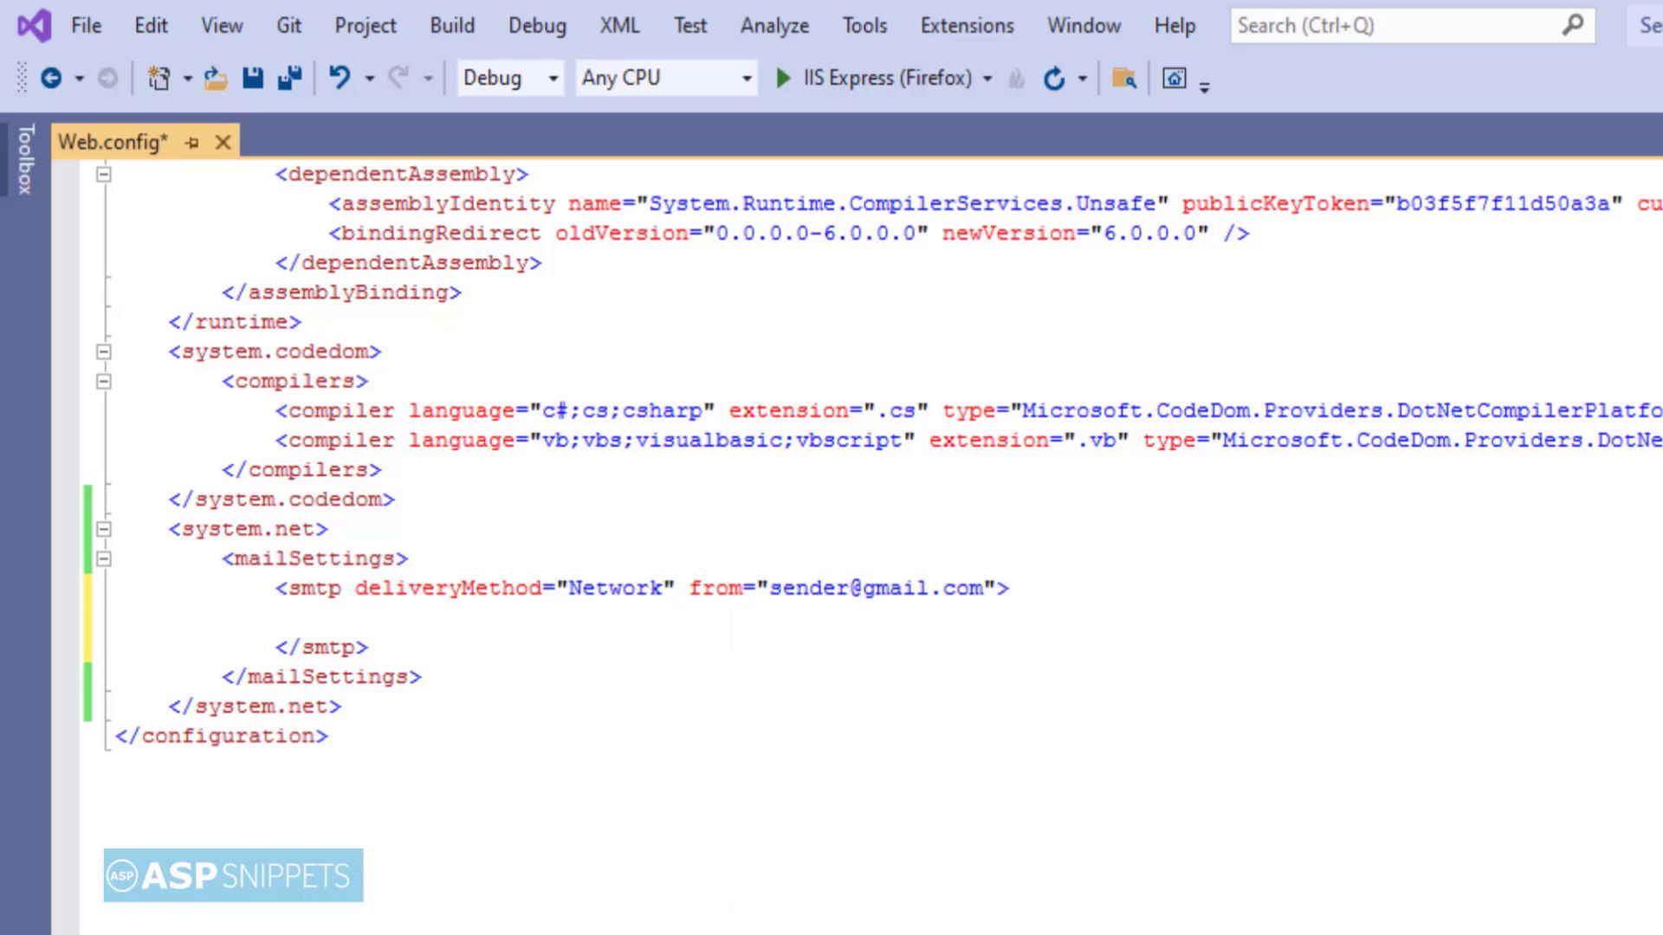
{"action": "key", "text": "ctrl+s"}
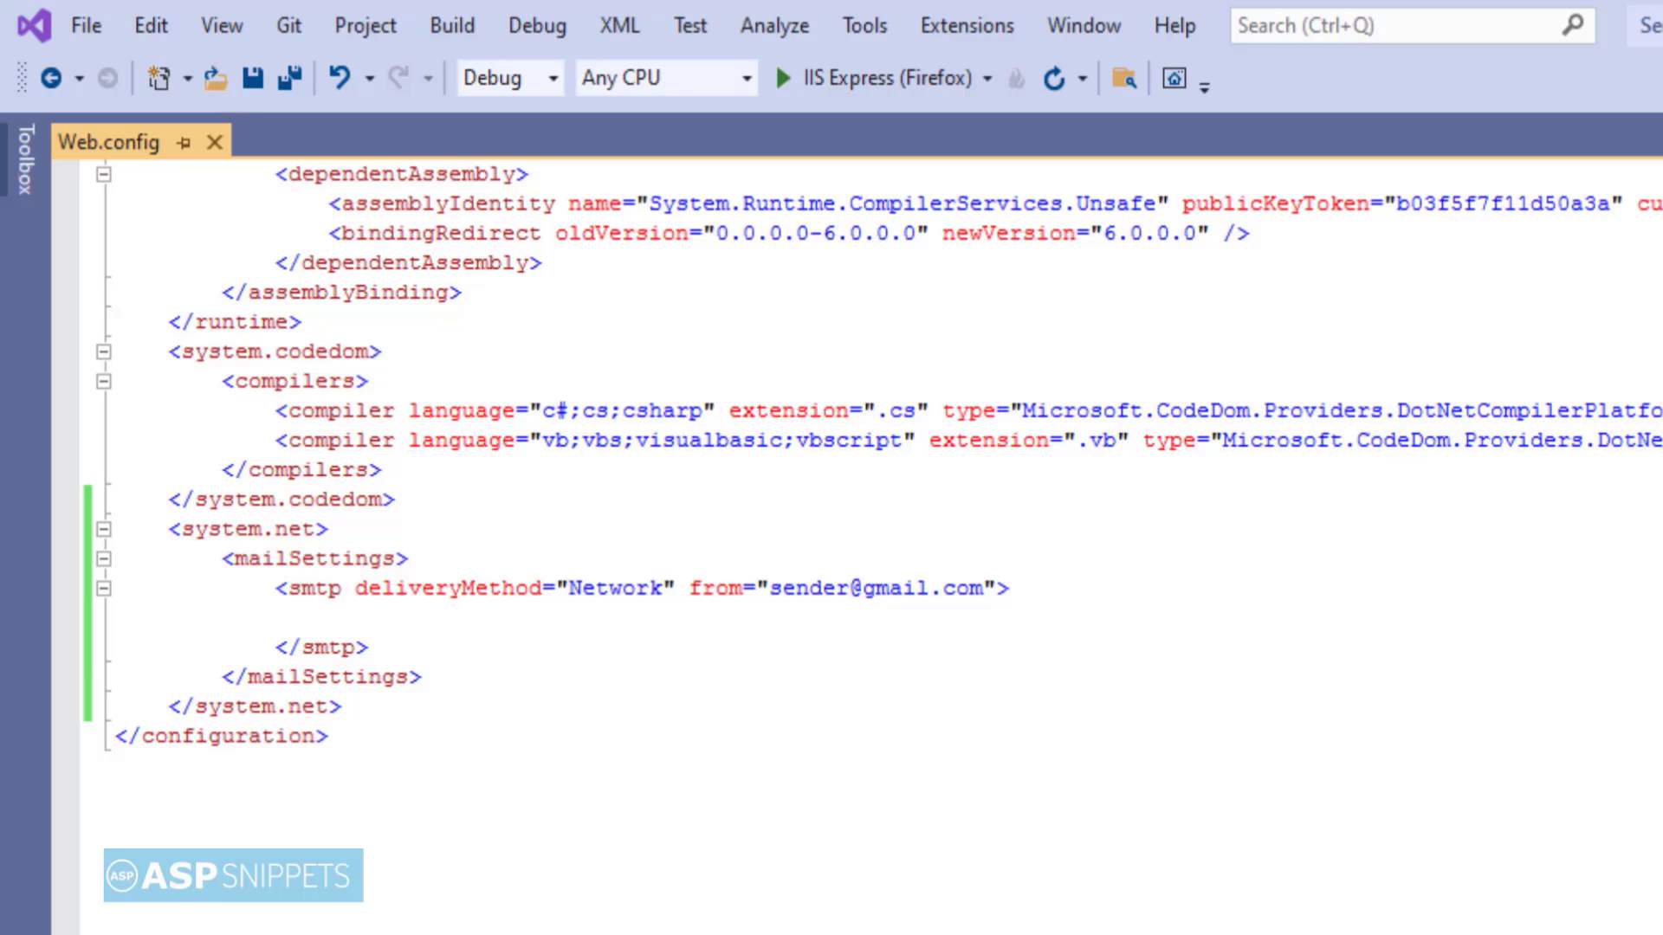
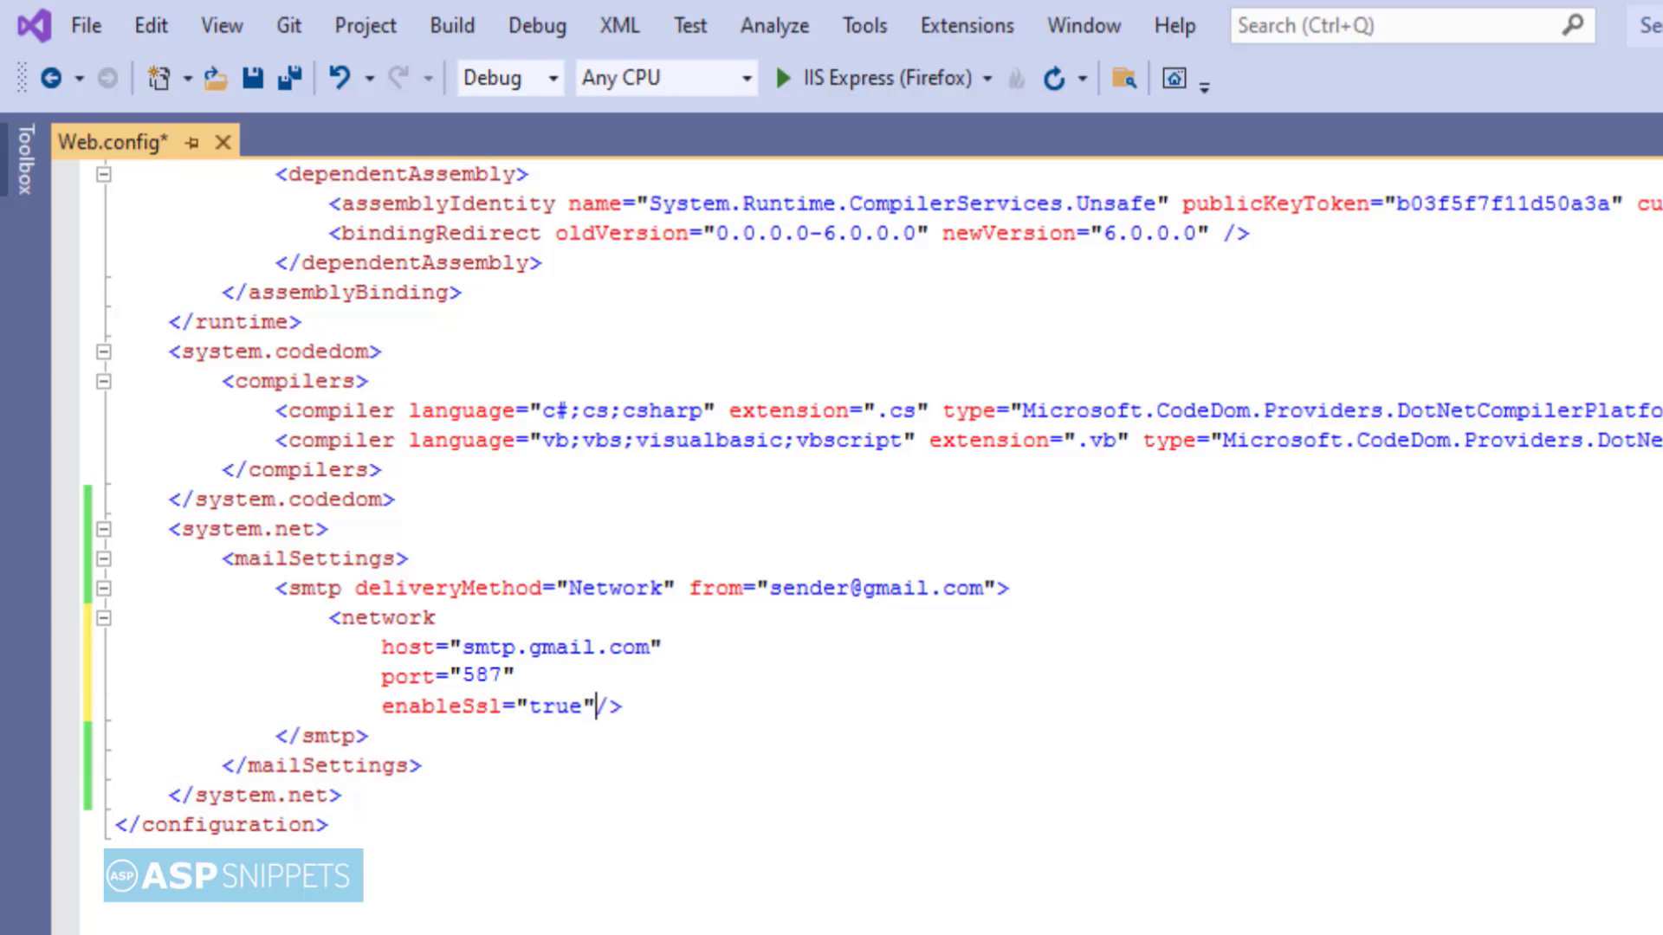
{"action": "key", "text": "Enter"}
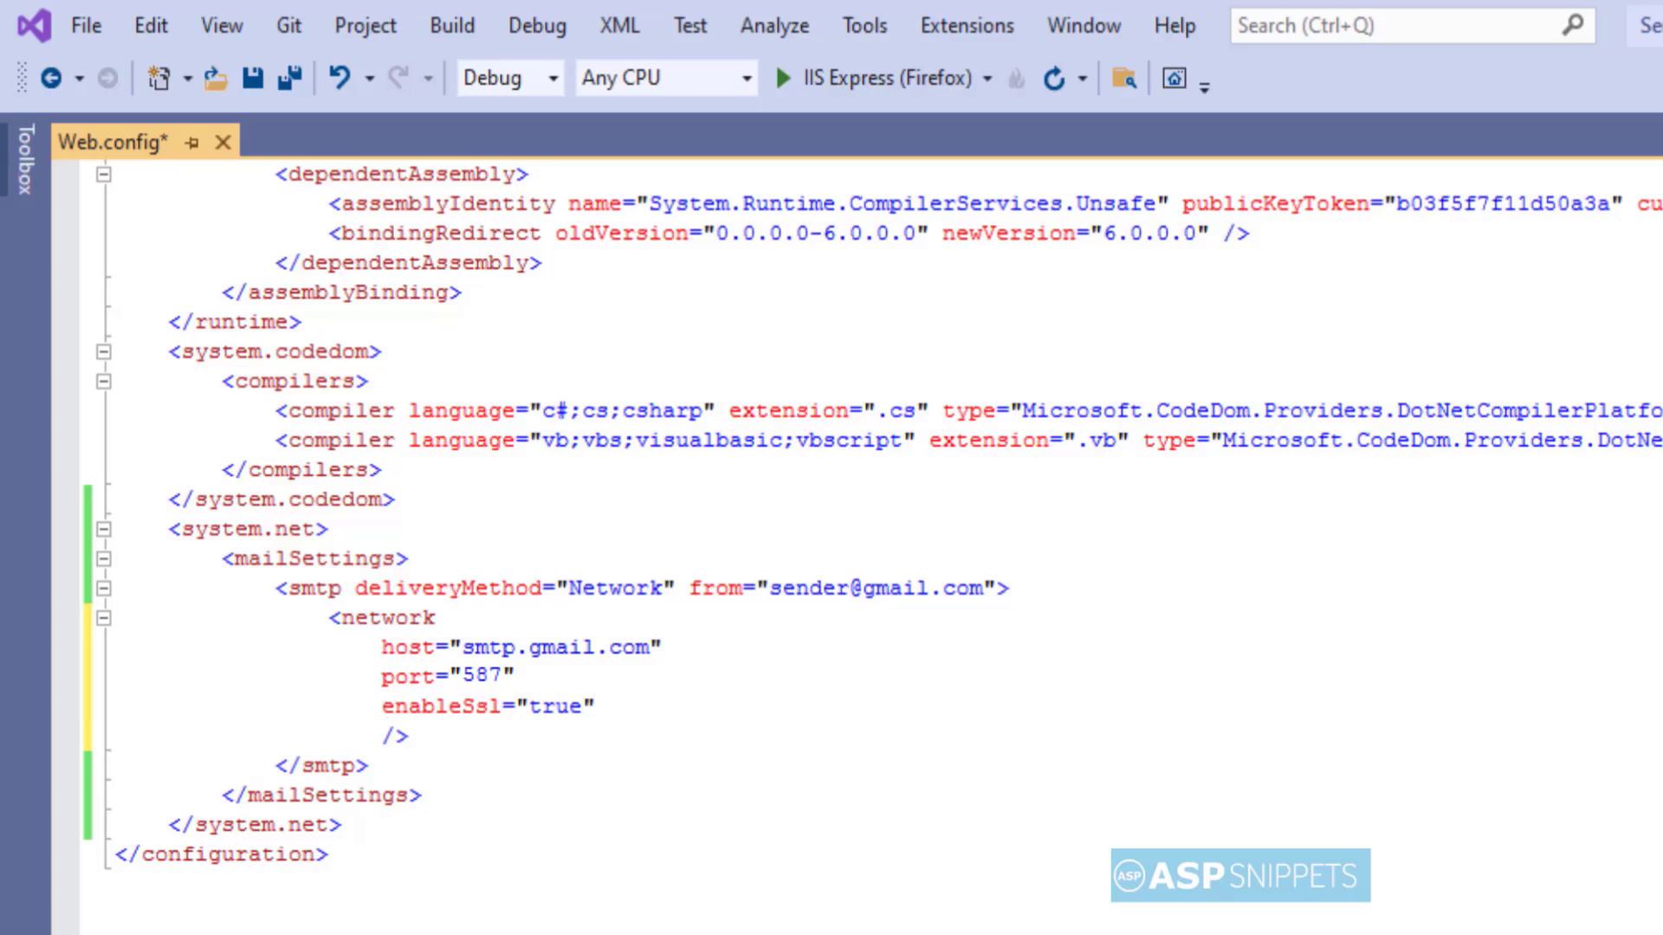
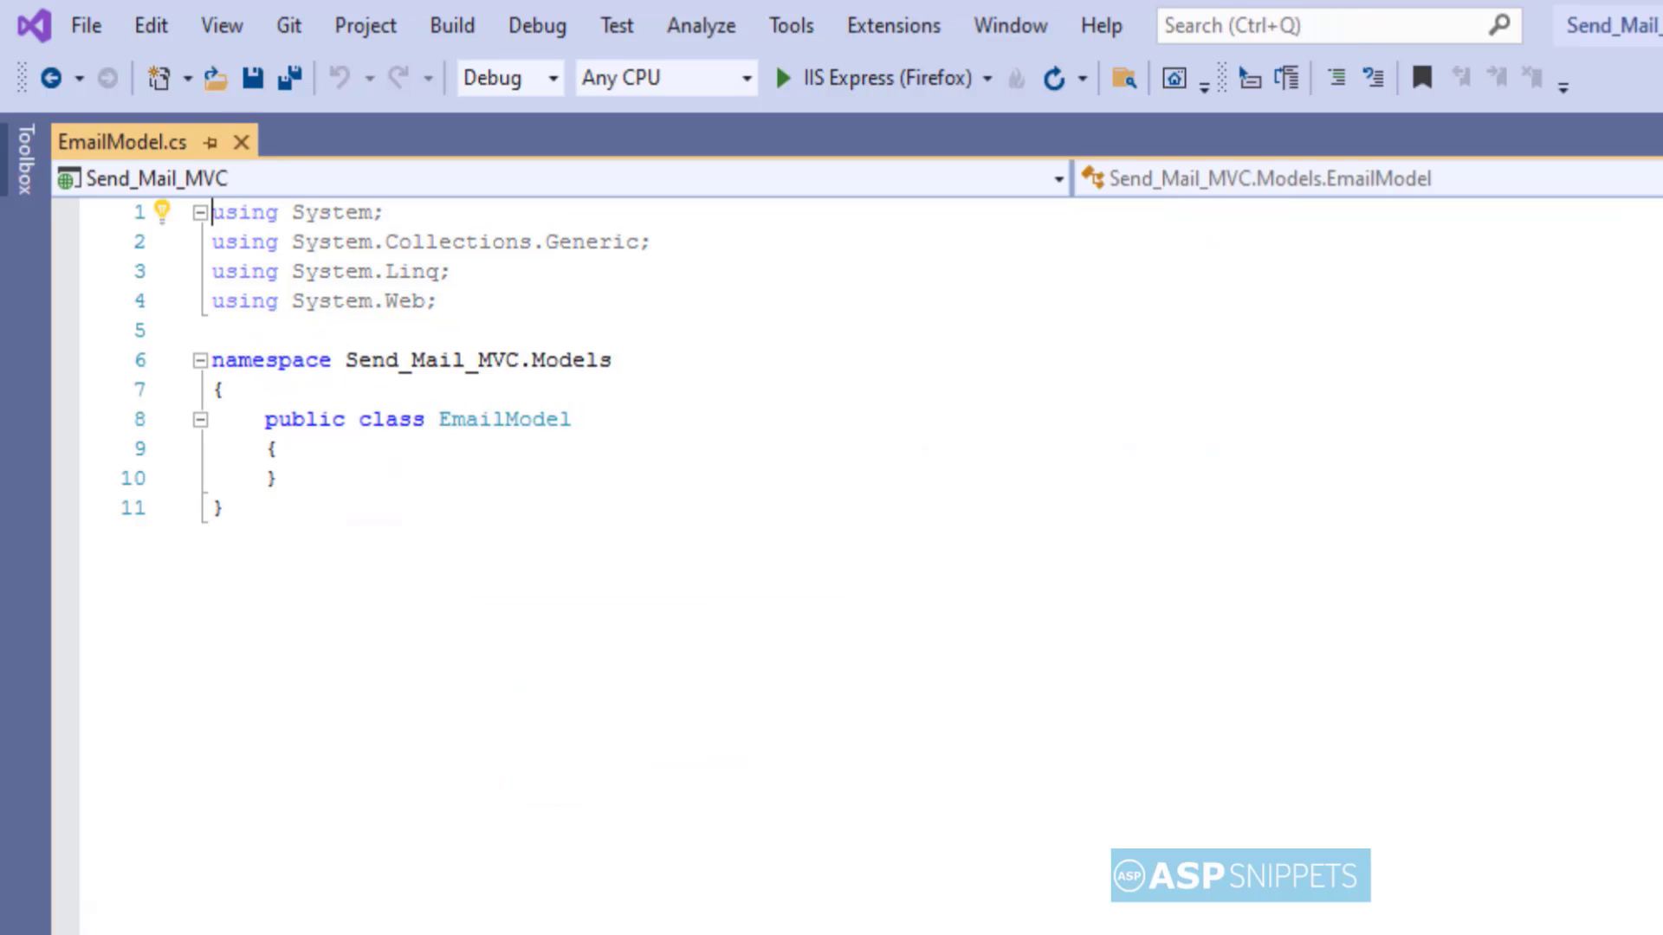
- Add public string auto-properties To, Subject and Body to EmailModel
{"action": "key", "text": "enter"}
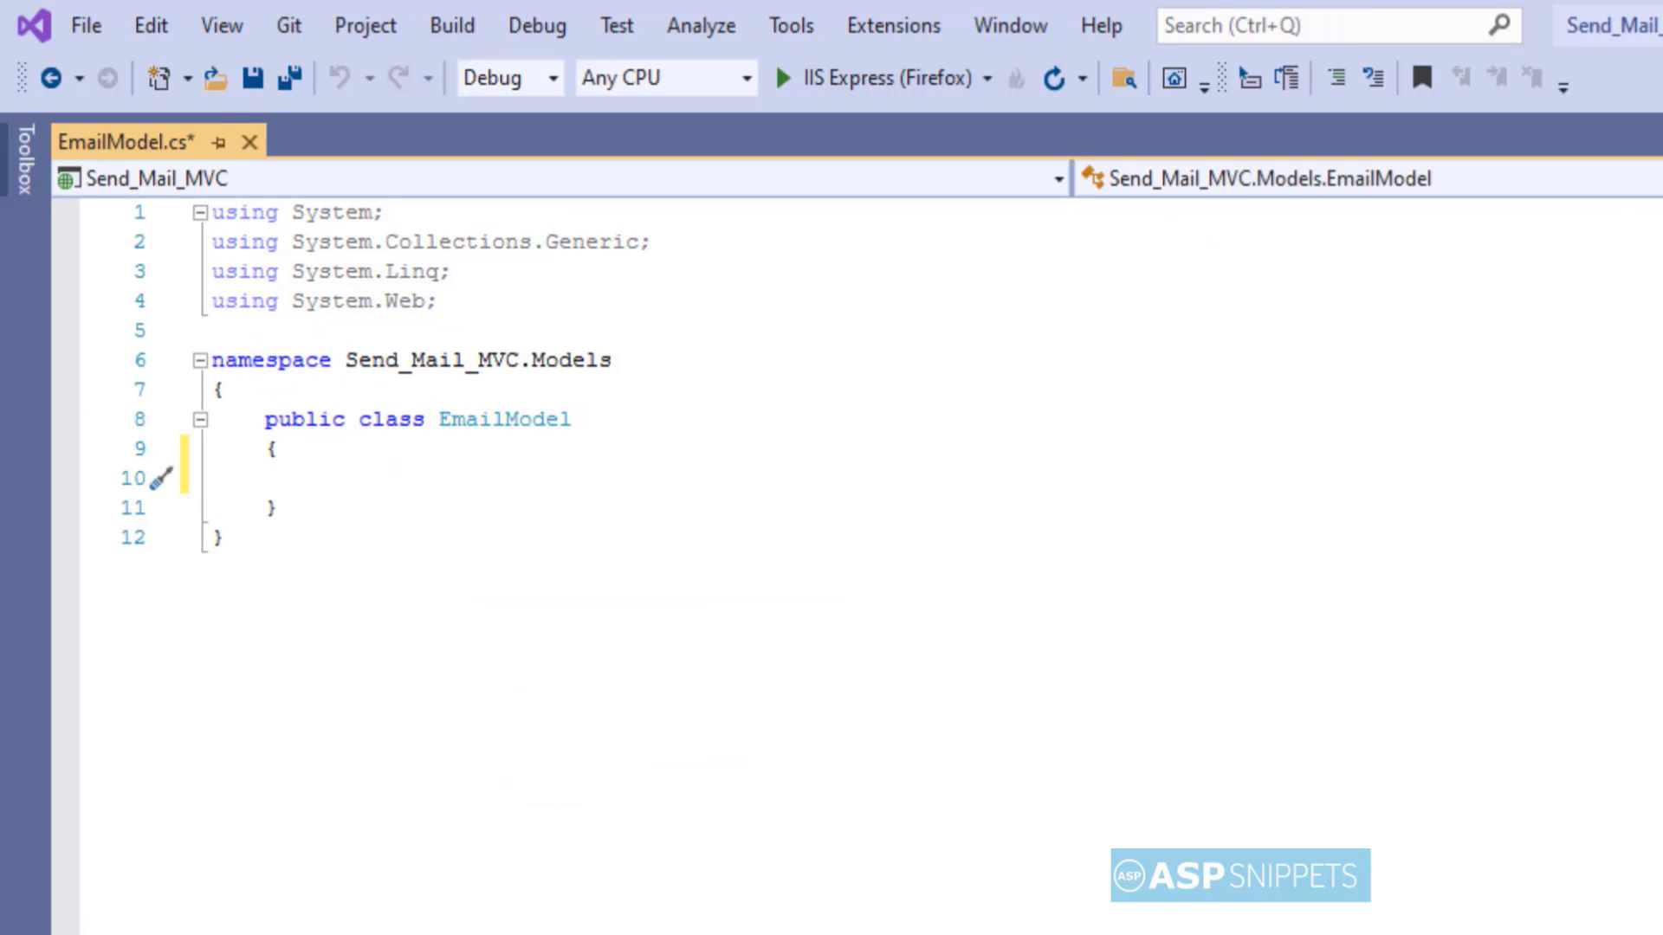
{"action": "type", "text": "public strin"}
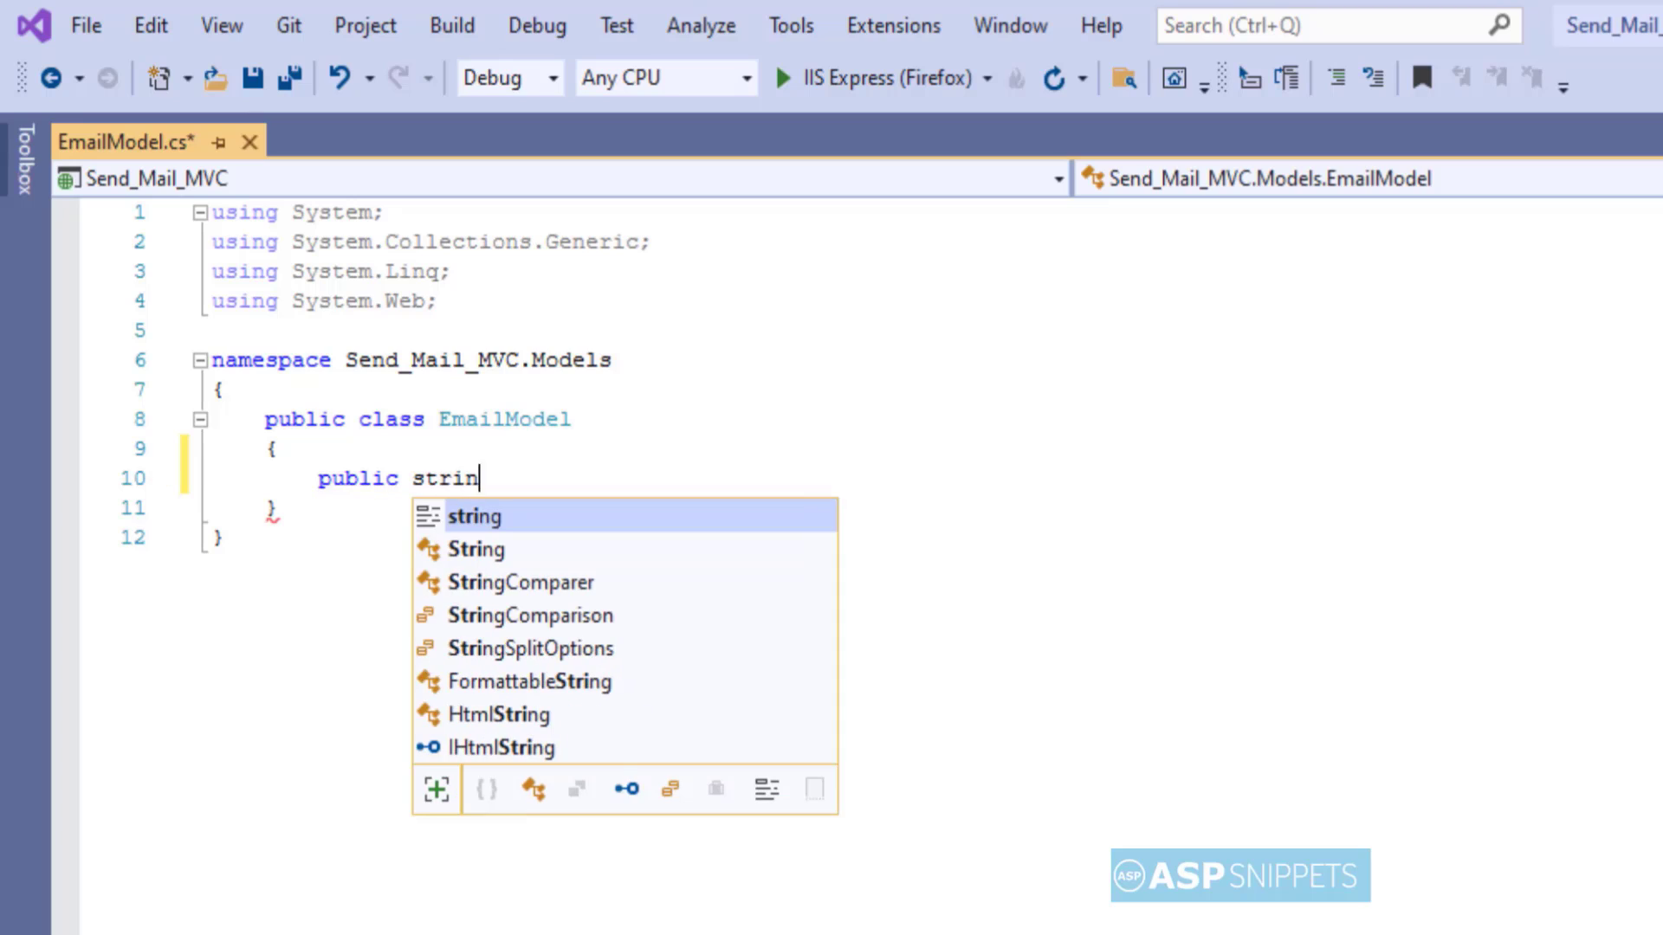
{"action": "type", "text": "g To { }"}
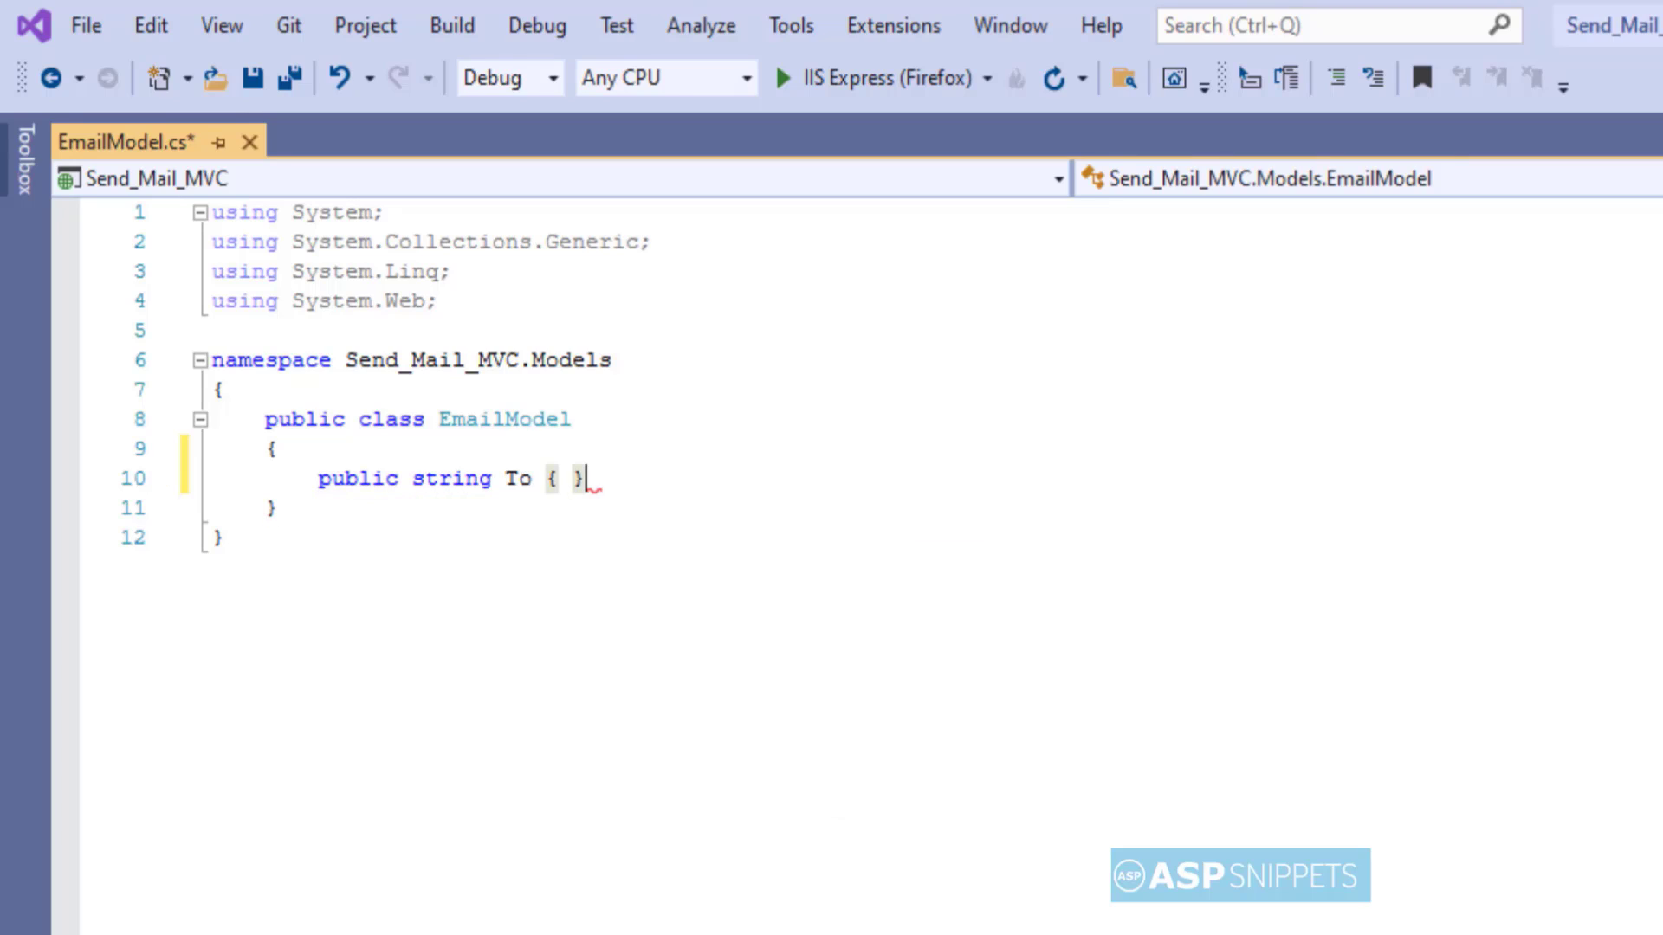
{"action": "type", "text": "get; set;"}
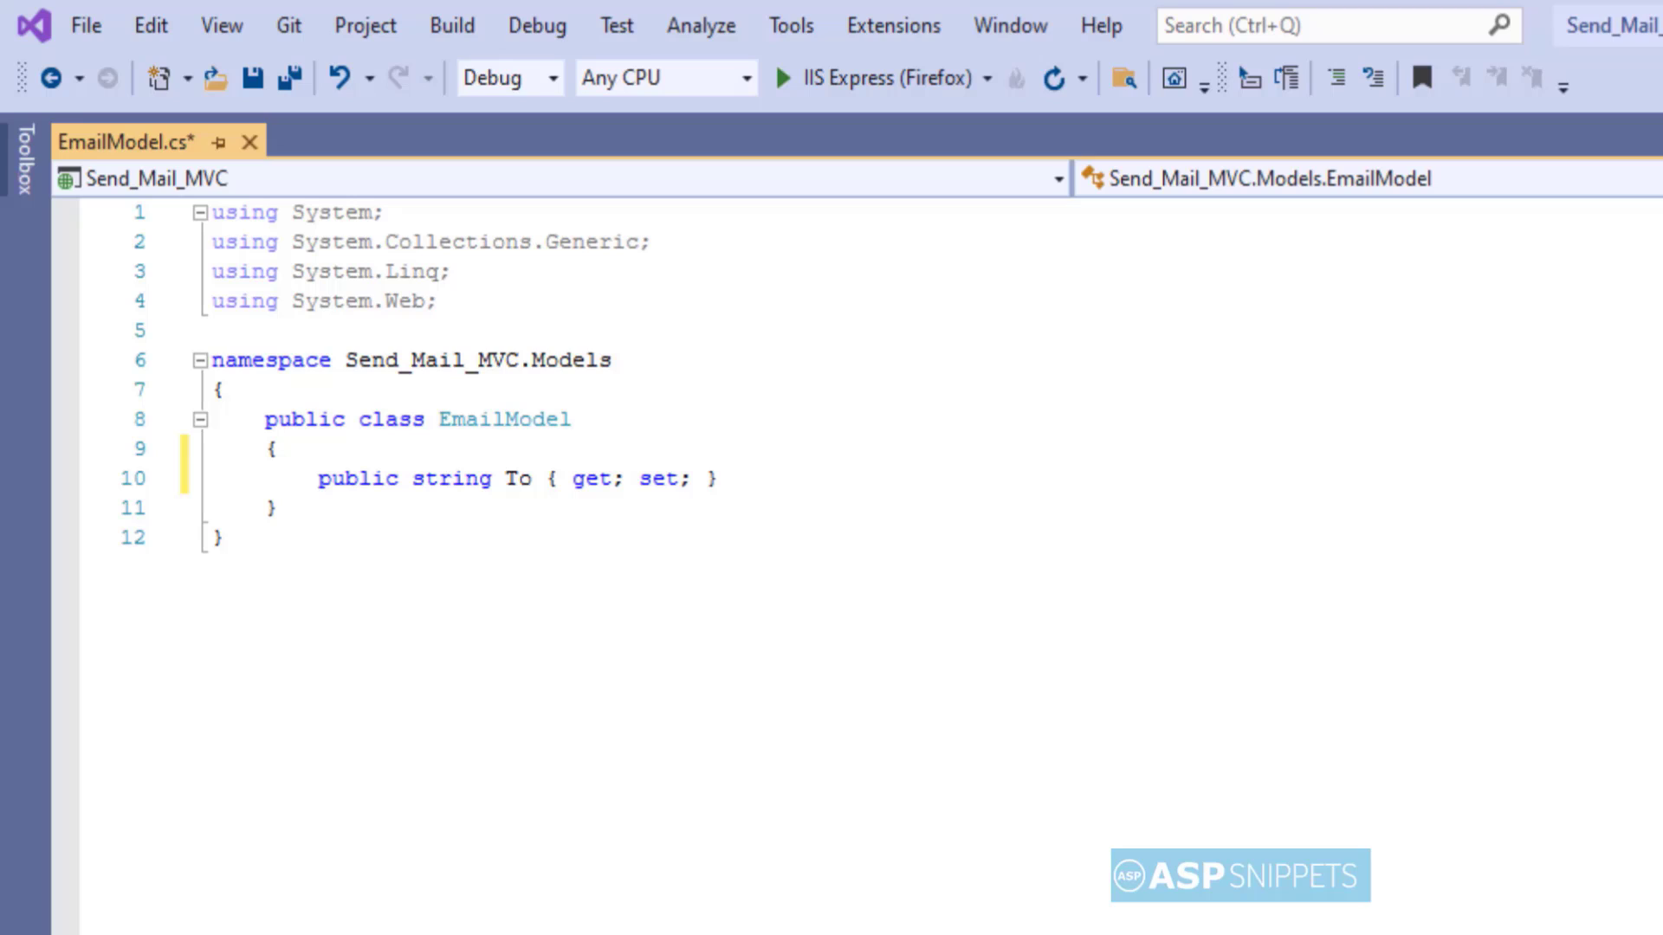
{"action": "type", "text": "public string To { get; set; }"}
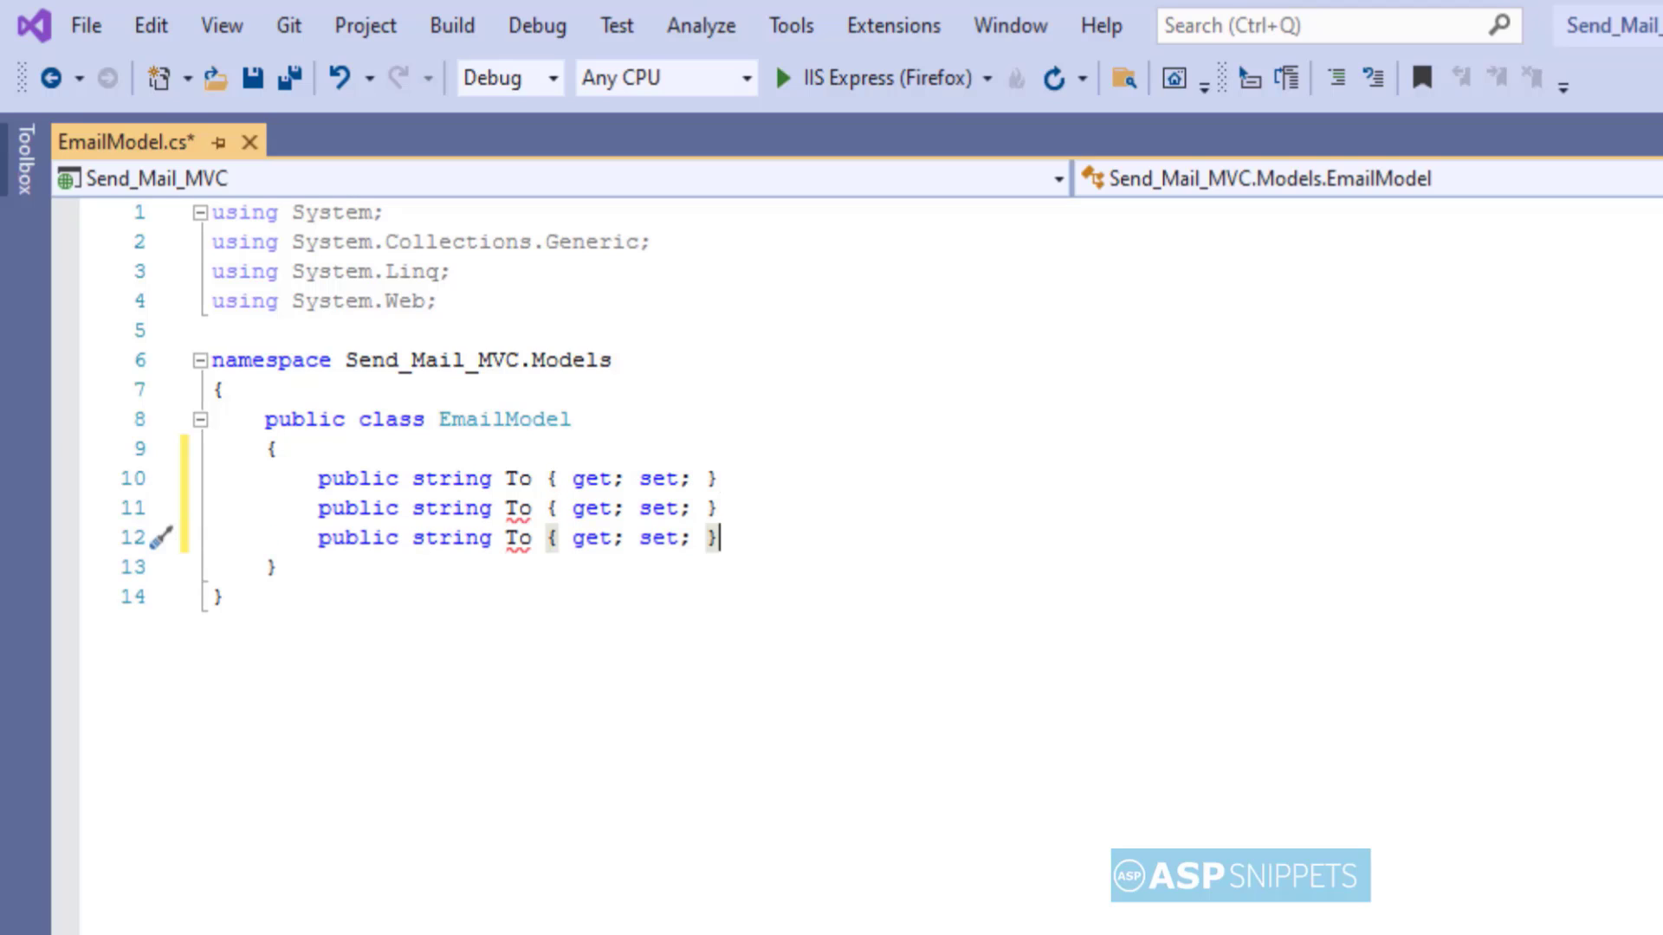
{"action": "type", "text": "Subject"}
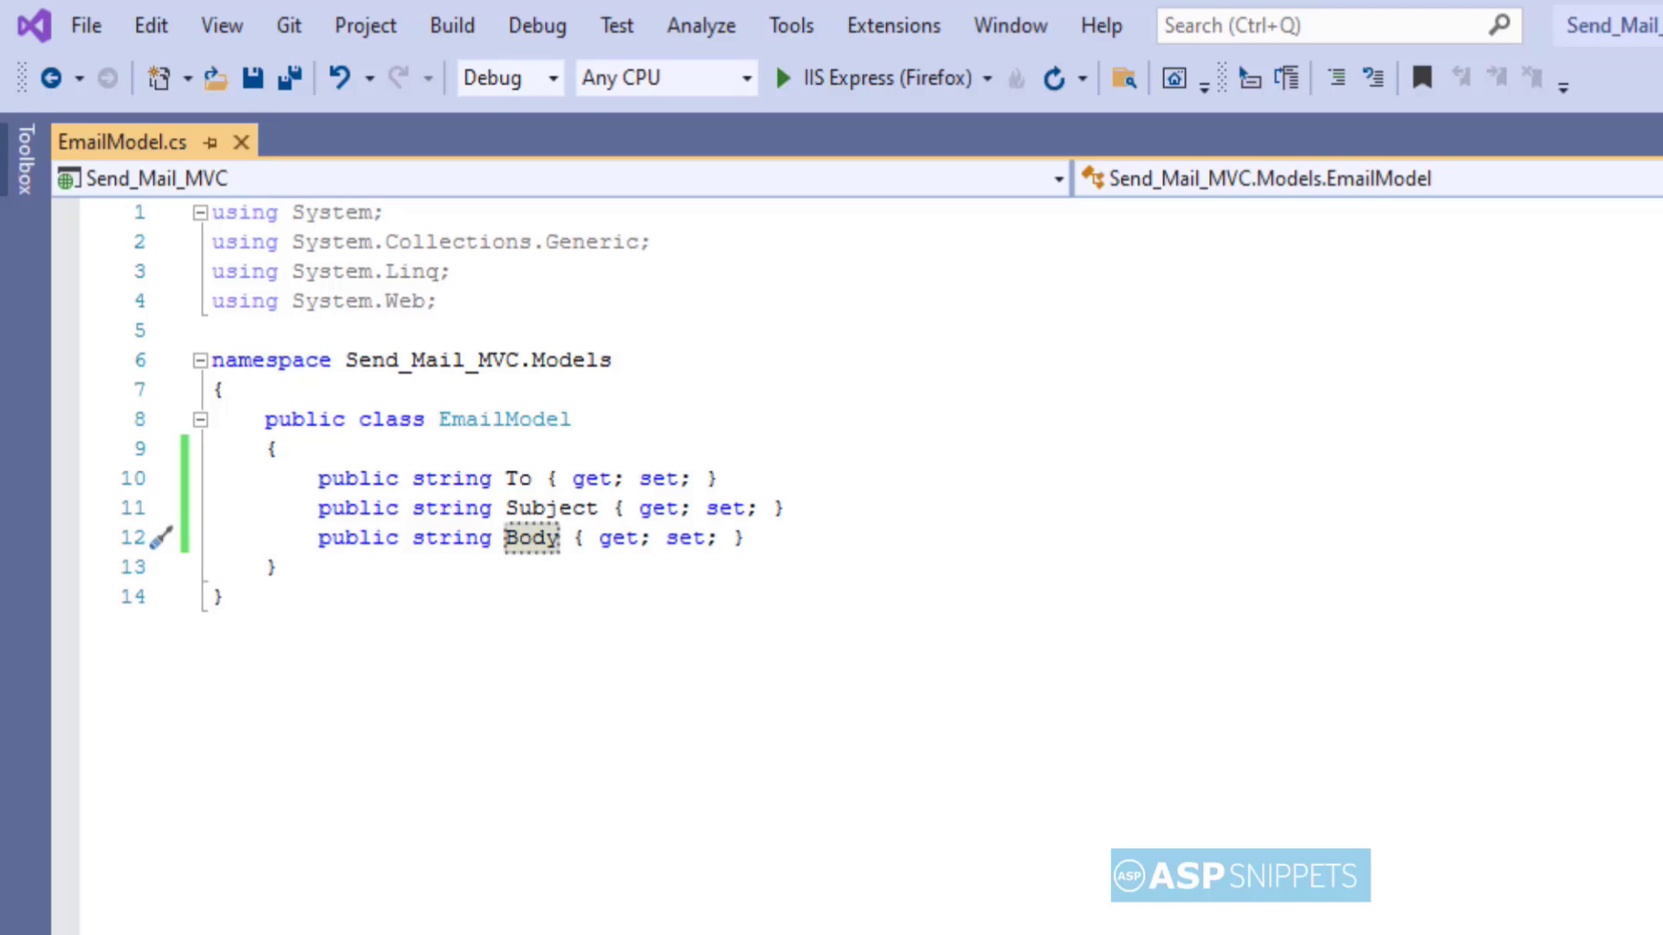
{"action": "left_click", "coordinate": [114, 141]}
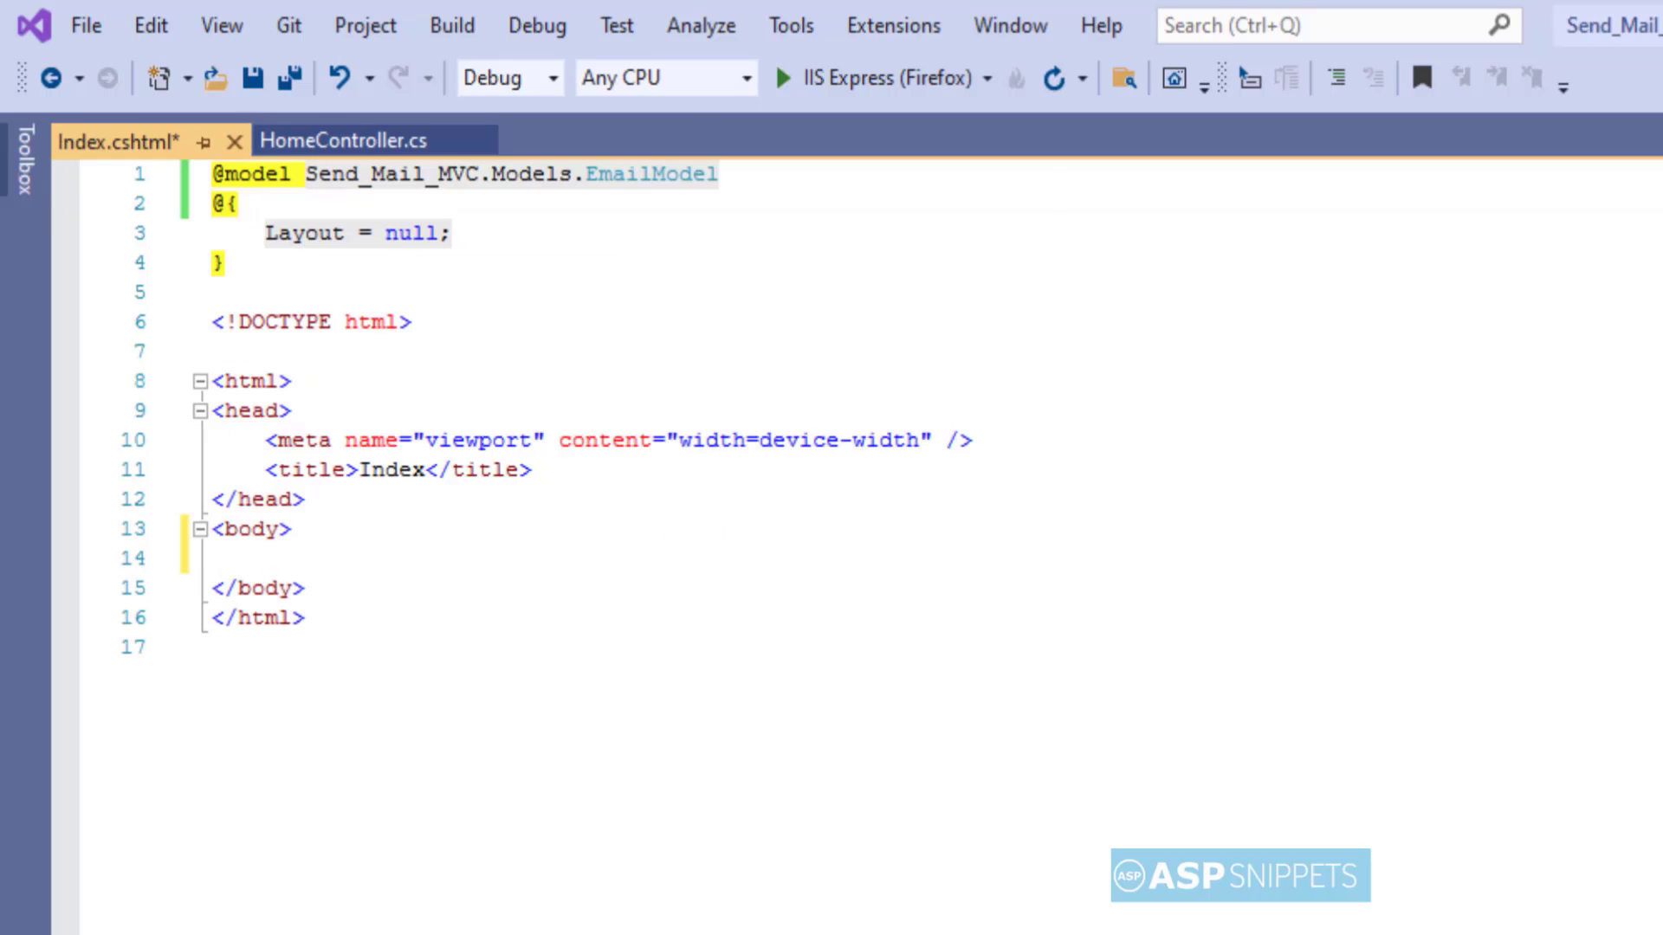
{"action": "type", "text": "@using"}
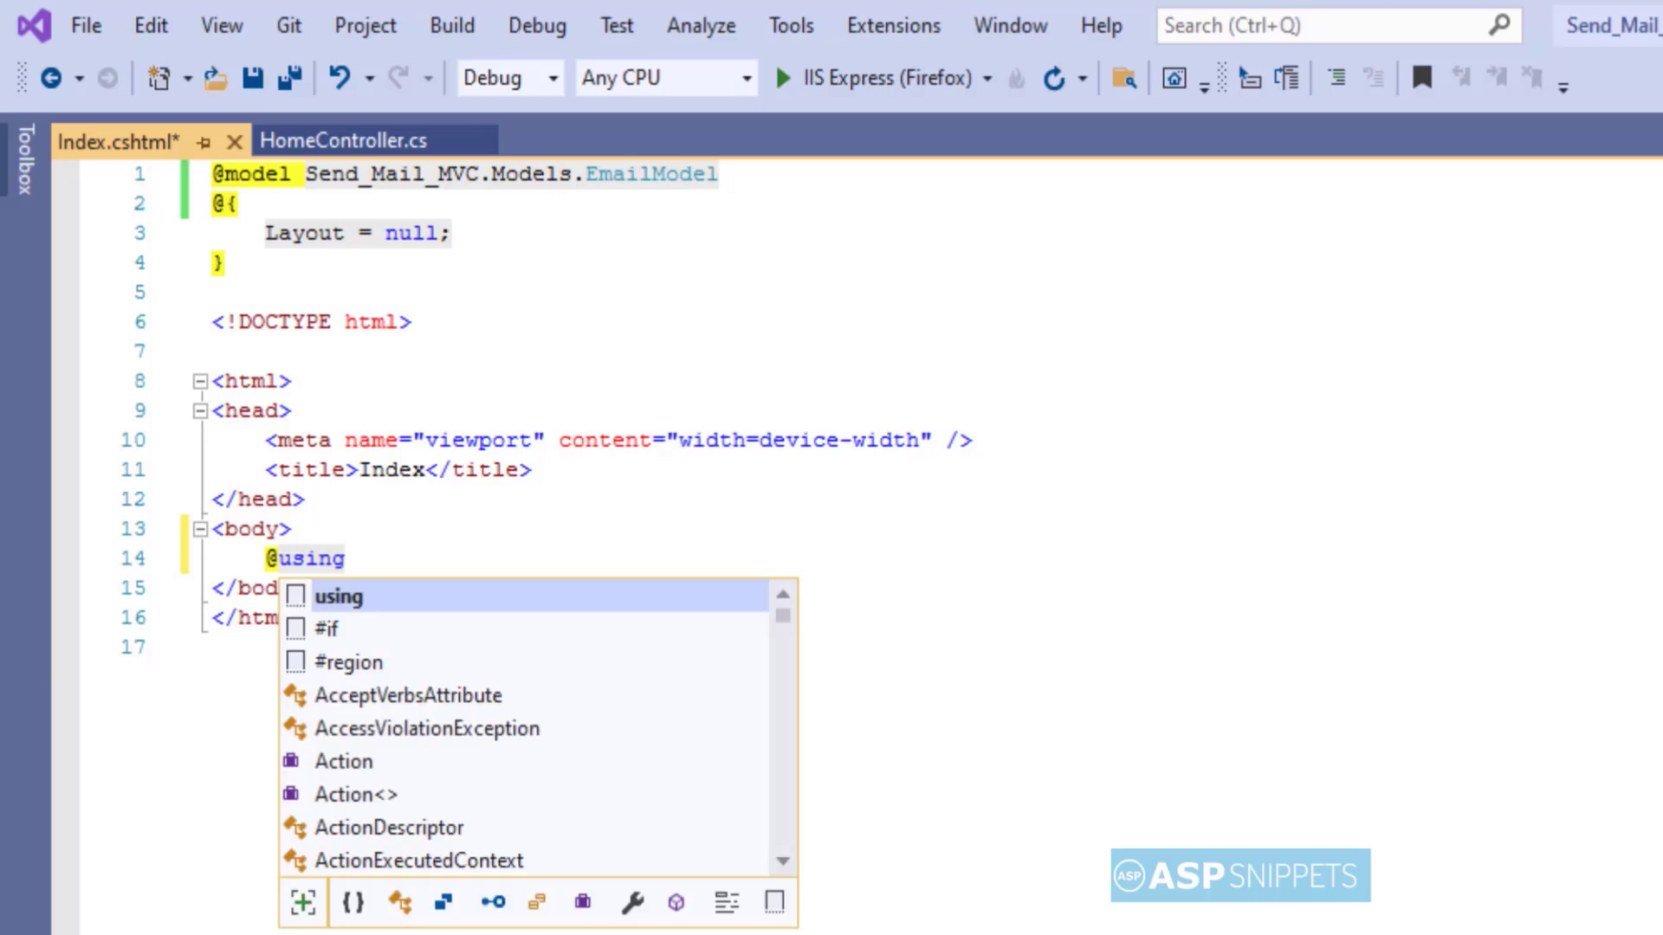
{"action": "type", "text": "(h"}
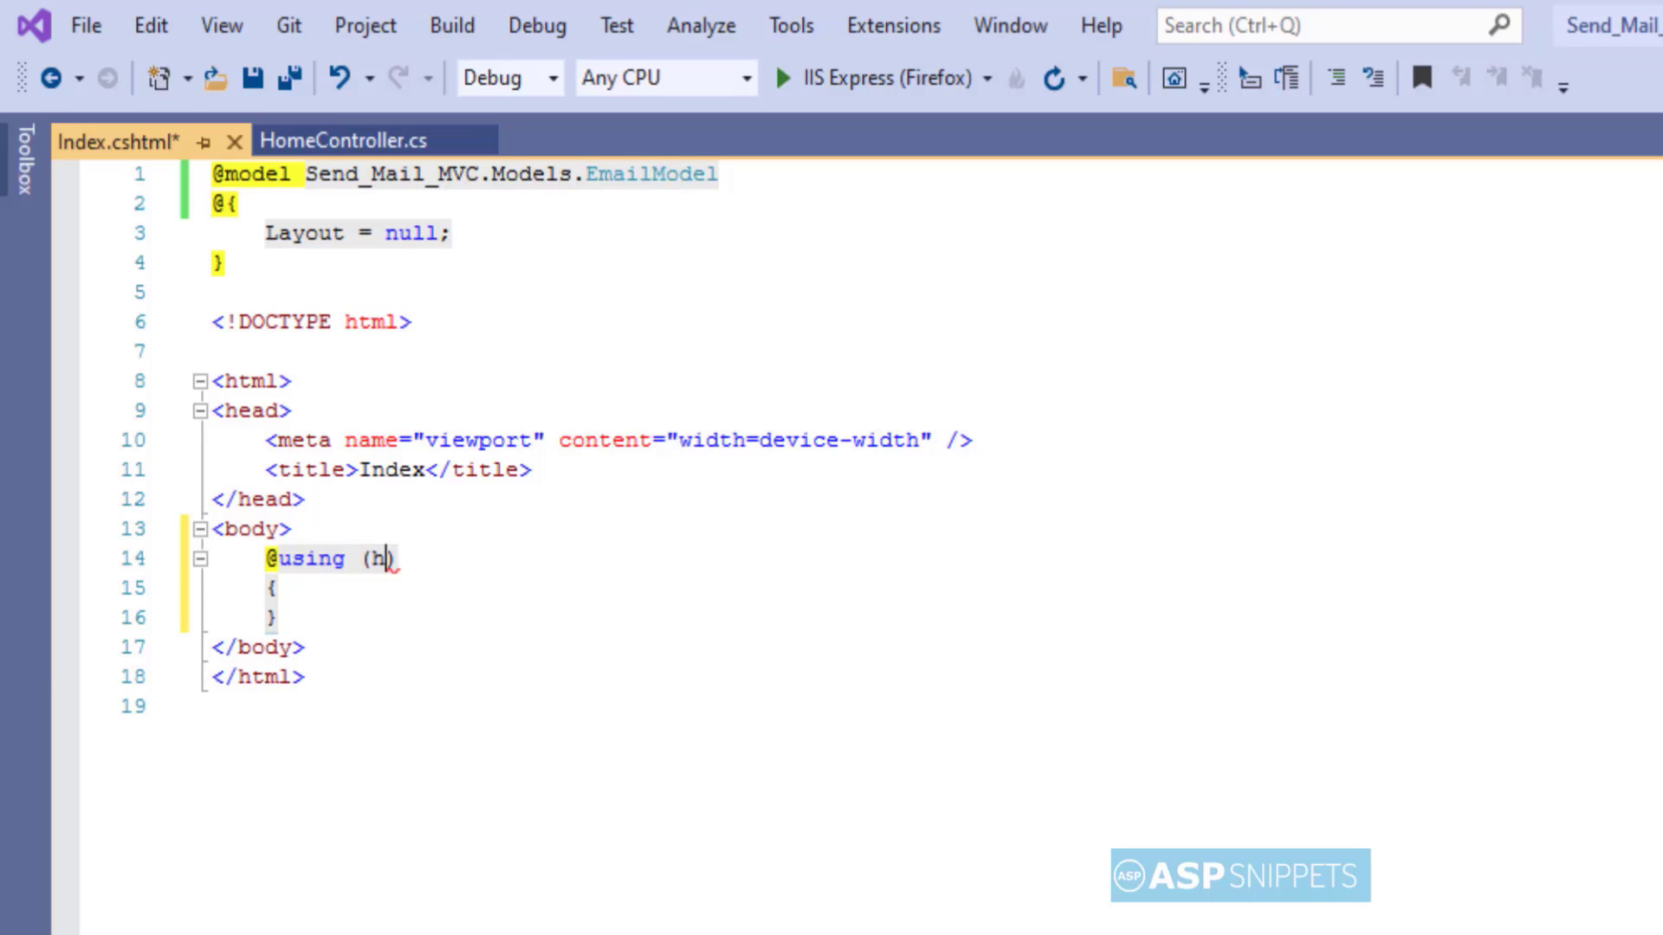
{"action": "type", "text": "tml.BeginForm("}
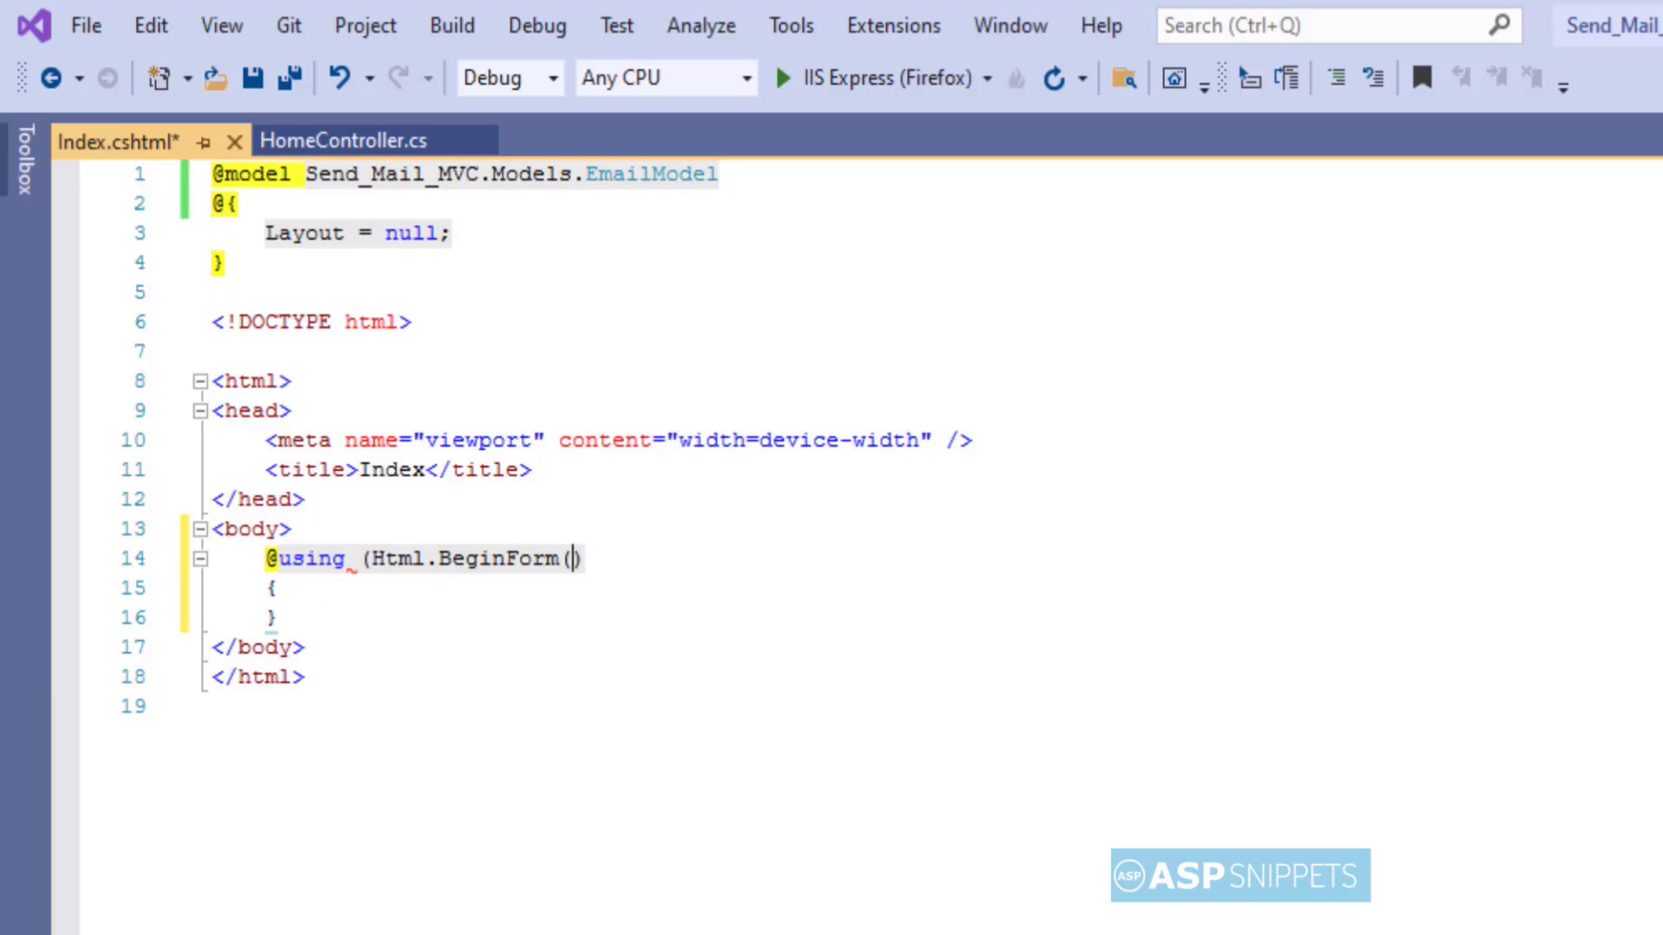
{"action": "type", "text": "\"Index\""}
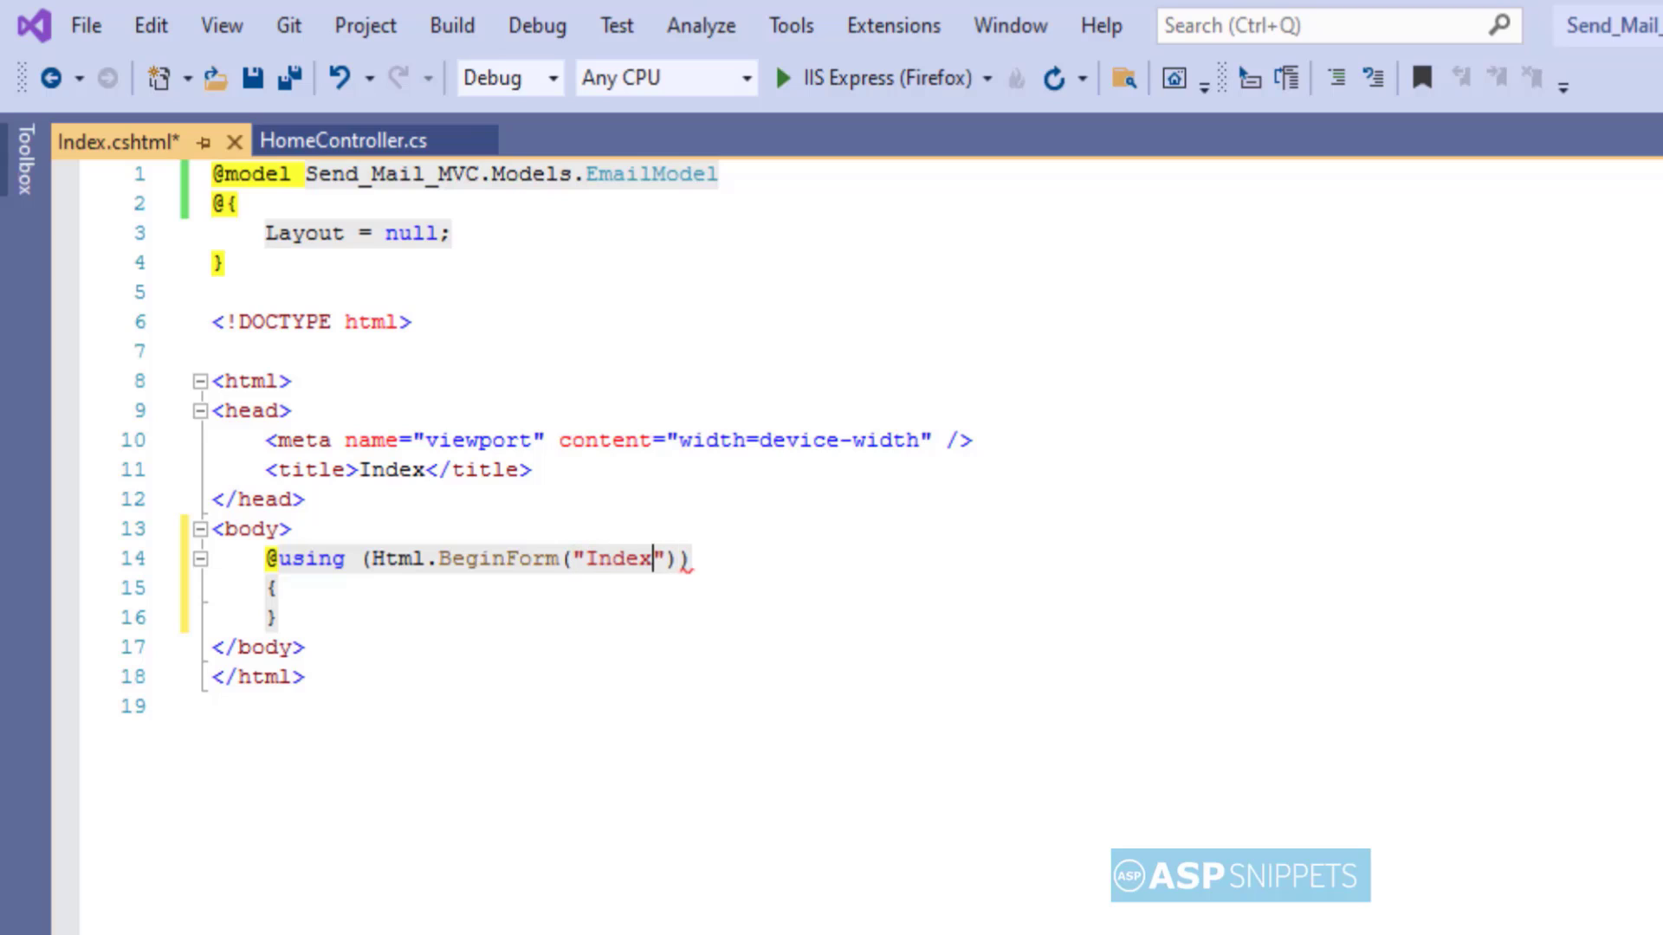
{"action": "type", "text": ", \"\""}
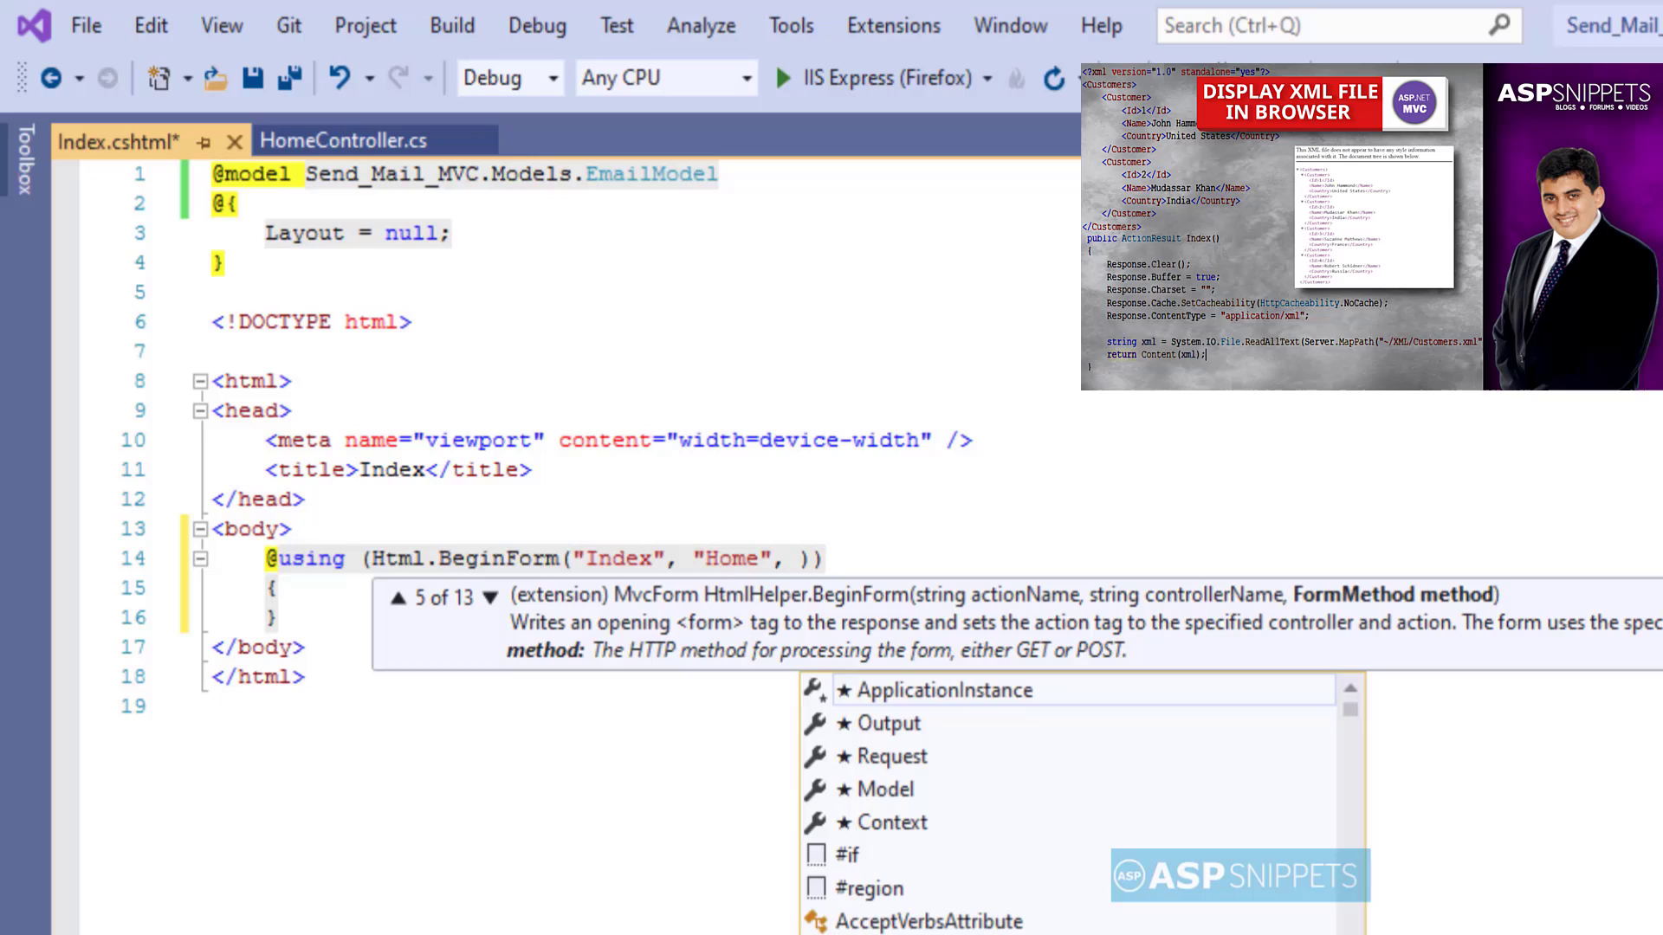
{"action": "type", "text": "FormMethod.Post"}
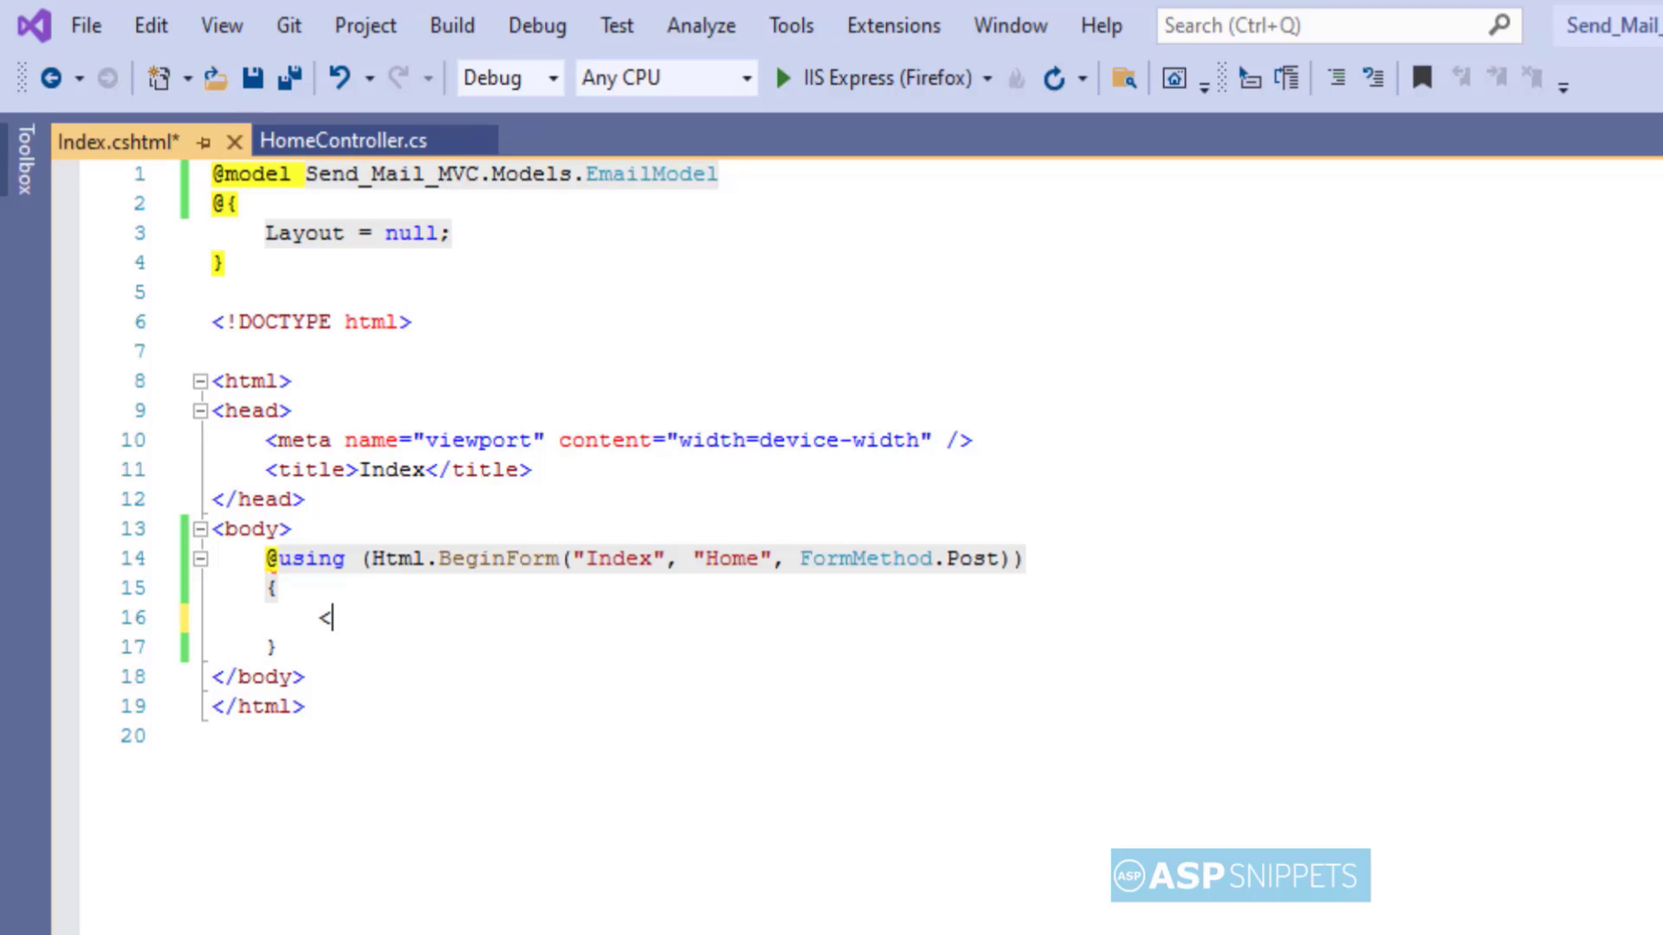
- Build a bordered table with 80px-wide label rows and TextBoxFor fields for To and Subject
{"action": "type", "text": "<table>"}
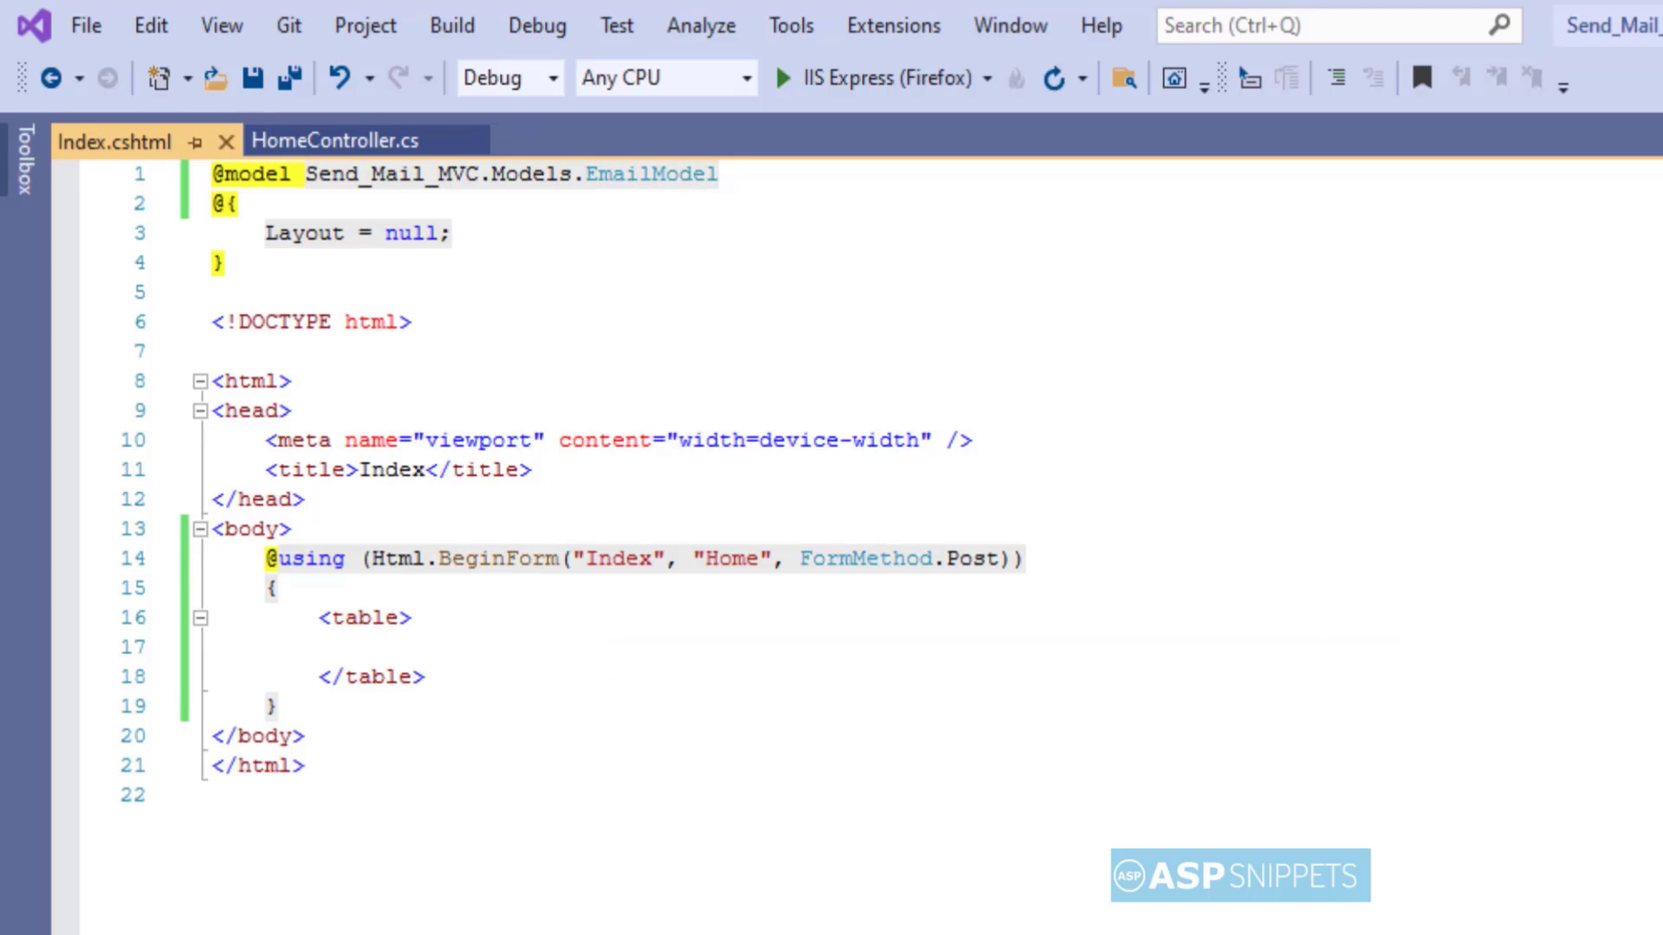
{"action": "type", "text": "border=\"0"}
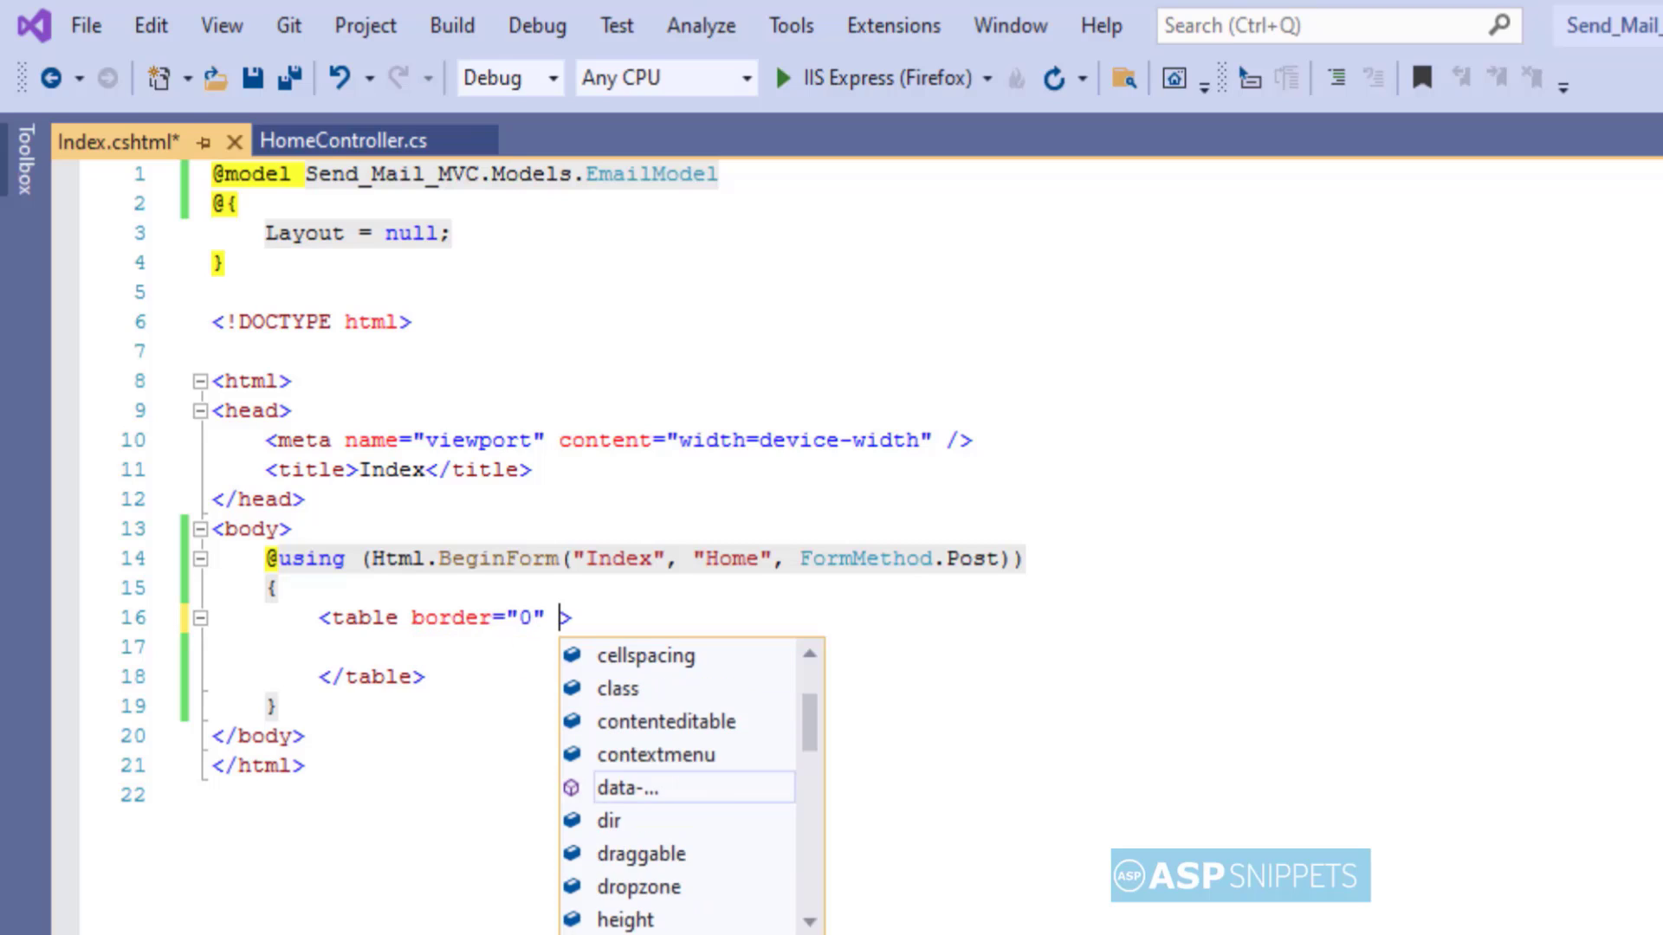
{"action": "type", "text": "cellpadding=\"0\" cellspacing=\""}
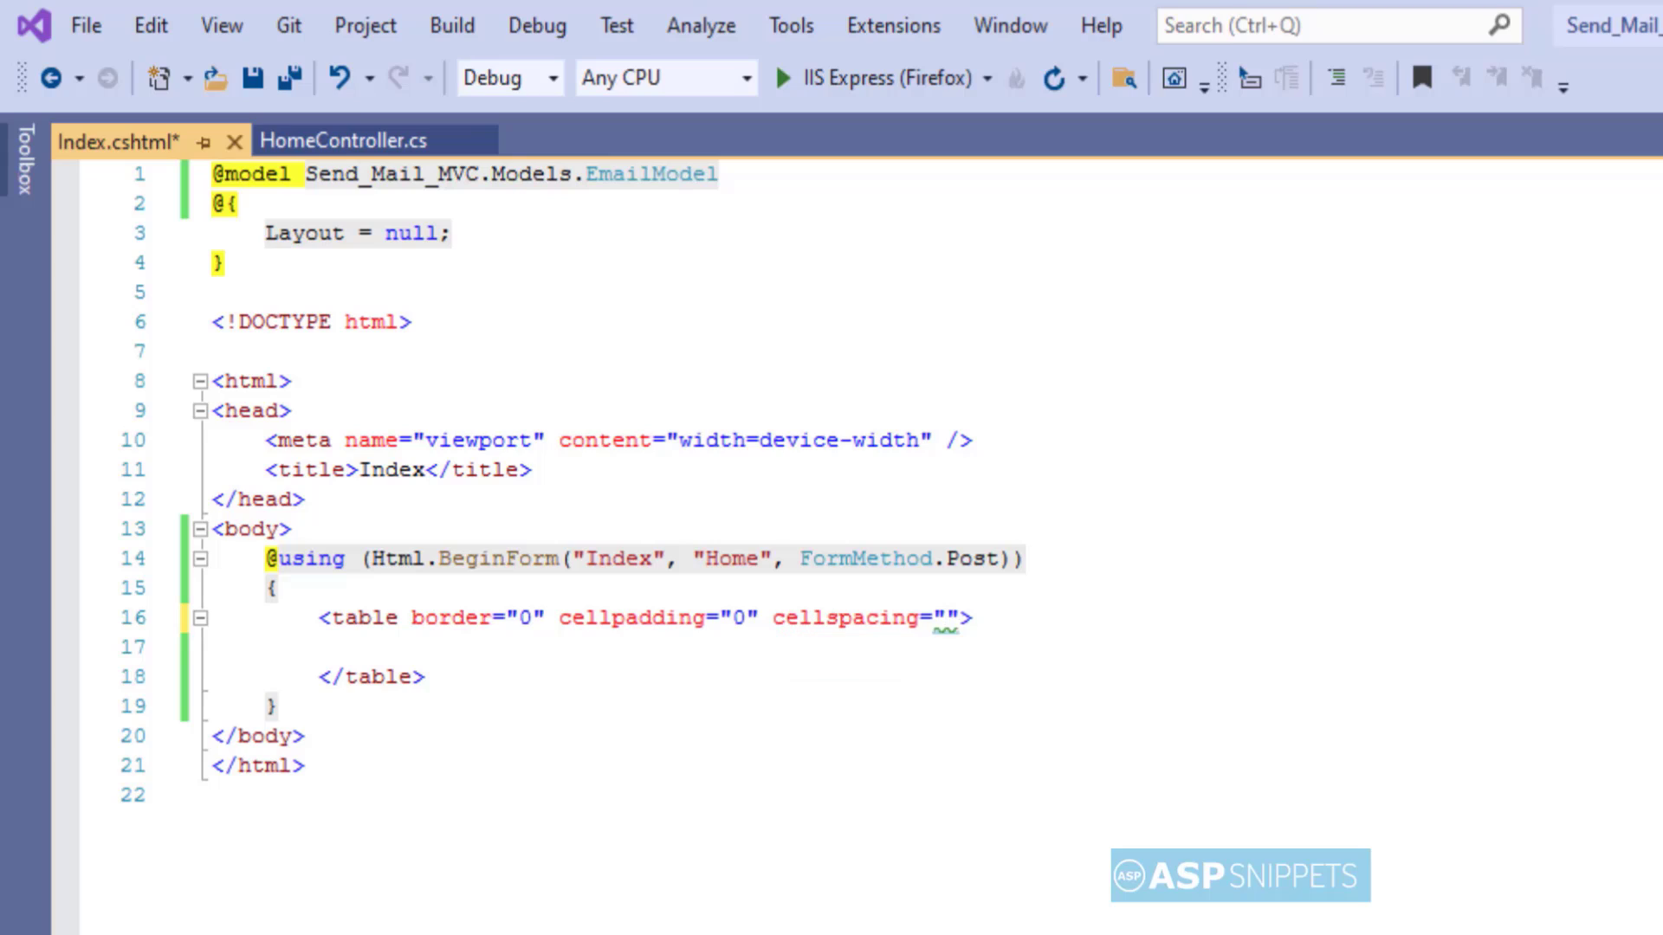
{"action": "type", "text": "<tr>"}
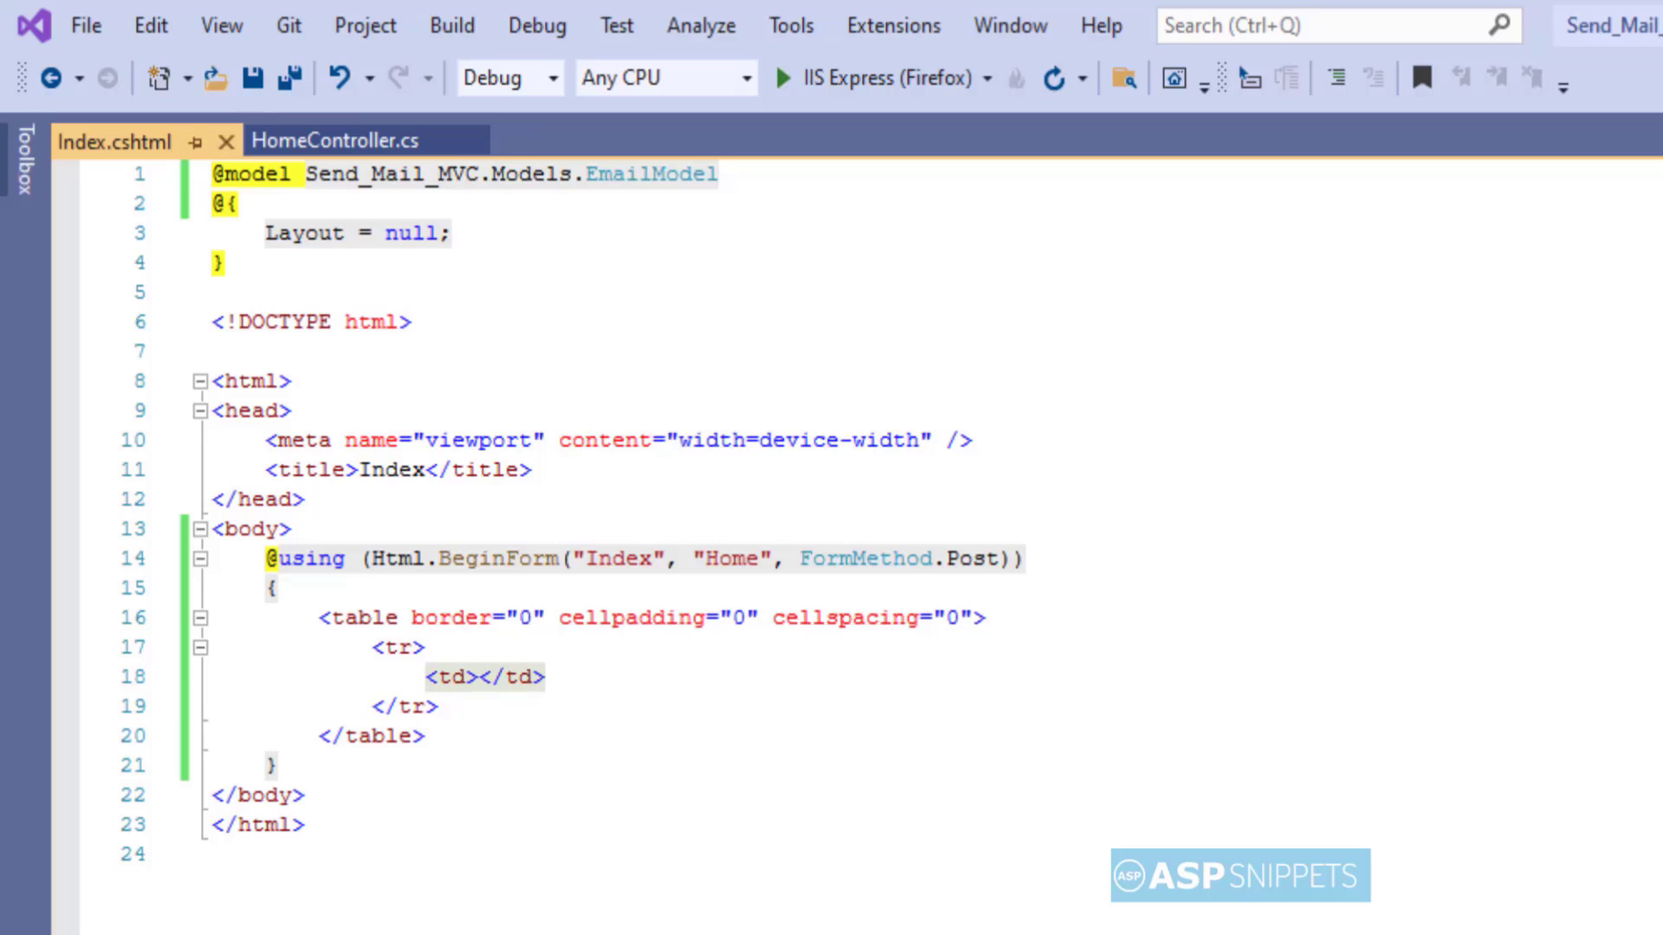
{"action": "type", "text": "style=\"width\""}
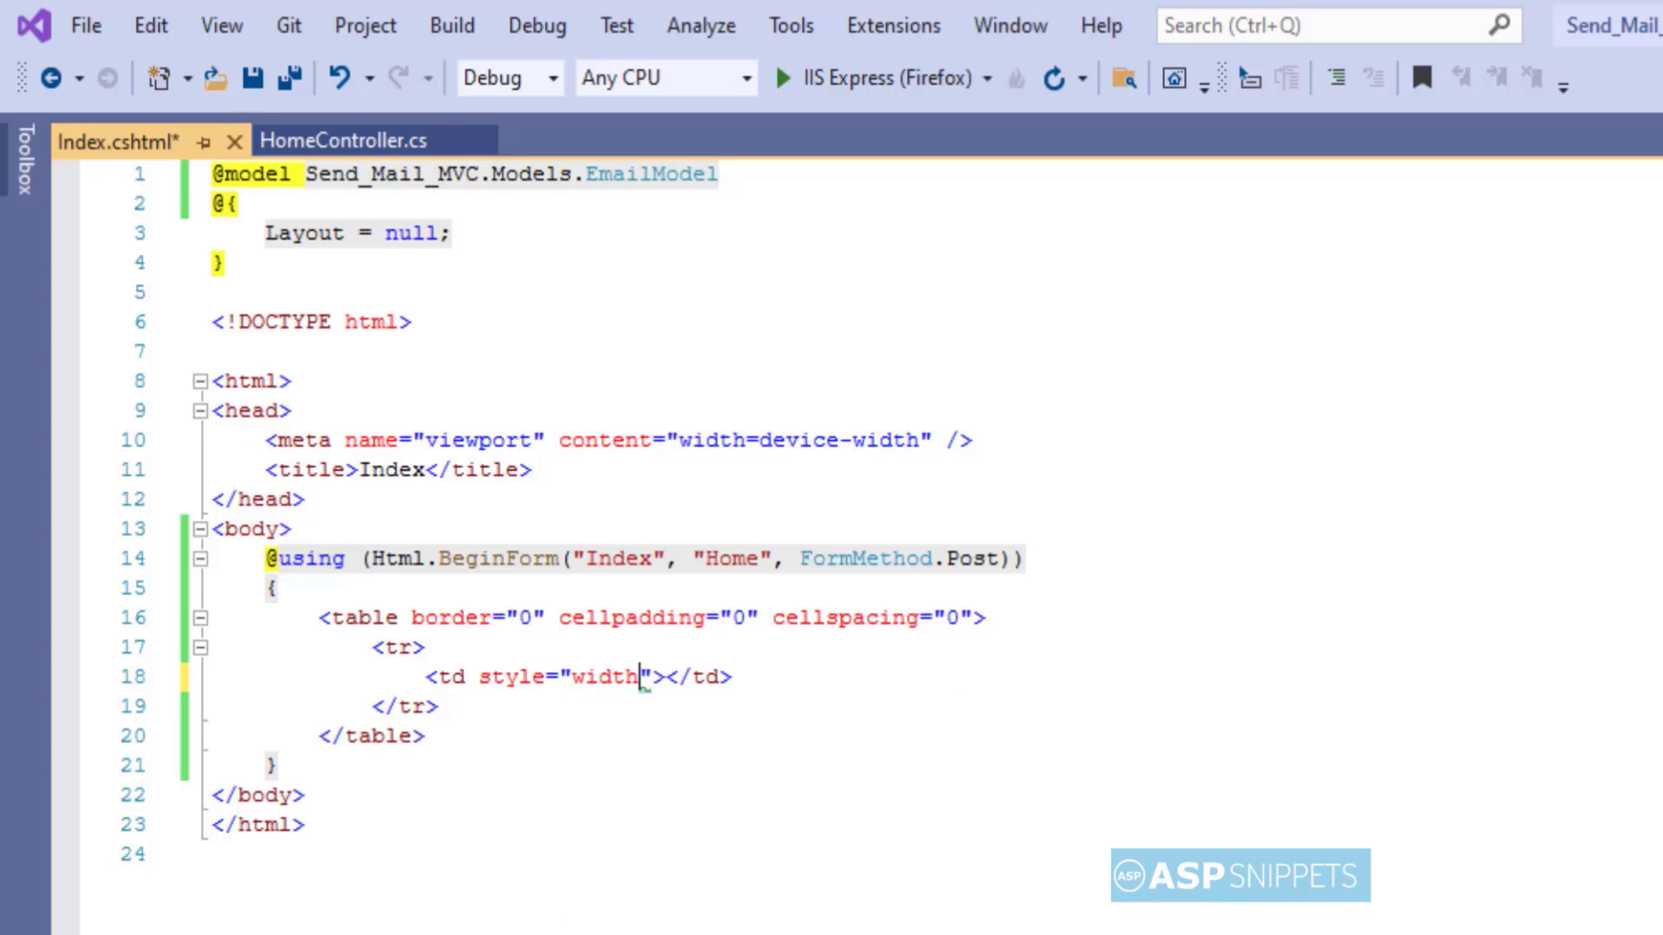
{"action": "type", "text": ":80px\">To"}
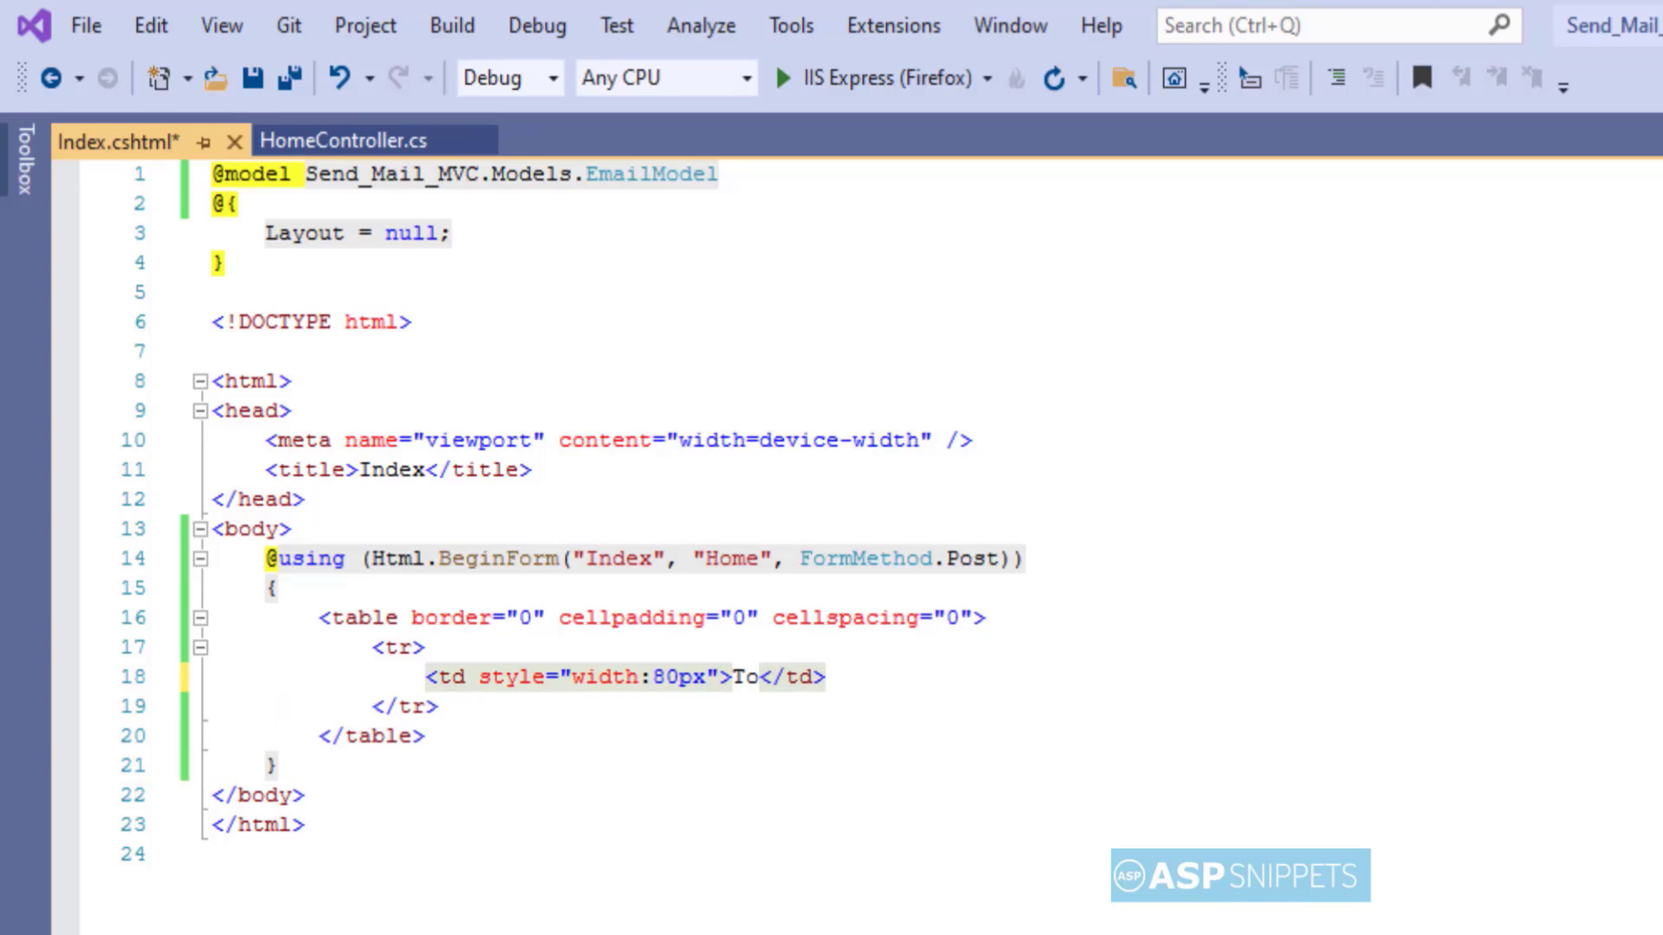
{"action": "type", "text": ":"}
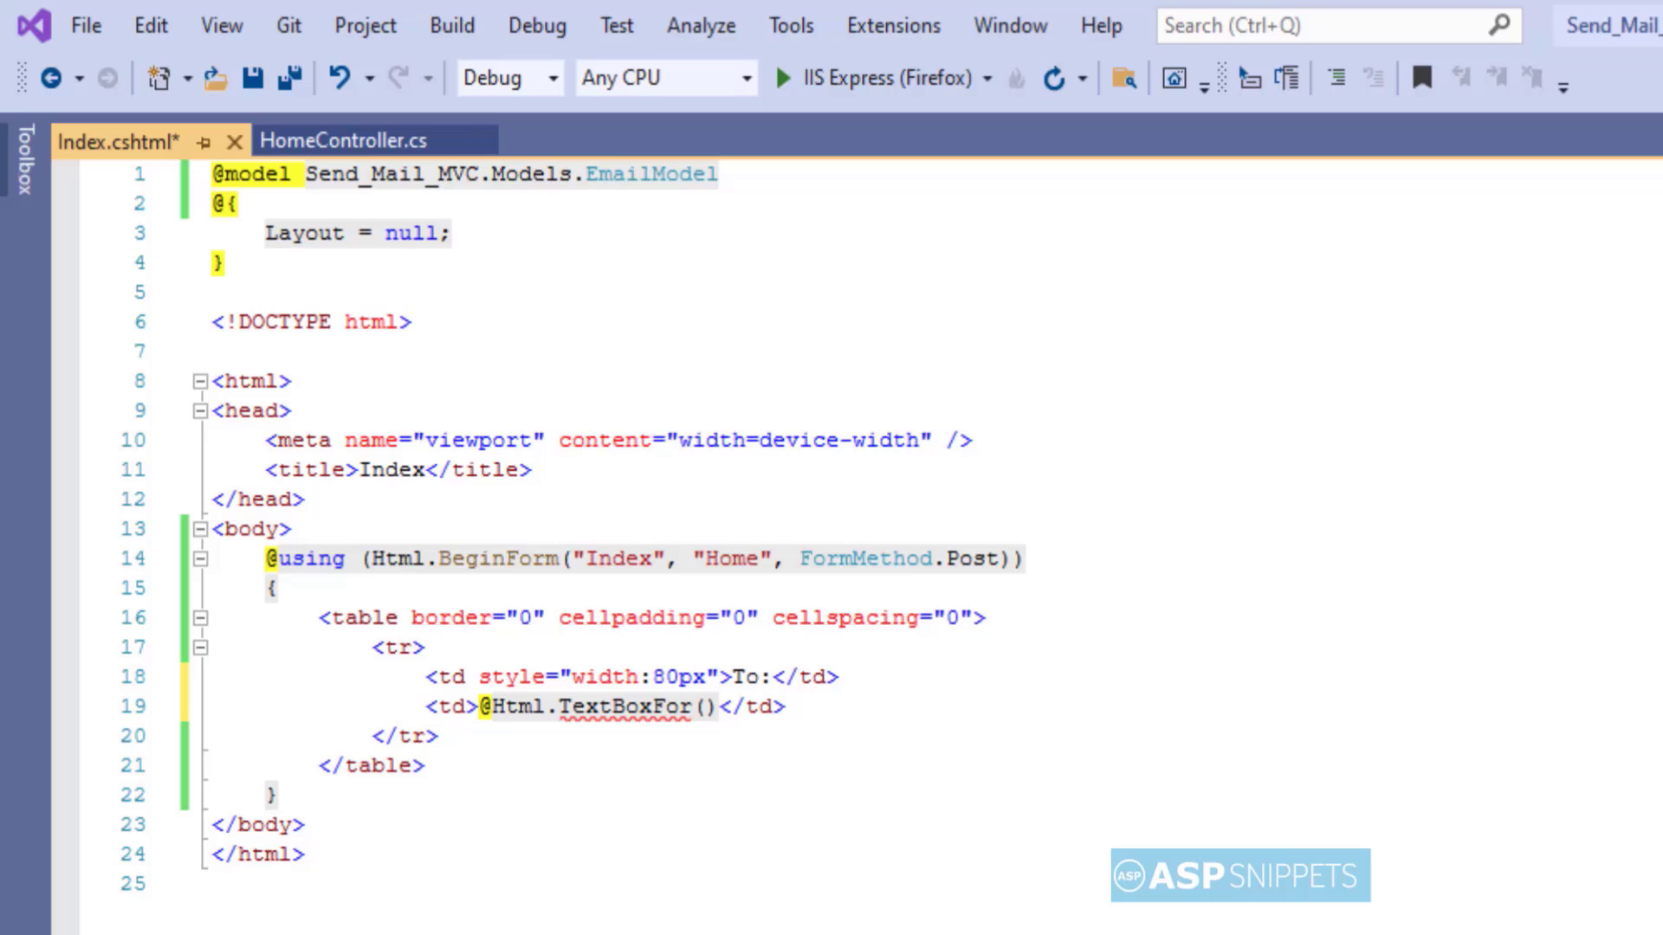
{"action": "type", "text": "m=>m."}
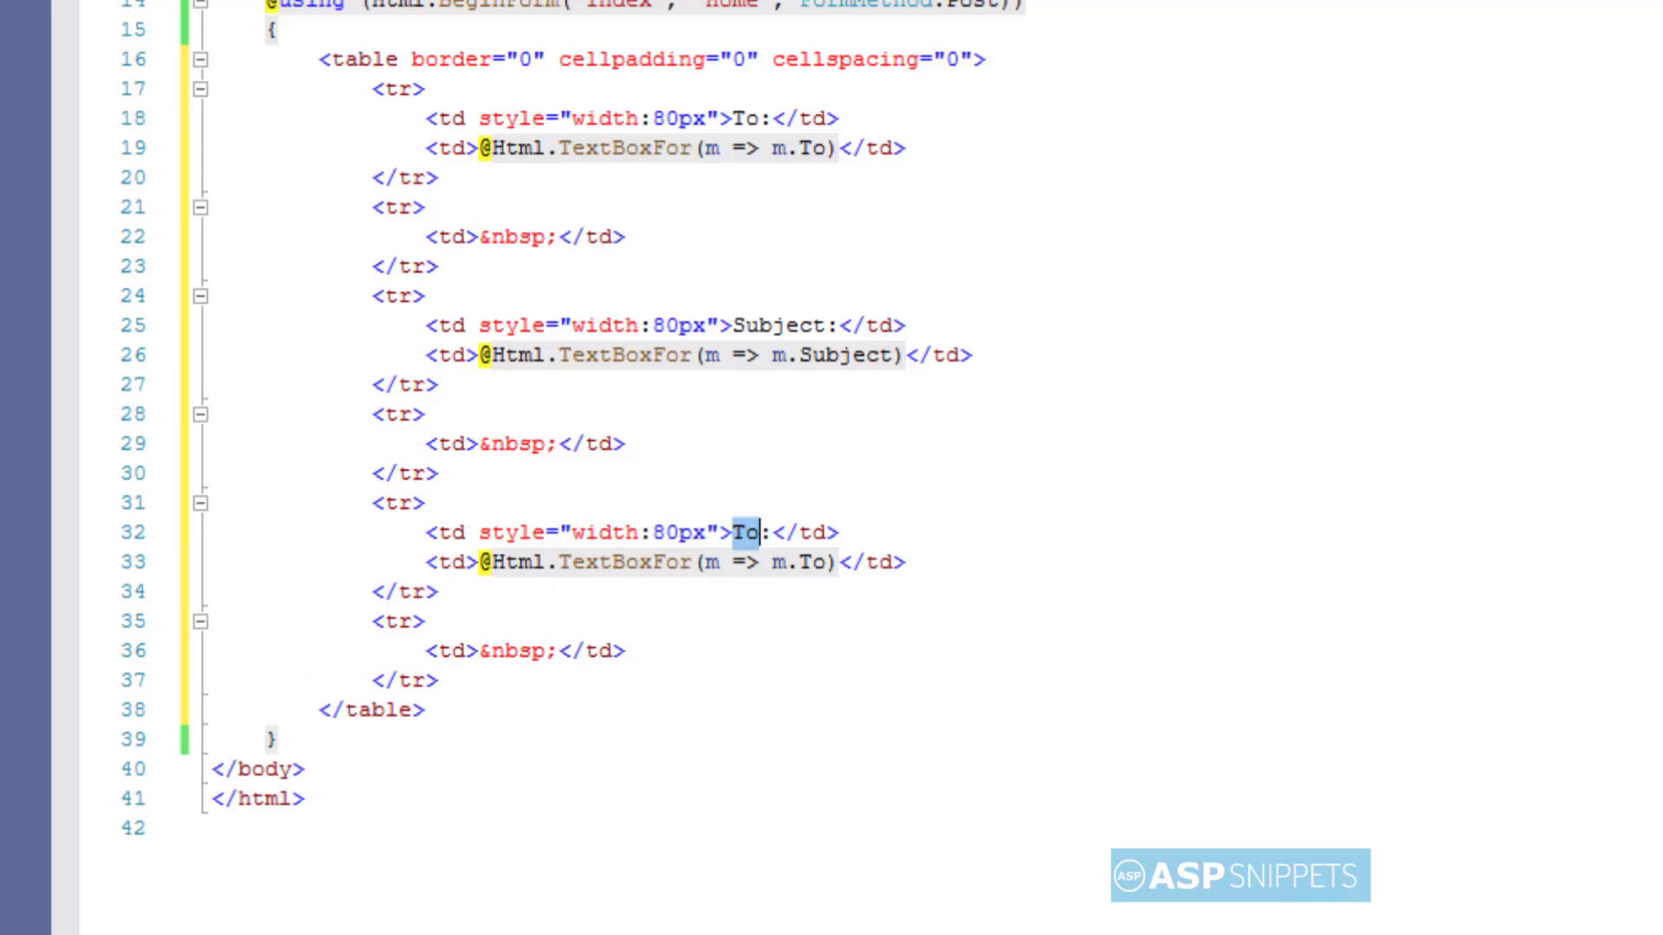
- Add a Body row with TextAreaFor (rows 10, cols 30) and a 'Send' submit button
{"action": "type", "text": "Body"}
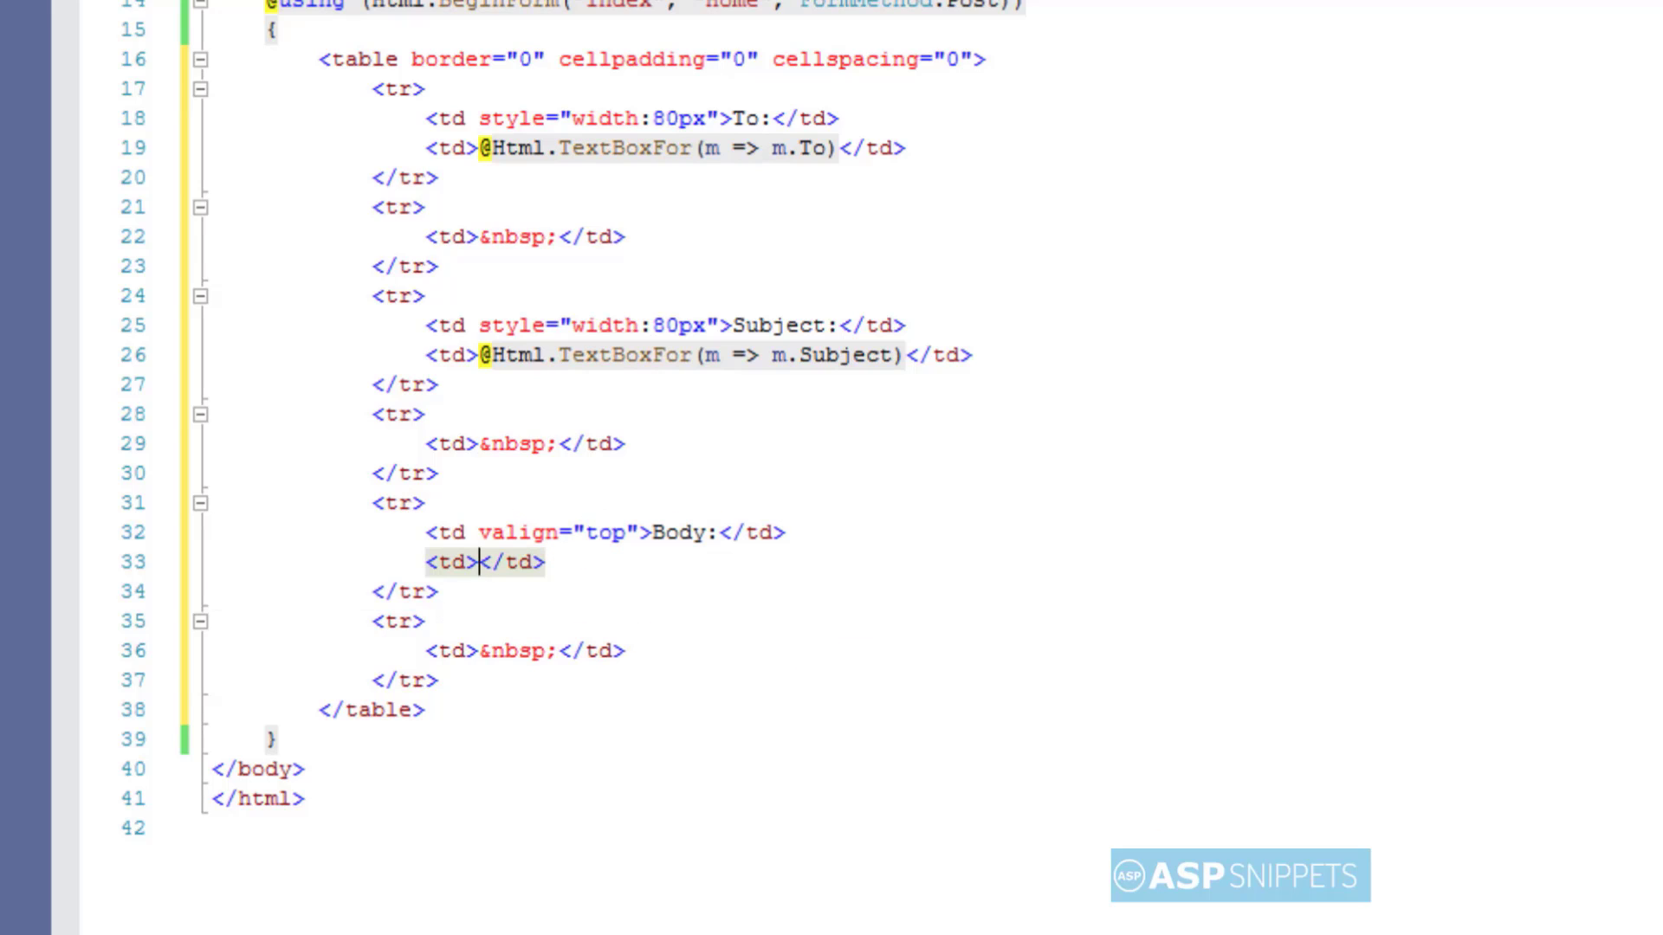
{"action": "type", "text": "@Html.TextAreaFor"}
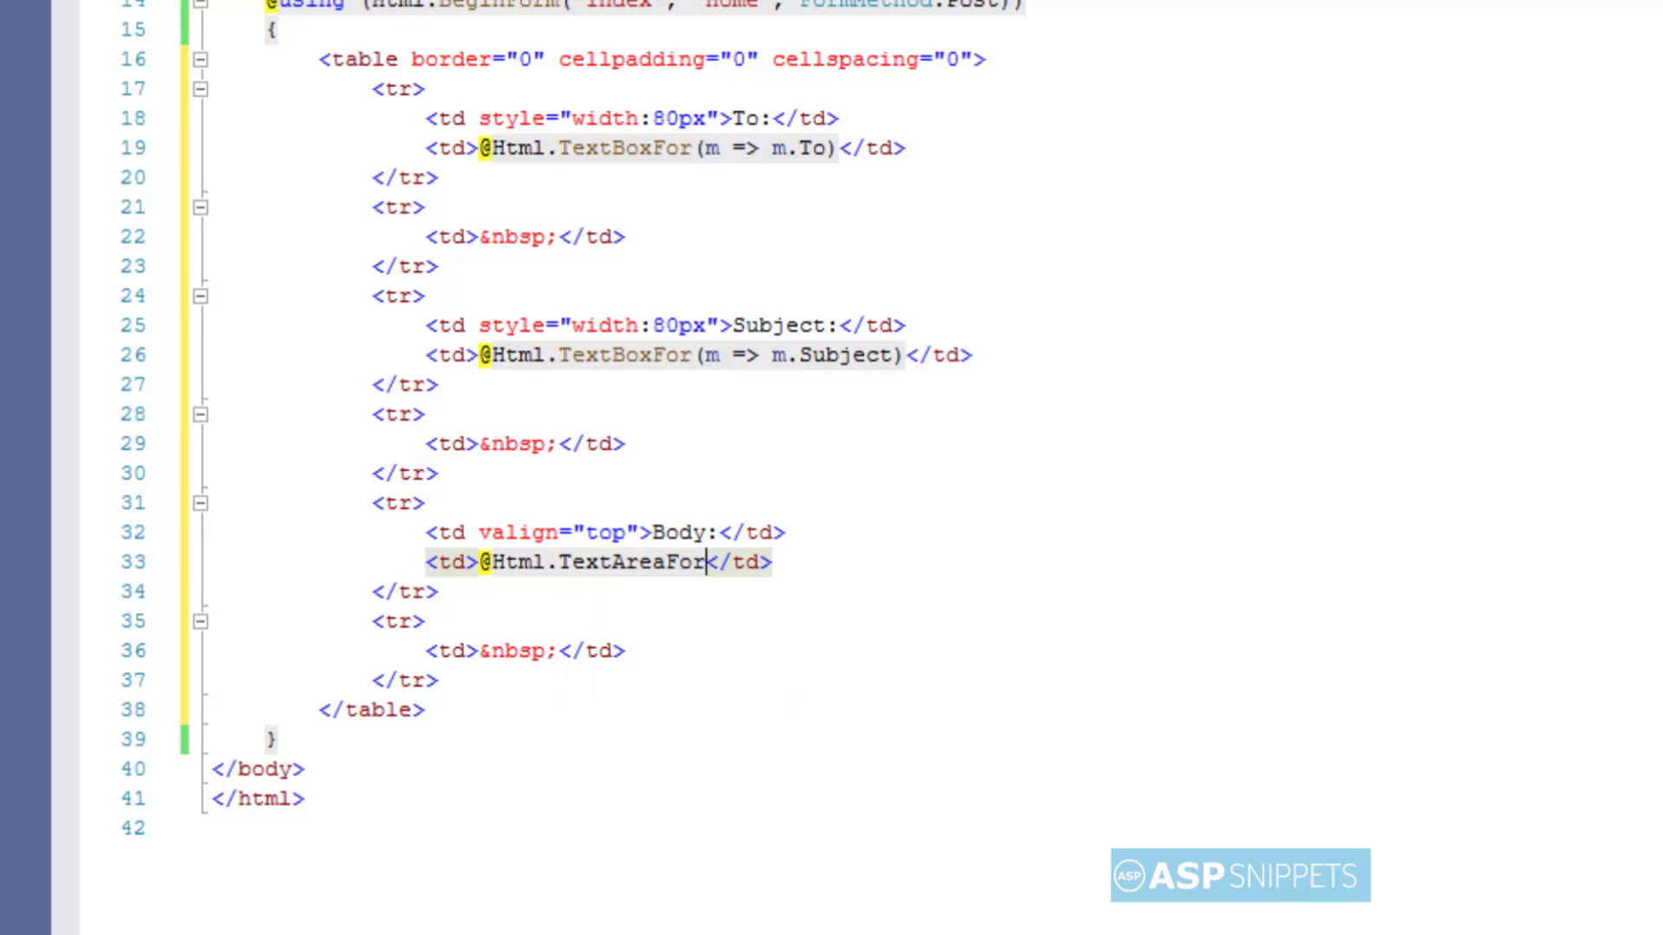
{"action": "type", "text": "(m=>)"}
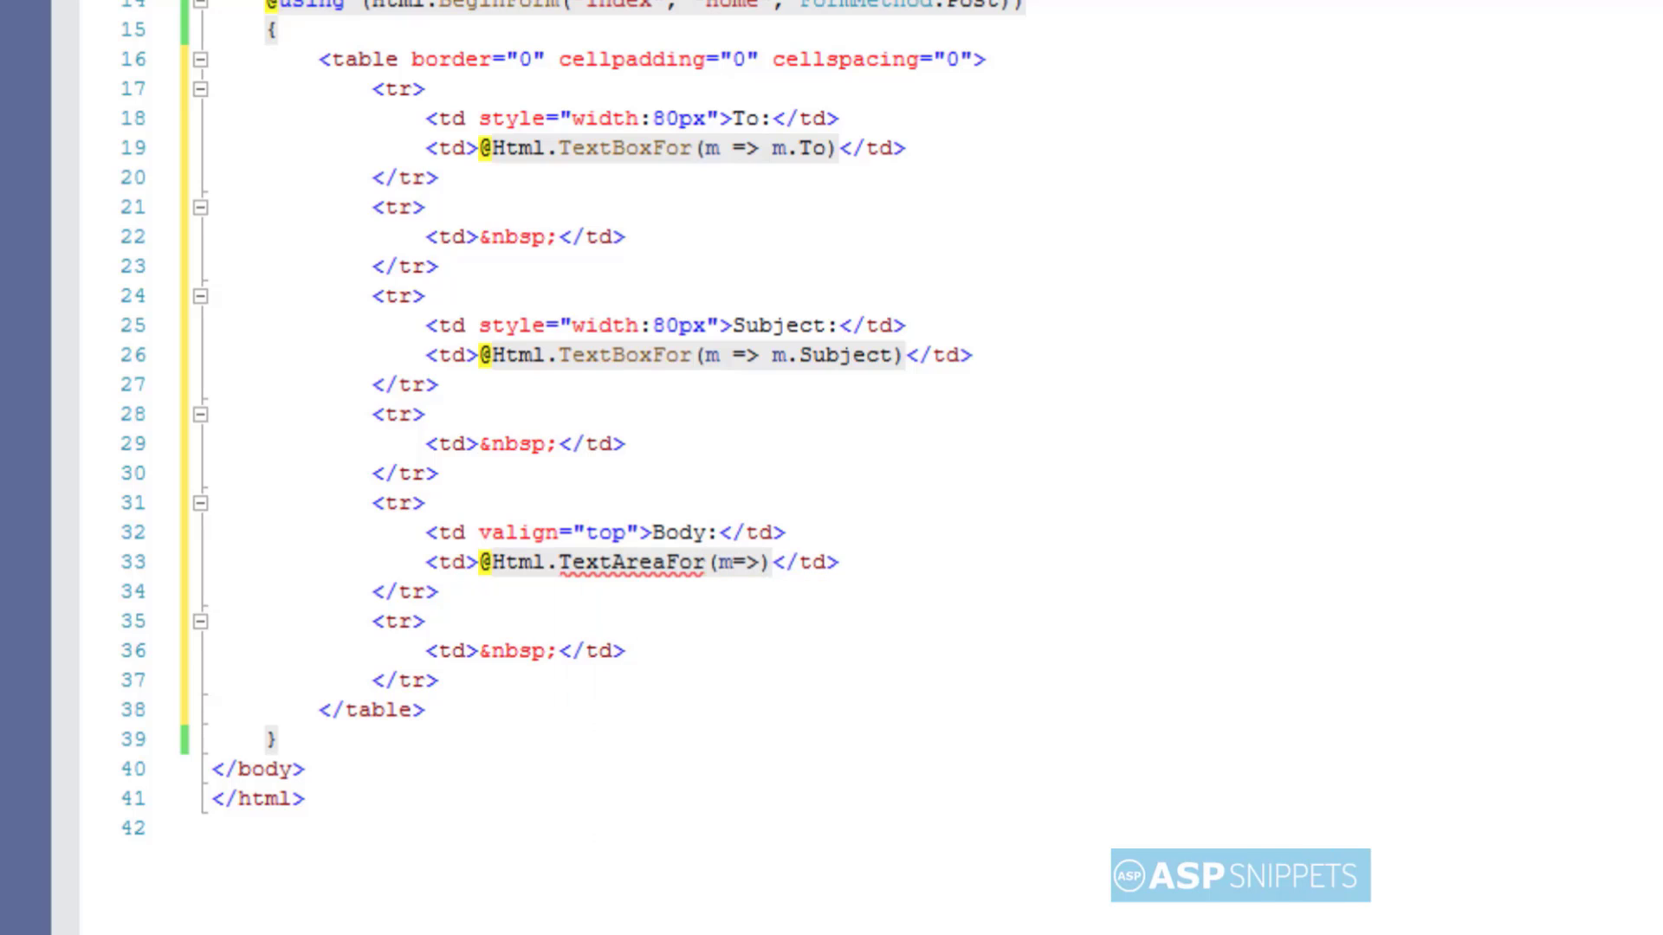
{"action": "type", "text": "m.Body,"}
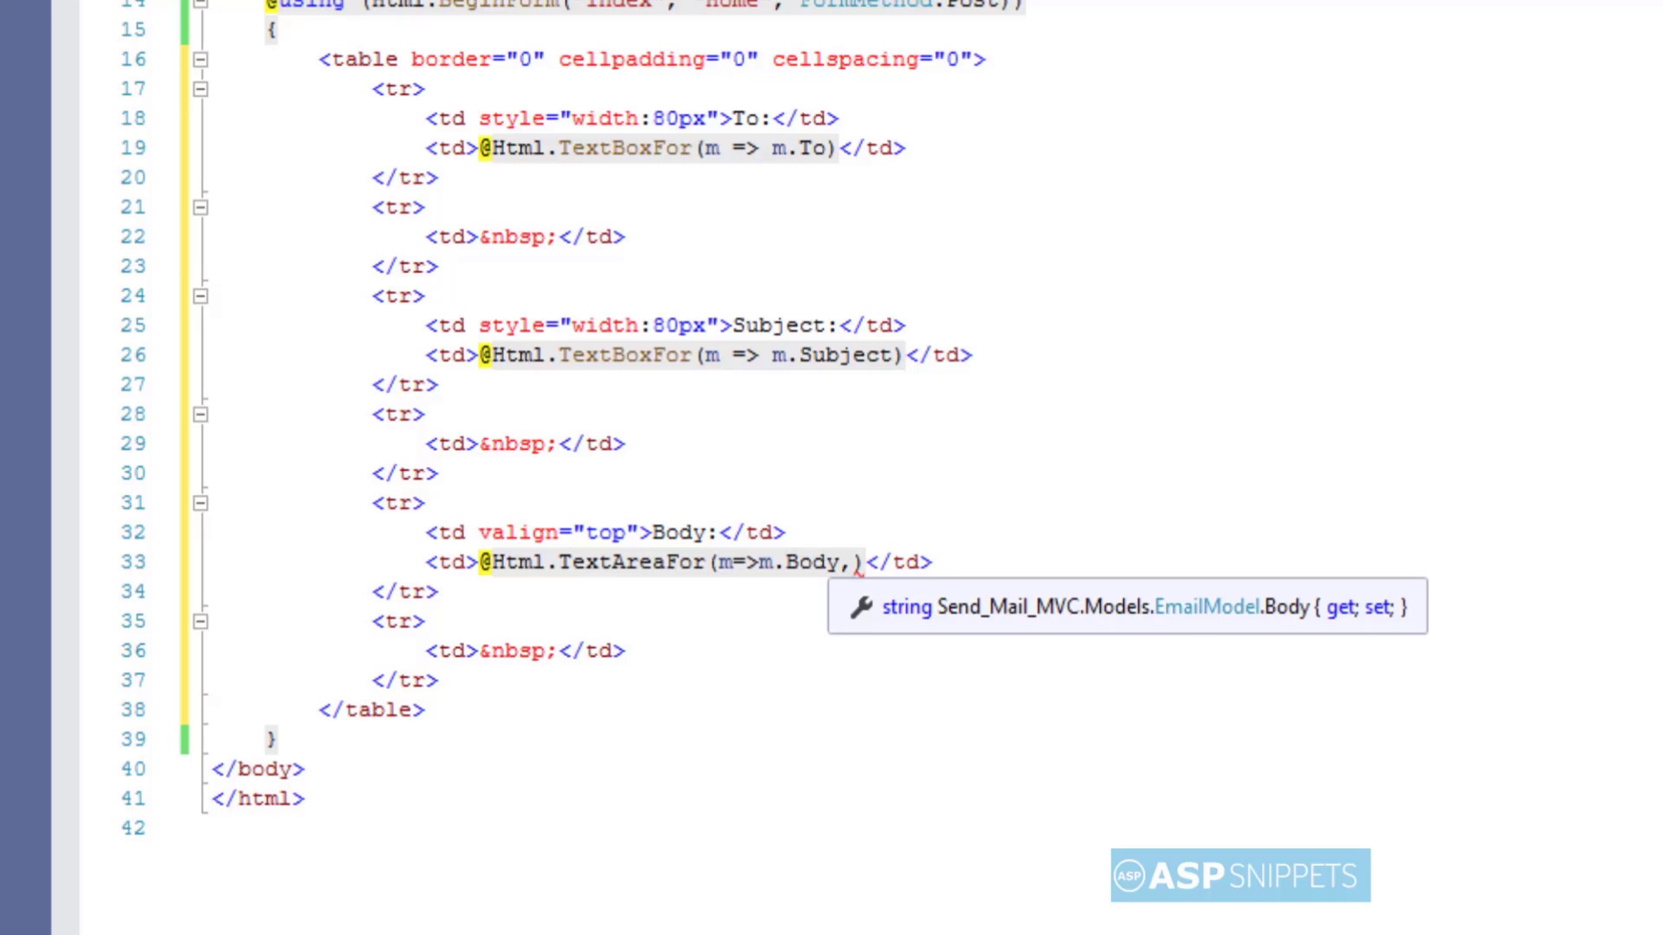
{"action": "type", "text": "new { @row}"}
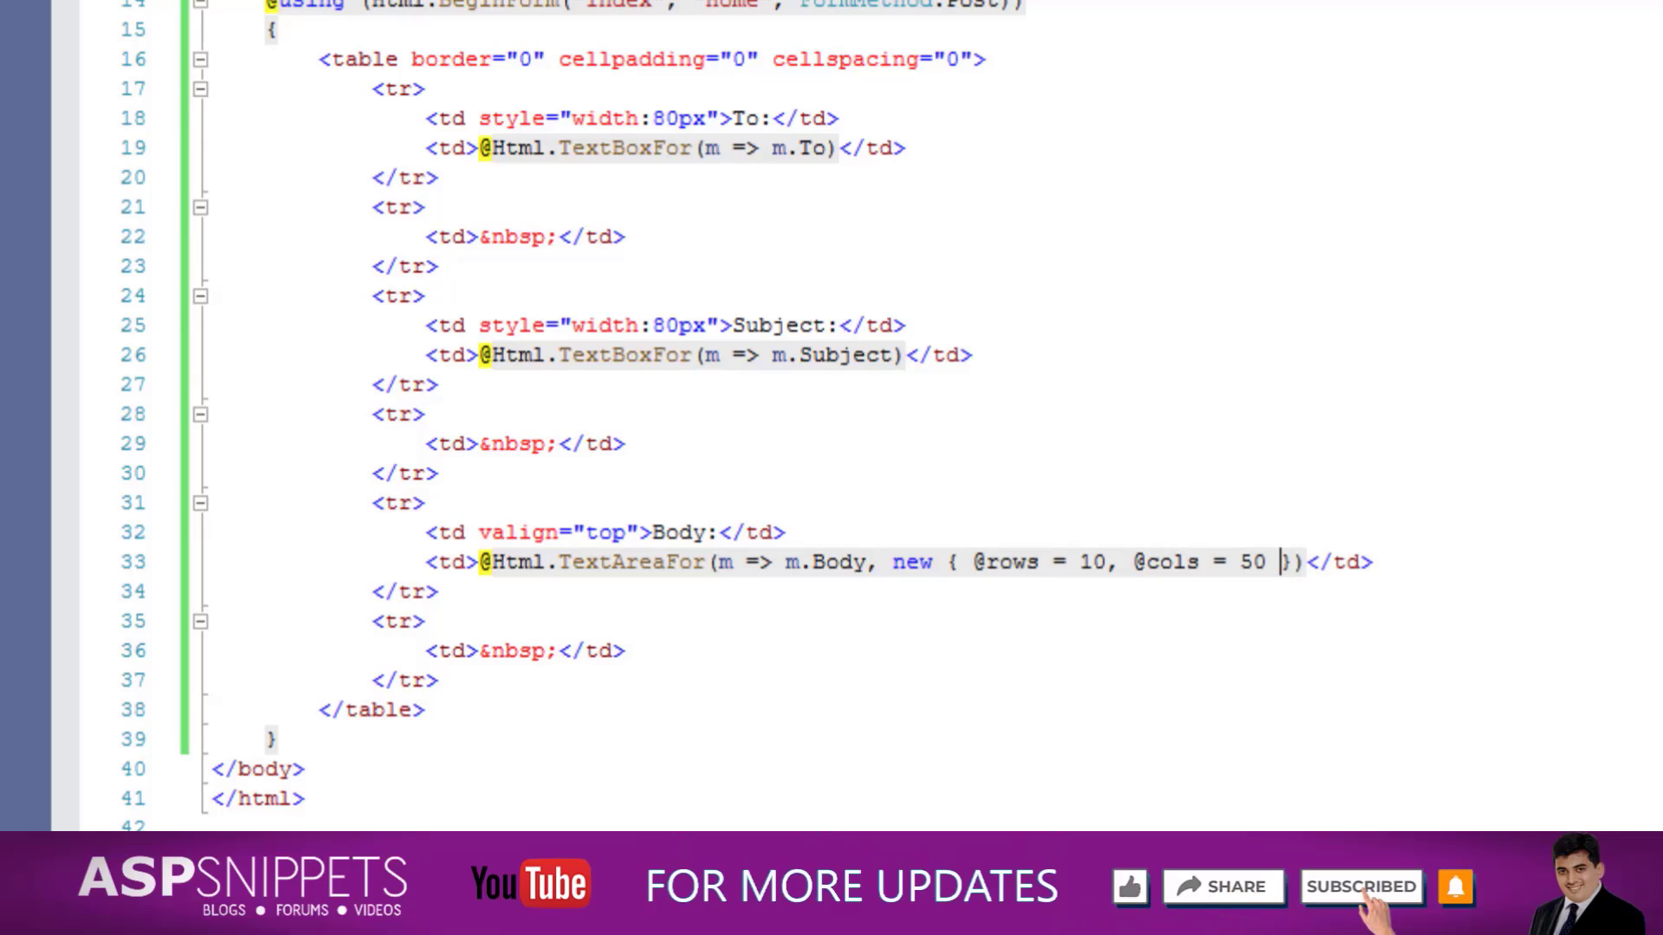
{"action": "type", "text": "<td></td>"}
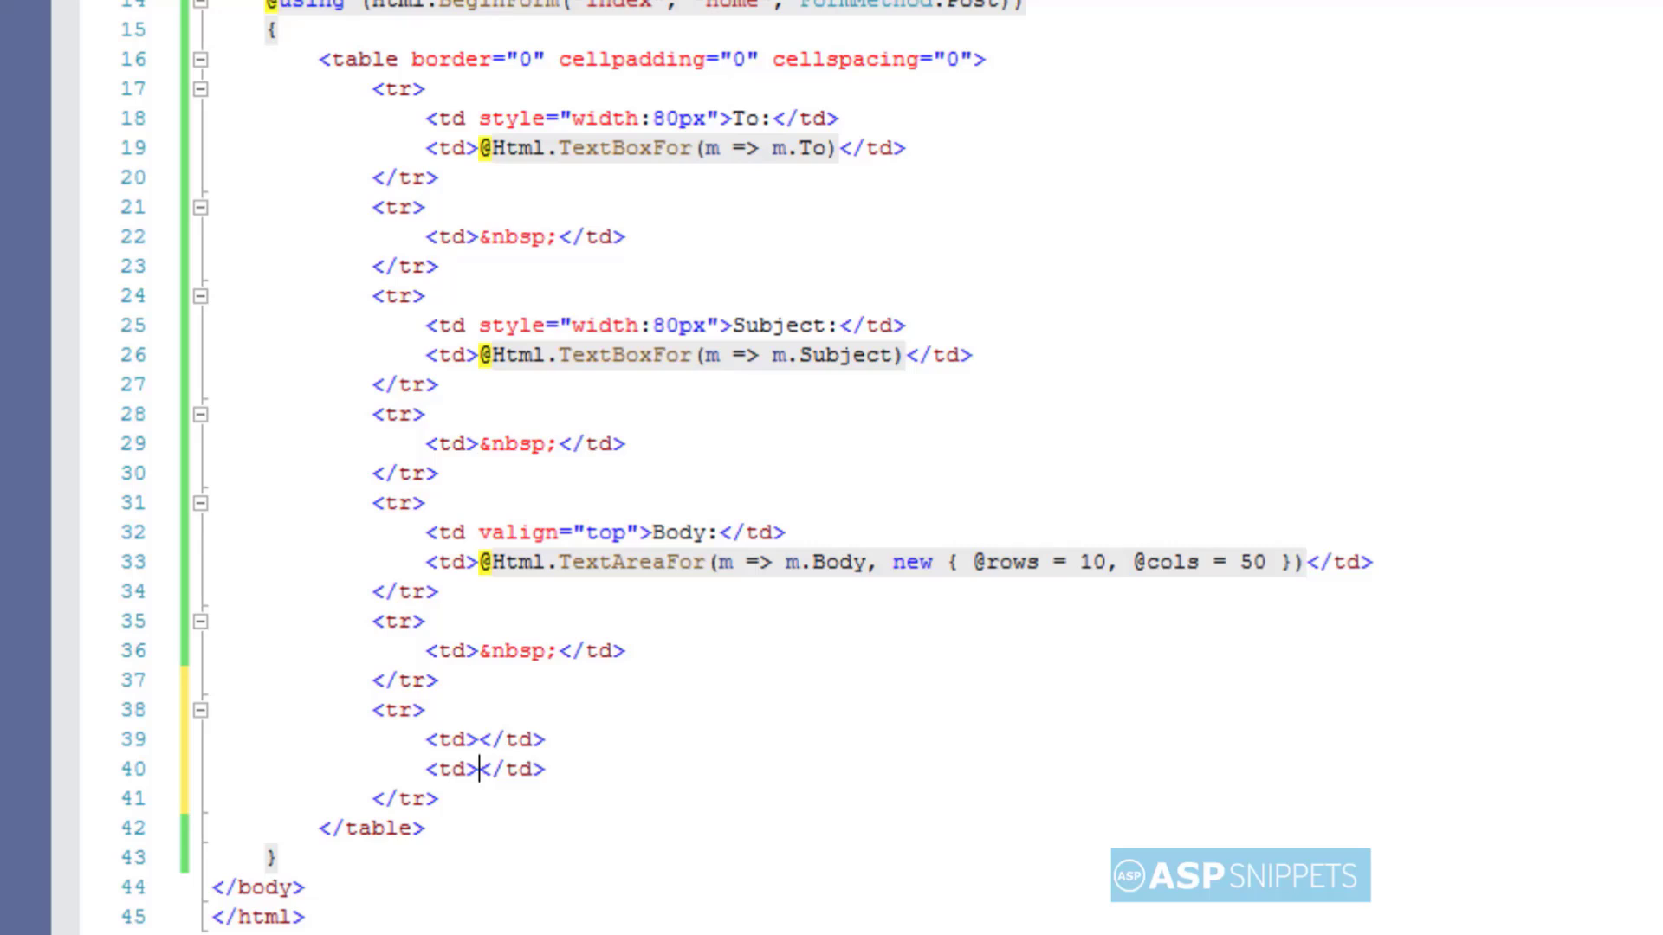
{"action": "type", "text": "<input />"}
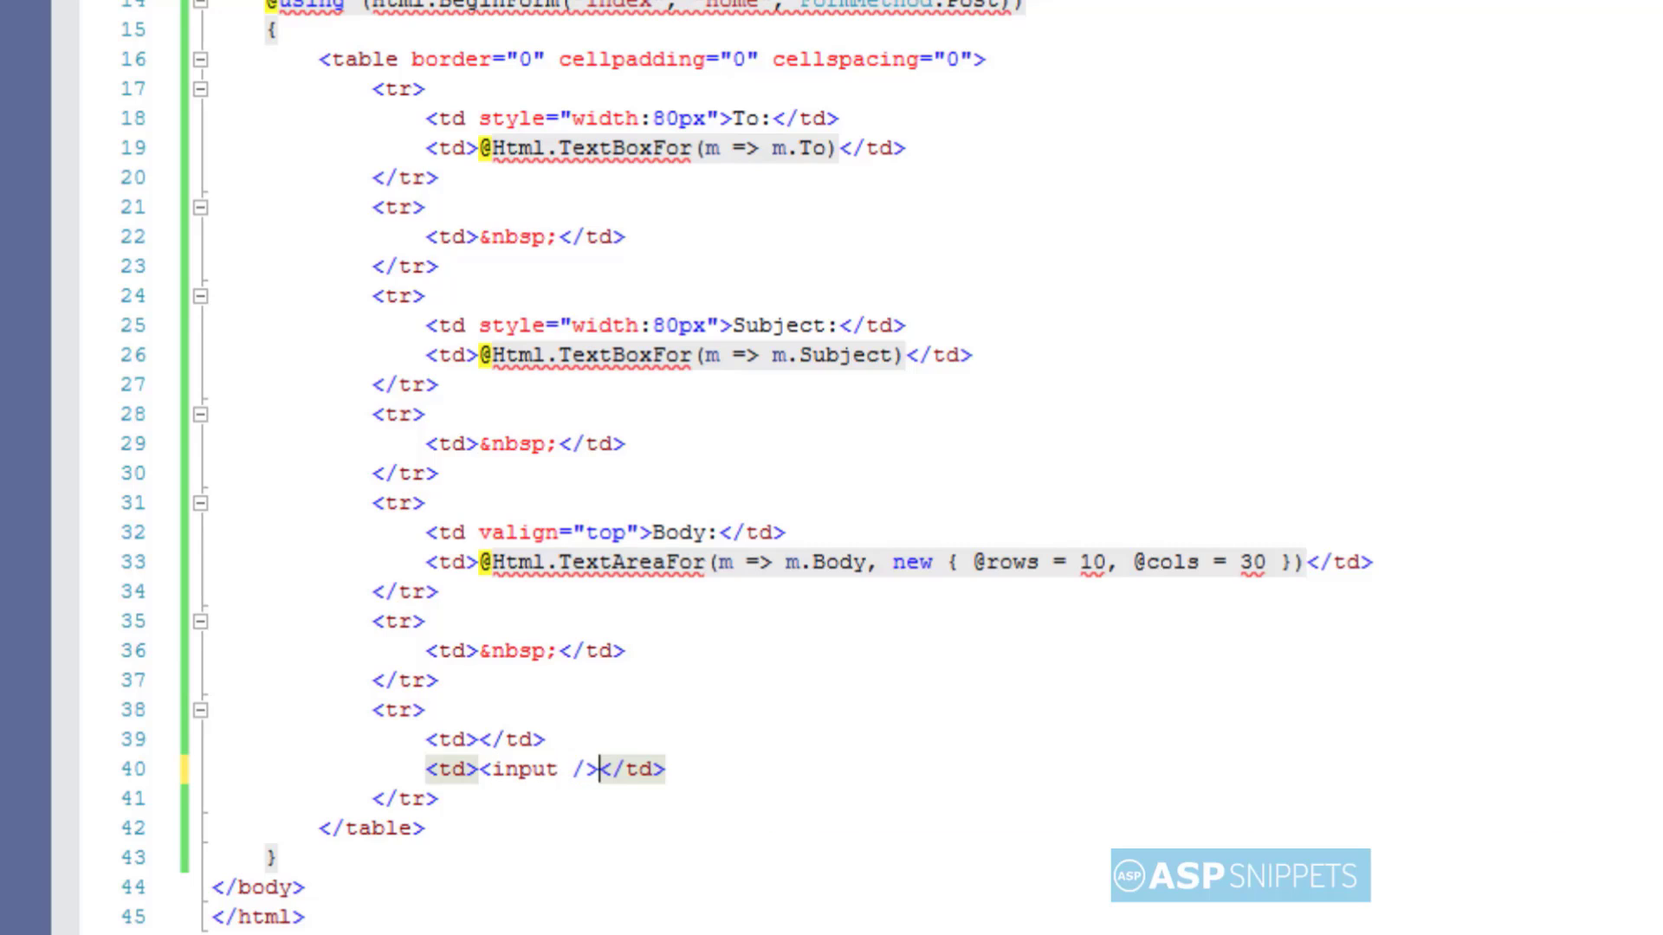
{"action": "type", "text": "type=\"\""}
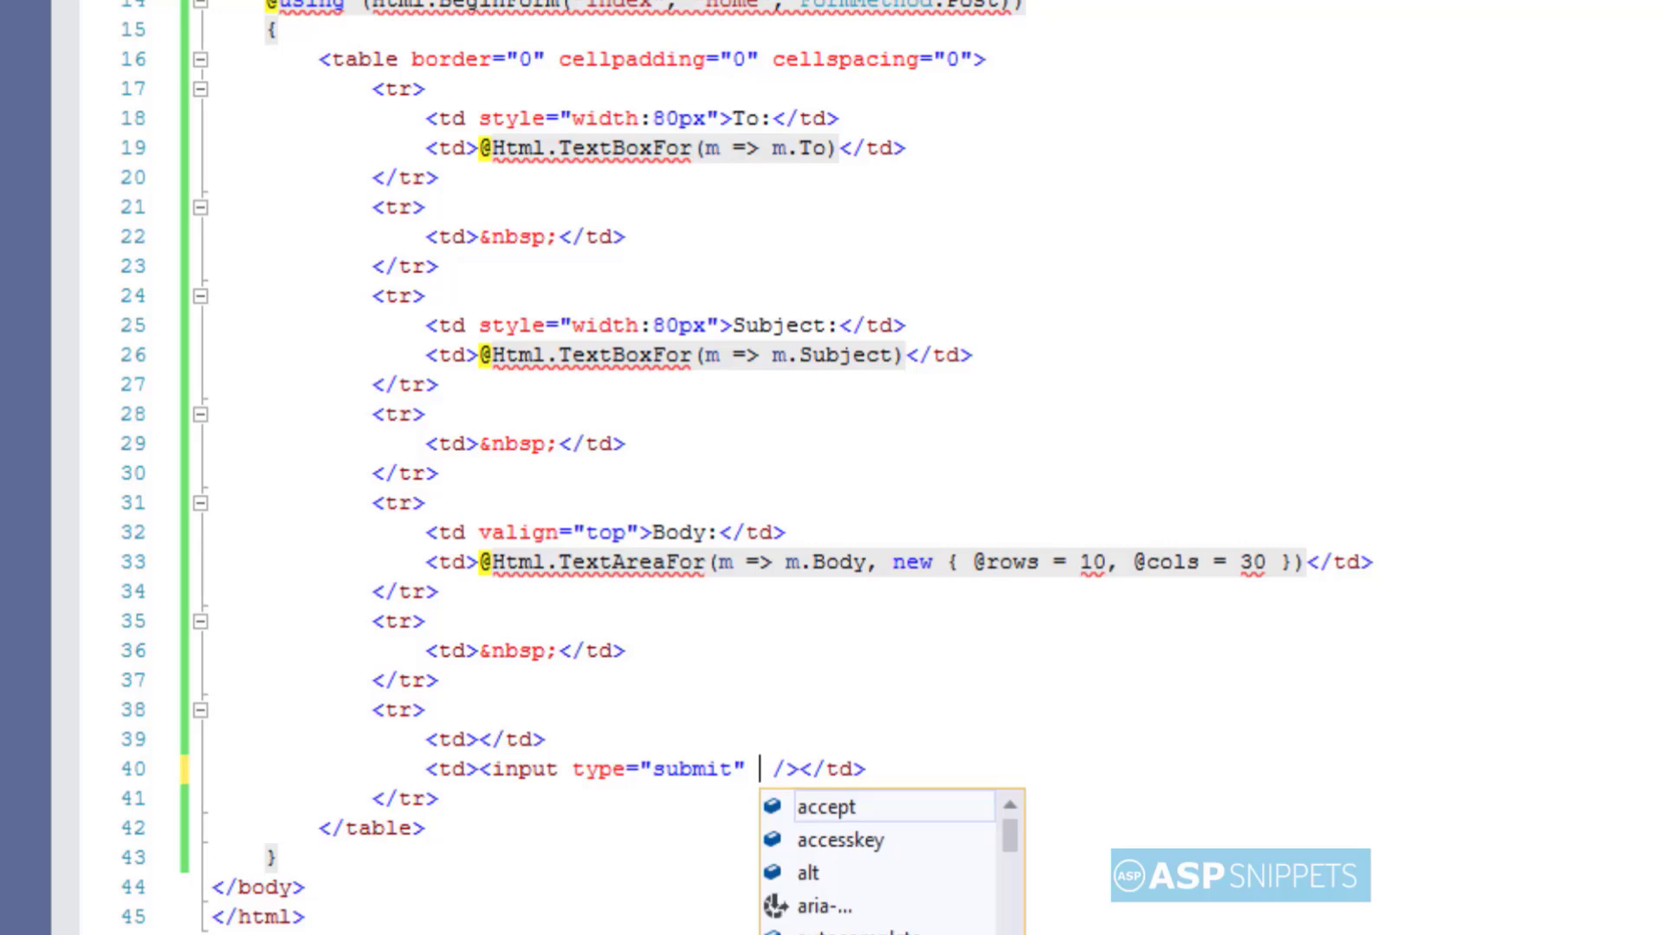
{"action": "type", "text": "value=\"Send\""}
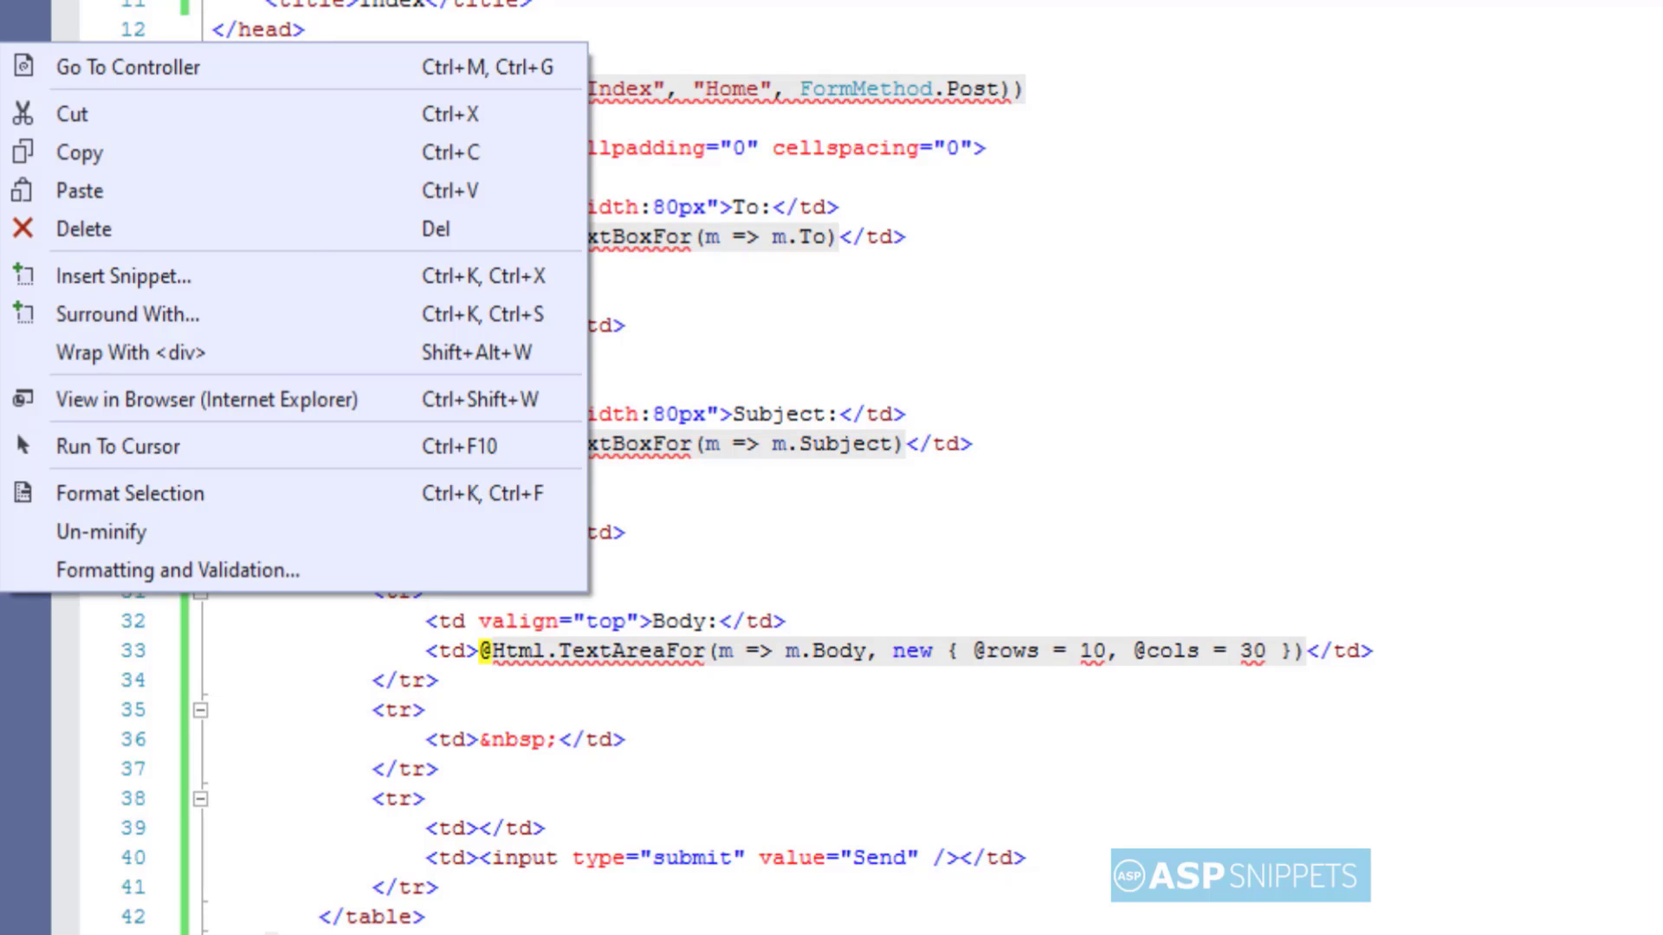
- In HomeController, import System.Configuration, System.Net, System.Net.Configuration and System.Net.Mail
{"action": "left_click", "coordinate": [127, 67]}
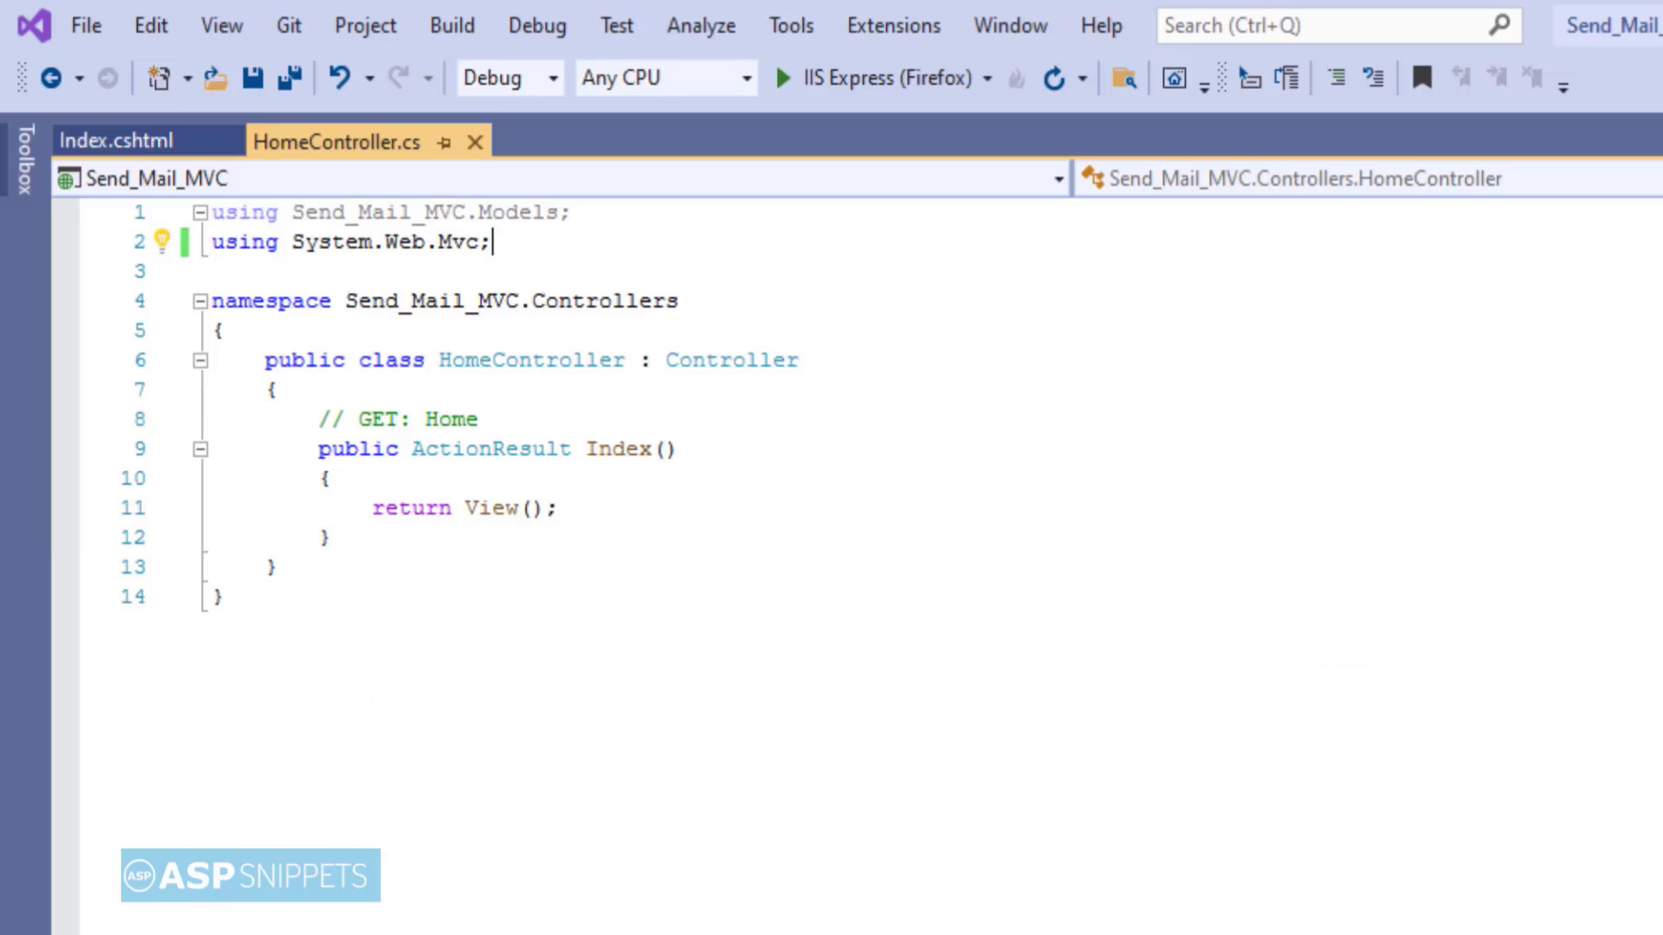
{"action": "type", "text": "using sy"}
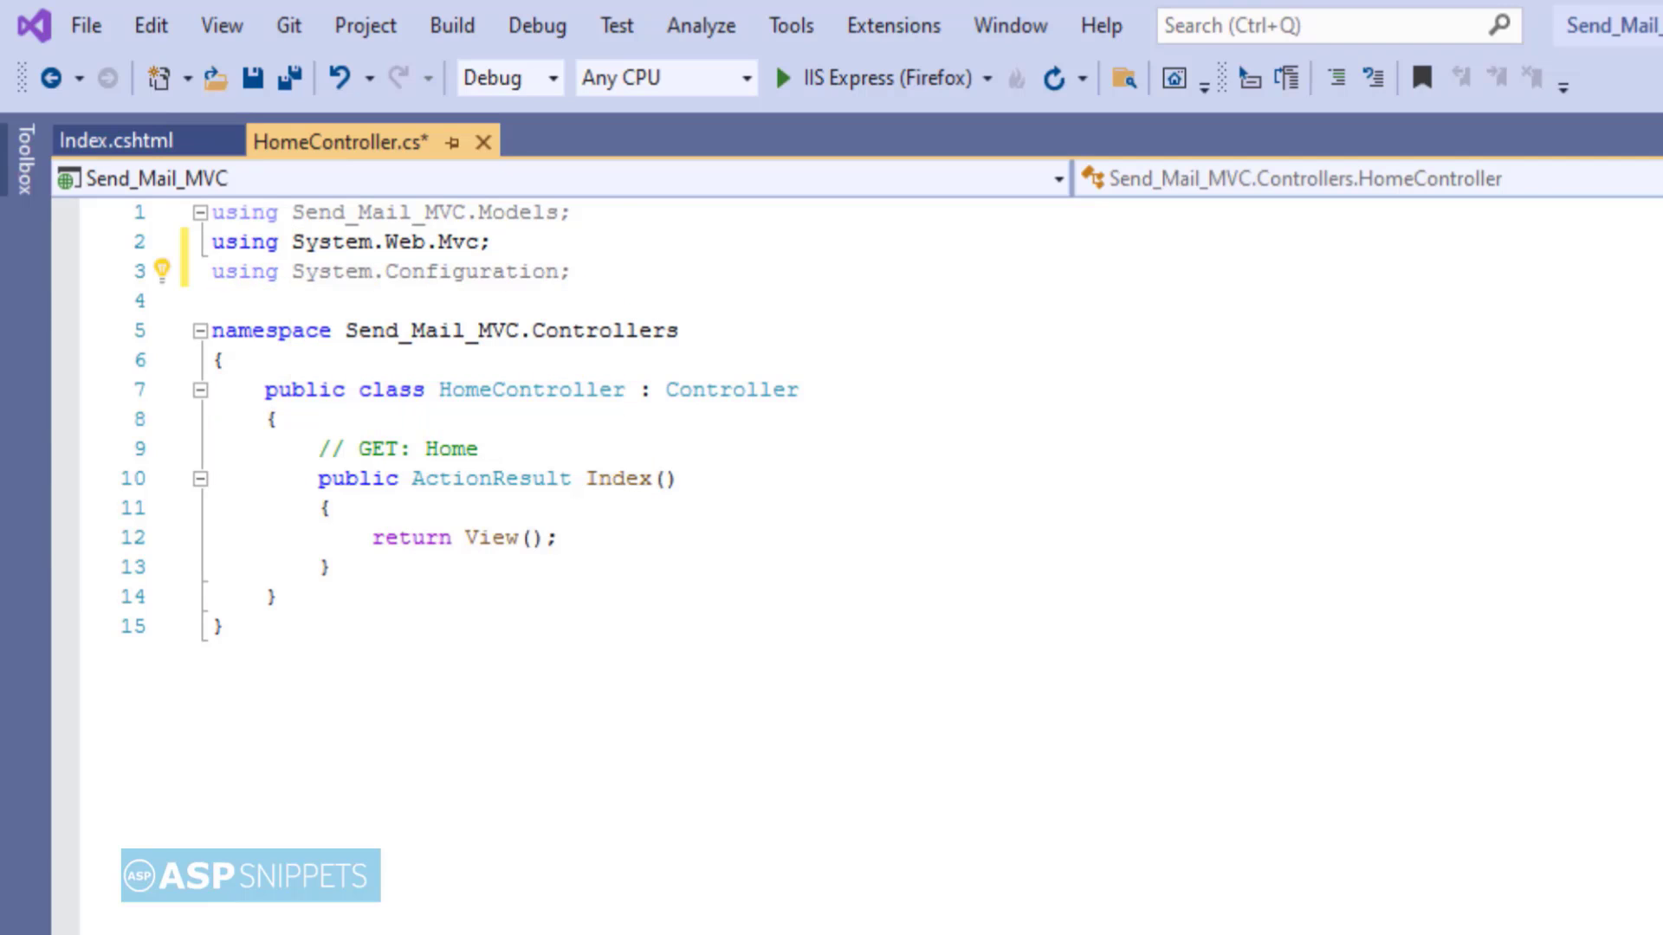
{"action": "type", "text": "using system.Net;"}
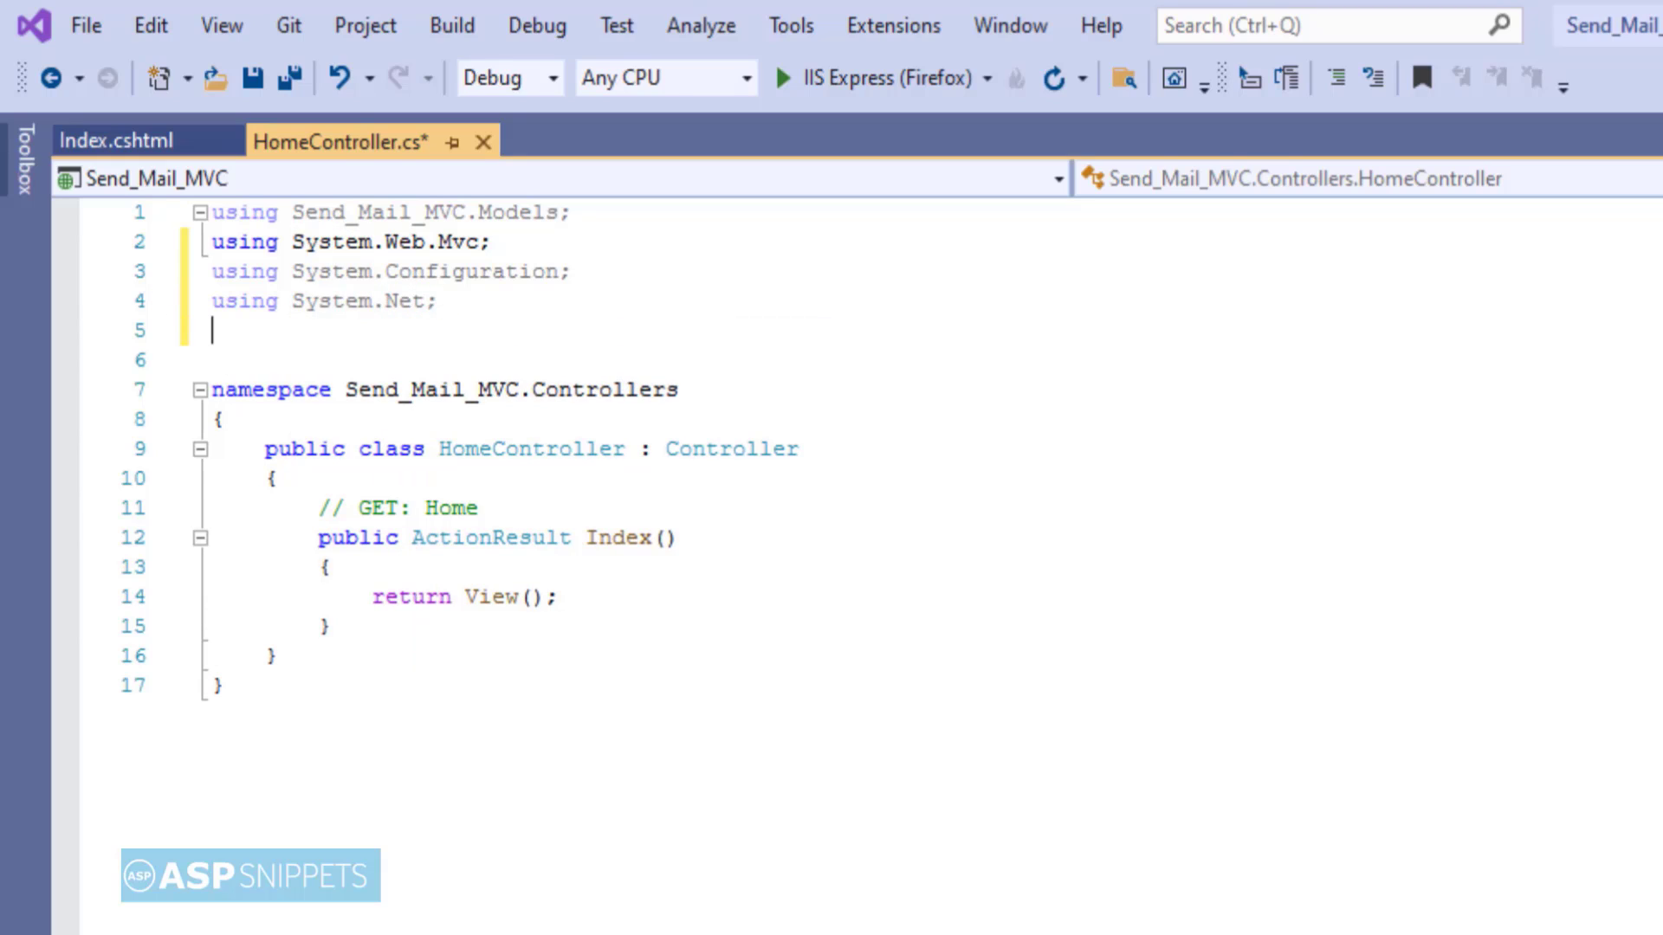
{"action": "type", "text": "using System."}
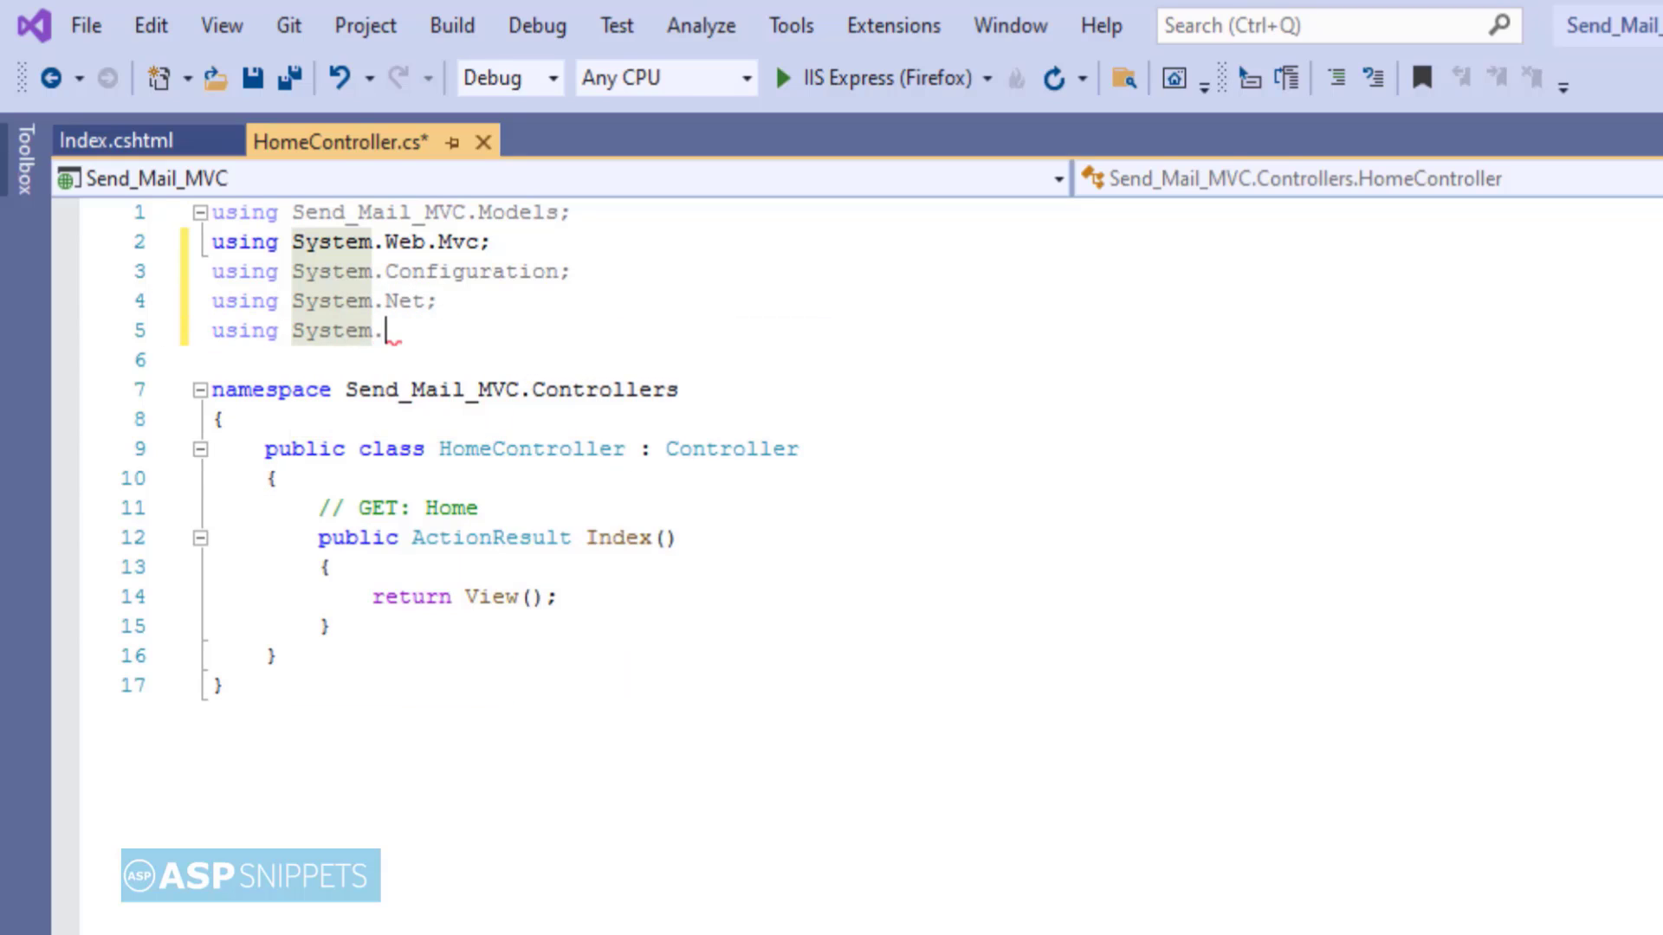
{"action": "type", "text": "Net.Configuration;"}
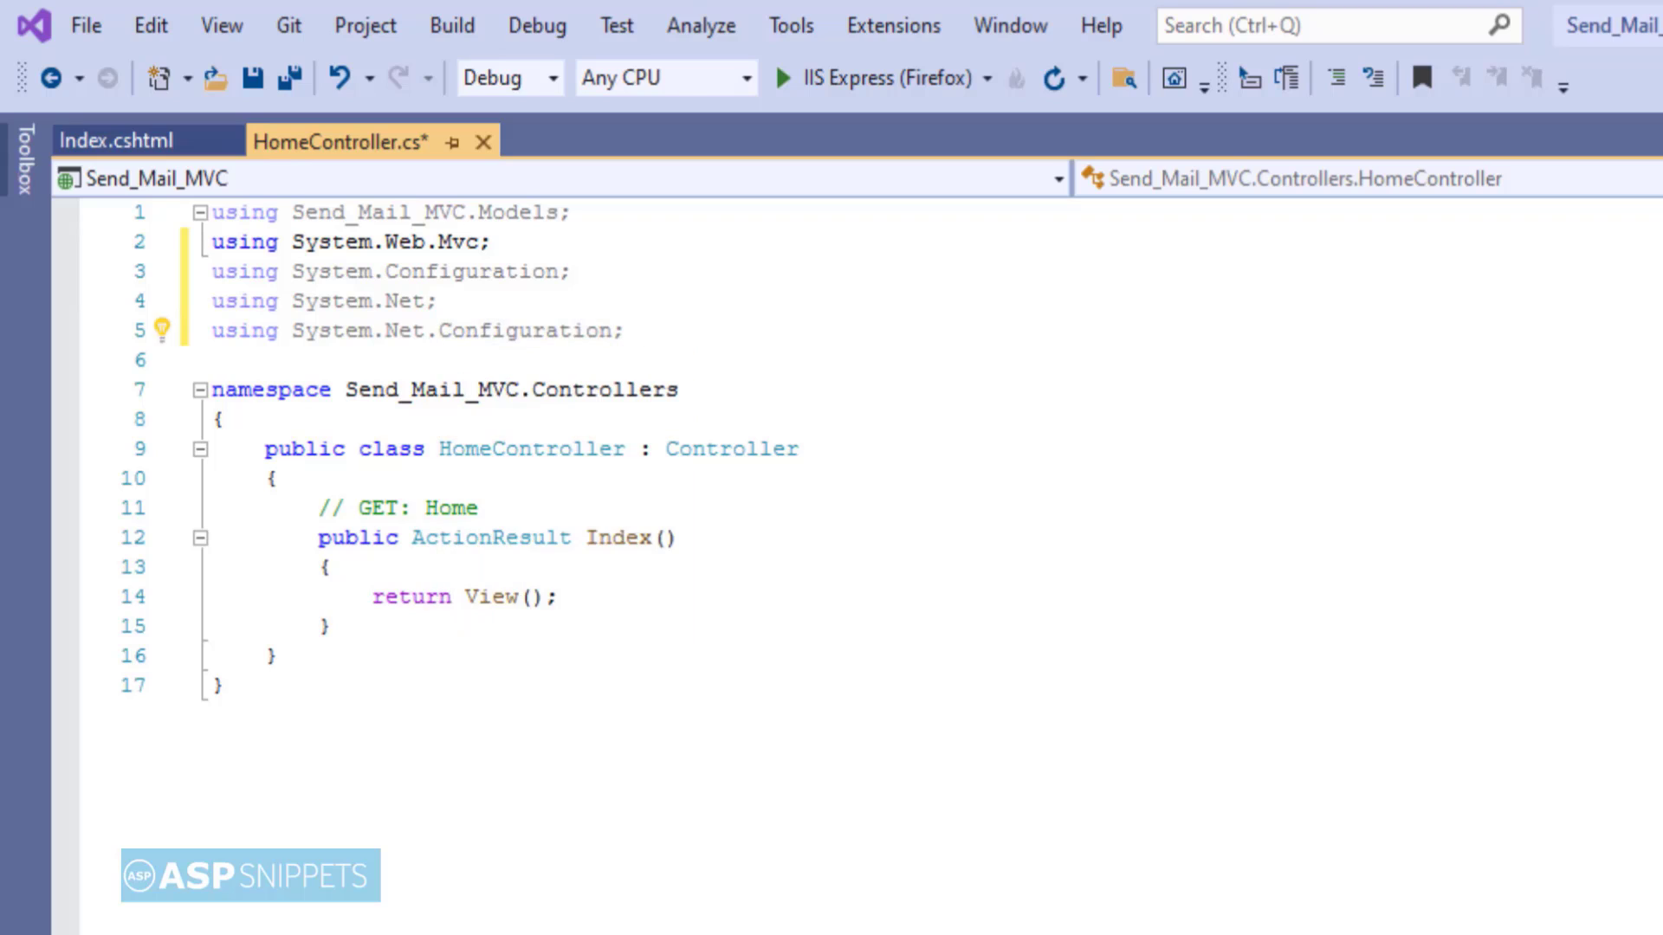
{"action": "type", "text": "using System.ne"}
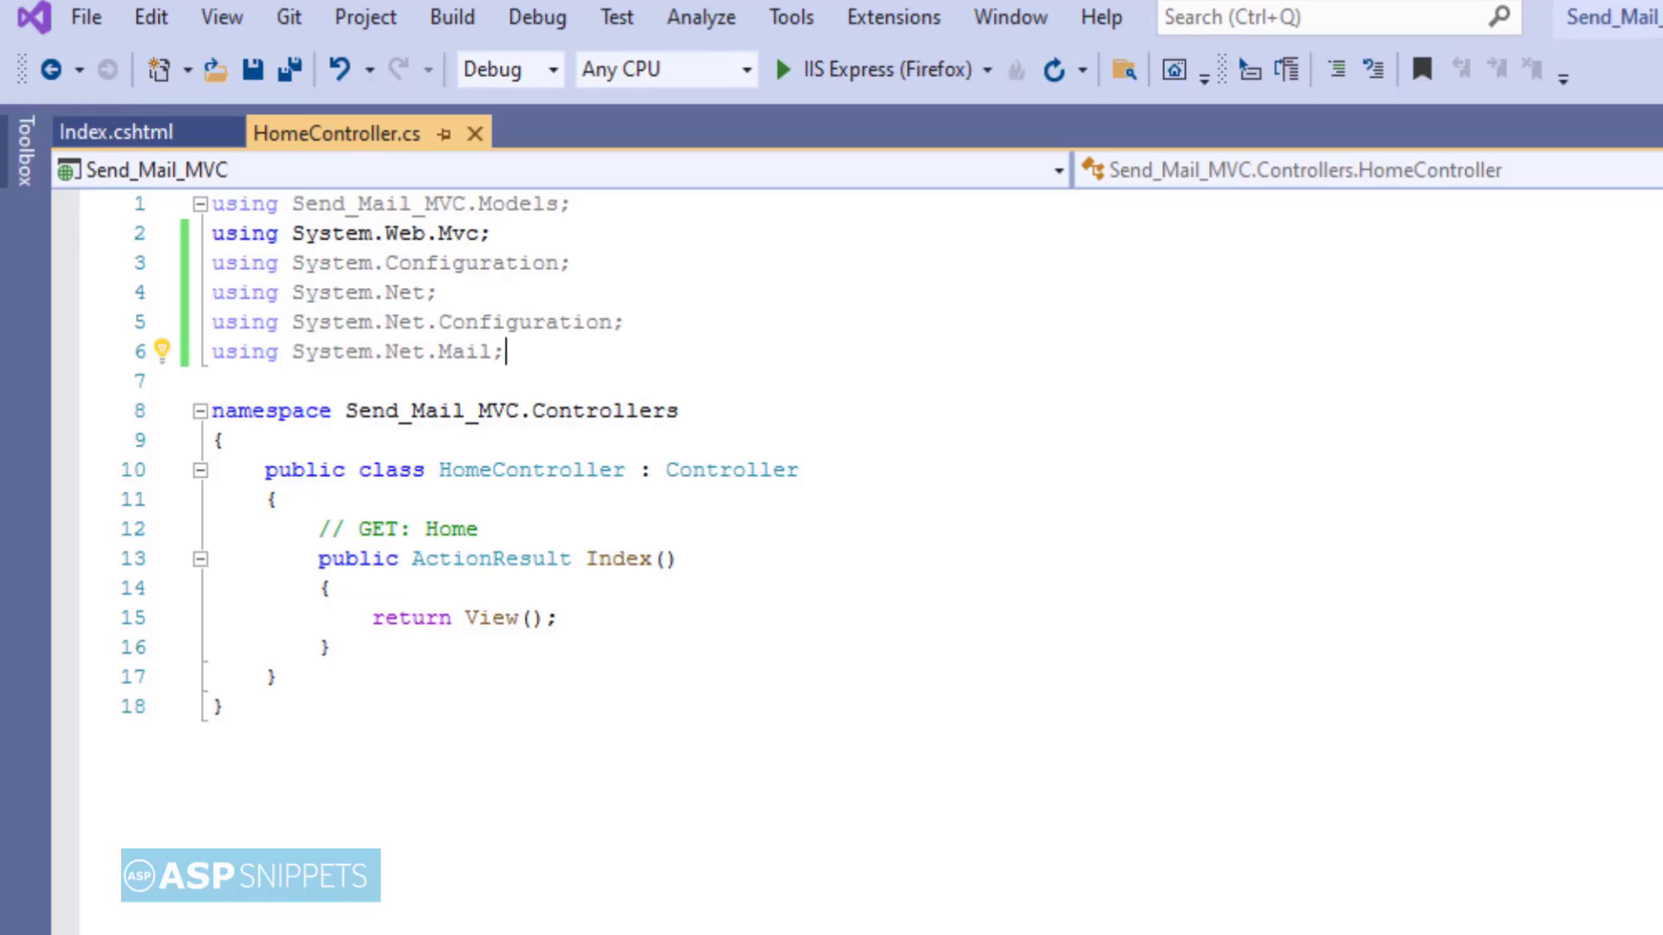
- Add public ActionResult Index(EmailModel model) returning View() below the existing Index action
{"action": "scroll", "scroll_direction": "down", "scroll_amount": 3}
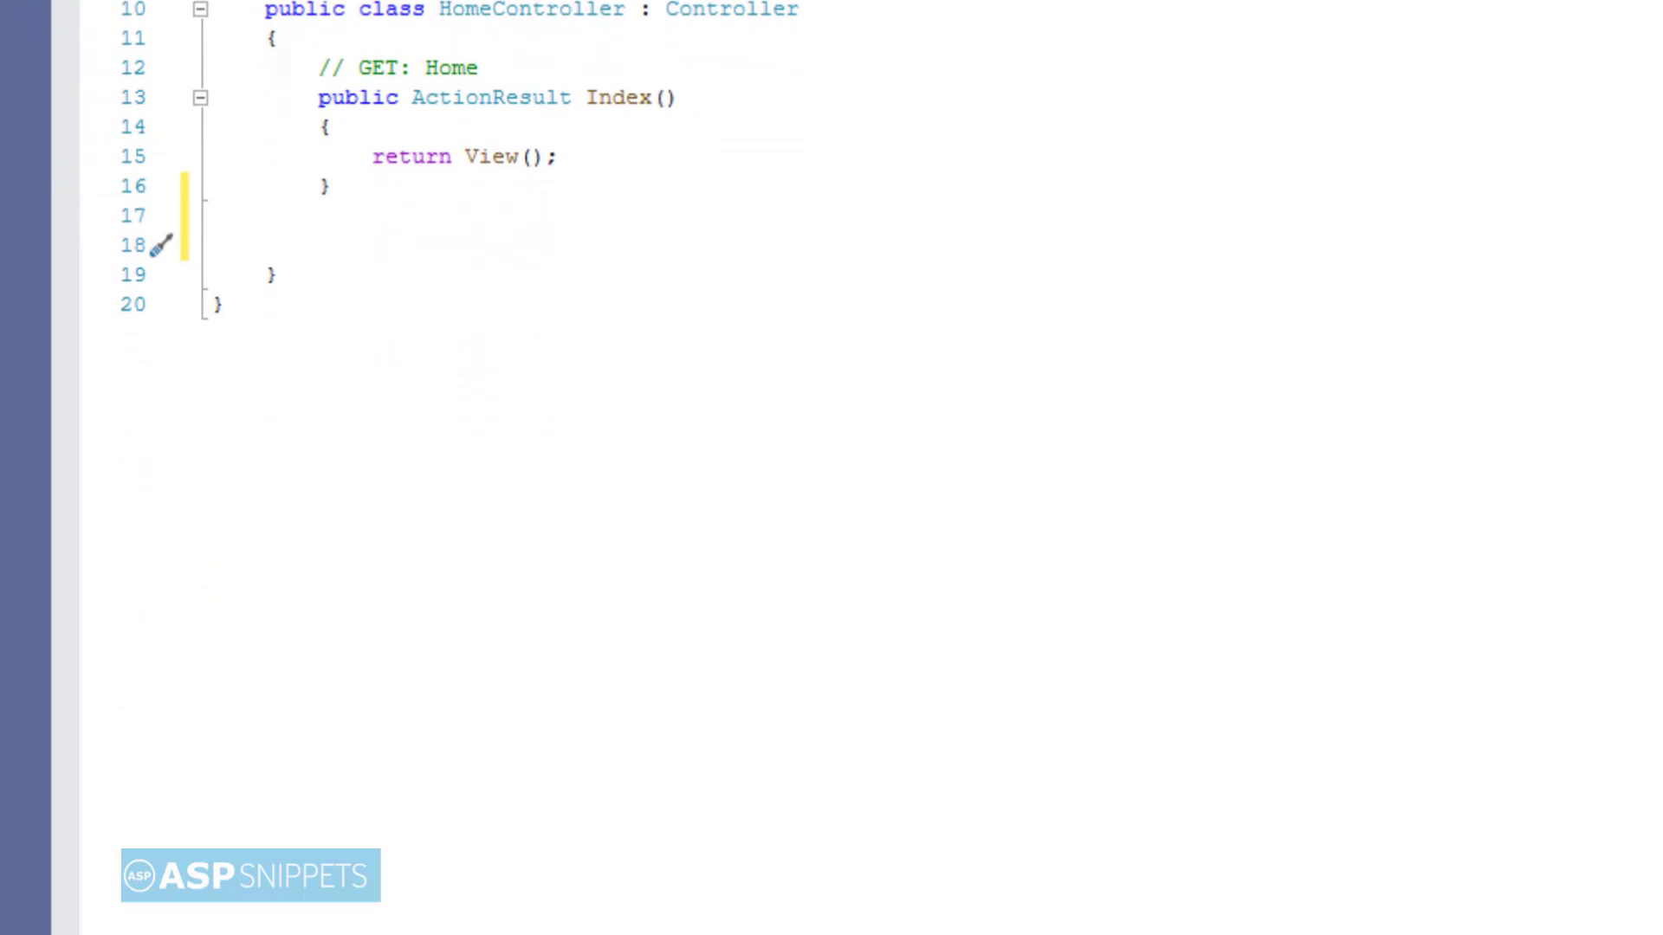
{"action": "type", "text": "public"}
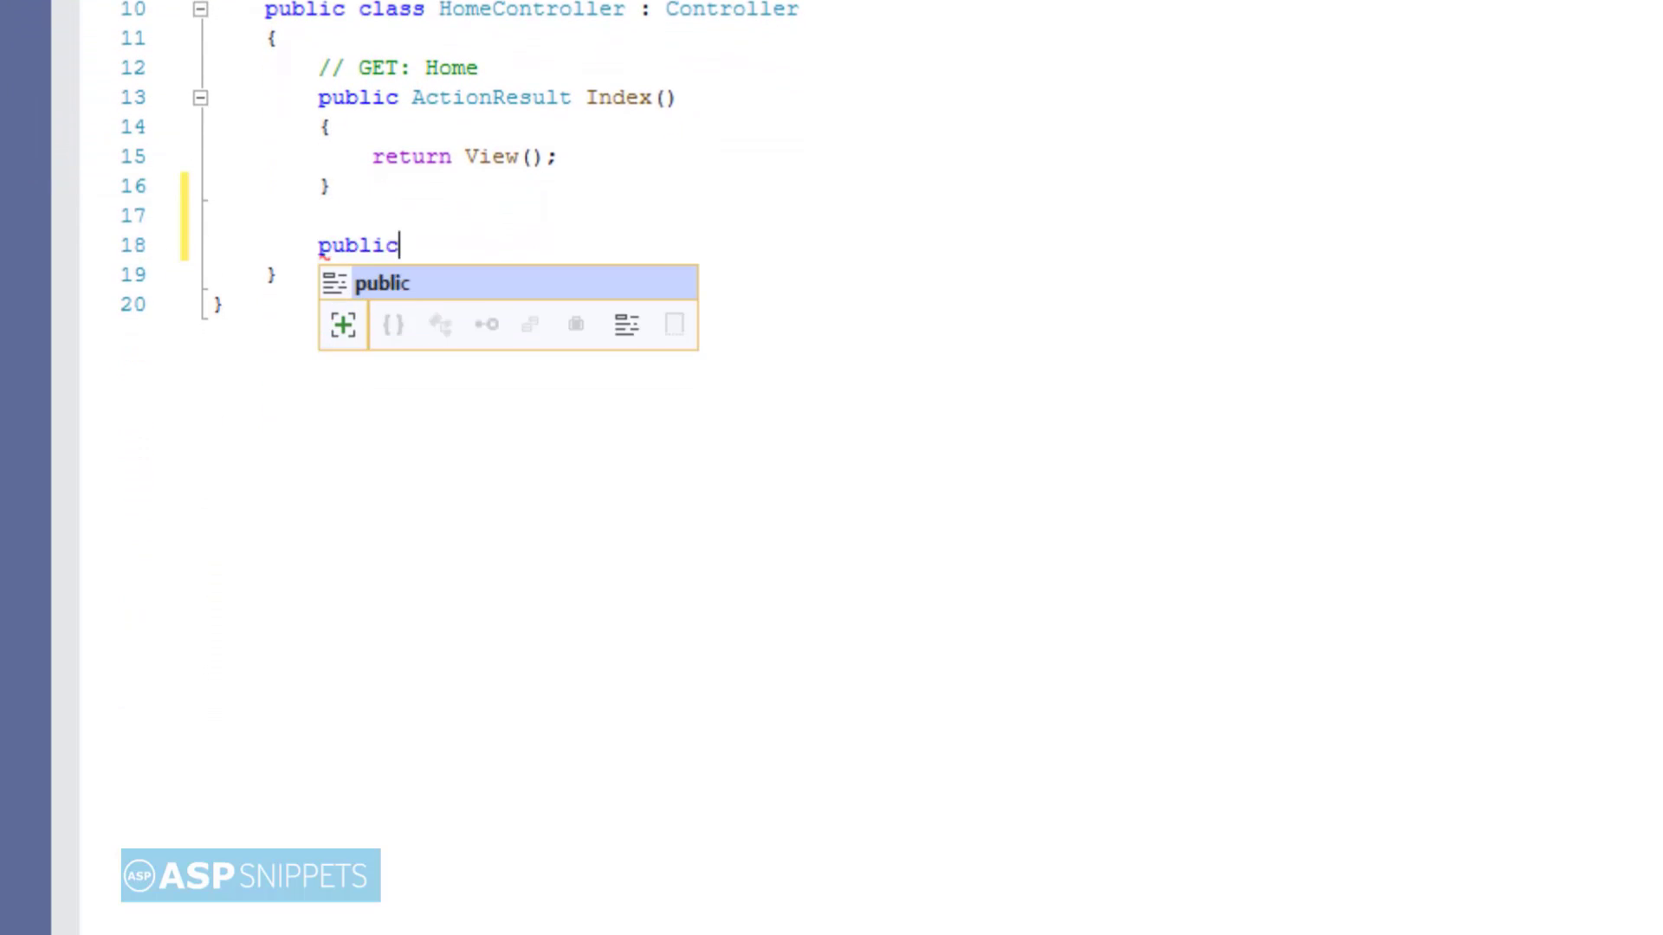
{"action": "type", "text": "ActionResult Index("}
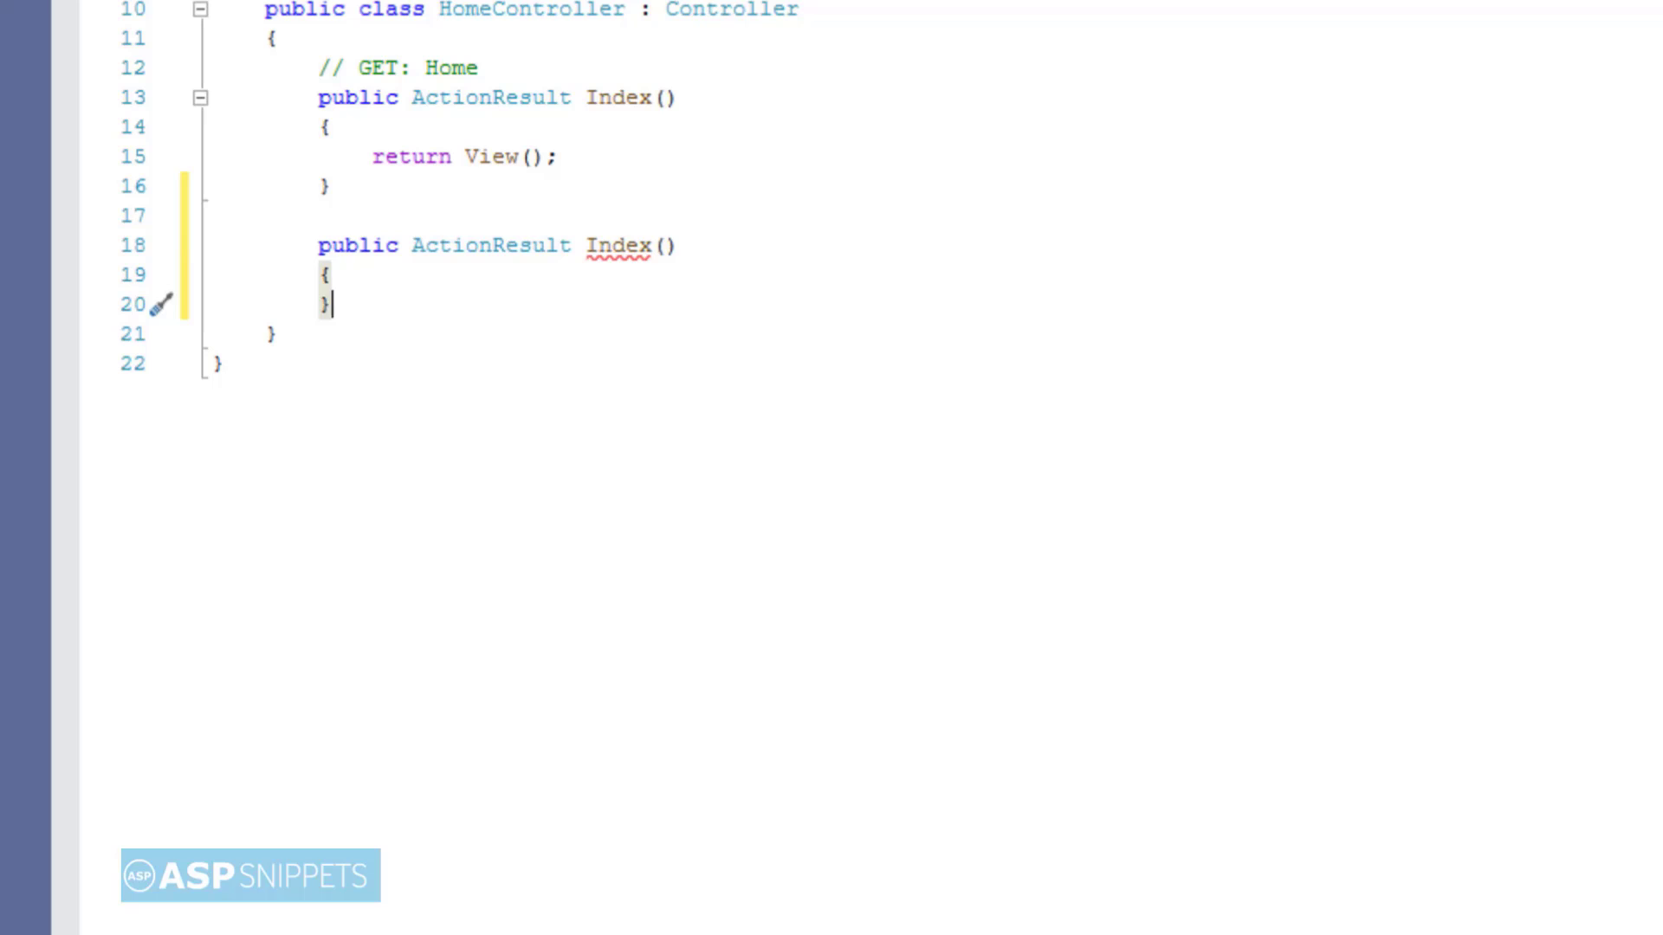
{"action": "type", "text": "Email"}
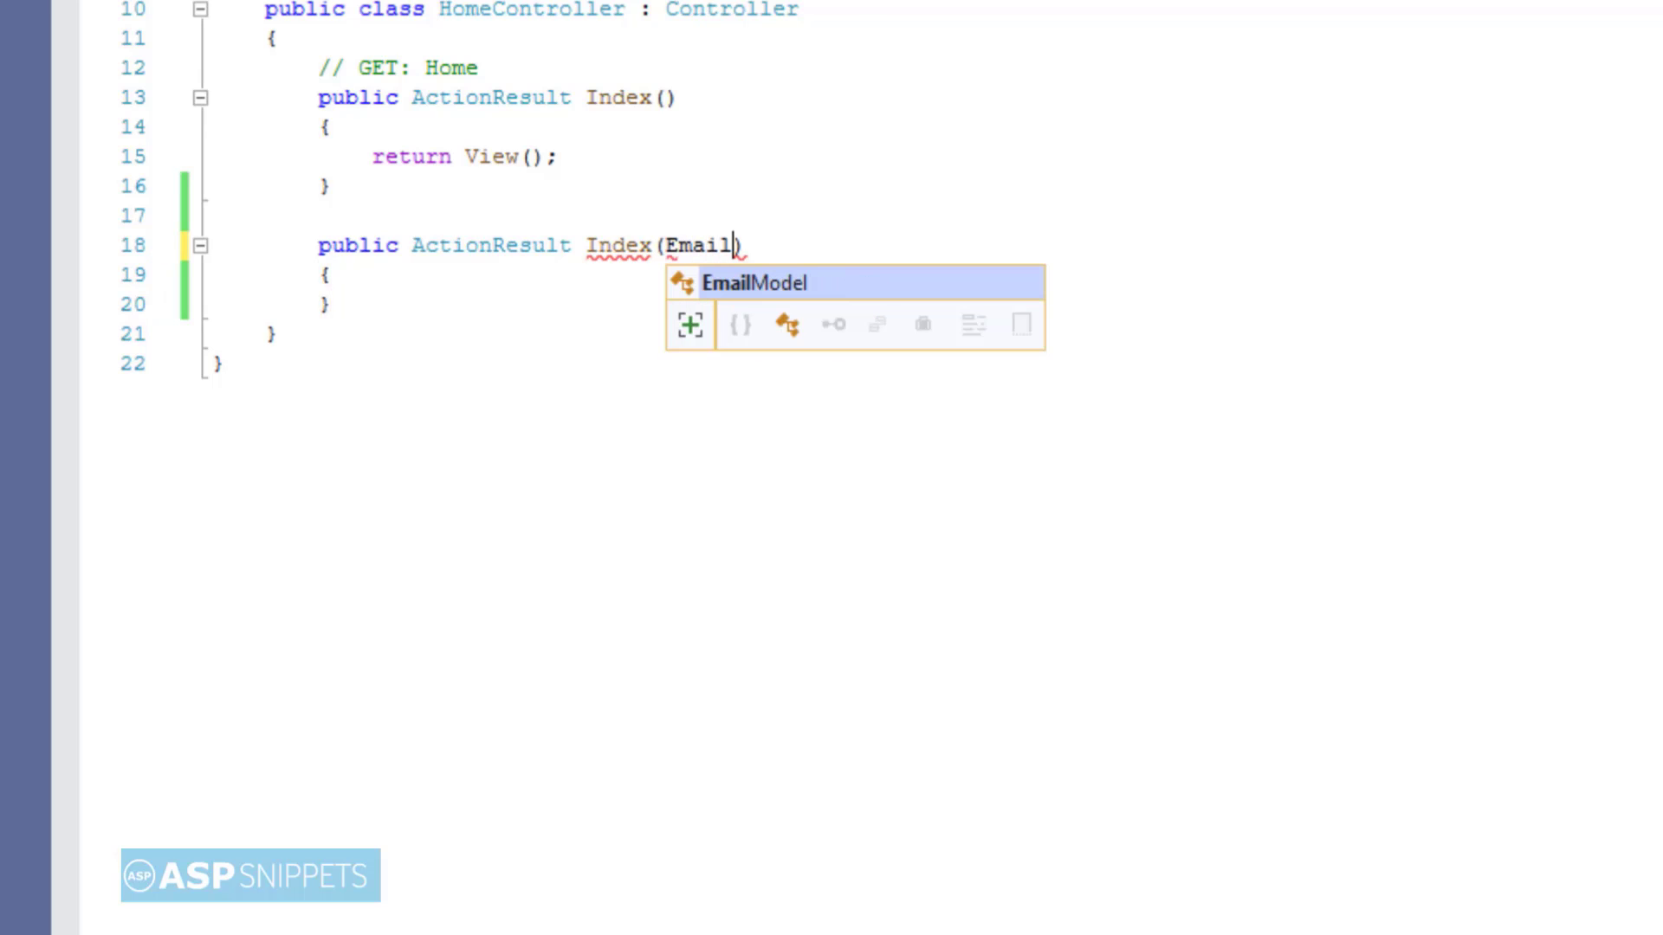
{"action": "key", "text": "Tab"}
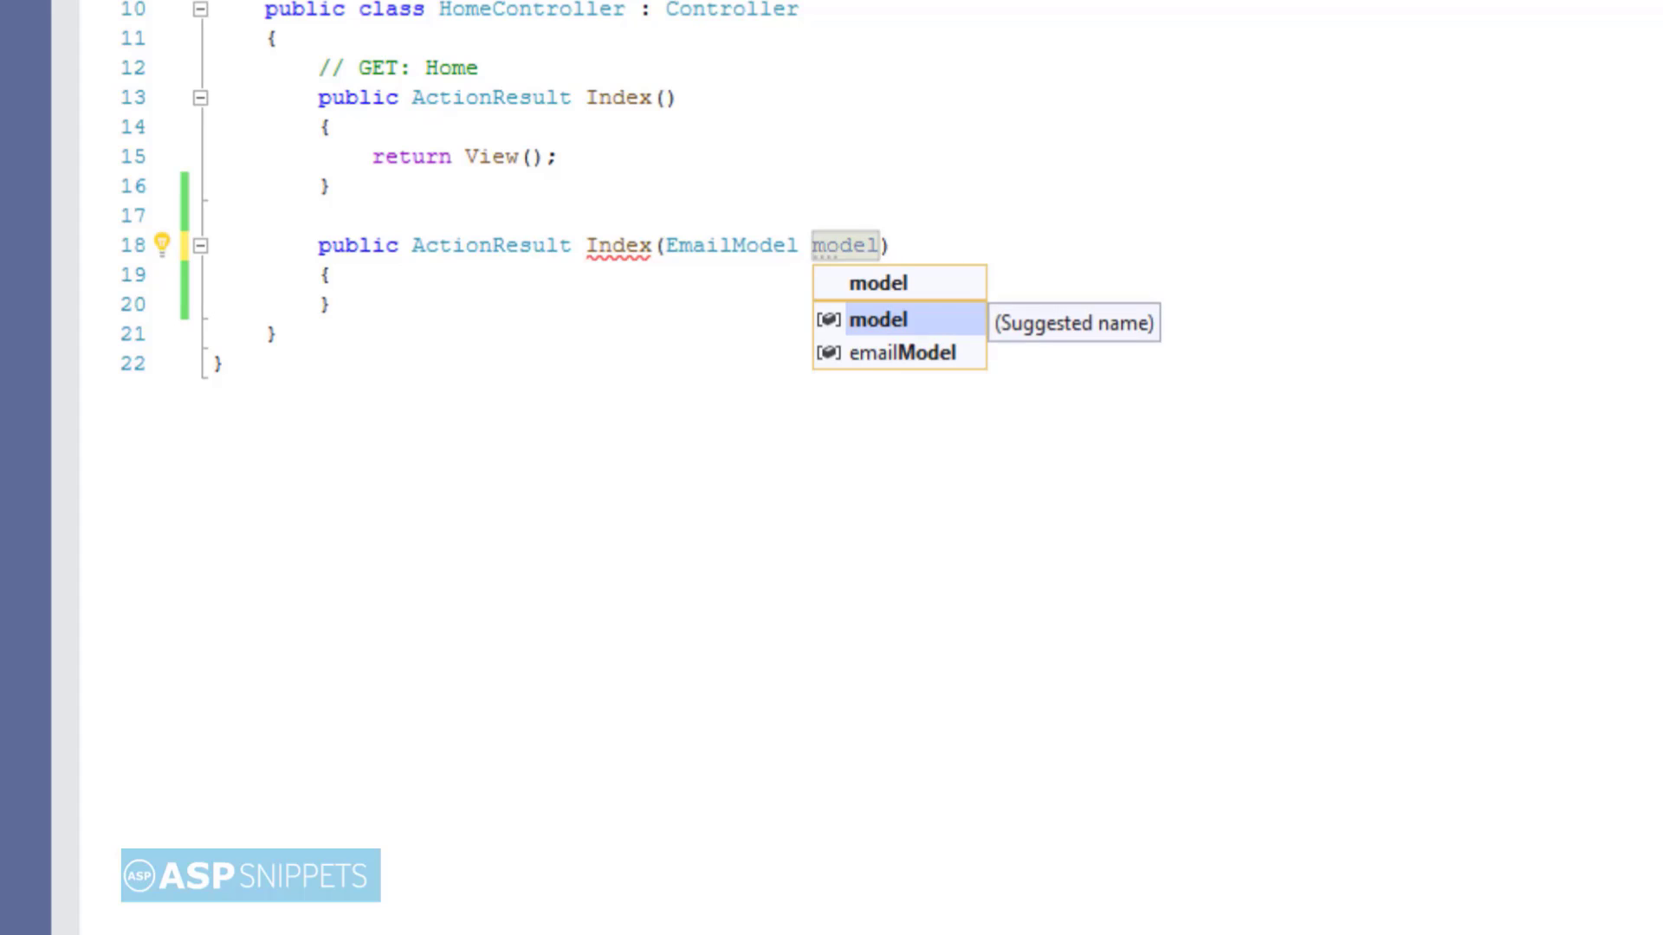
{"action": "type", "text": "return"}
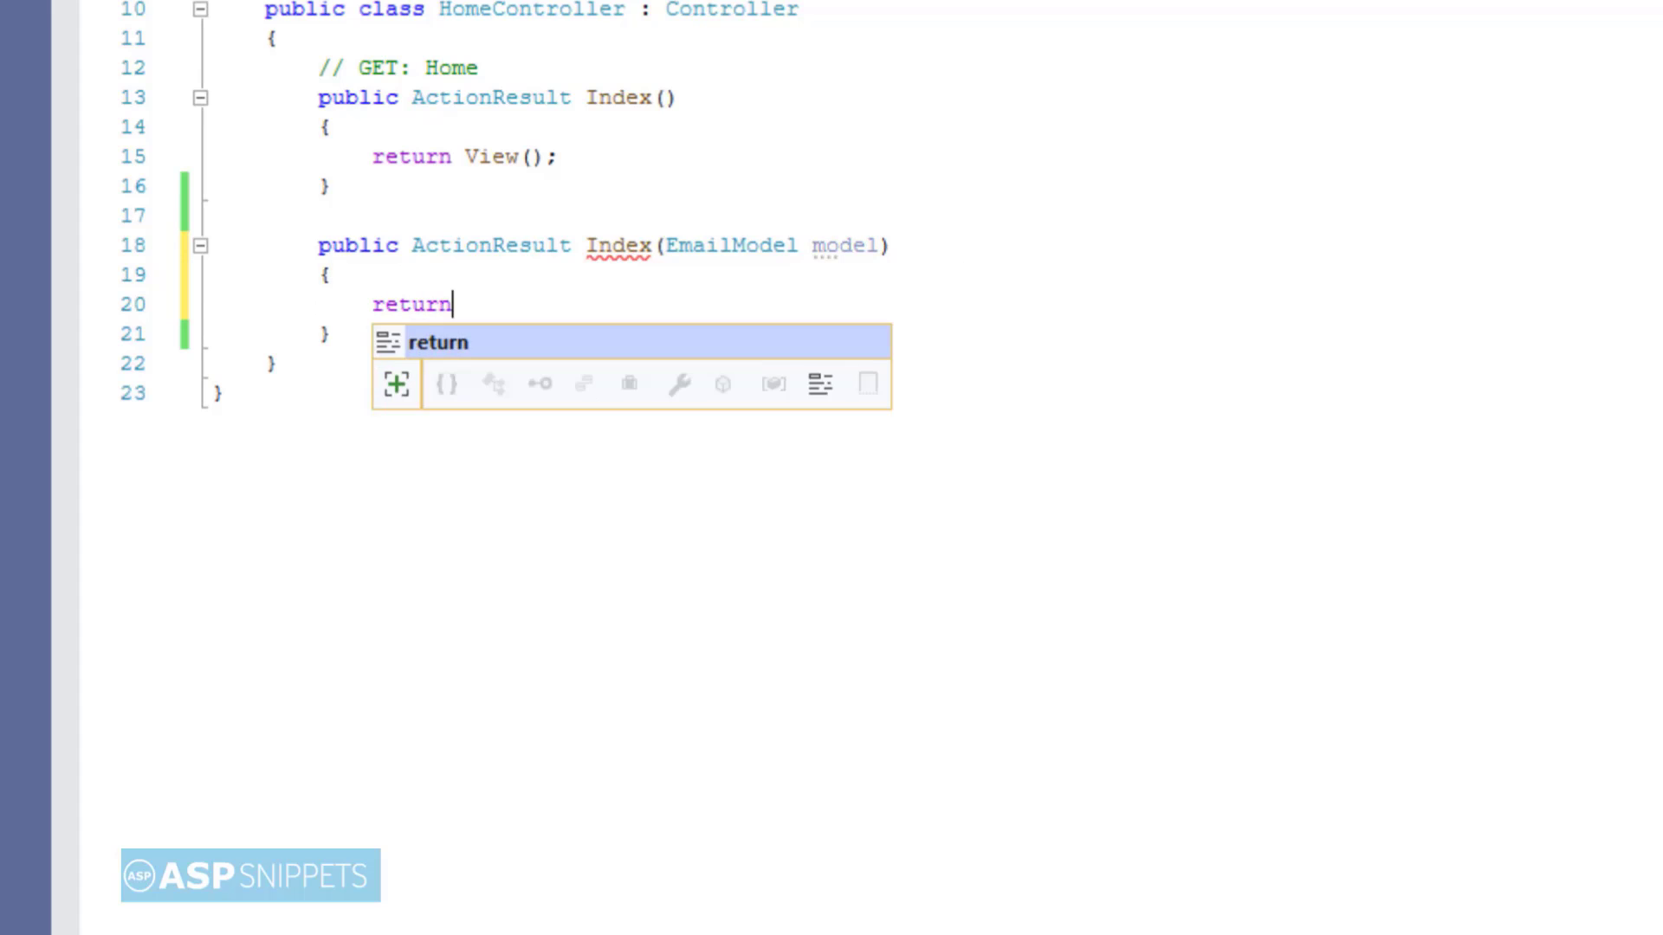
{"action": "type", "text": "View()"}
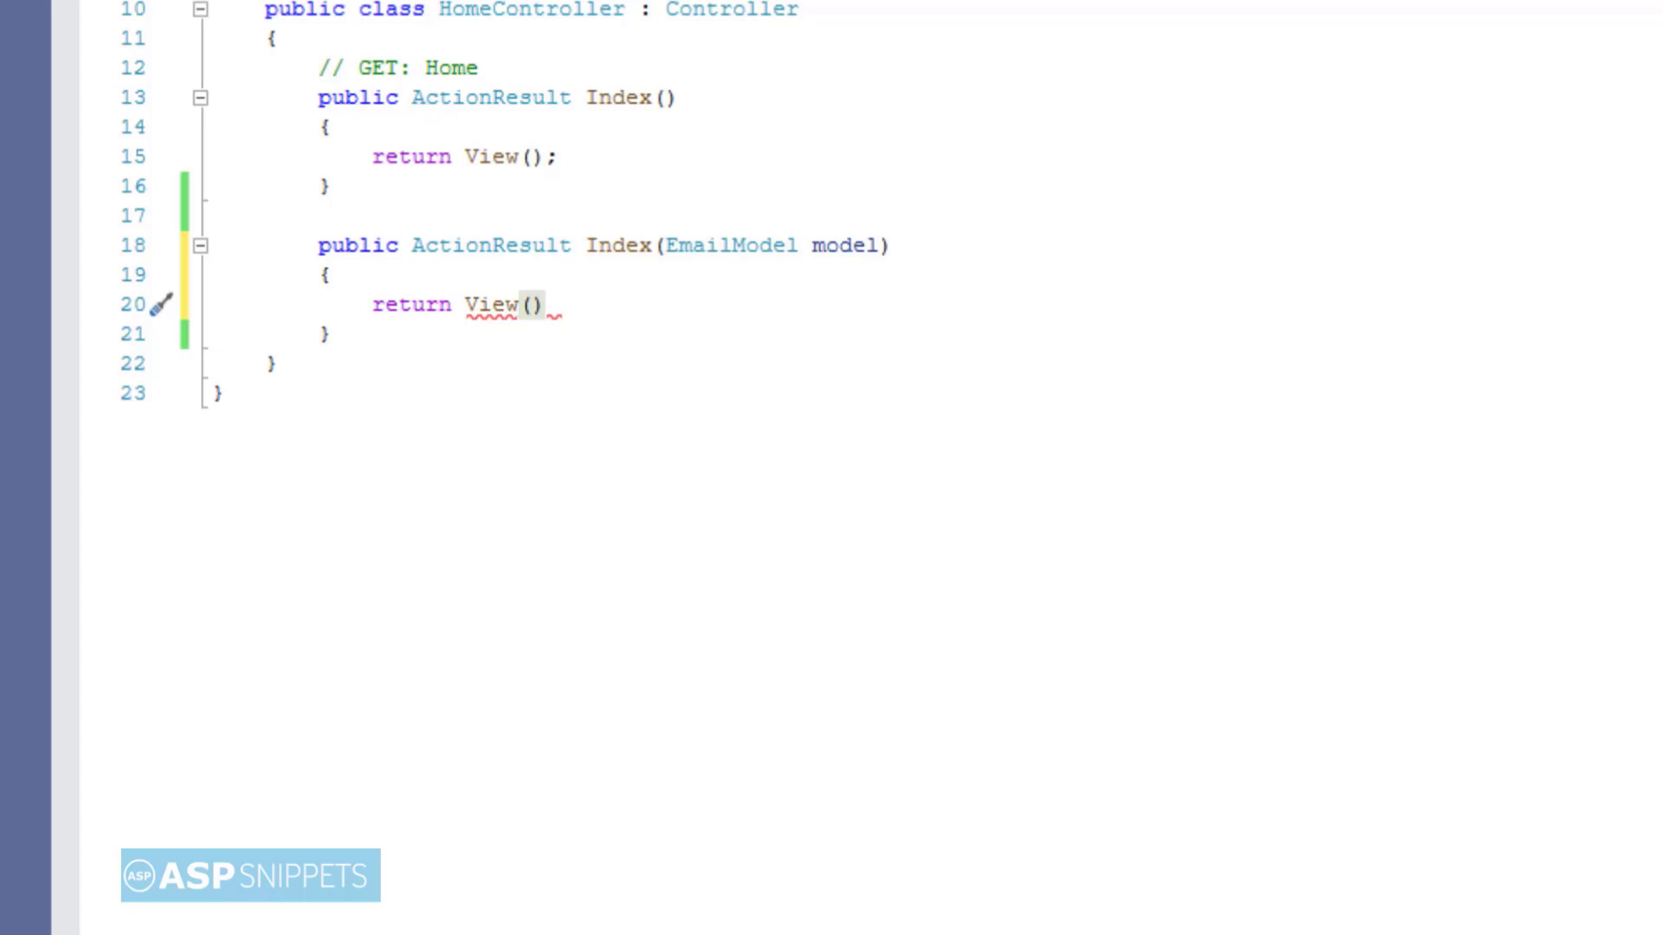
{"action": "key", "text": "enter"}
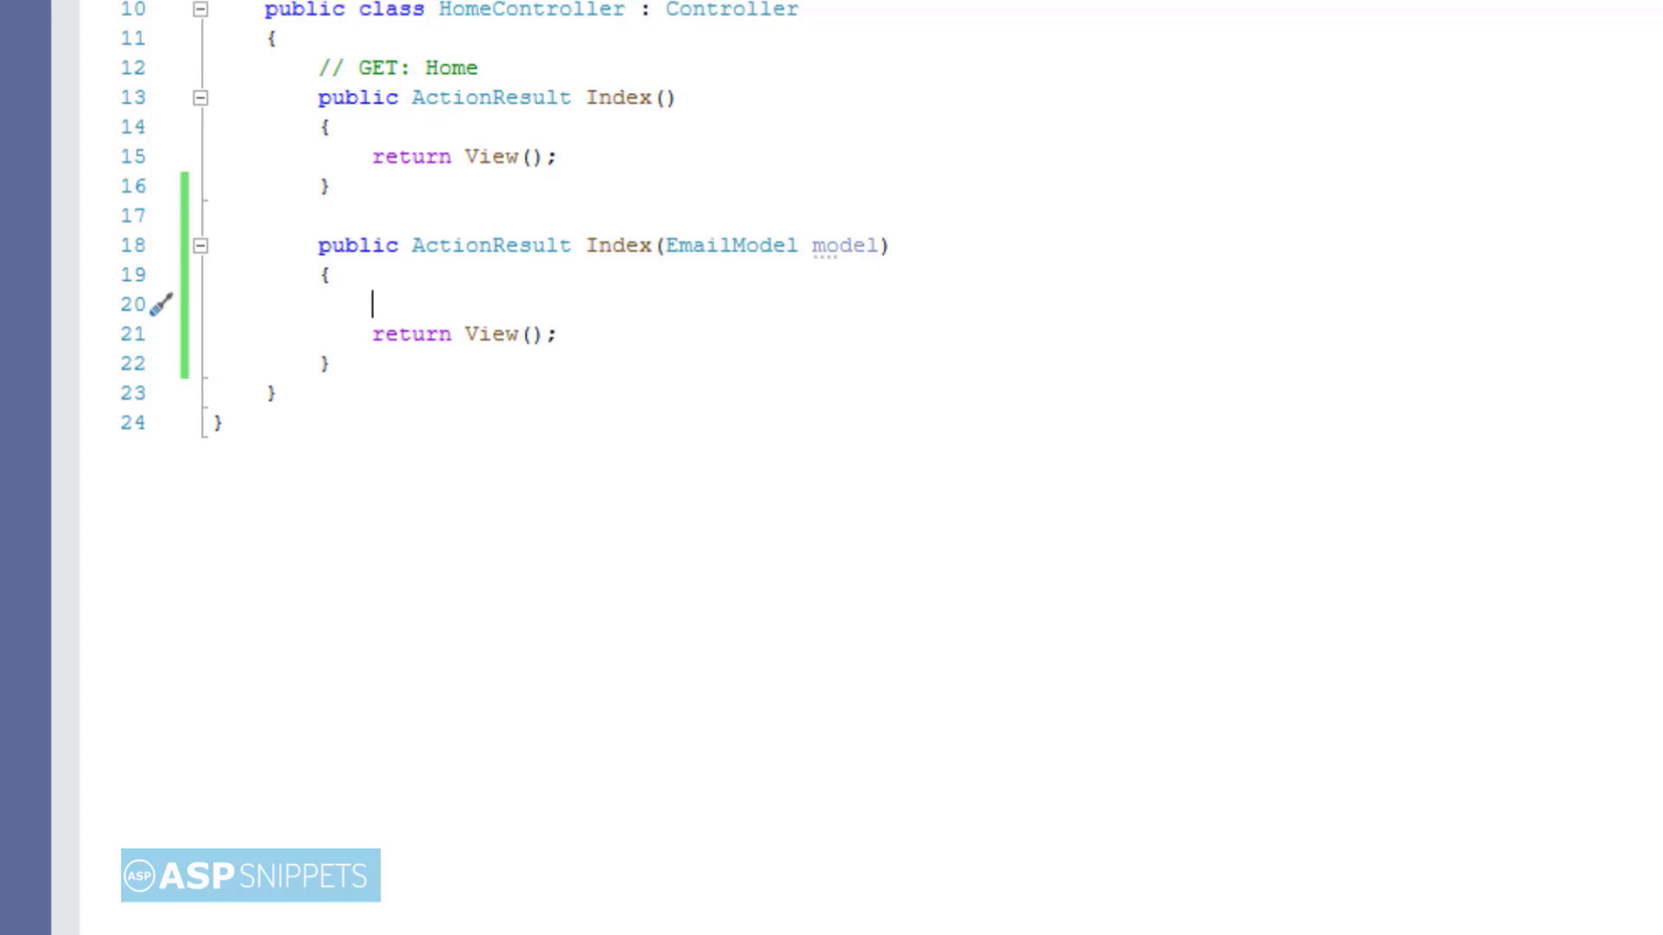
{"action": "type", "text": "SmtpSection smtpSection"}
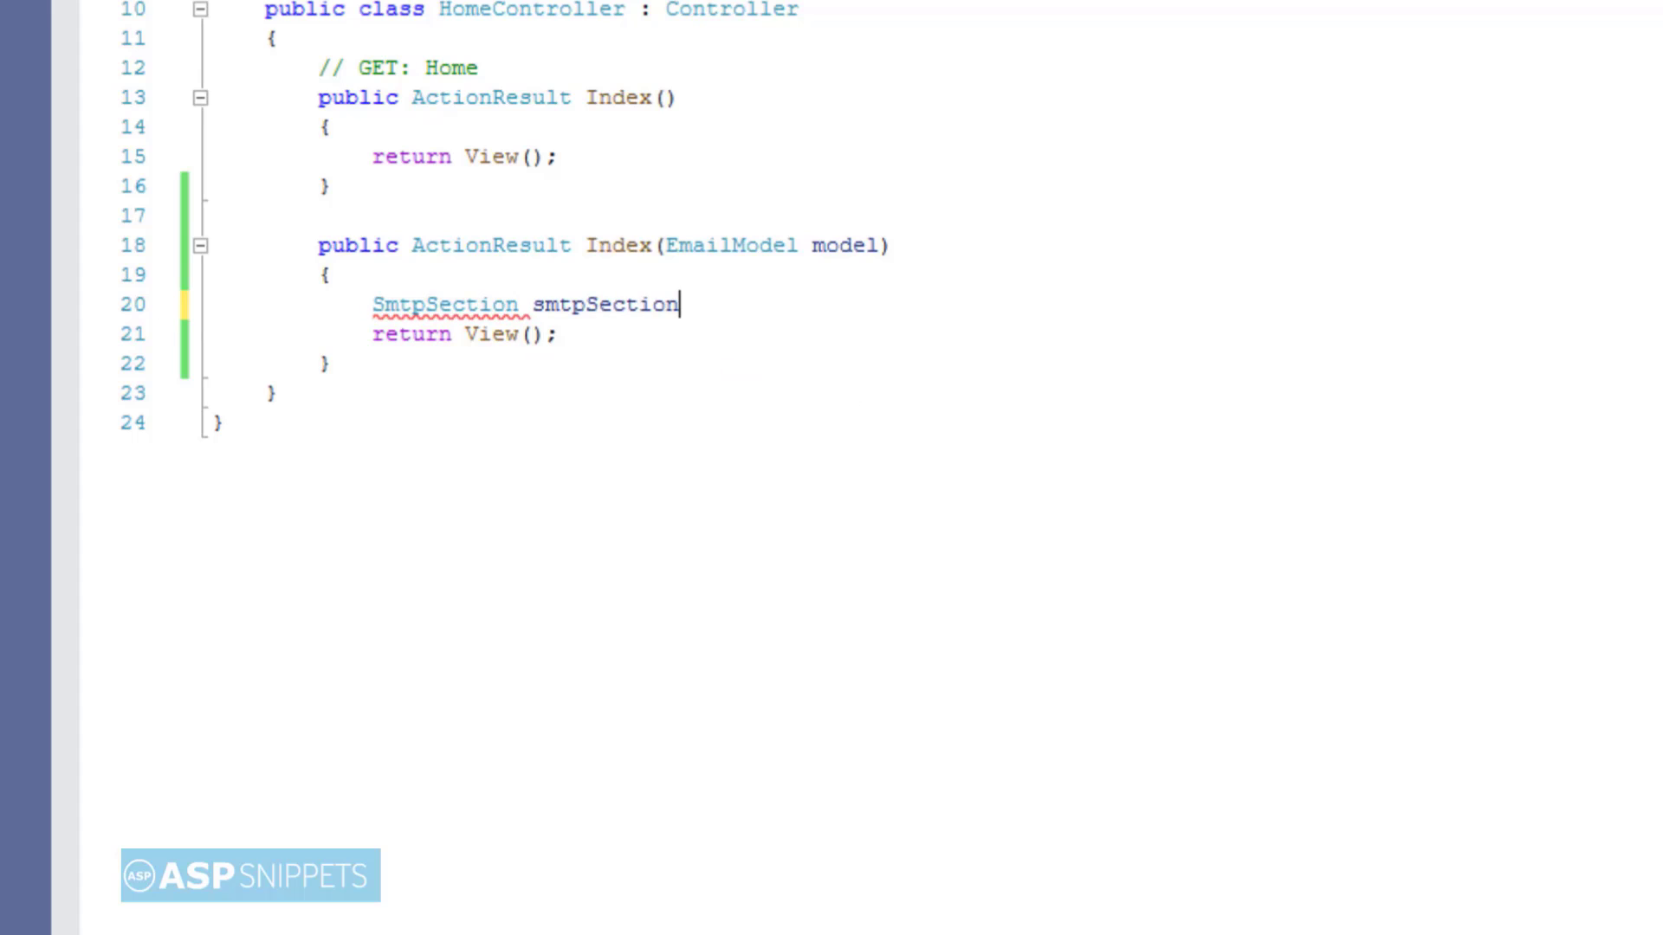
- Assign smtpSection as (SmtpSection)ConfigurationManager.GetSection("system.net/mailSettings/smtp")
{"action": "type", "text": "=ConfigurationMan"}
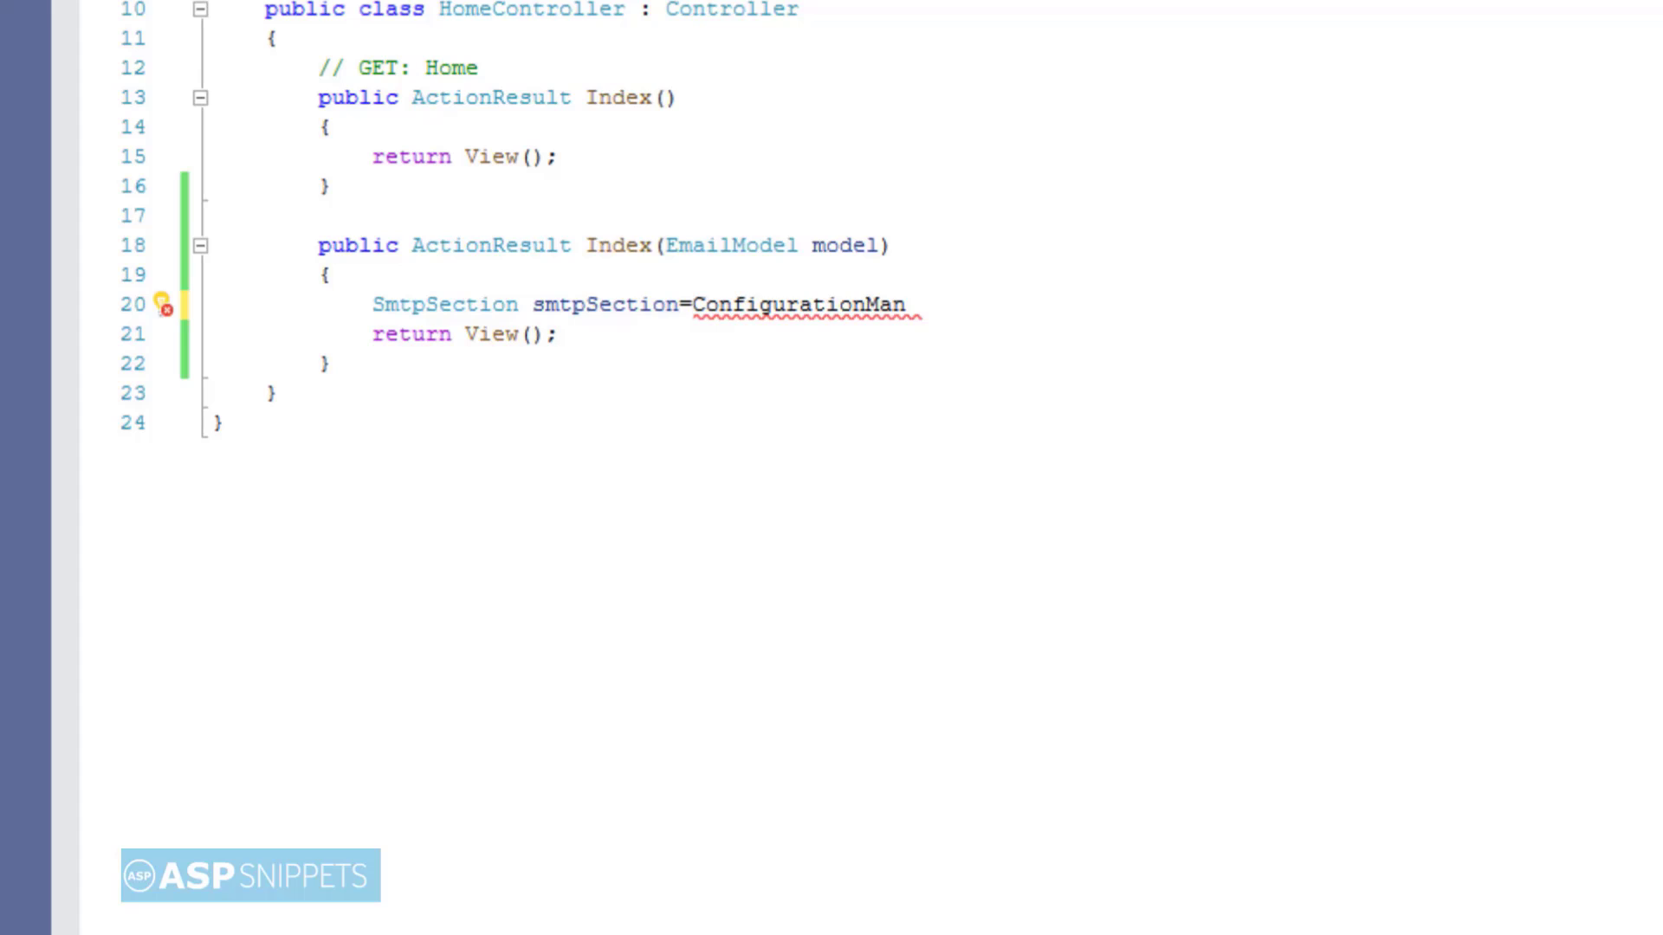
{"action": "type", "text": "ager"}
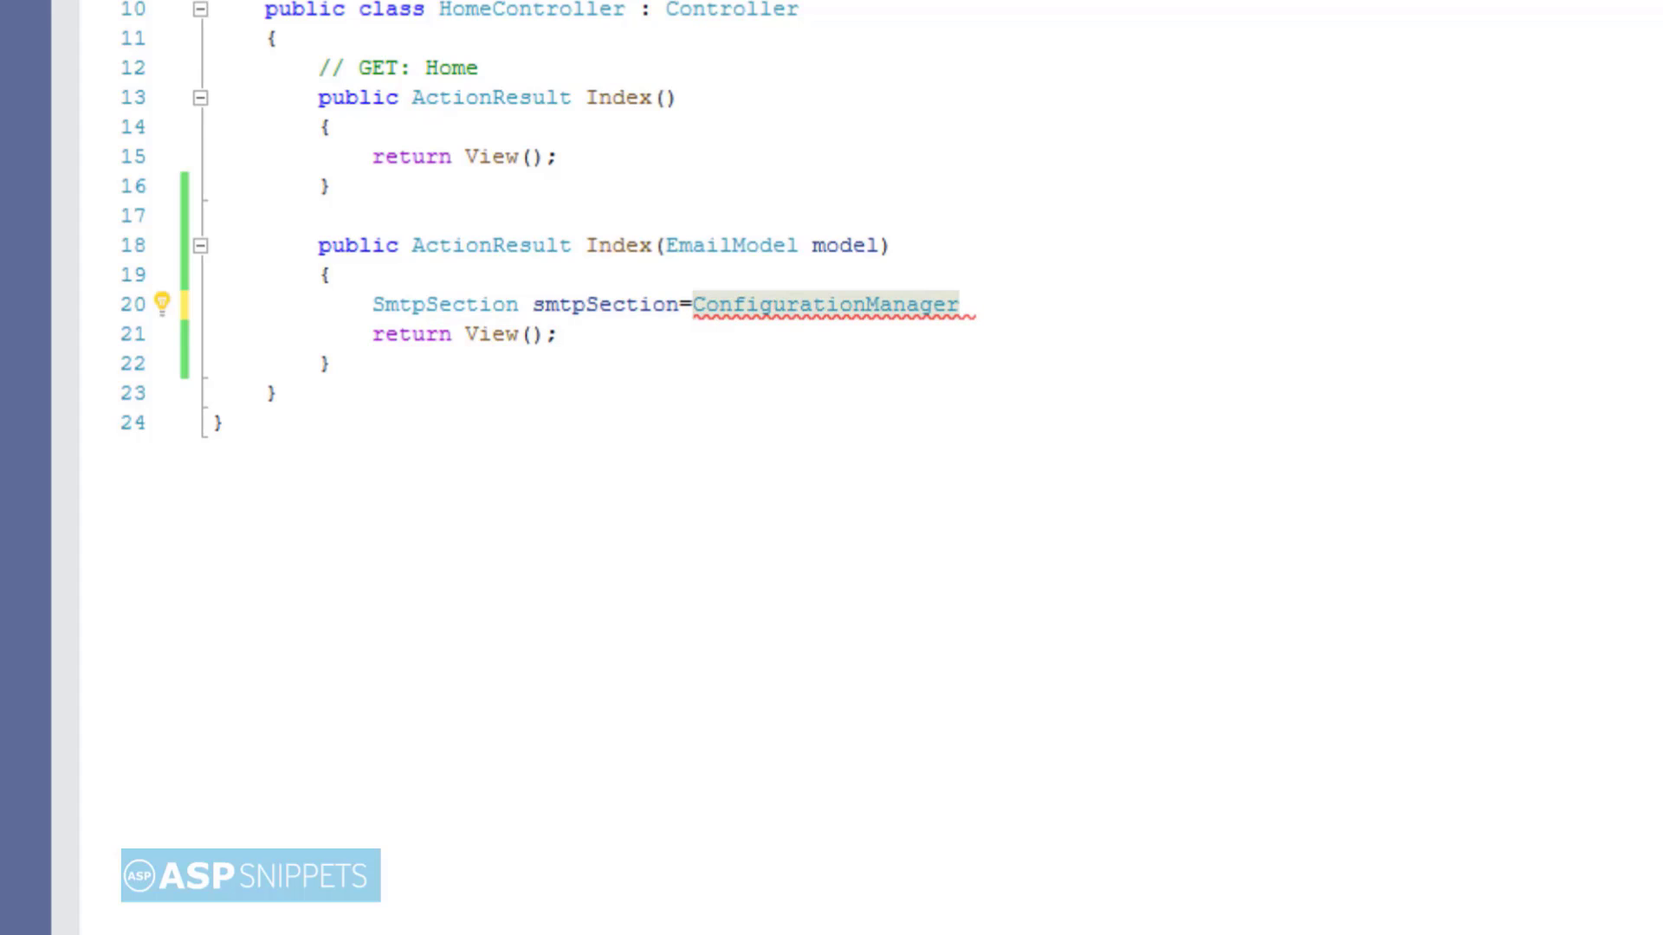
{"action": "type", "text": ".GetSection(\"\");"}
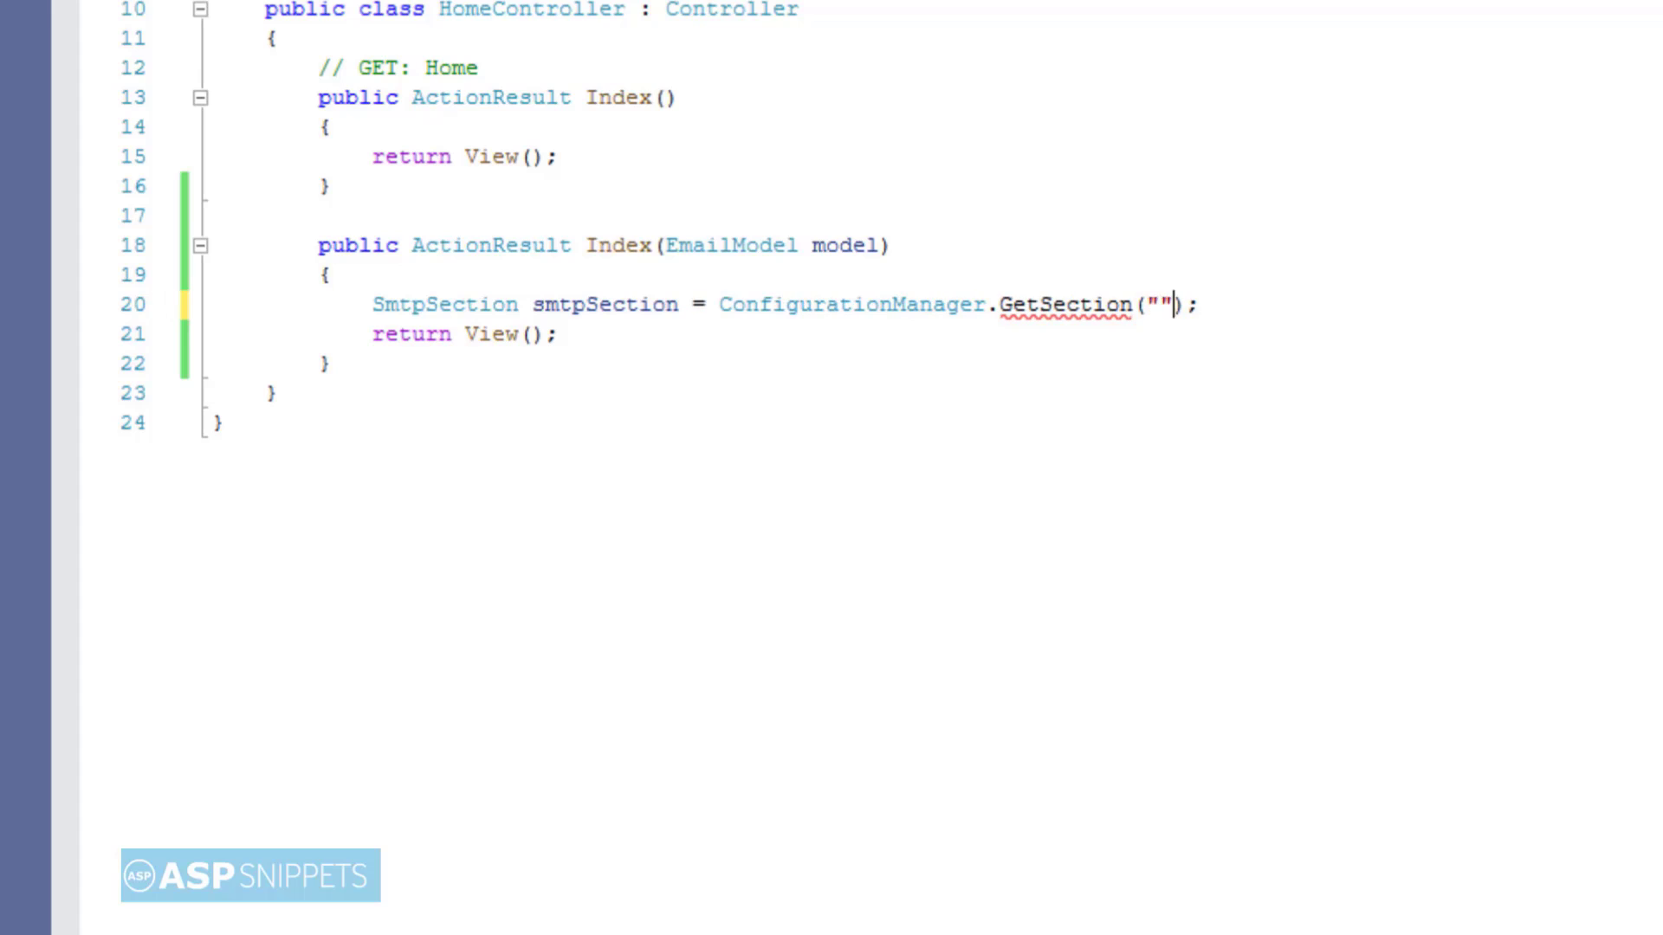
{"action": "type", "text": "system.net"}
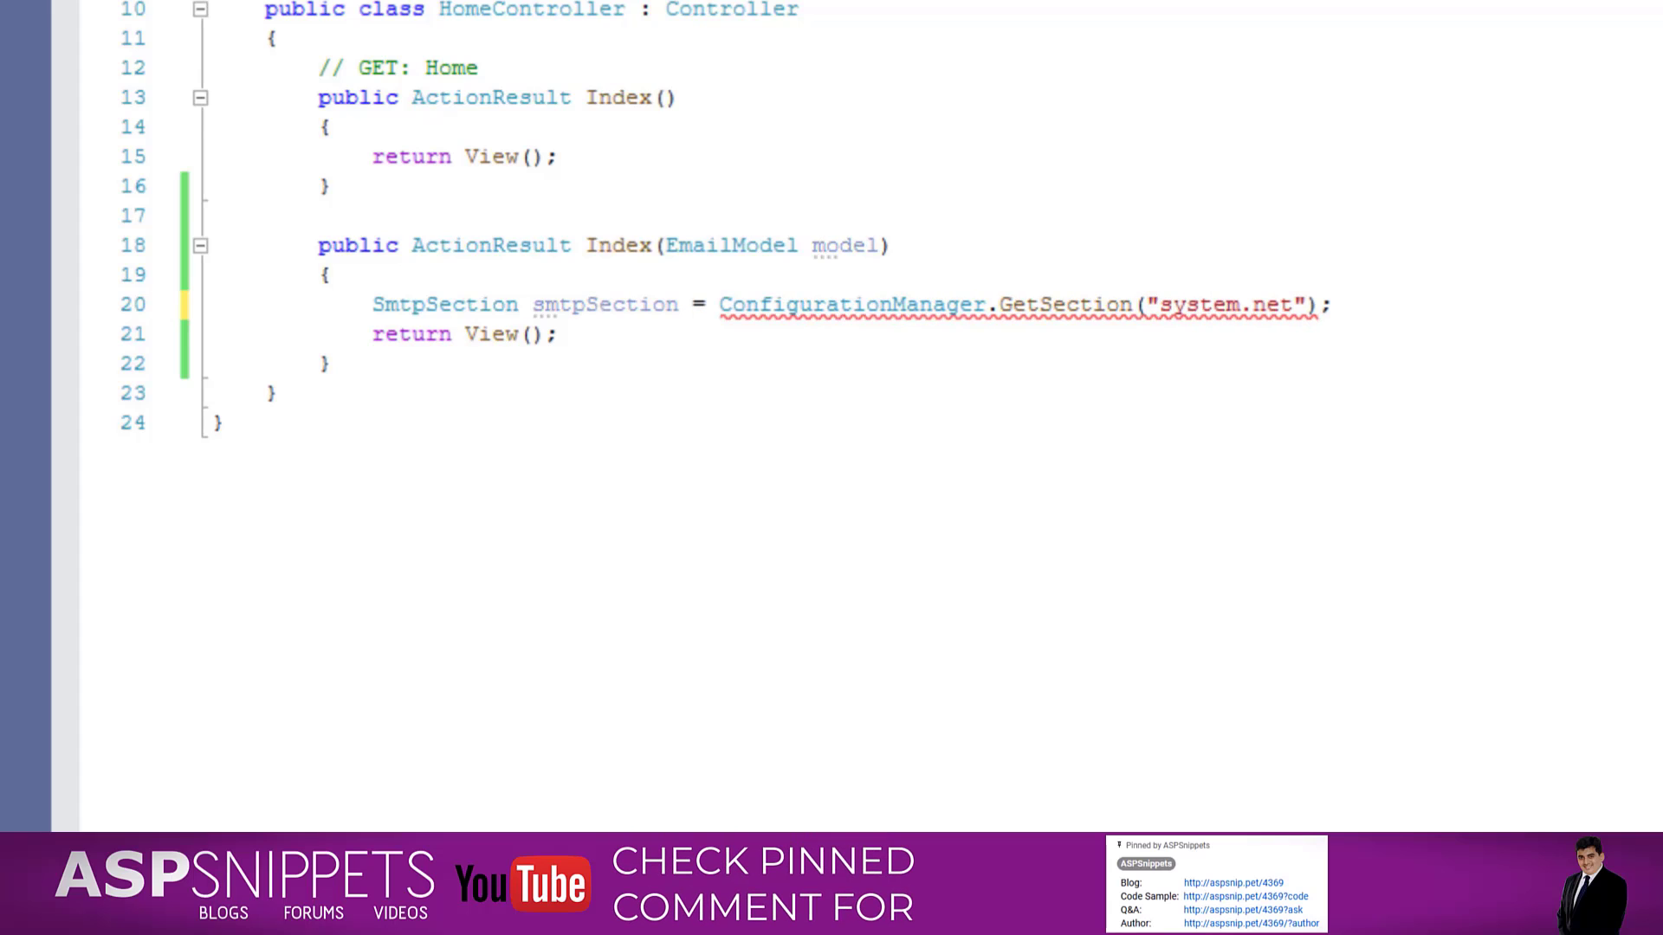
{"action": "type", "text": "/mailSe"}
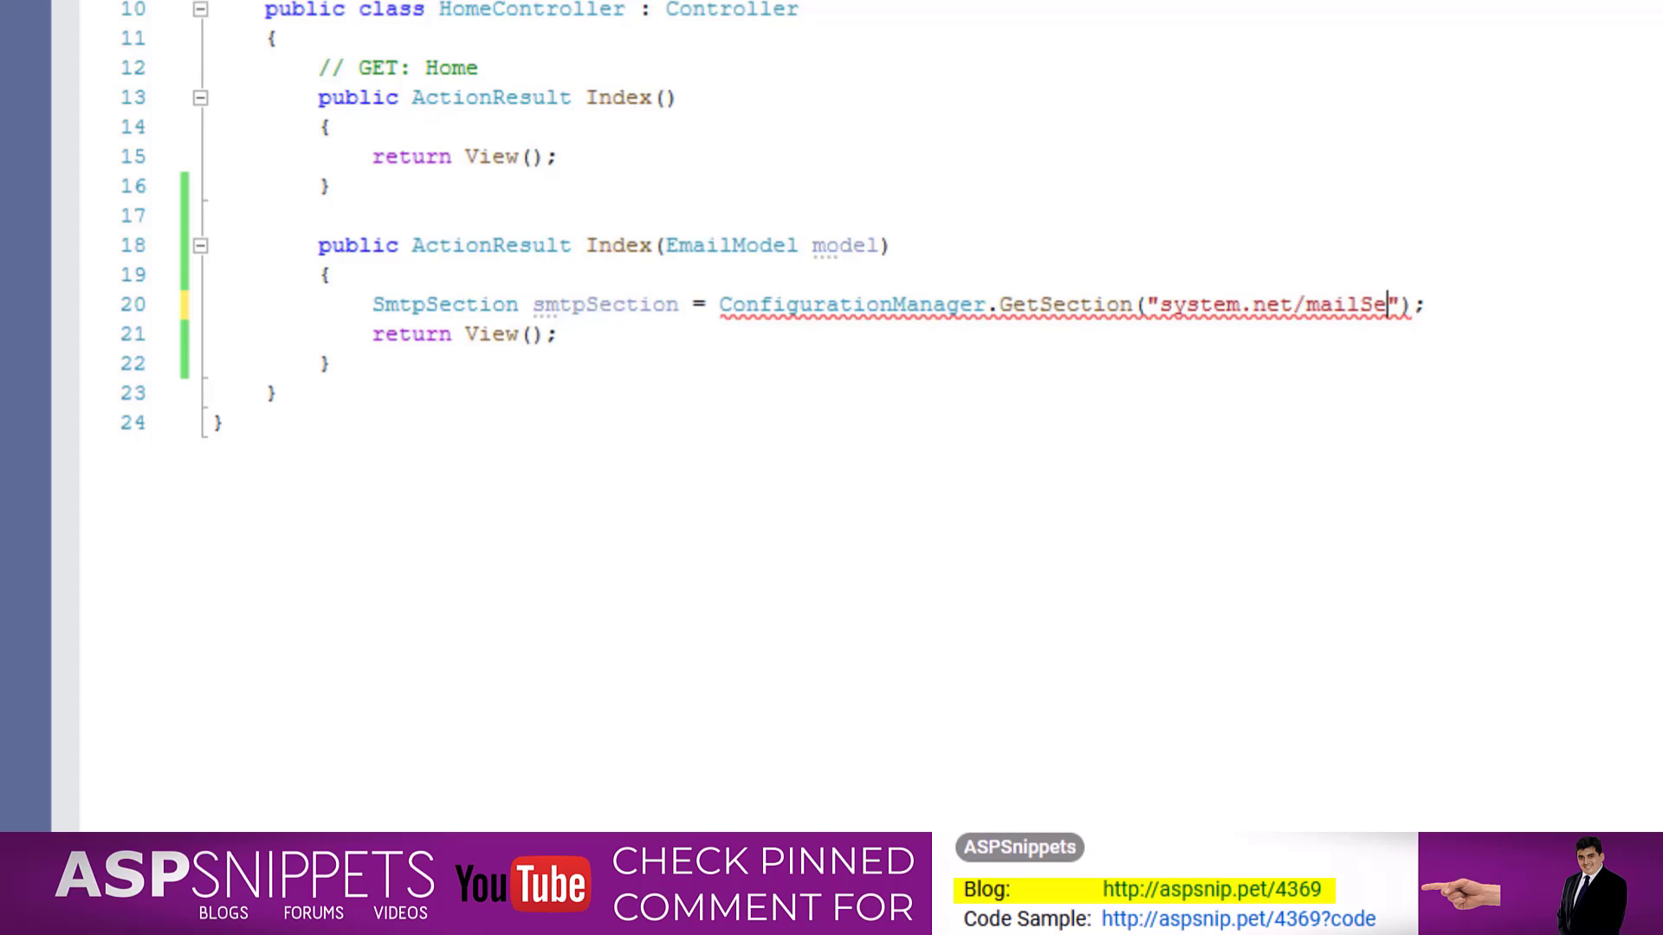
{"action": "type", "text": "ttings/"}
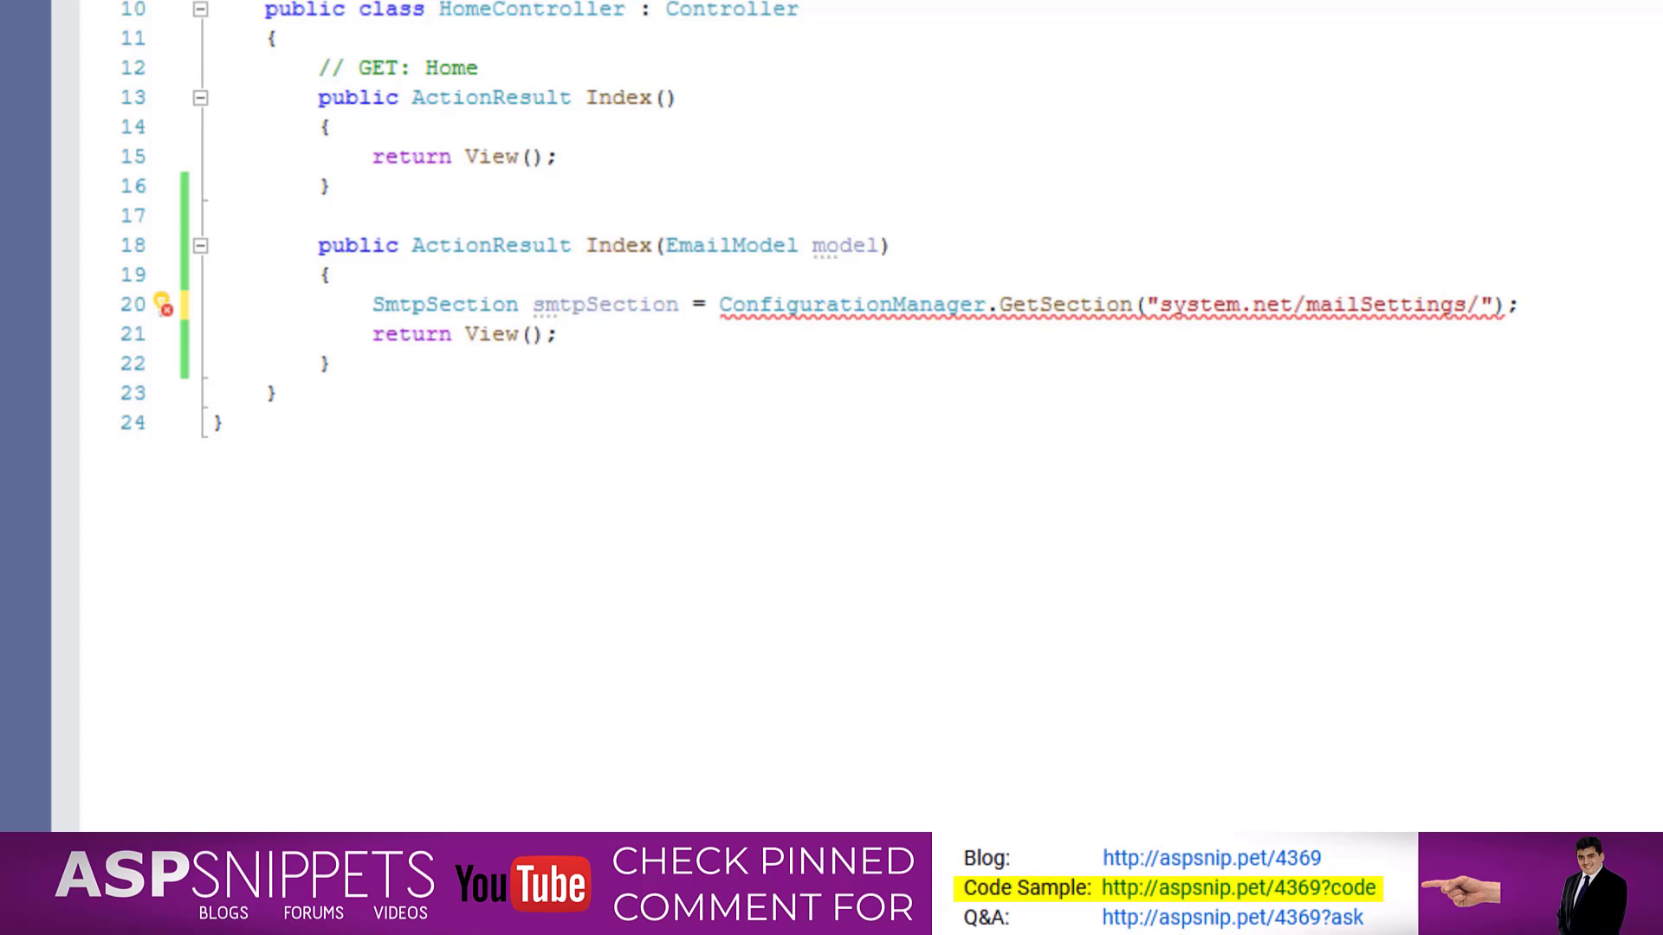
{"action": "type", "text": "smtp"}
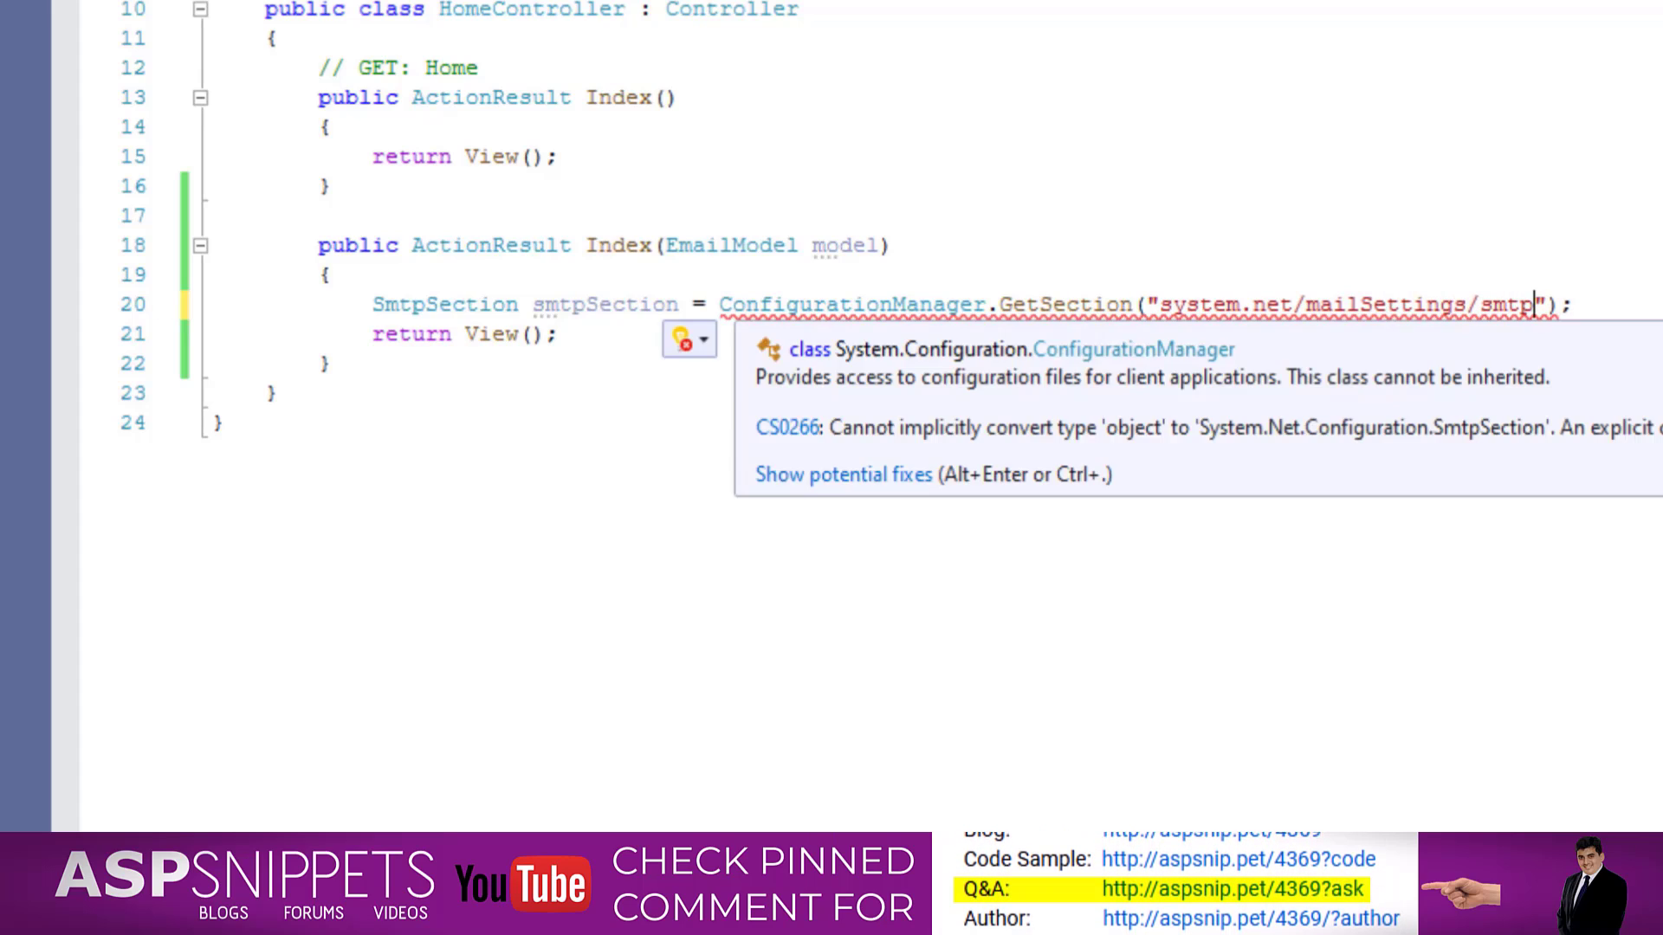
{"action": "type", "text": "(SmtpSection"}
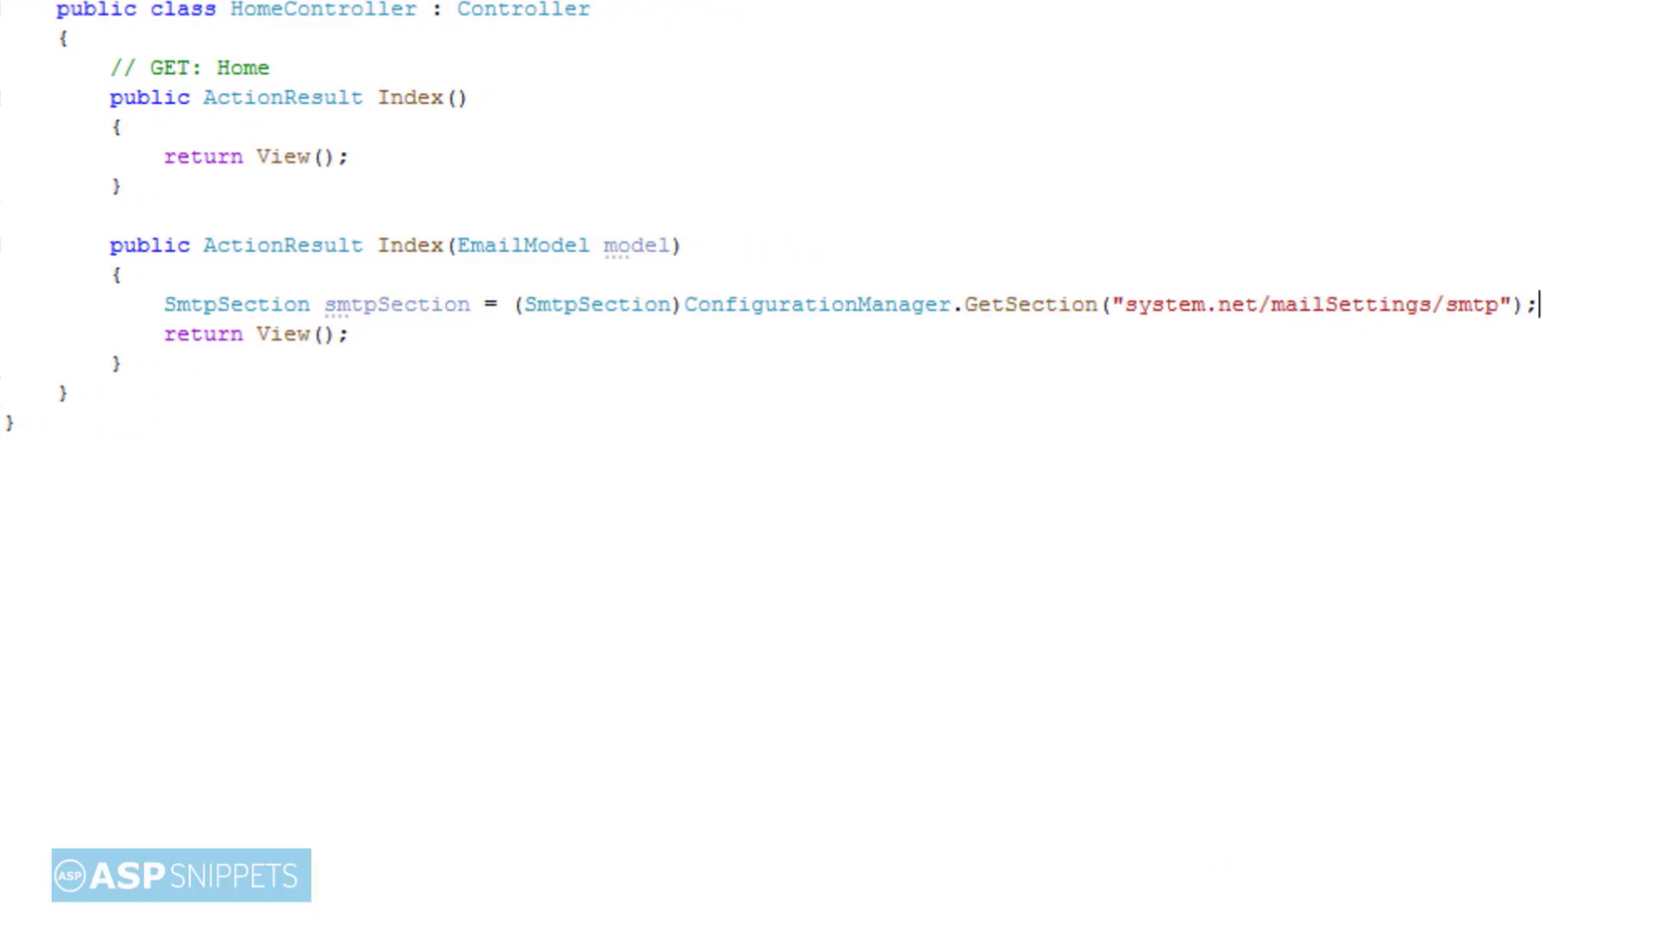
{"action": "key", "text": "Enter"}
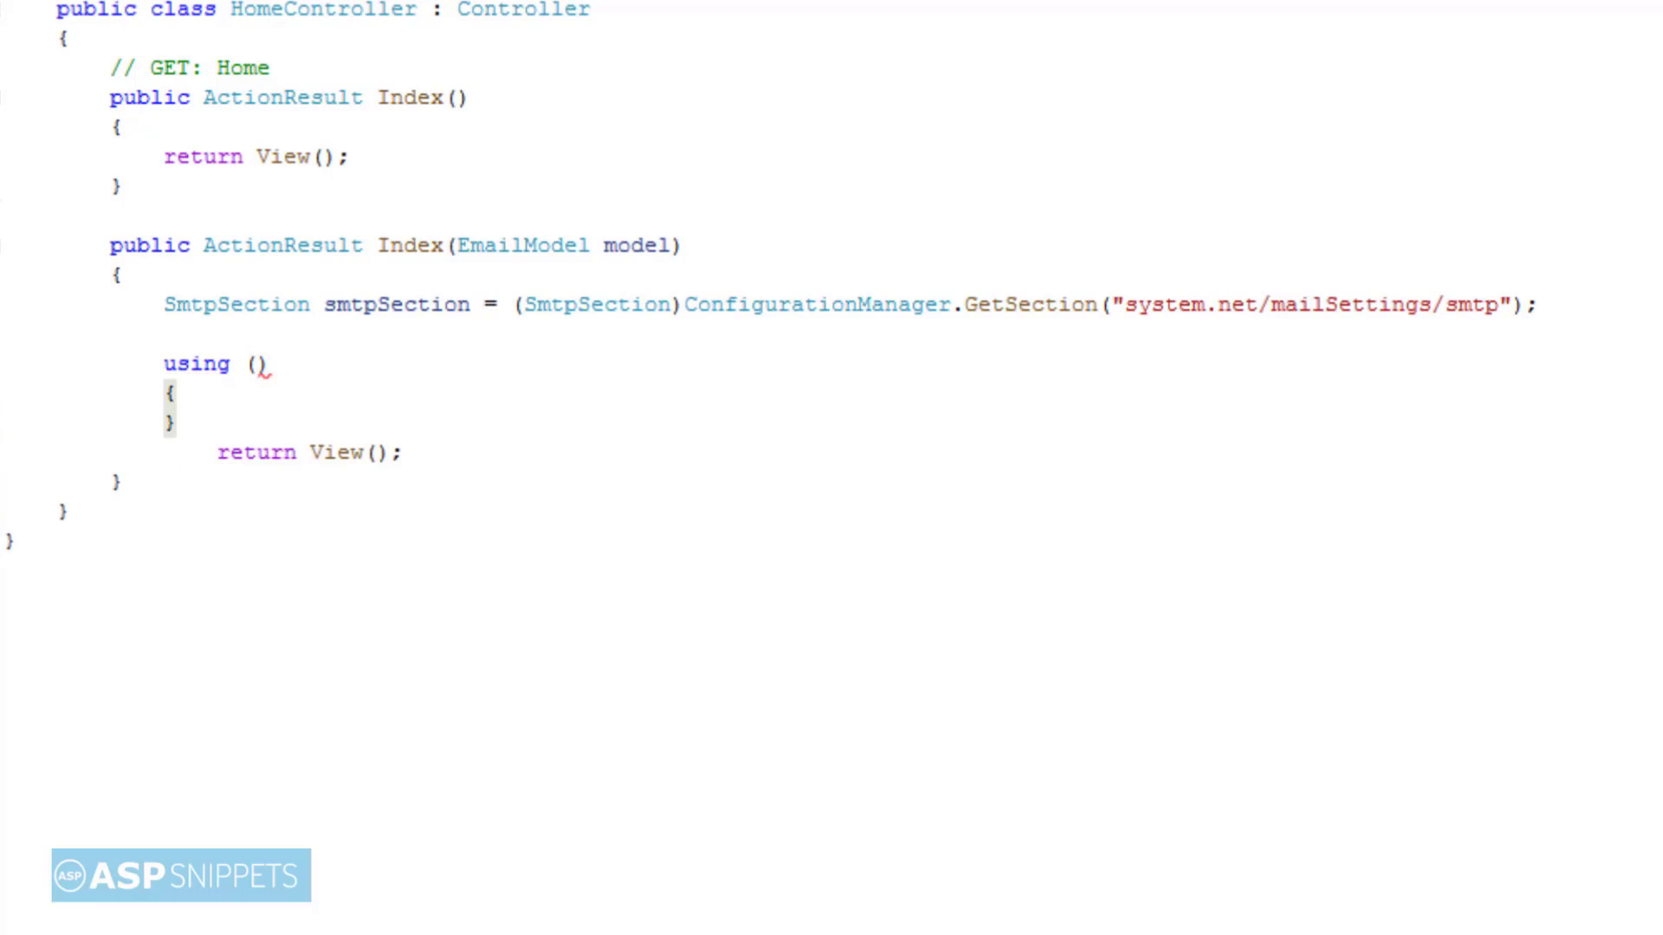
- Create MailMessage mm from smtpSection.From to model.To, setting Subject, Body and IsBodyHtml false
{"action": "type", "text": "MailMessage mm=new"}
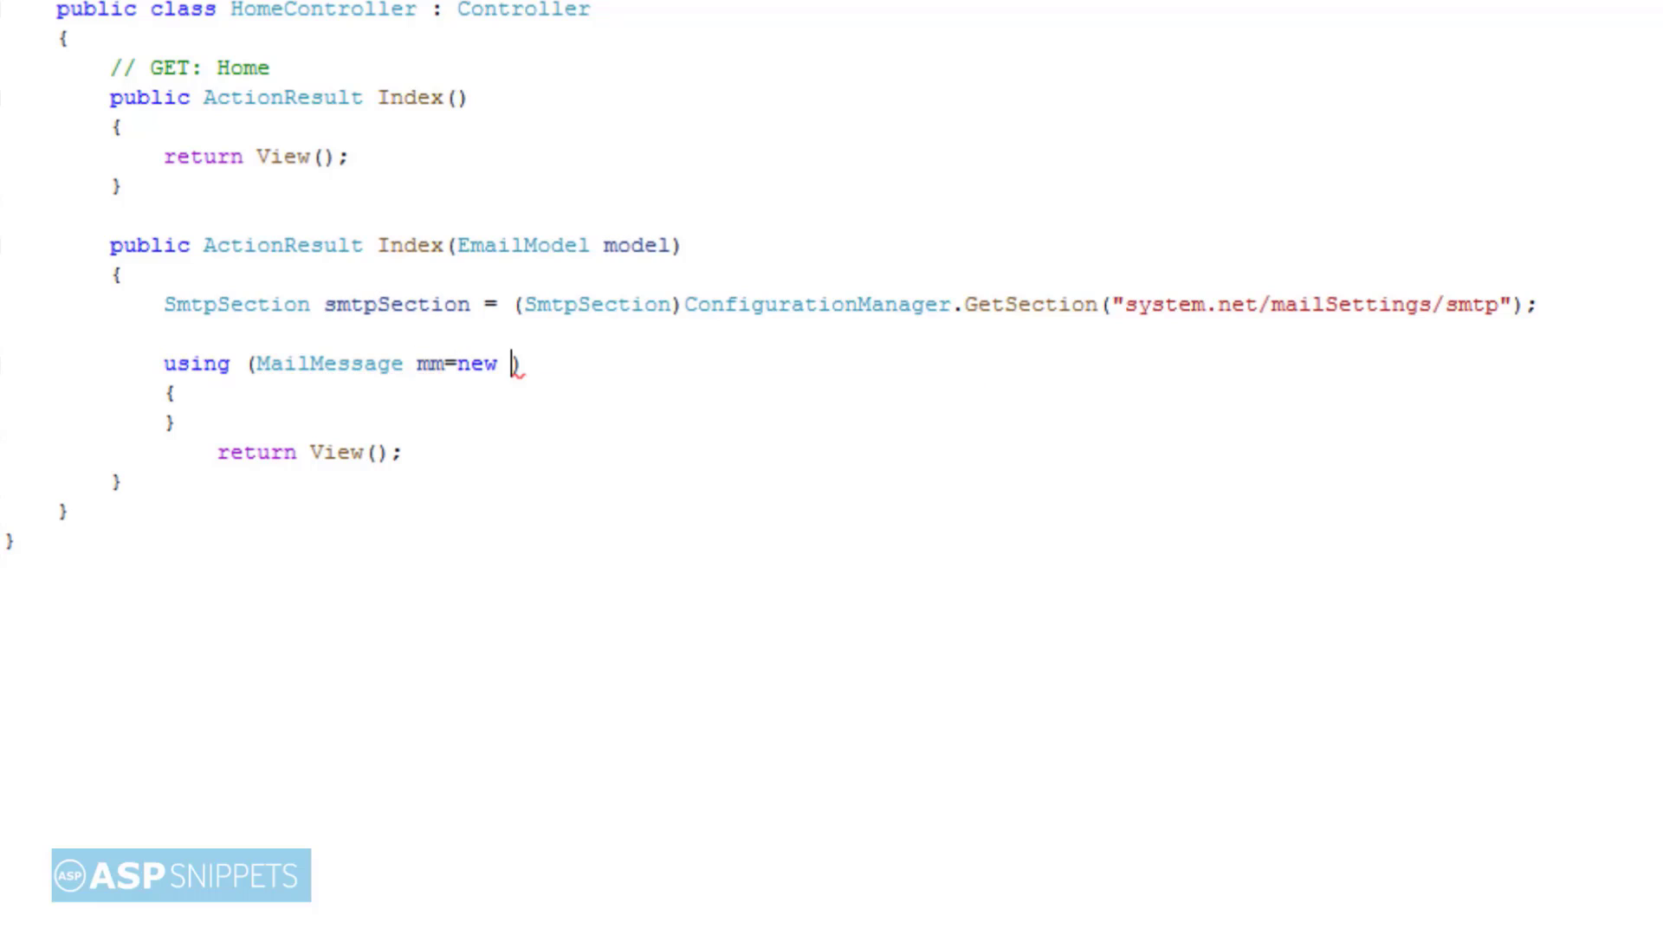
{"action": "type", "text": "MailMessage()"}
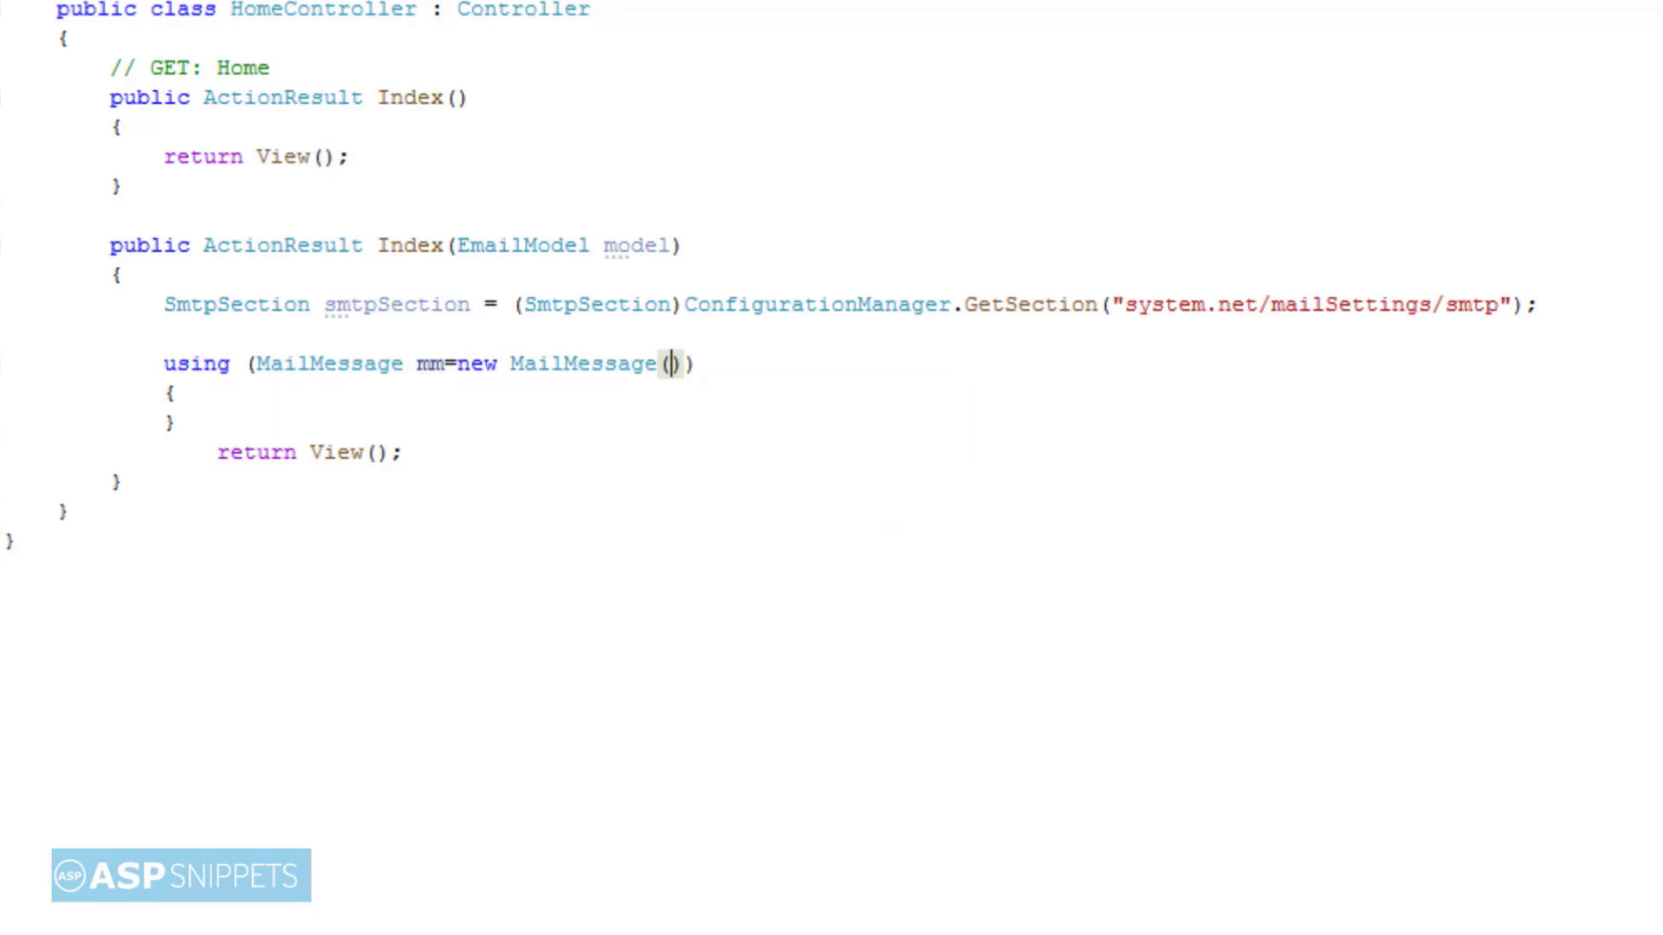
{"action": "type", "text": "smtpSection"}
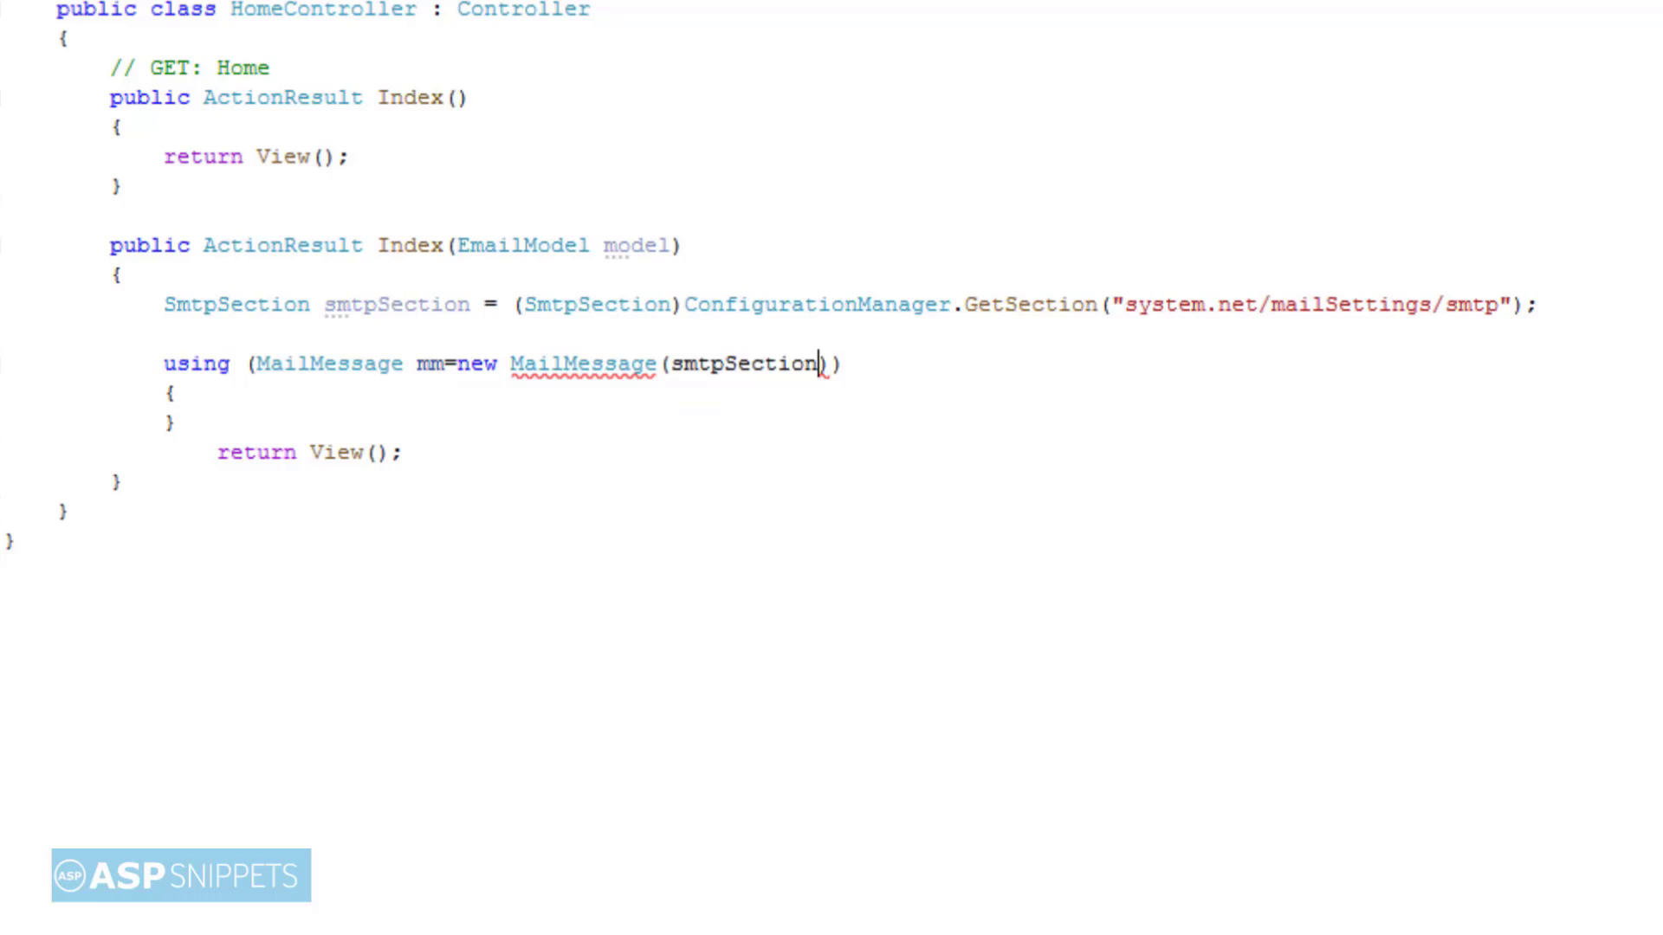
{"action": "type", "text": ".From,model.To"}
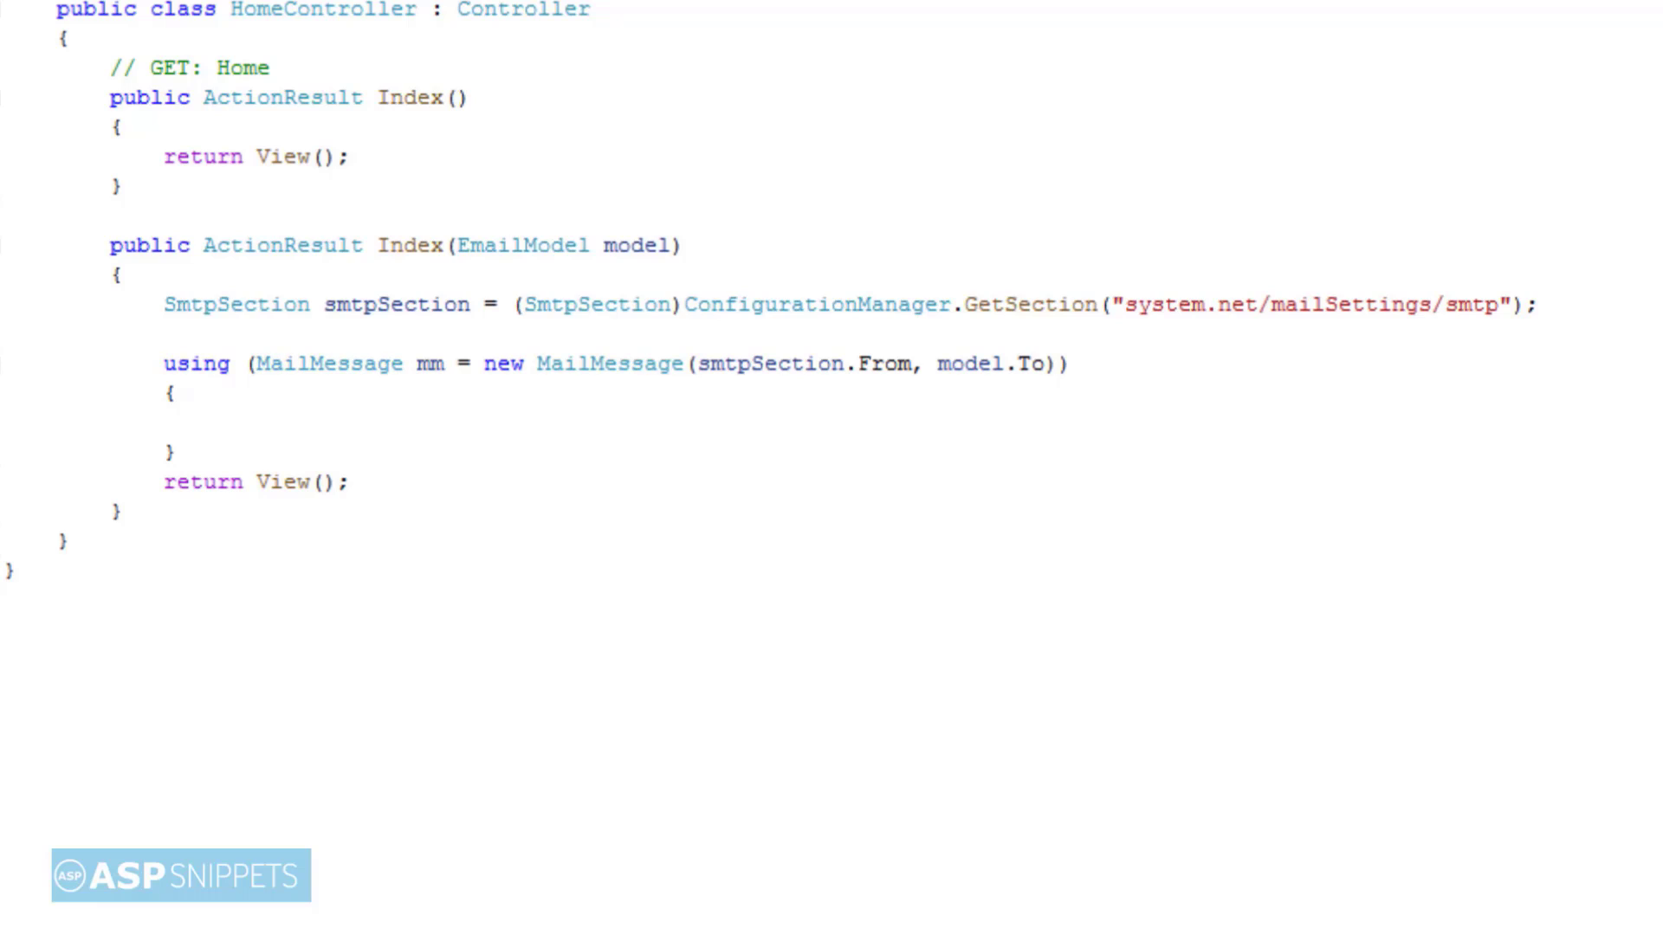
{"action": "type", "text": "mm.su"}
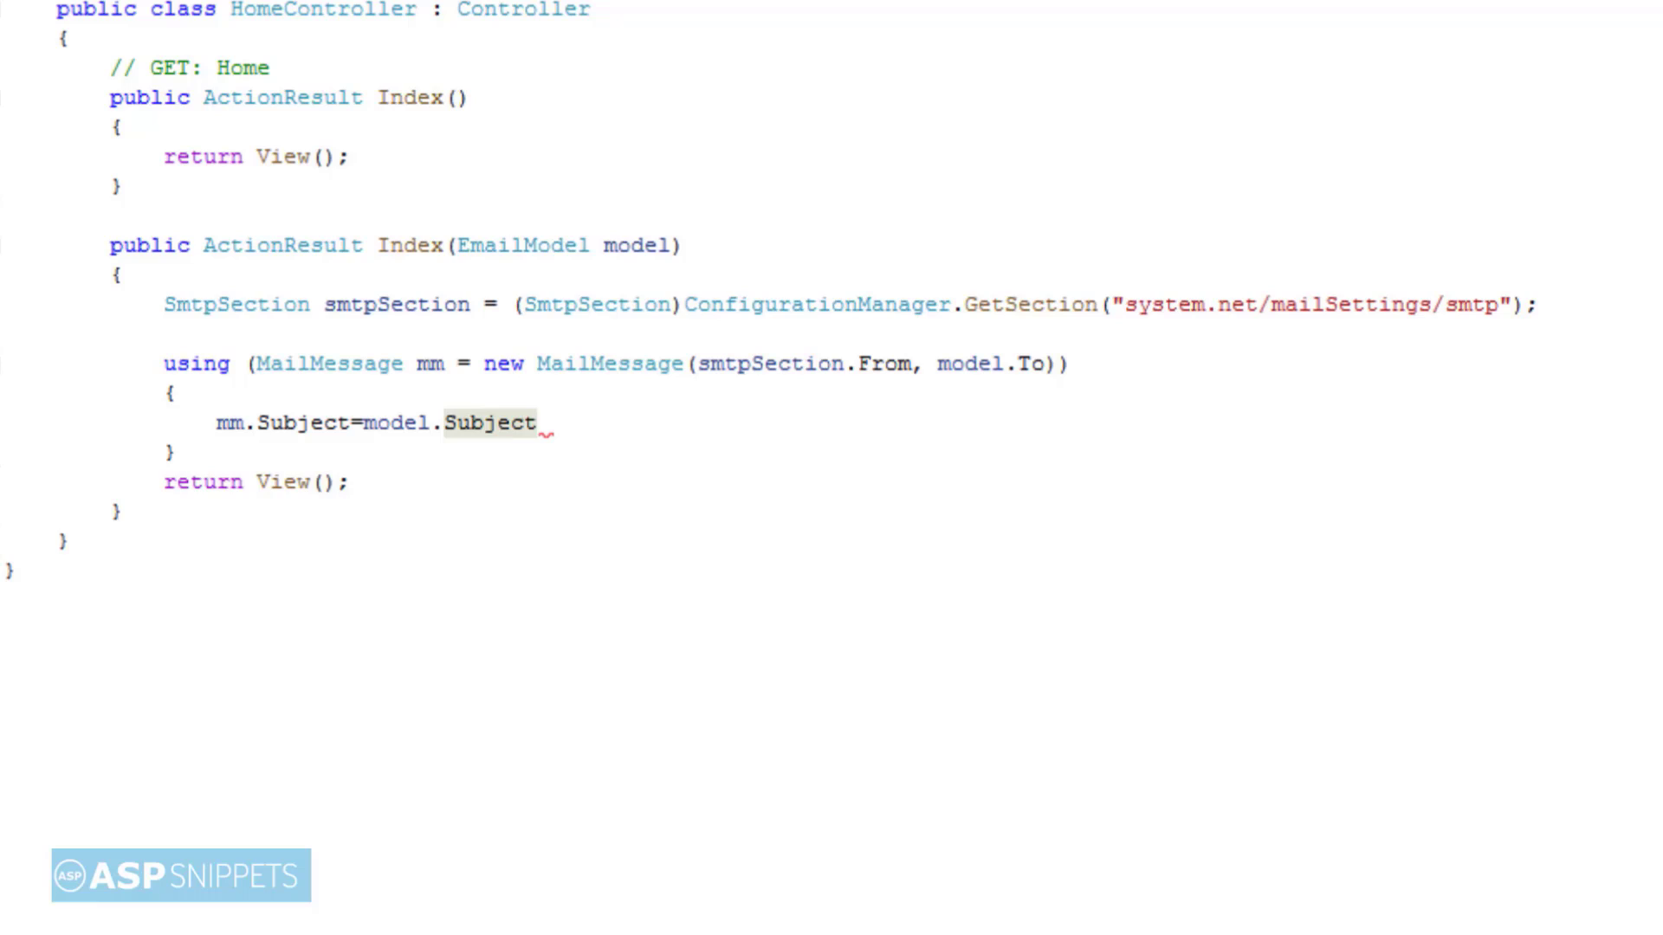
{"action": "type", "text": "mm.Body"}
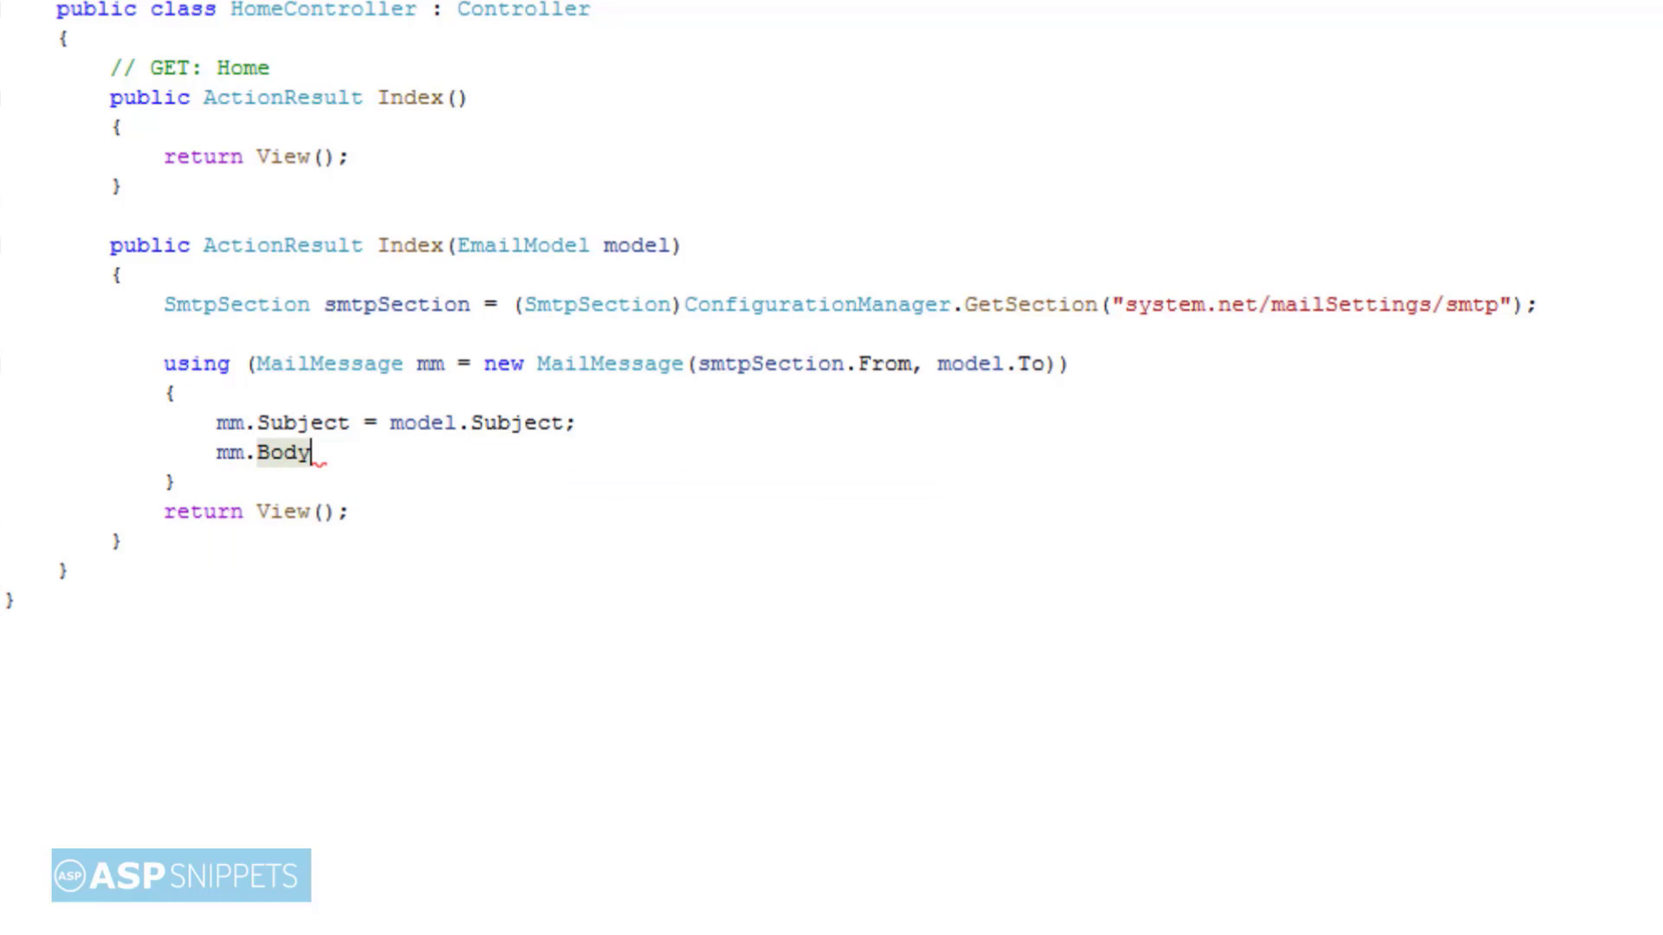
{"action": "type", "text": "= model.Body;"}
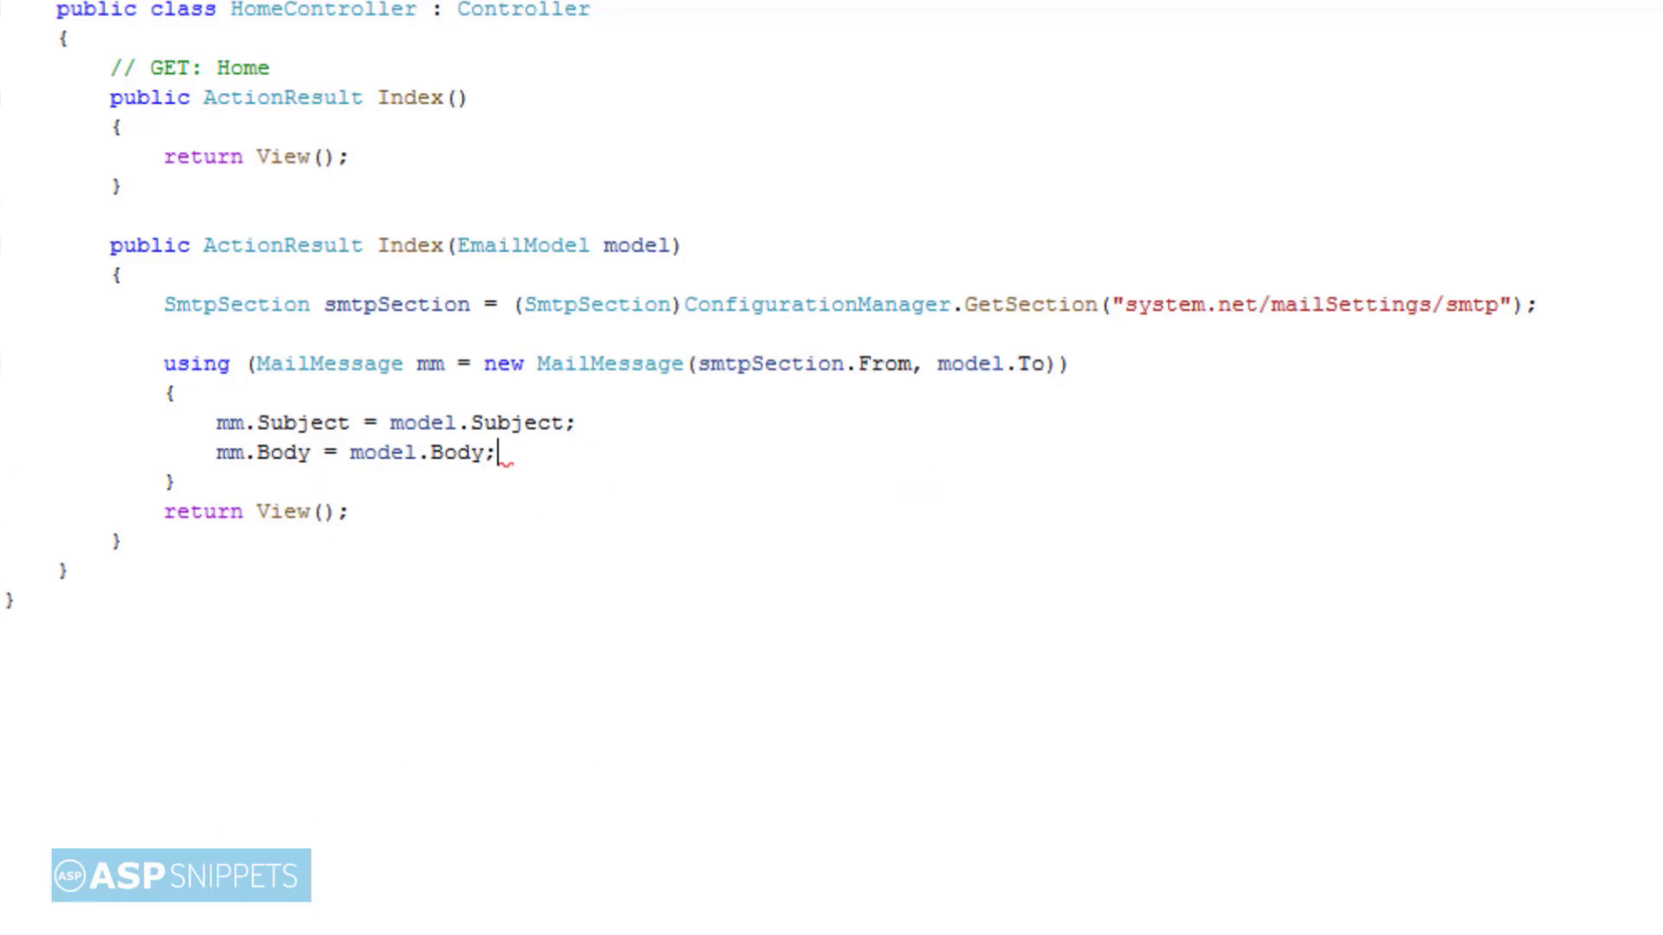
{"action": "type", "text": "mm.IsBodyHtml"}
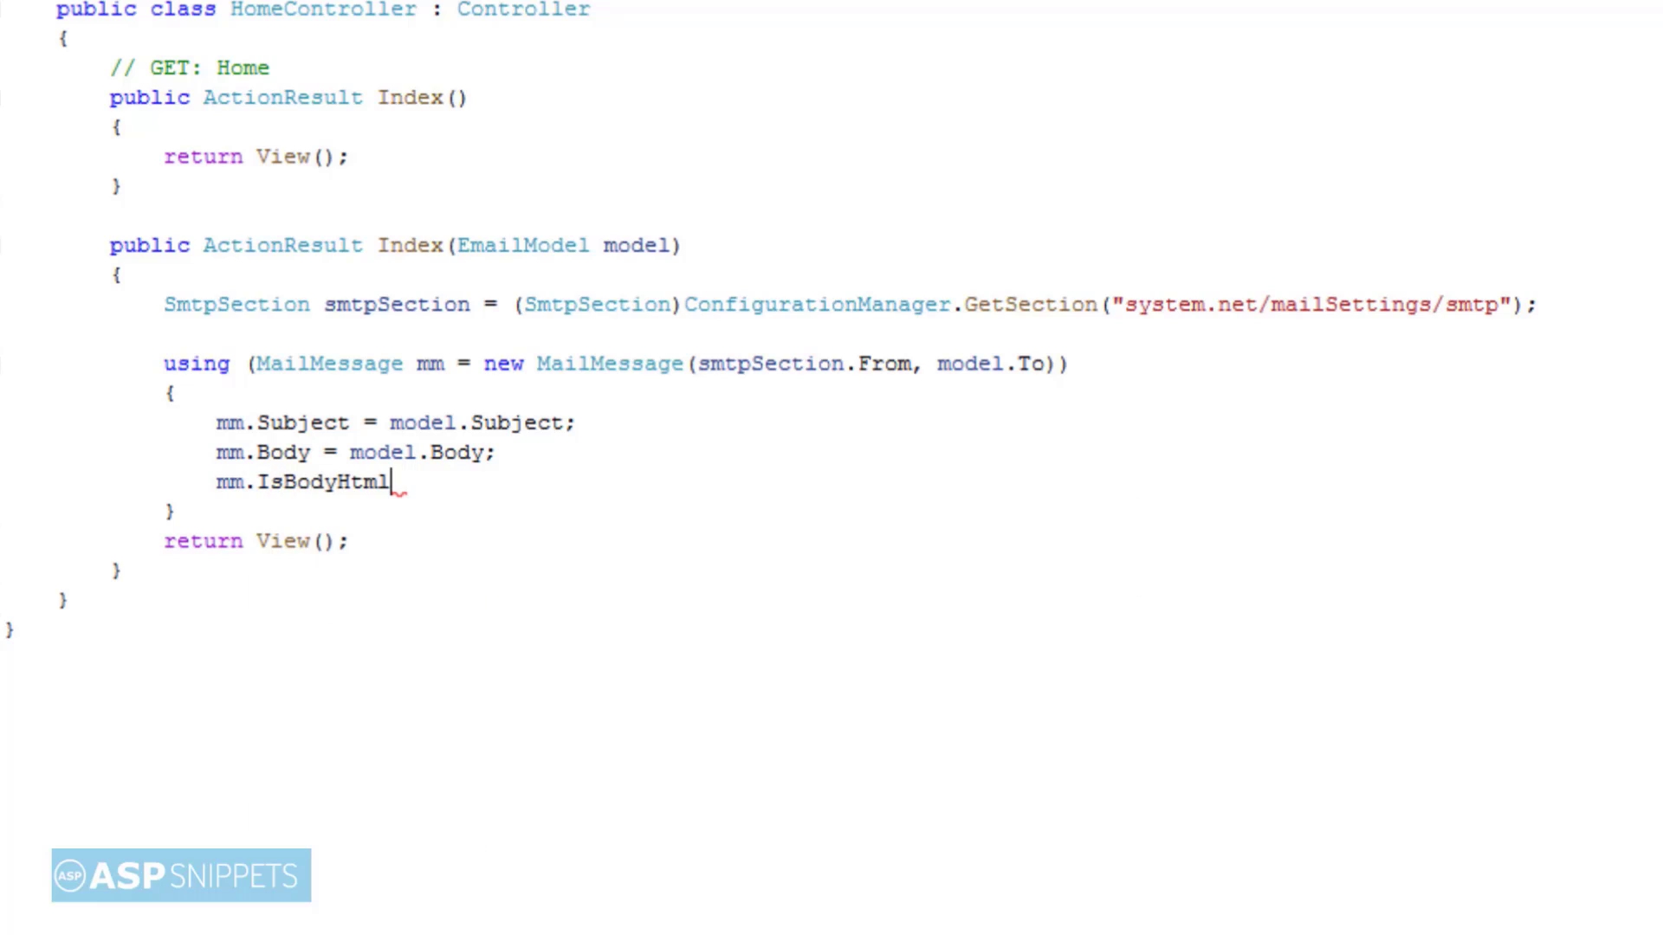
{"action": "type", "text": "= false;"}
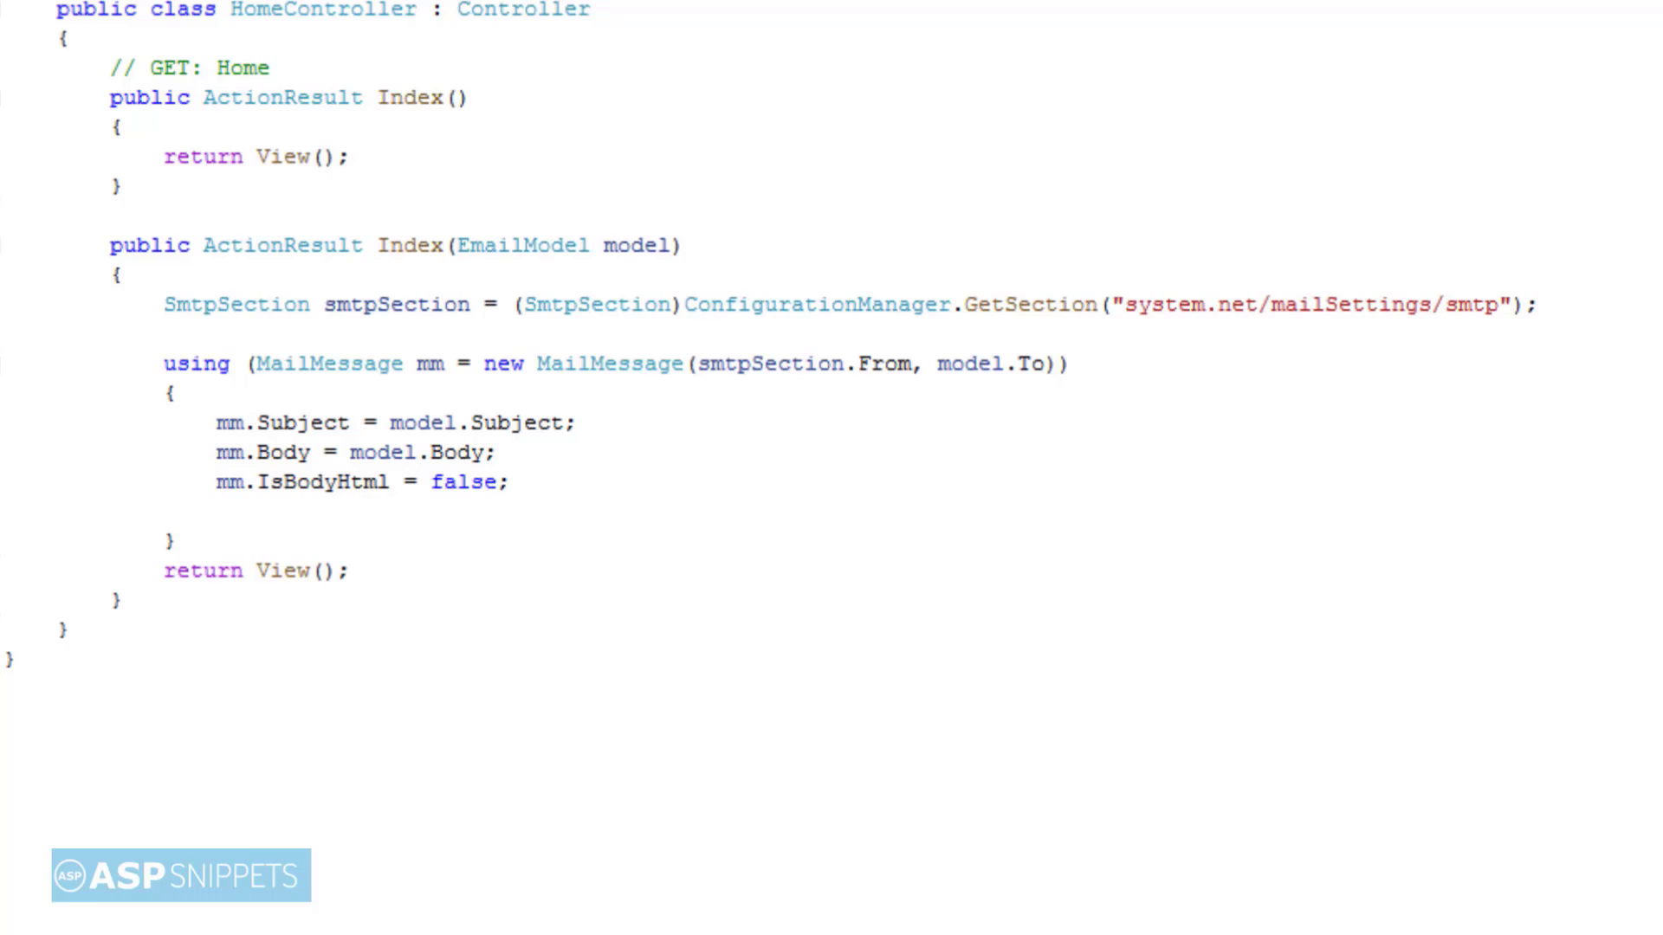
- Add a nested SmtpClient smtp with Host and EnableSsl taken from smtpSection.Network
{"action": "type", "text": "using ()"}
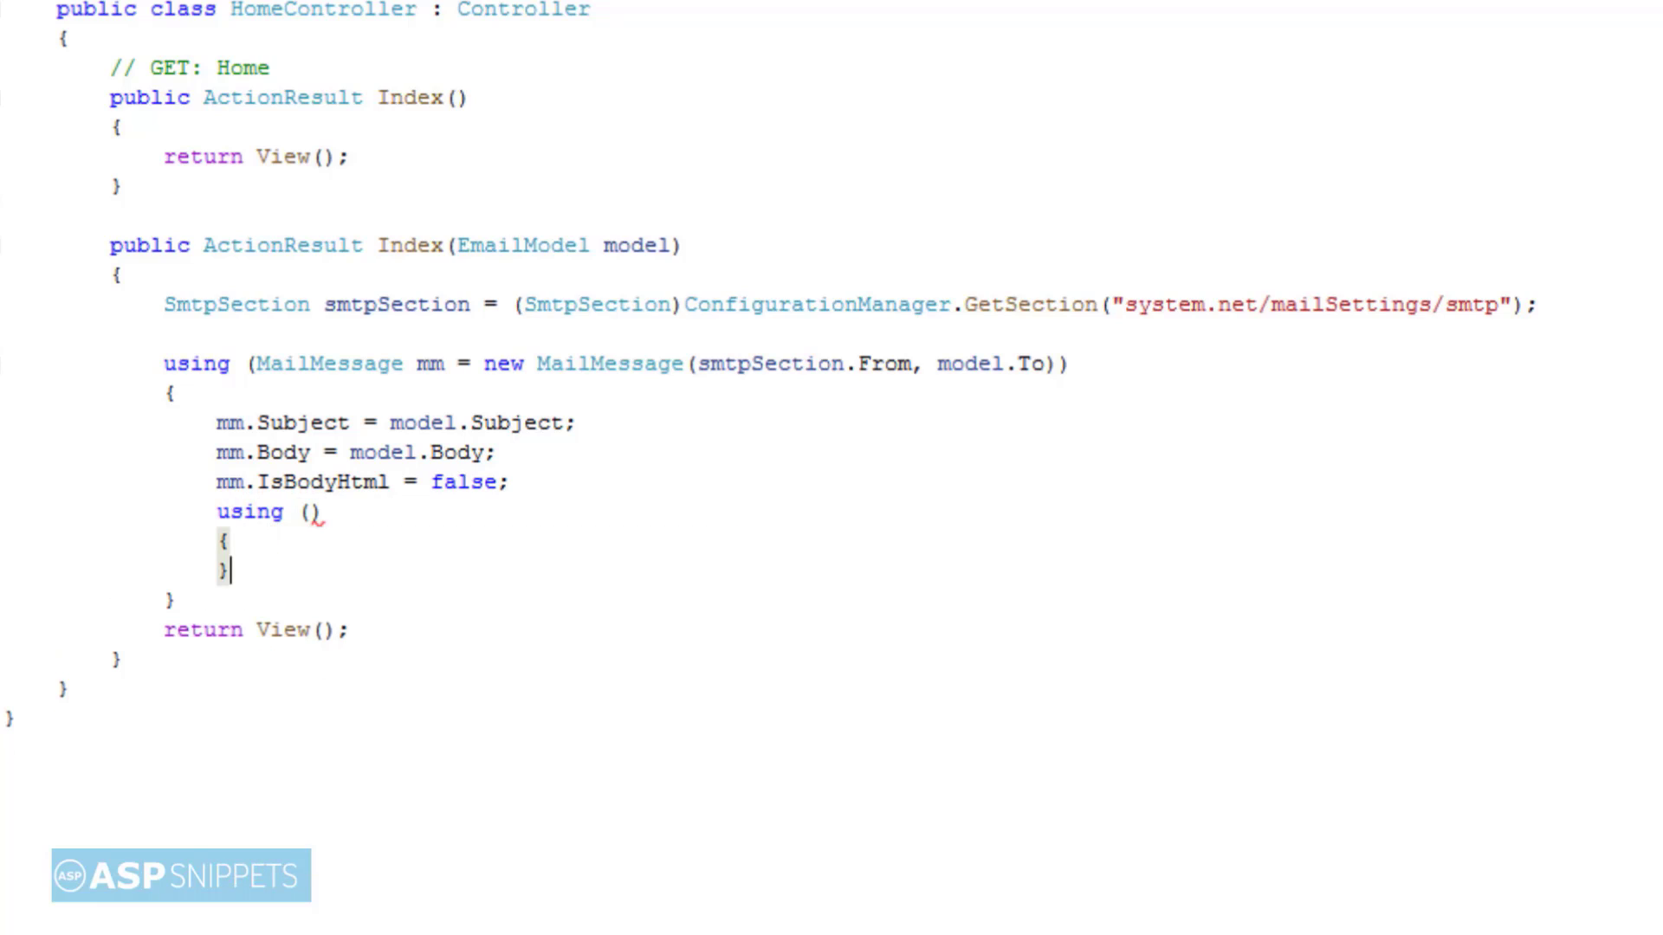
{"action": "type", "text": "sm"}
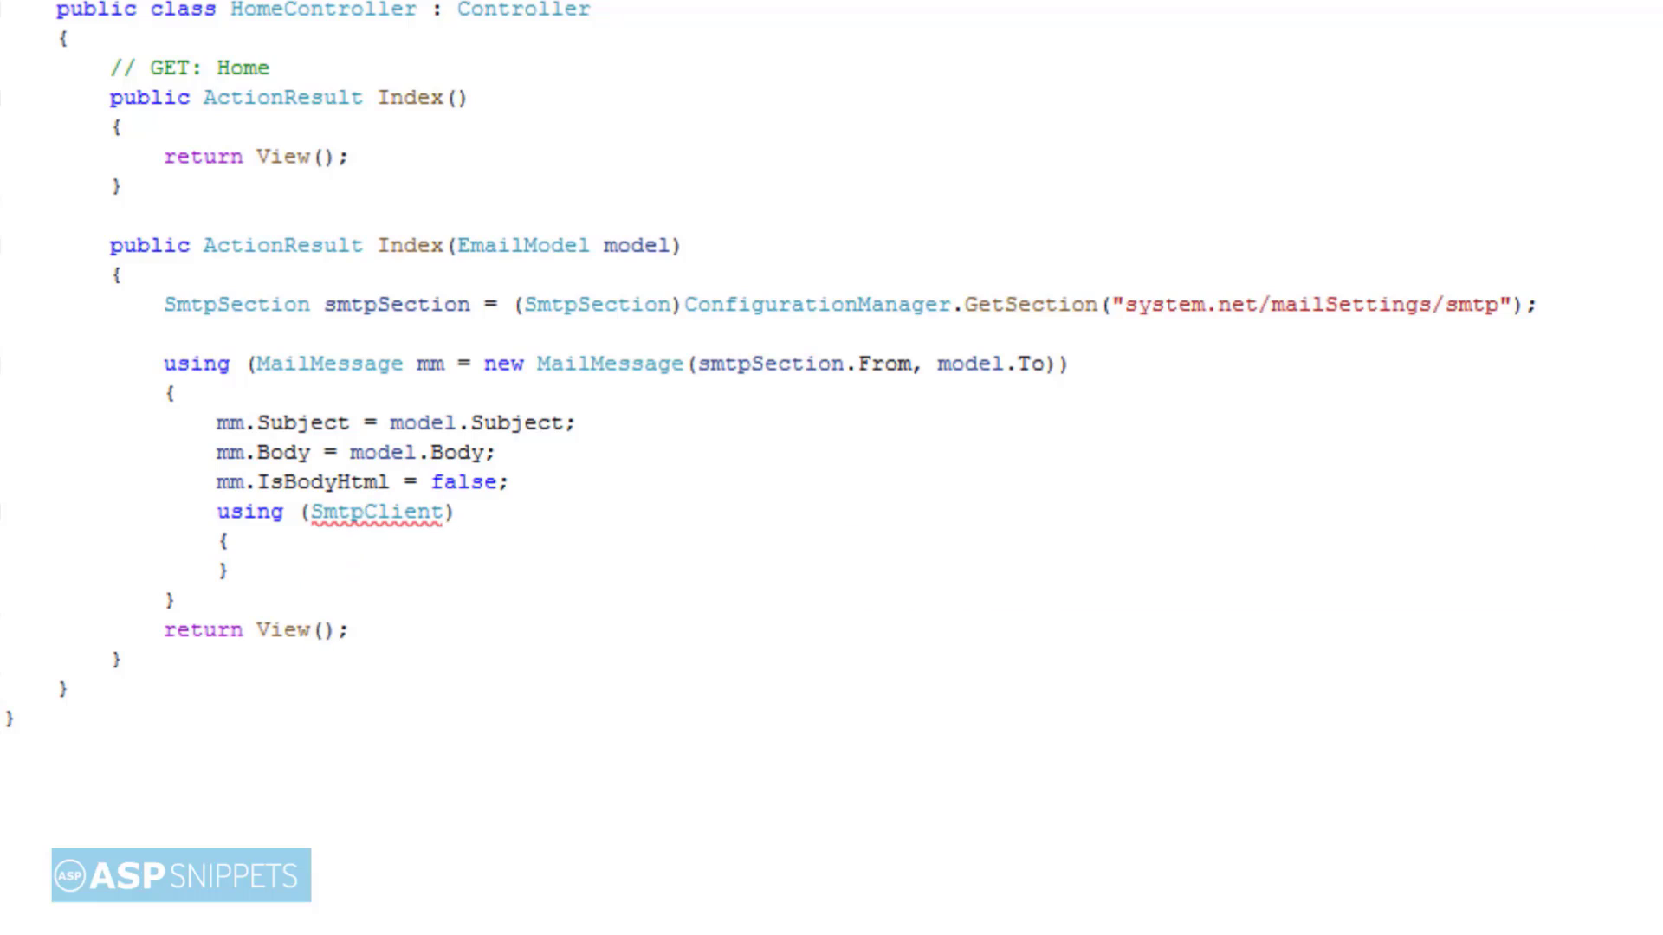
{"action": "type", "text": "smtp=new SmtpClient("}
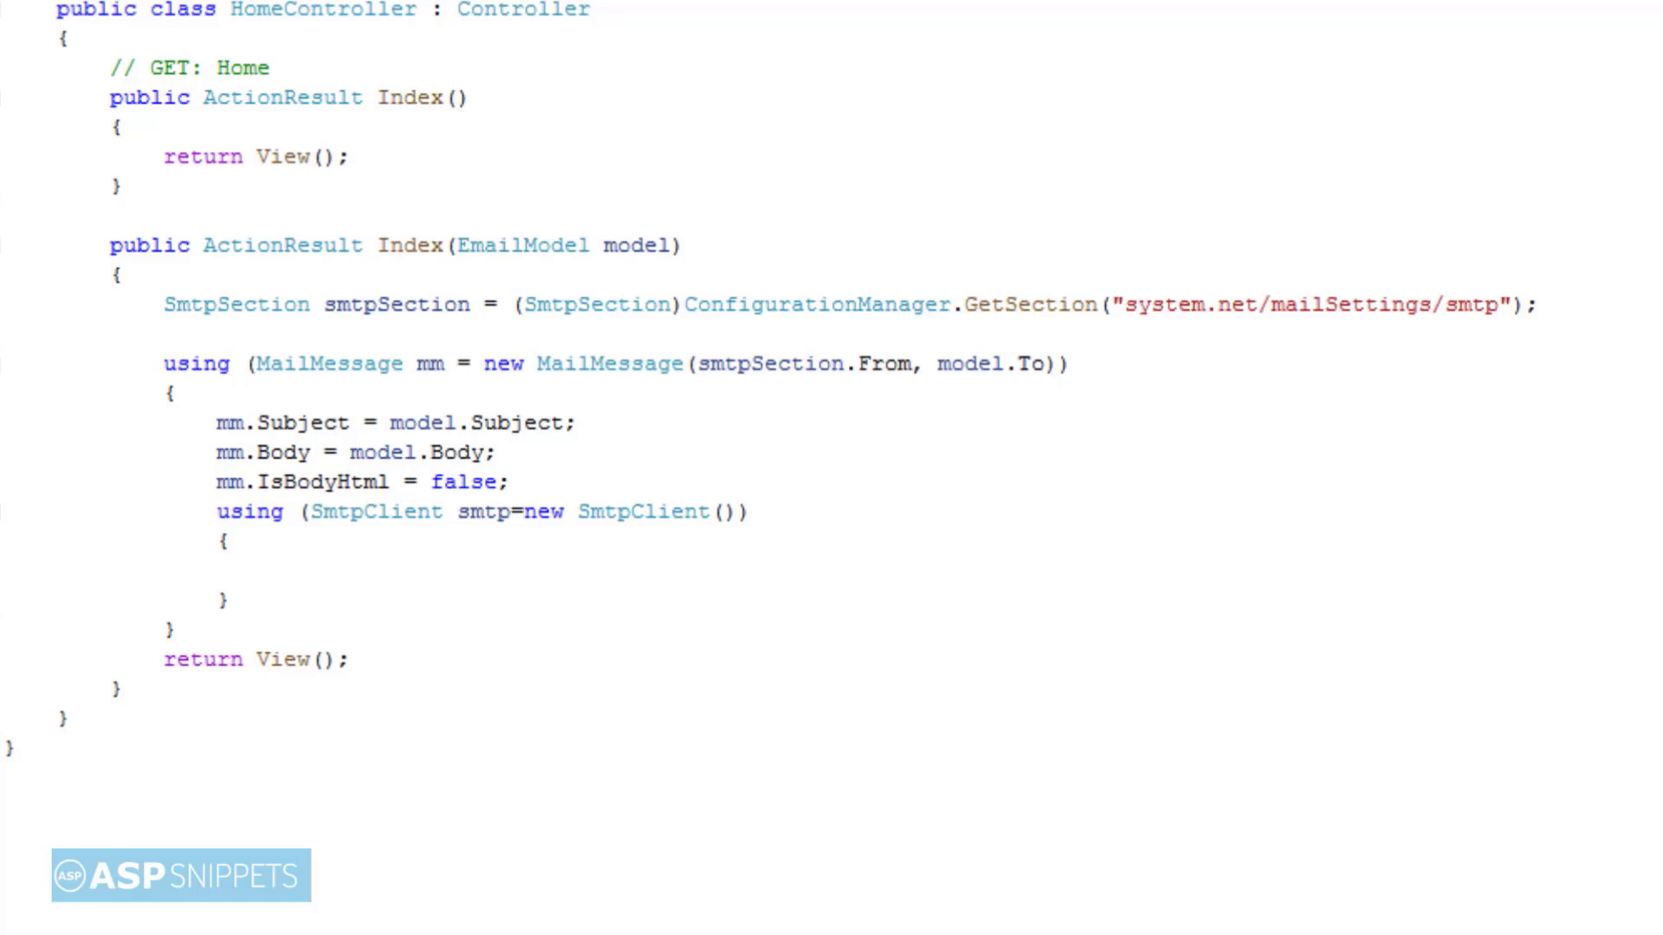
{"action": "type", "text": "smtp.Host="}
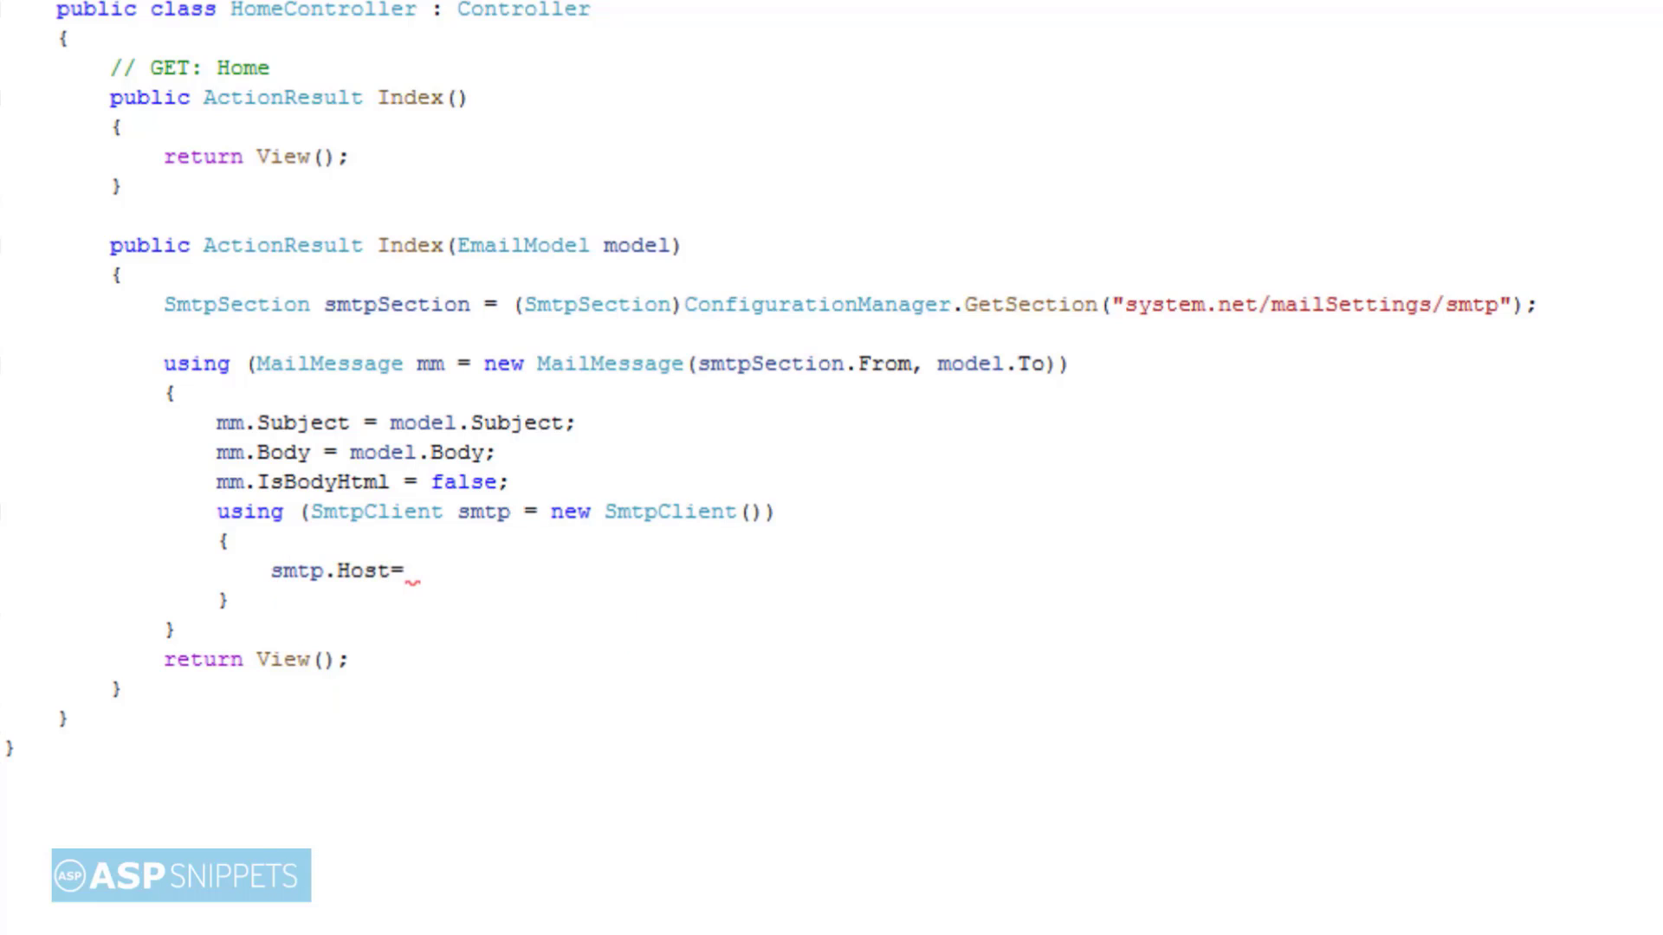
{"action": "type", "text": "smtpSection."}
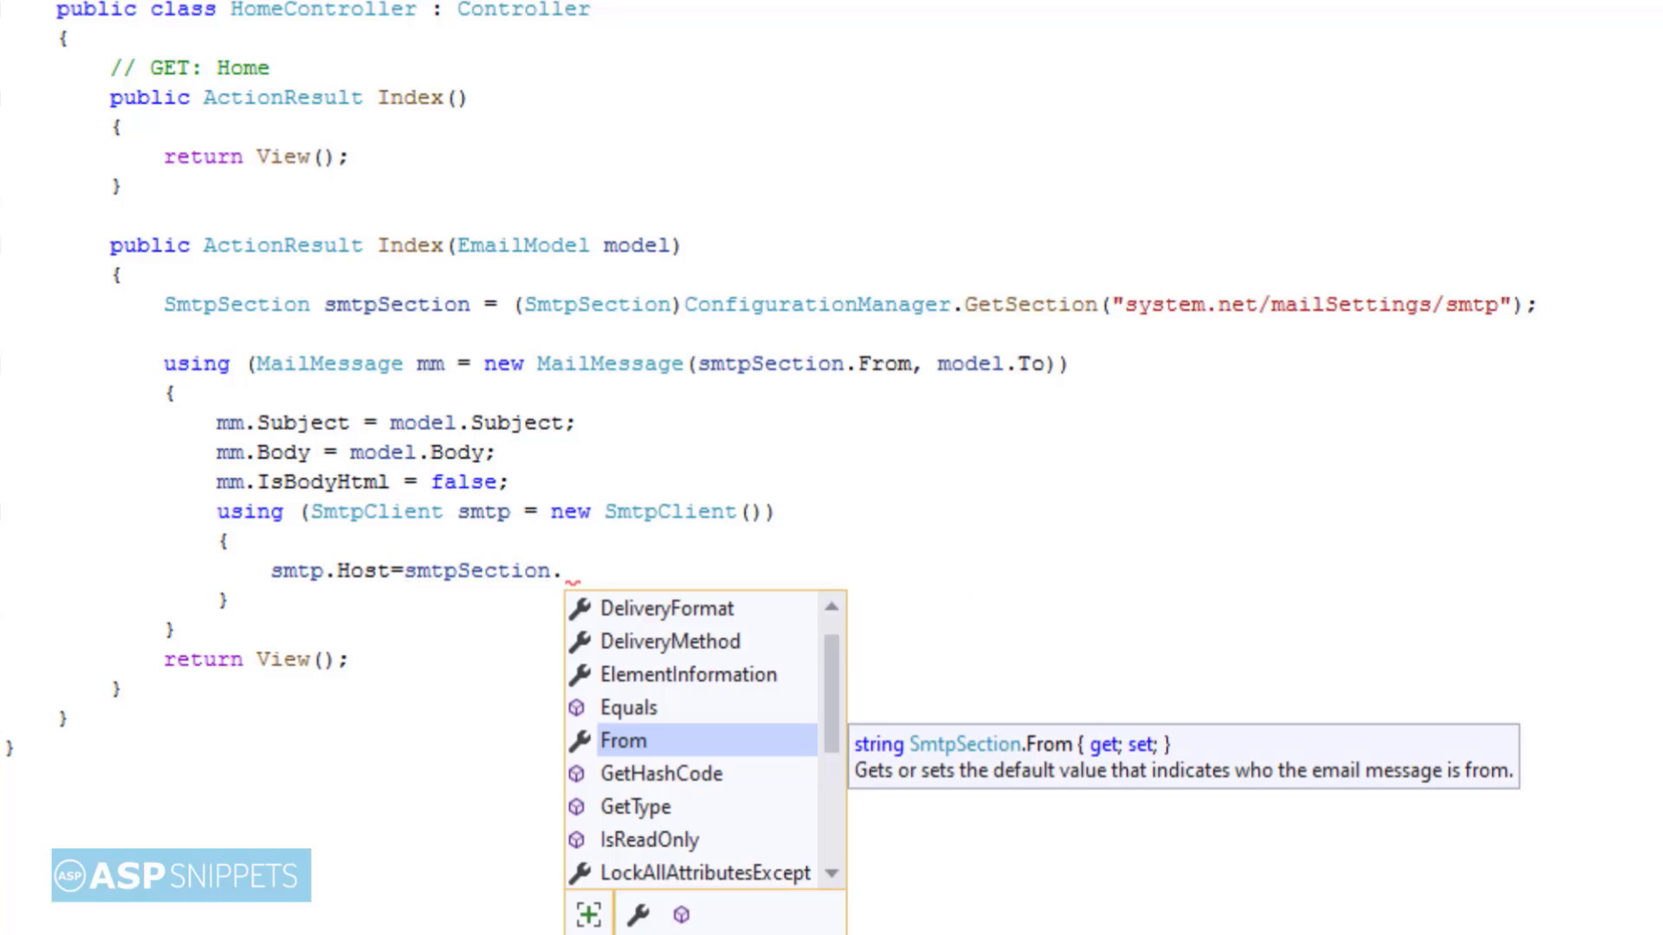
{"action": "type", "text": "Network.Host"}
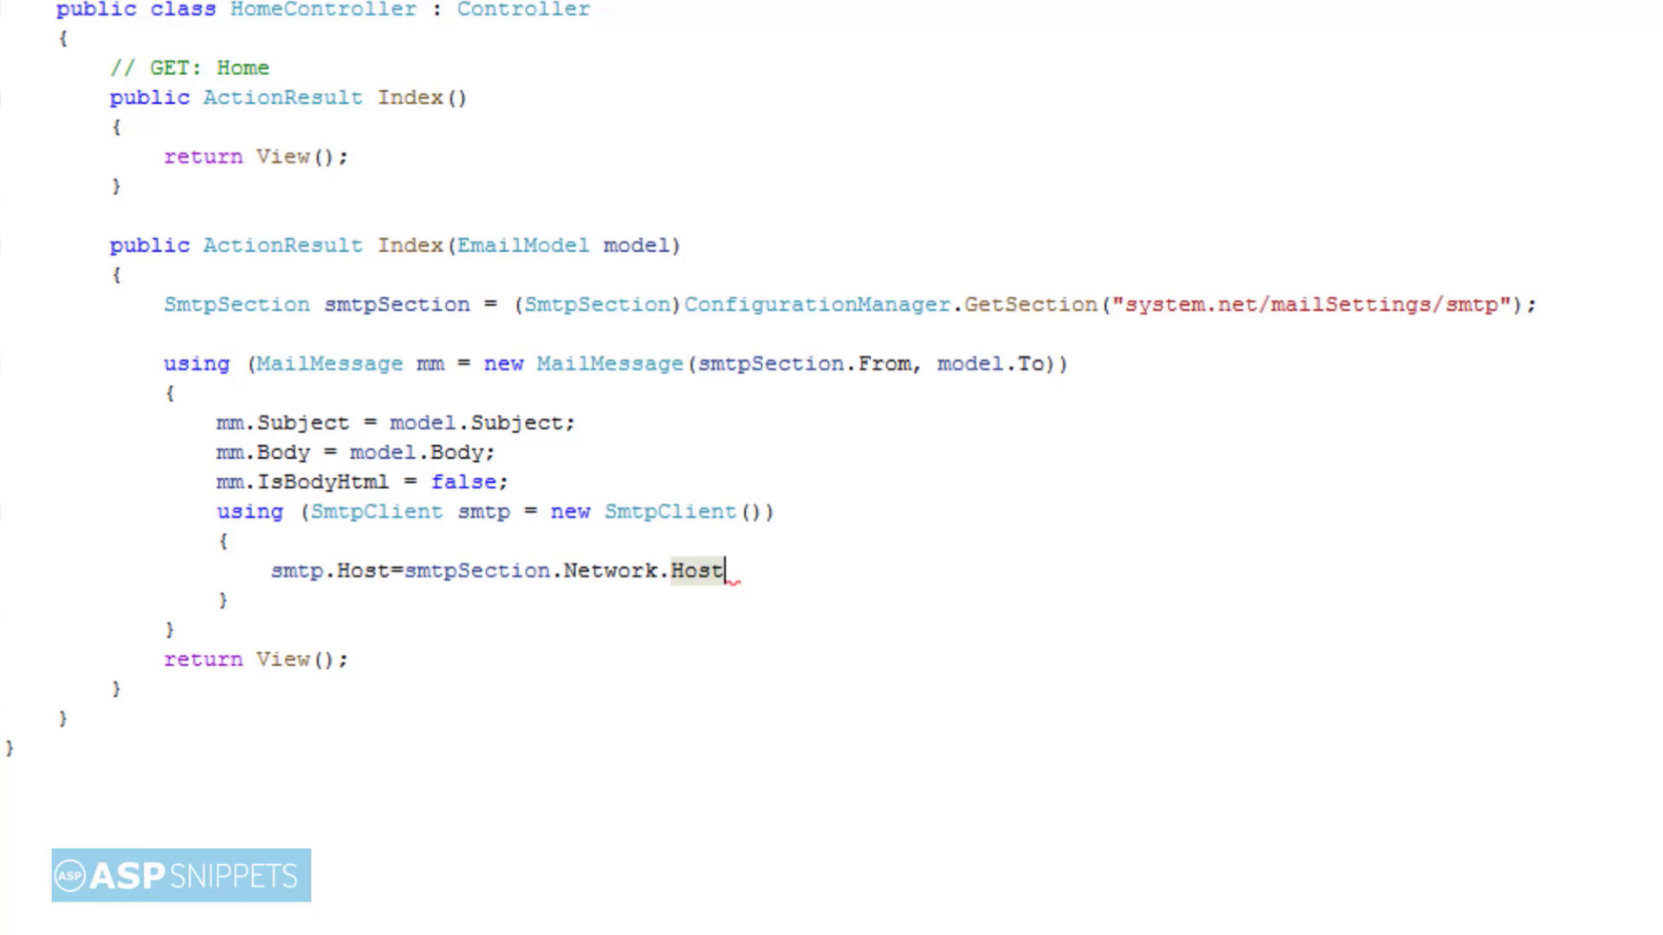
{"action": "type", "text": "smtp.EnableSsl=smt"}
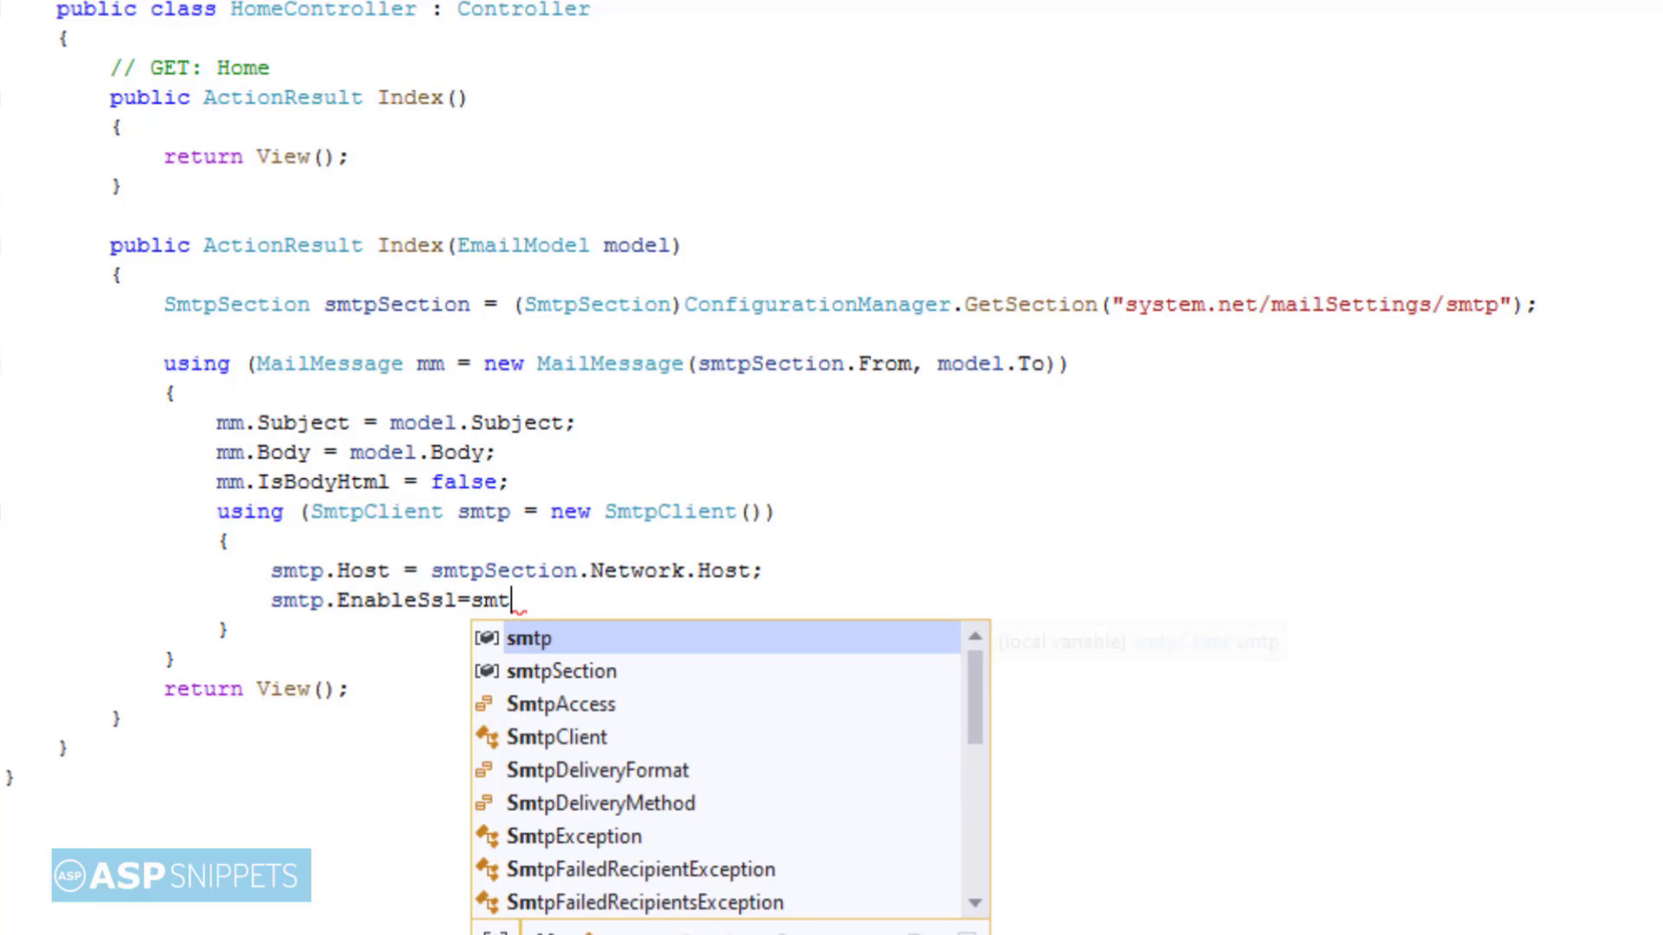
{"action": "type", "text": "Section.ne"}
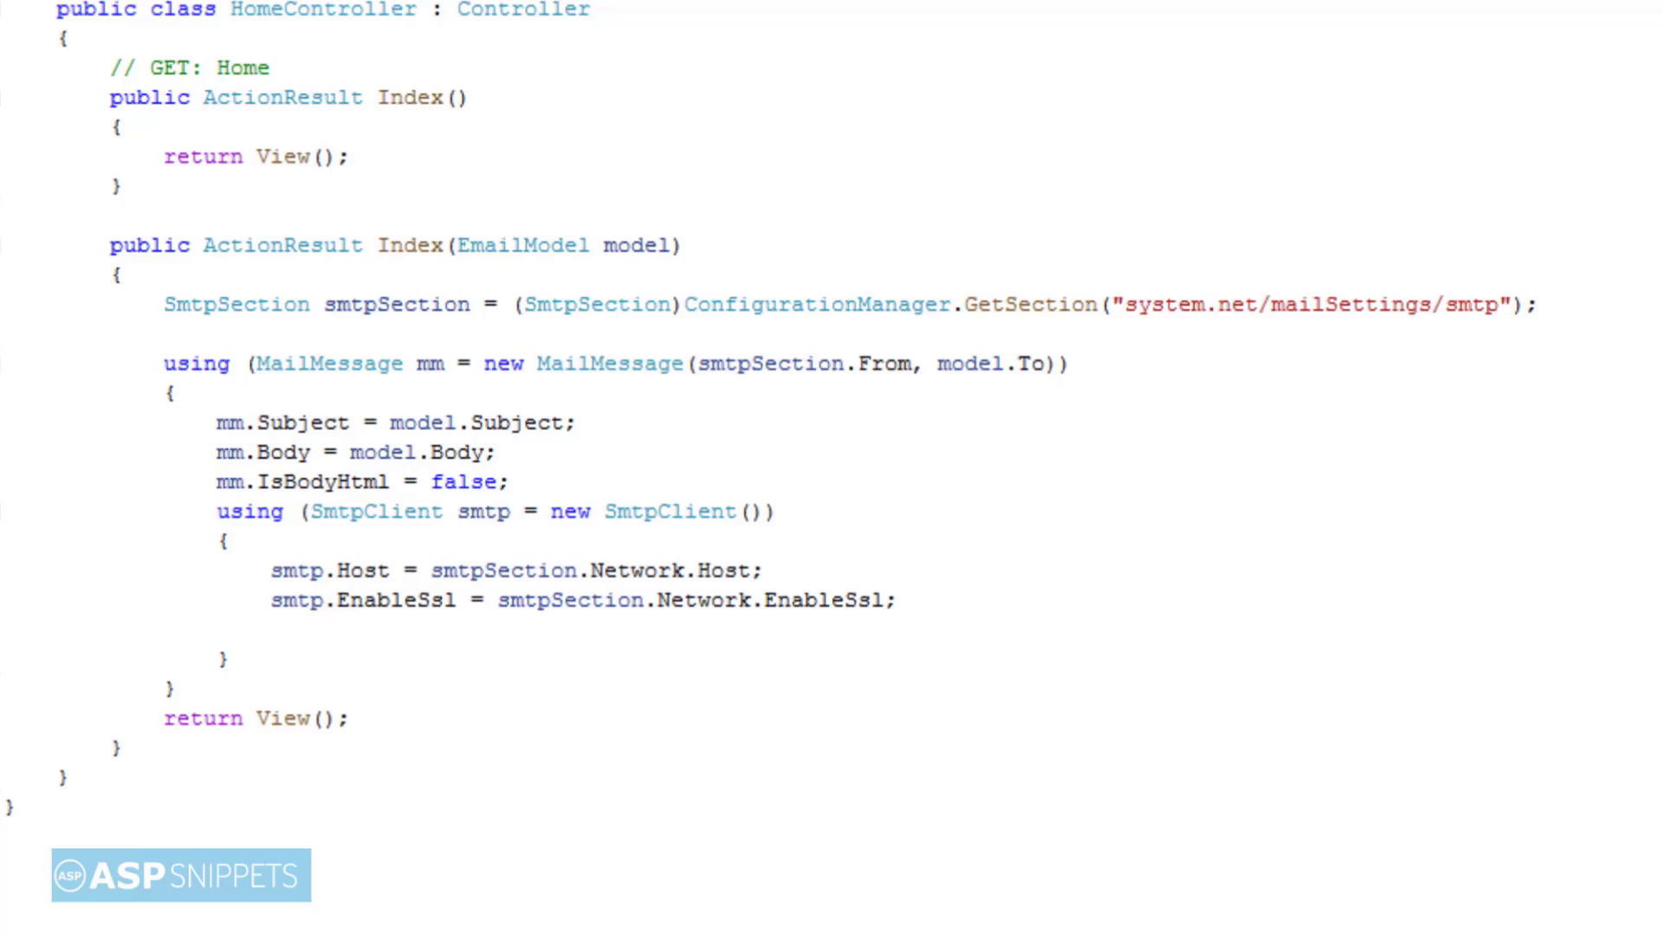
- Create a NetworkCredential from smtpSection.Network.UserName and Password
{"action": "type", "text": "NetworkCredential"}
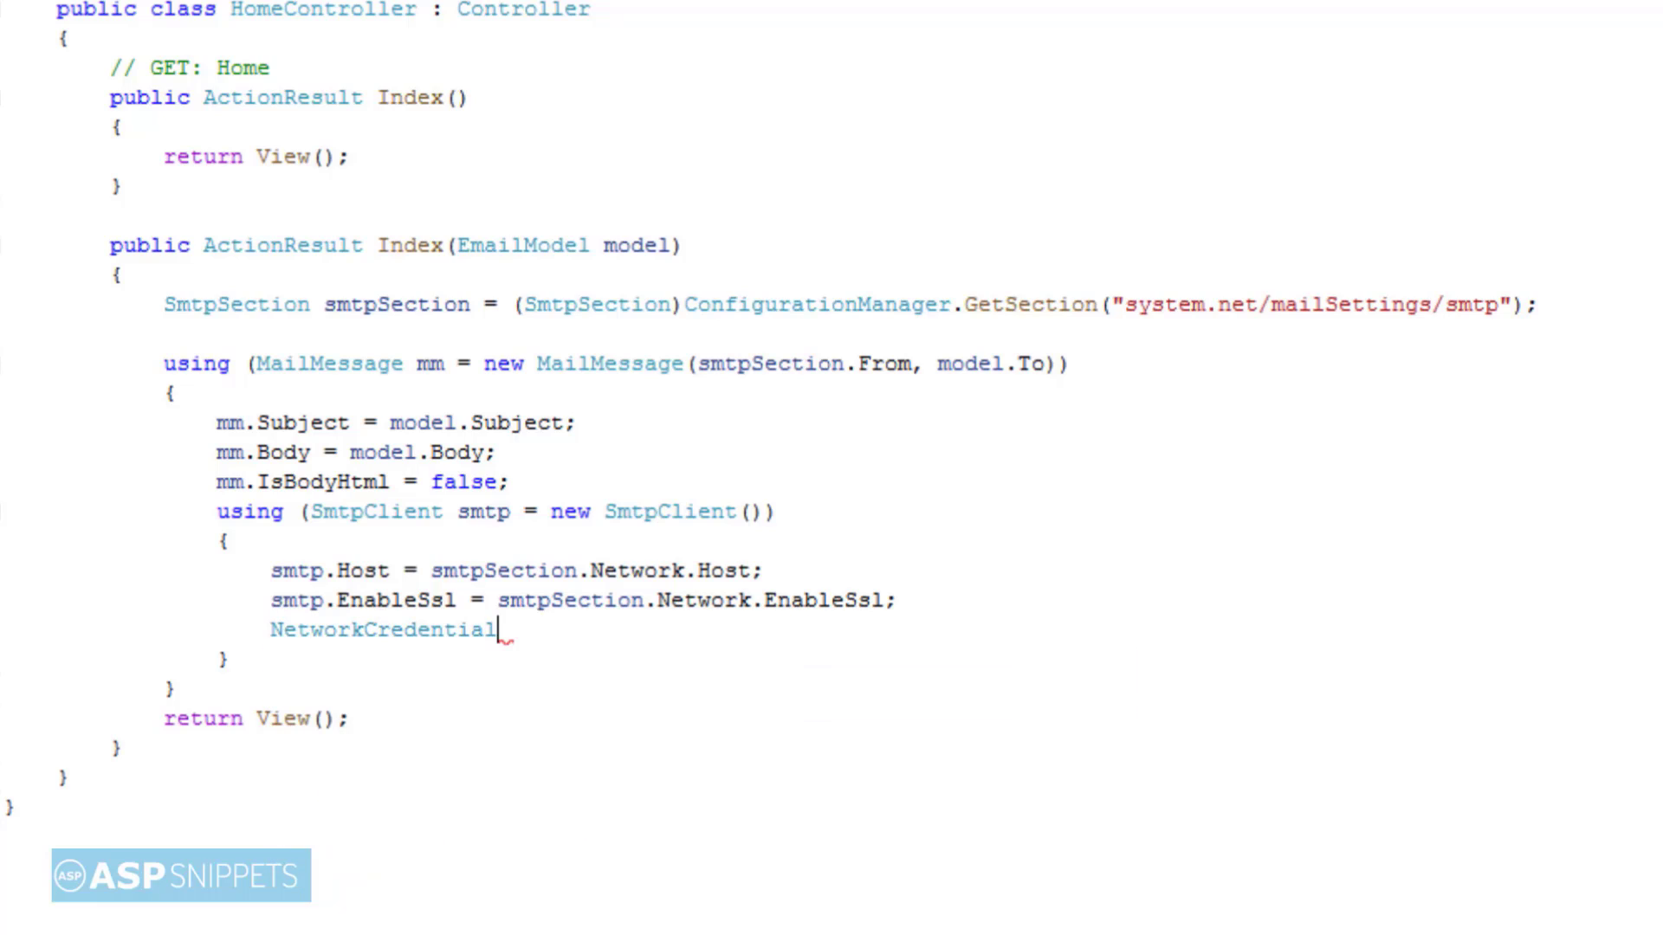
{"action": "type", "text": "networkCred = new NetworkCredential();"}
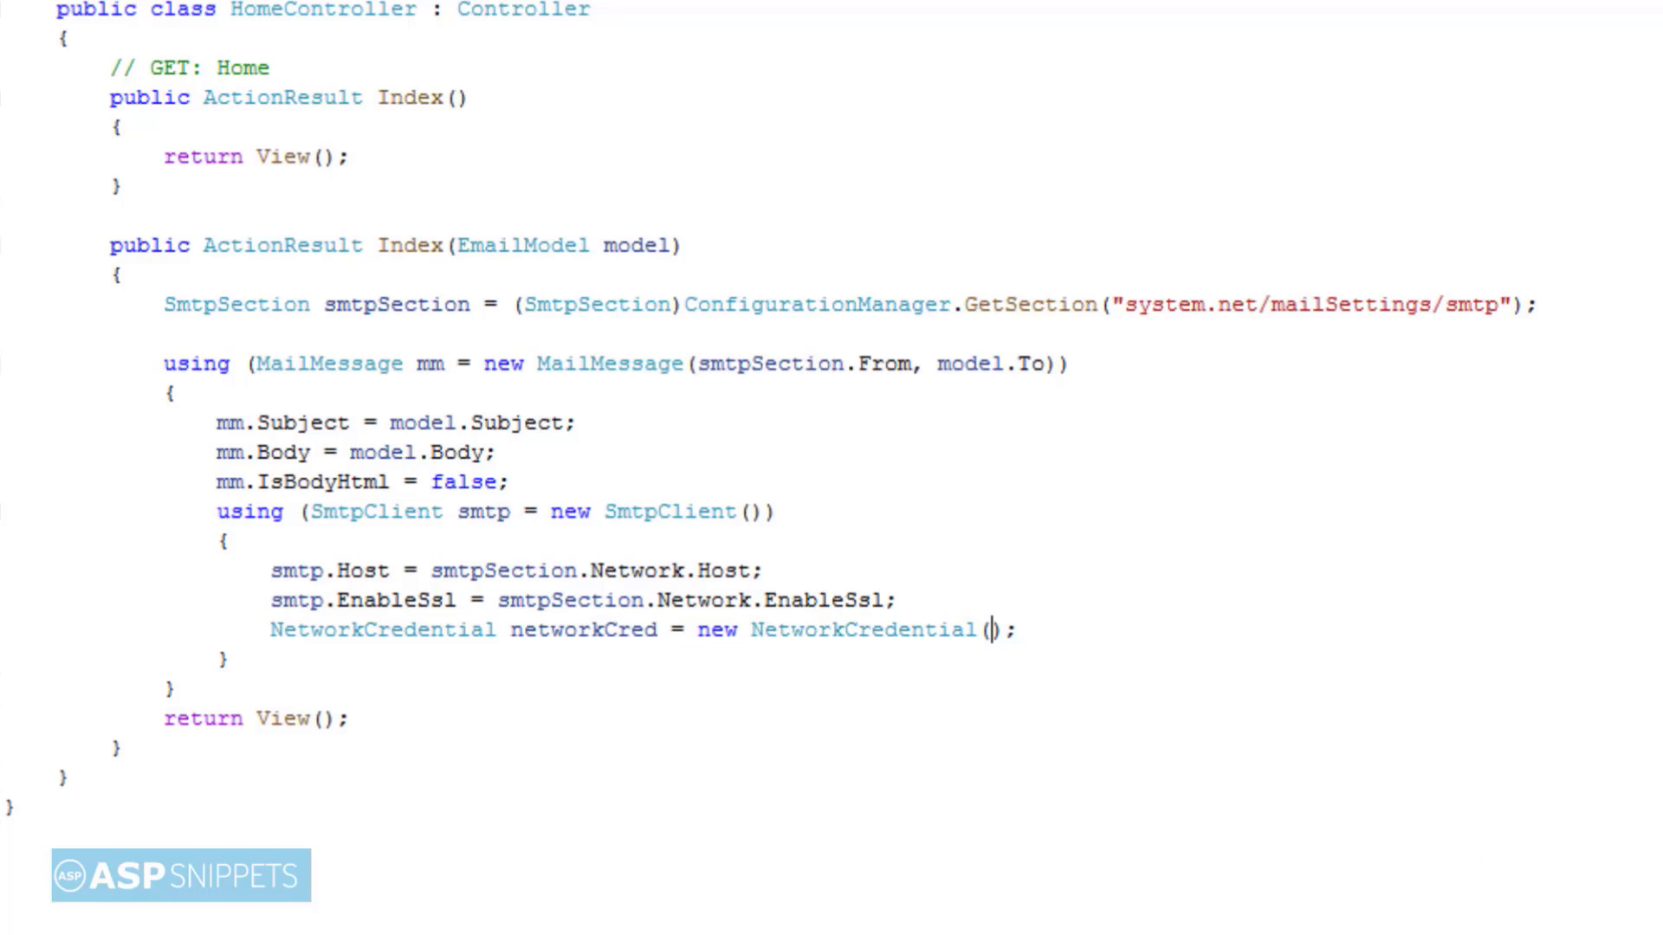
{"action": "type", "text": "smtpSection"}
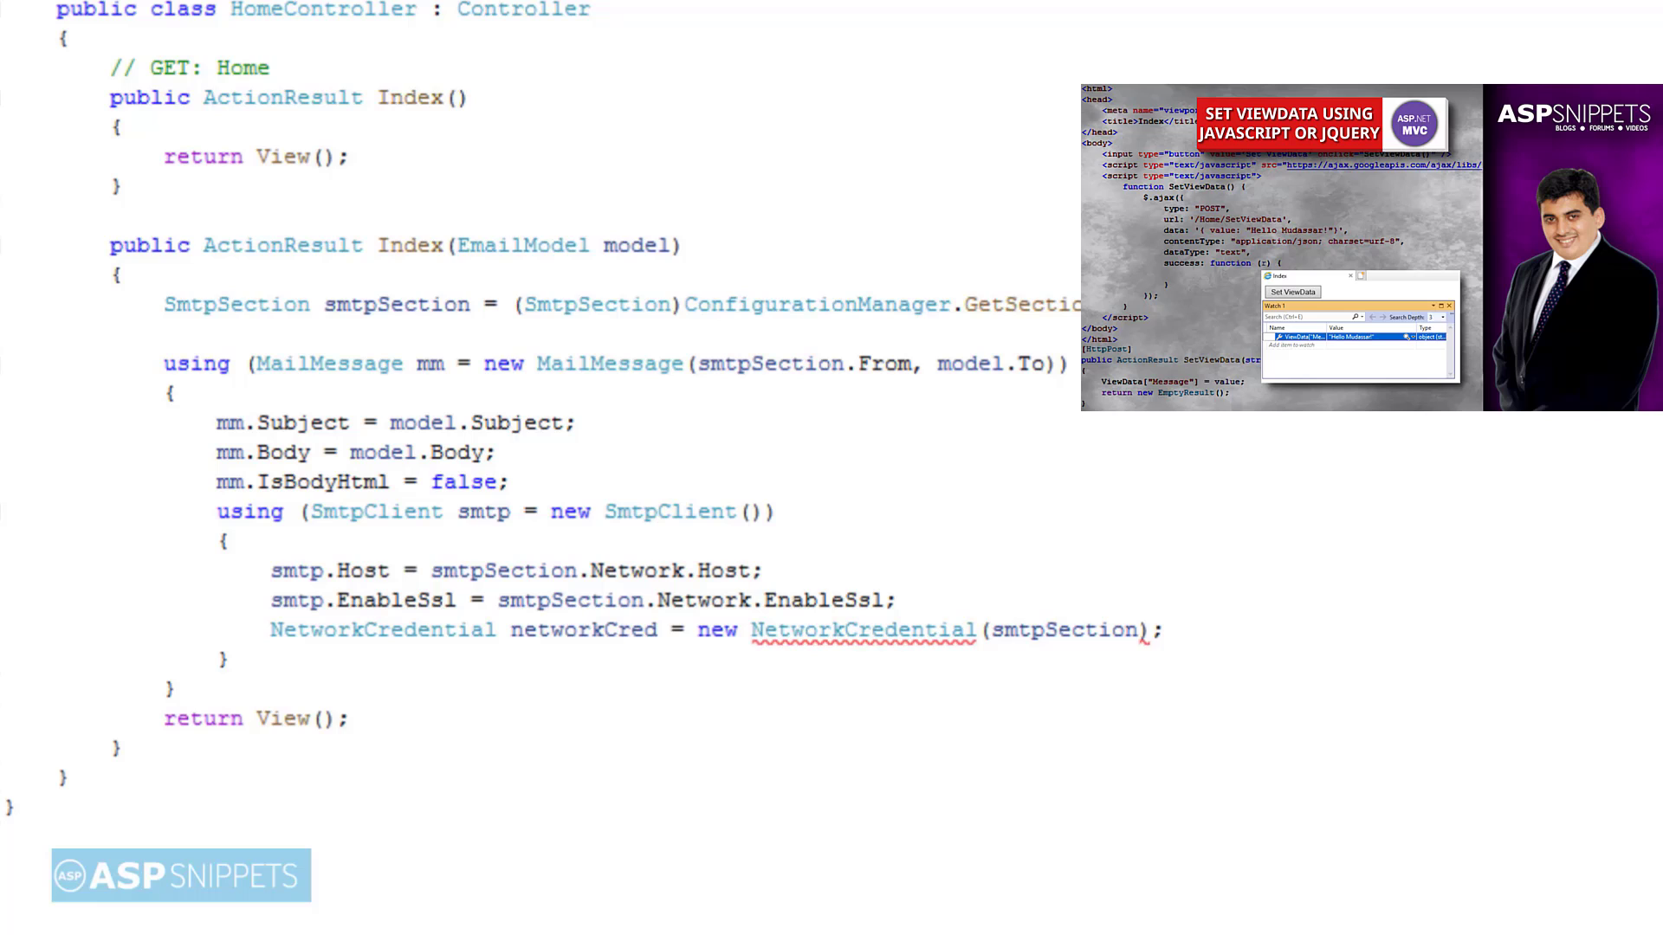
{"action": "type", "text": ".Network.UserName,smtpSection.Network.Password"}
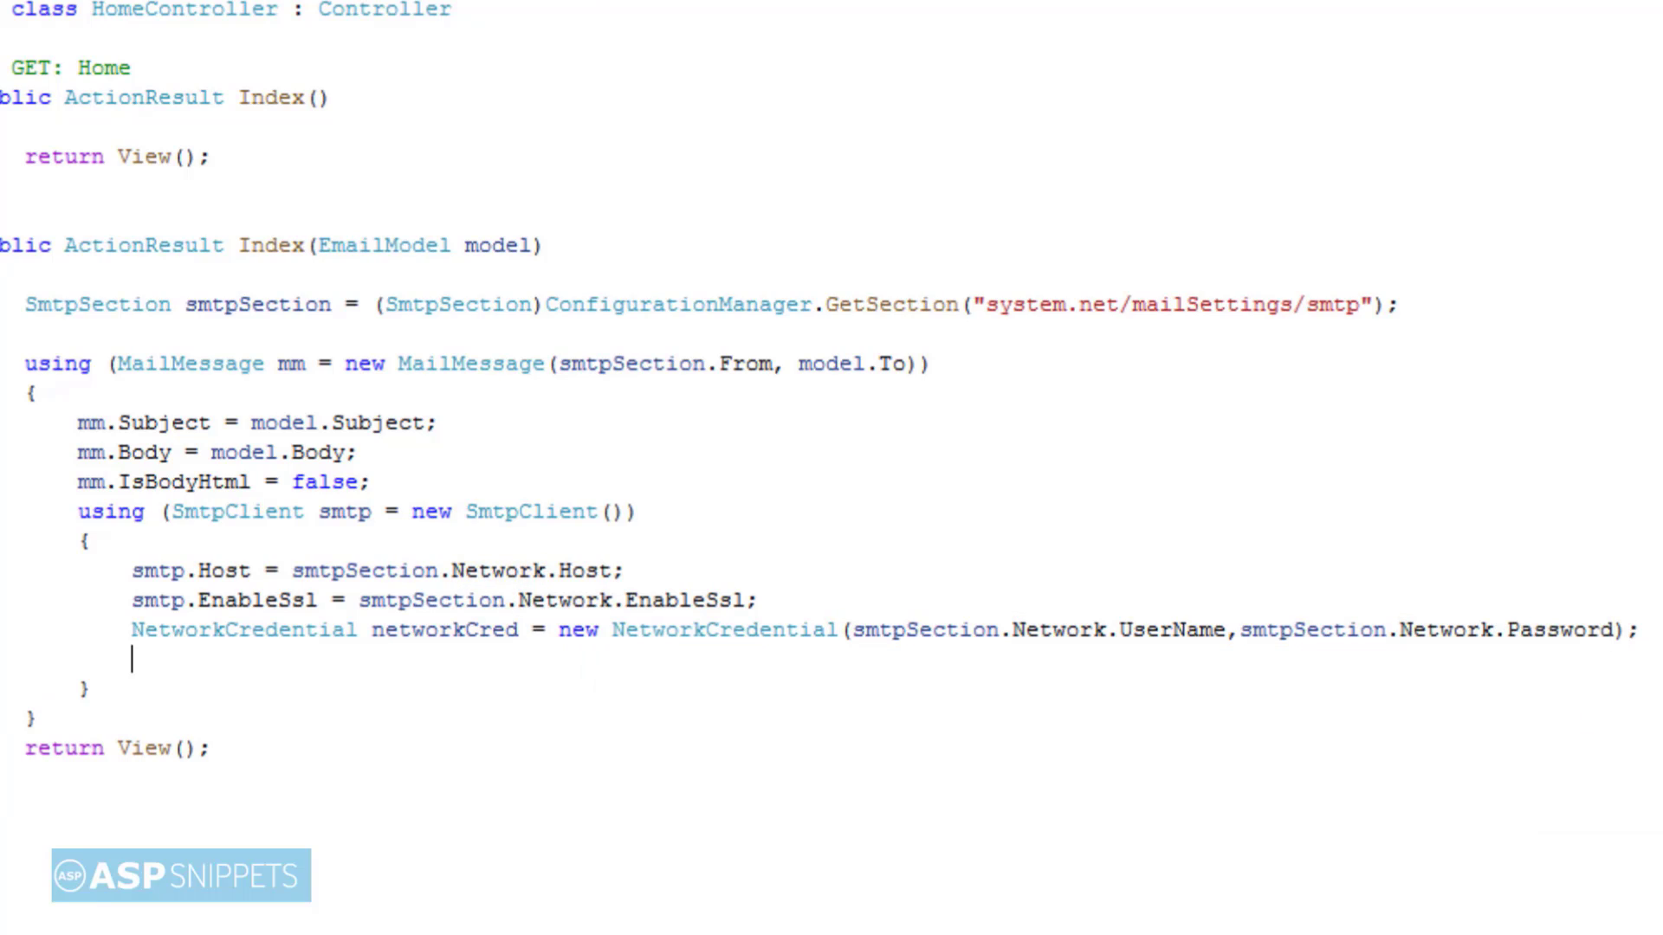
- Set smtp.UseDefaultCredentials from the network settings and assign networkCred to smtp.Credentials
{"action": "type", "text": "s"}
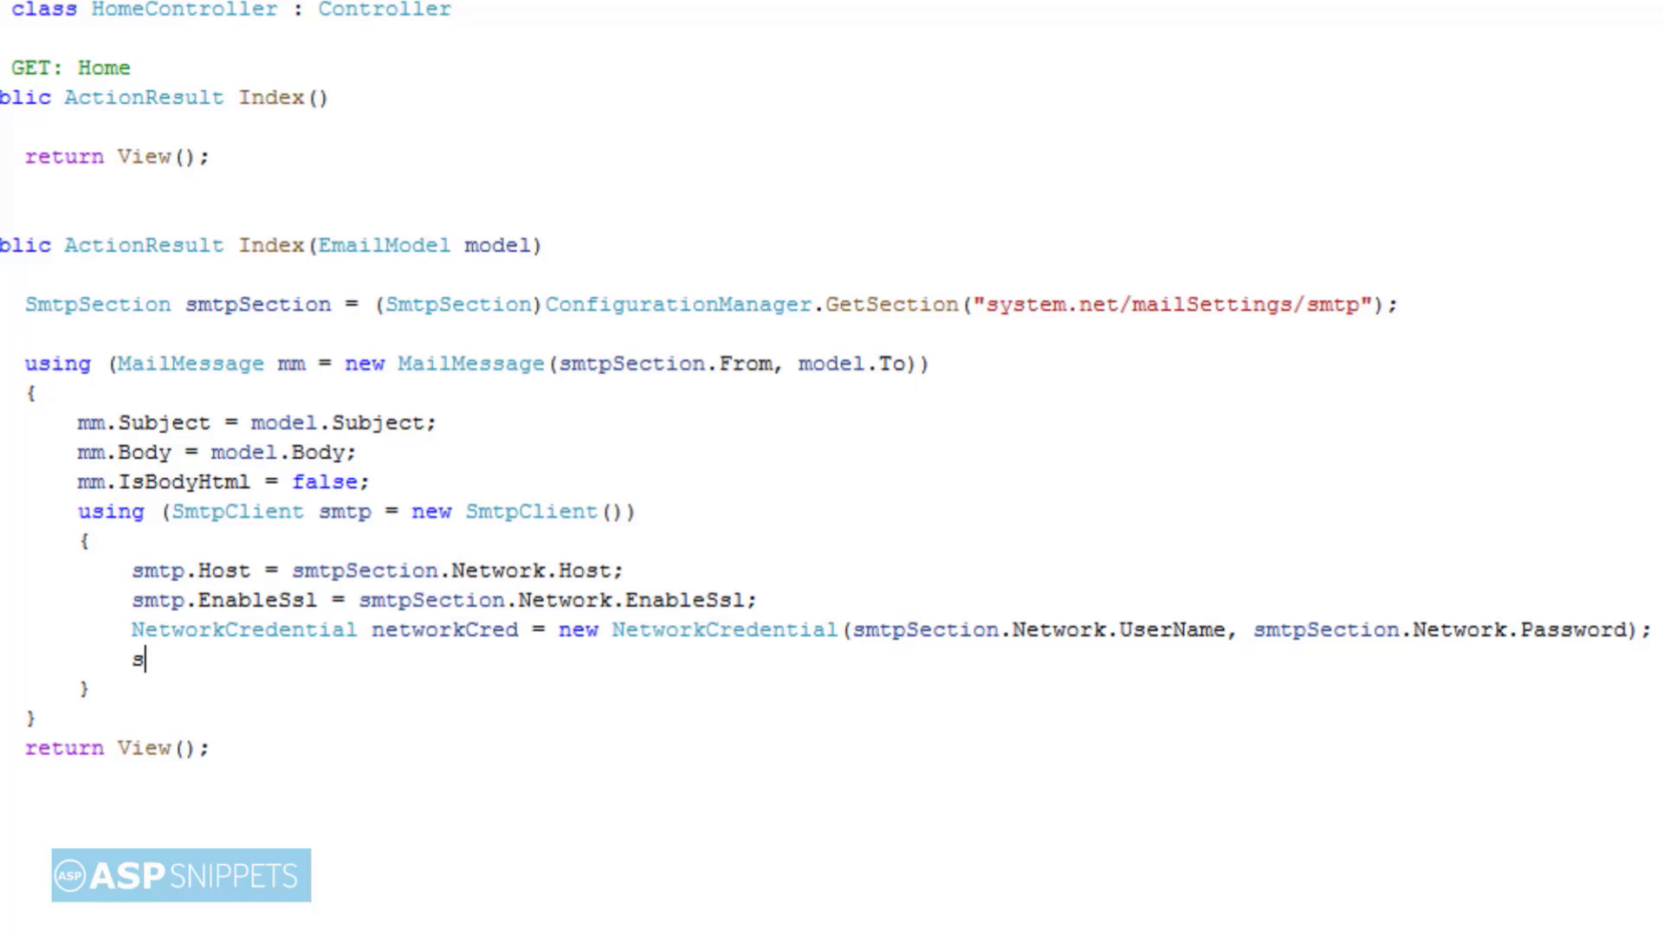
{"action": "type", "text": "mtp.UseDefaultCredentials"}
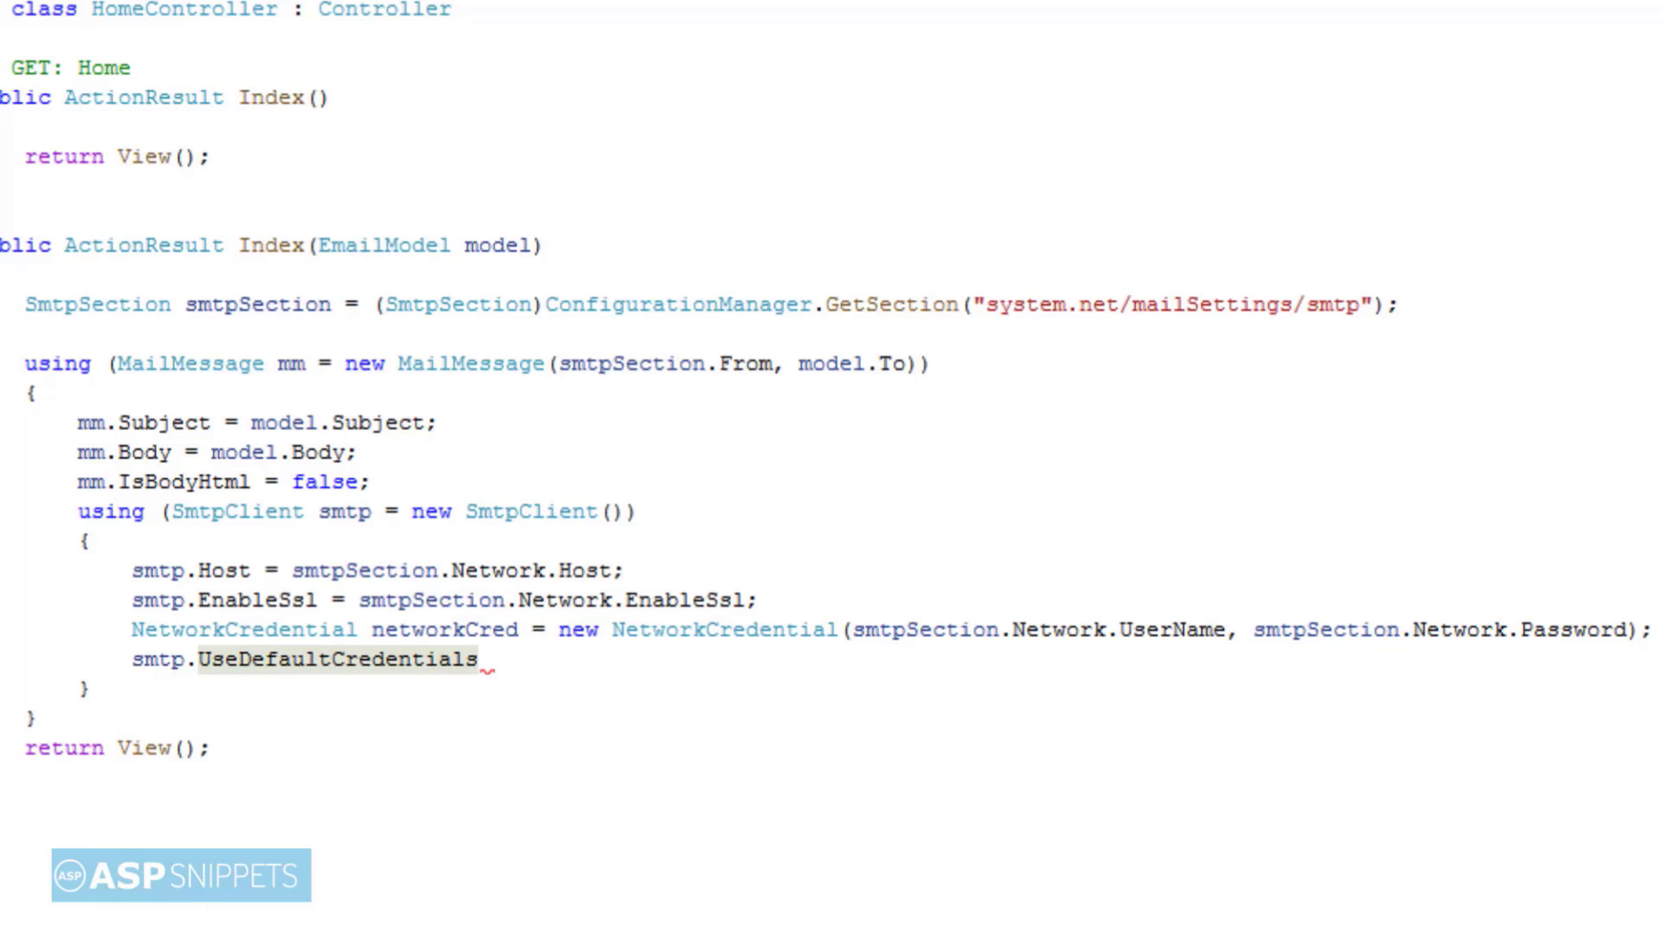
{"action": "type", "text": "="}
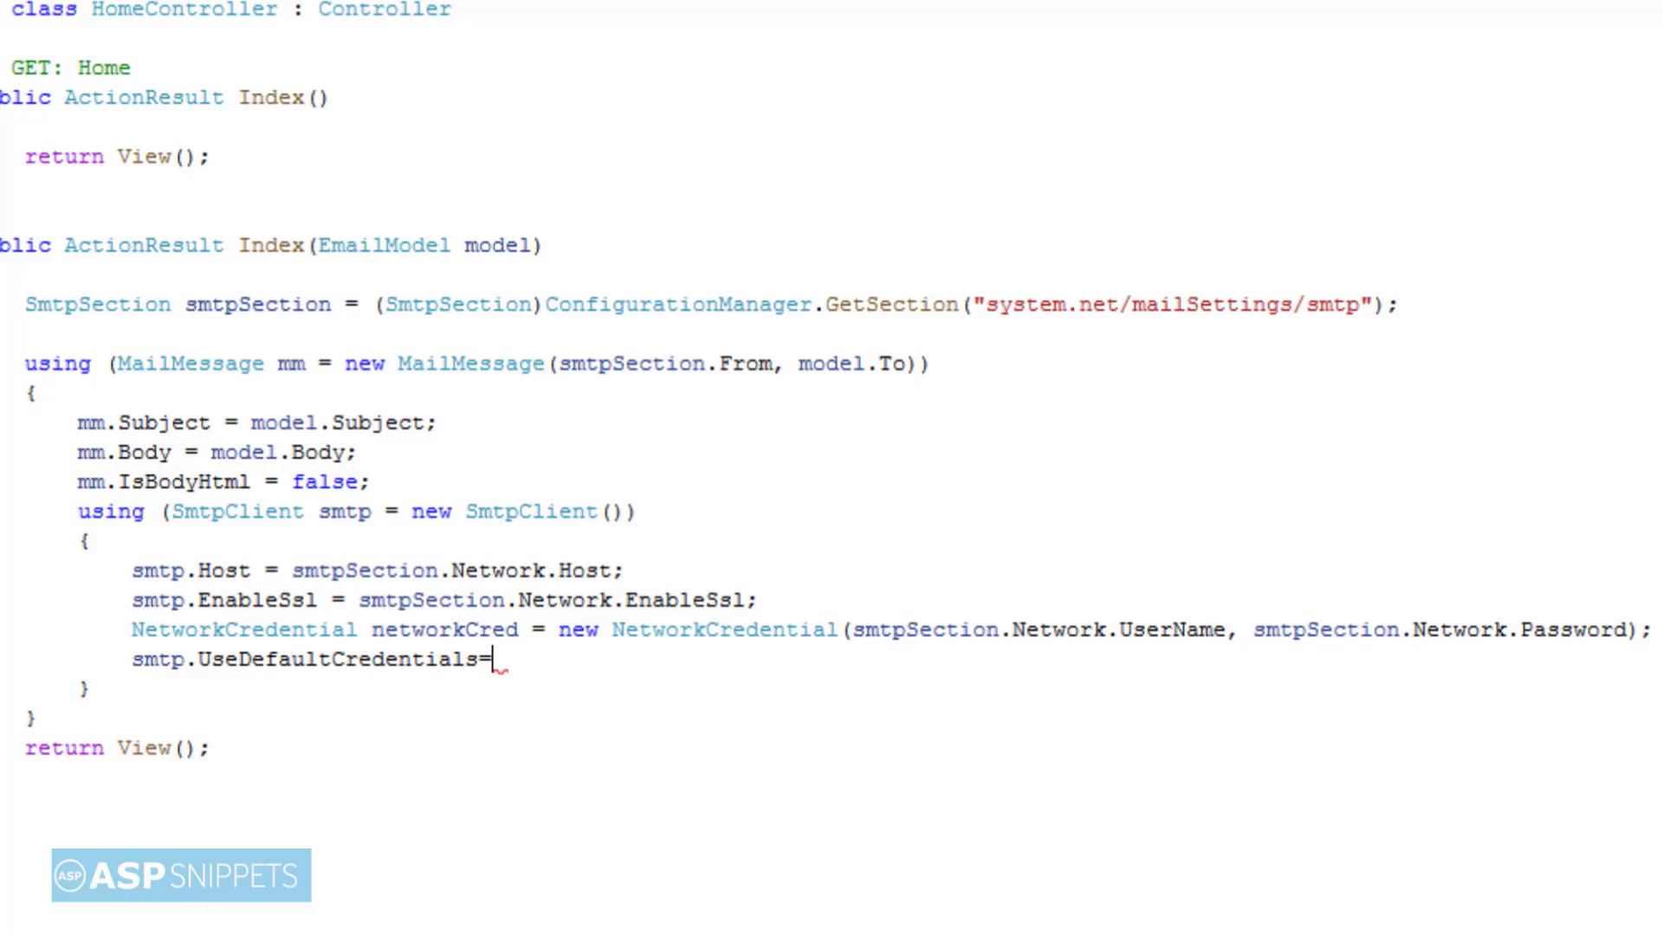
{"action": "type", "text": "smtpSection"}
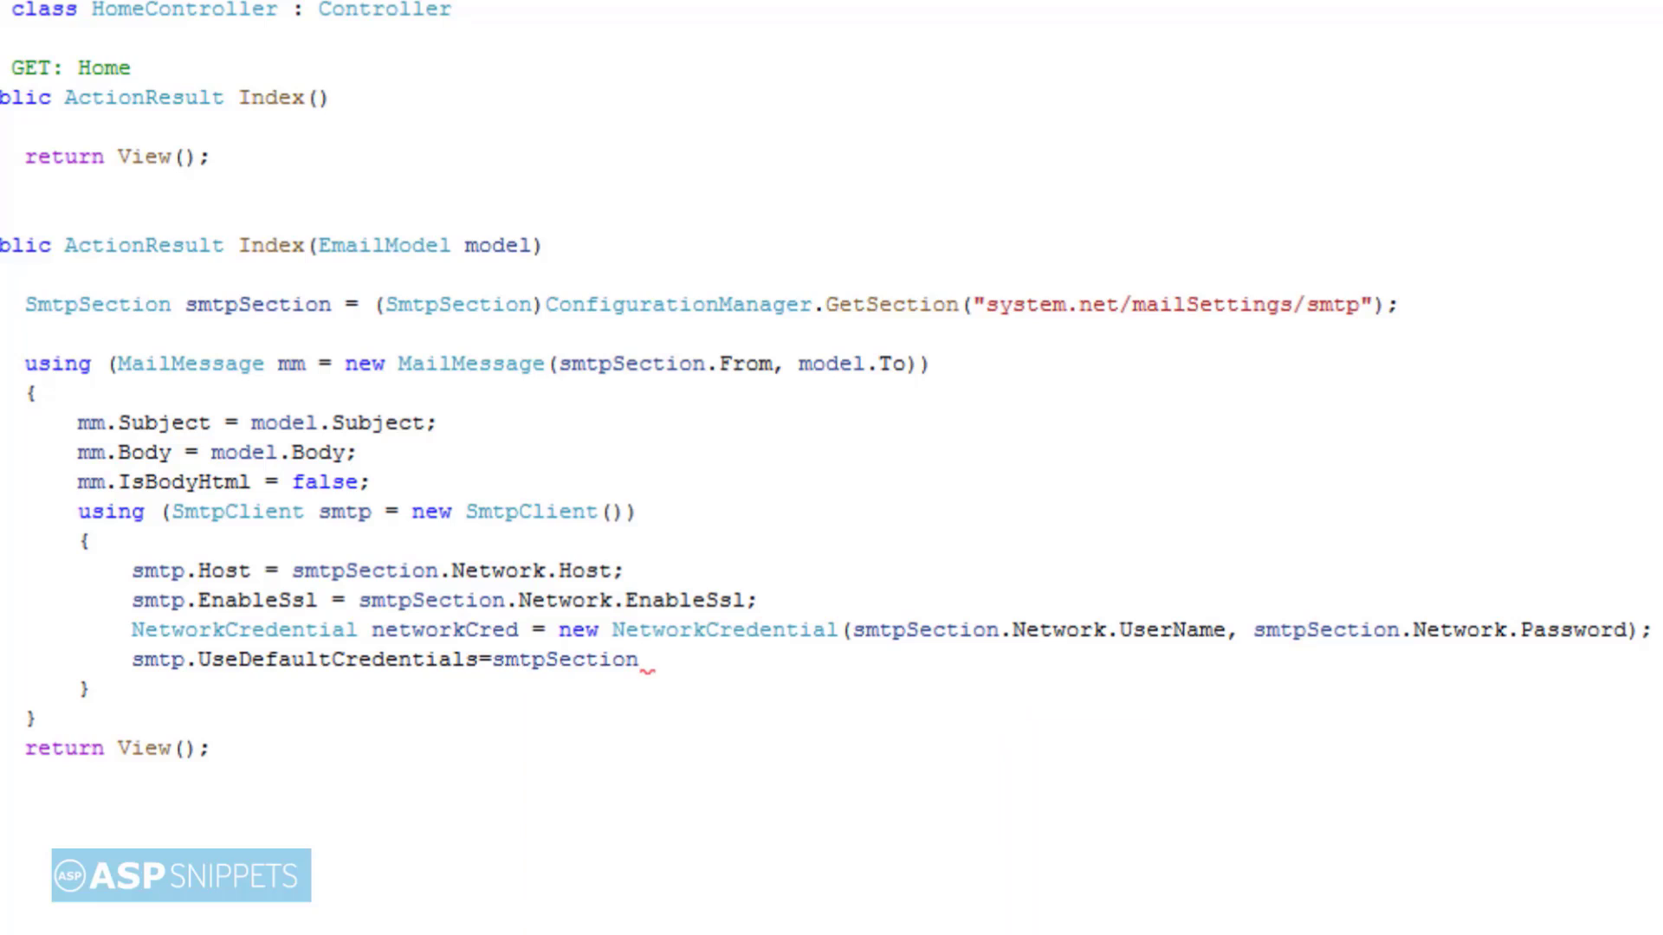
{"action": "type", "text": ".Network.de"}
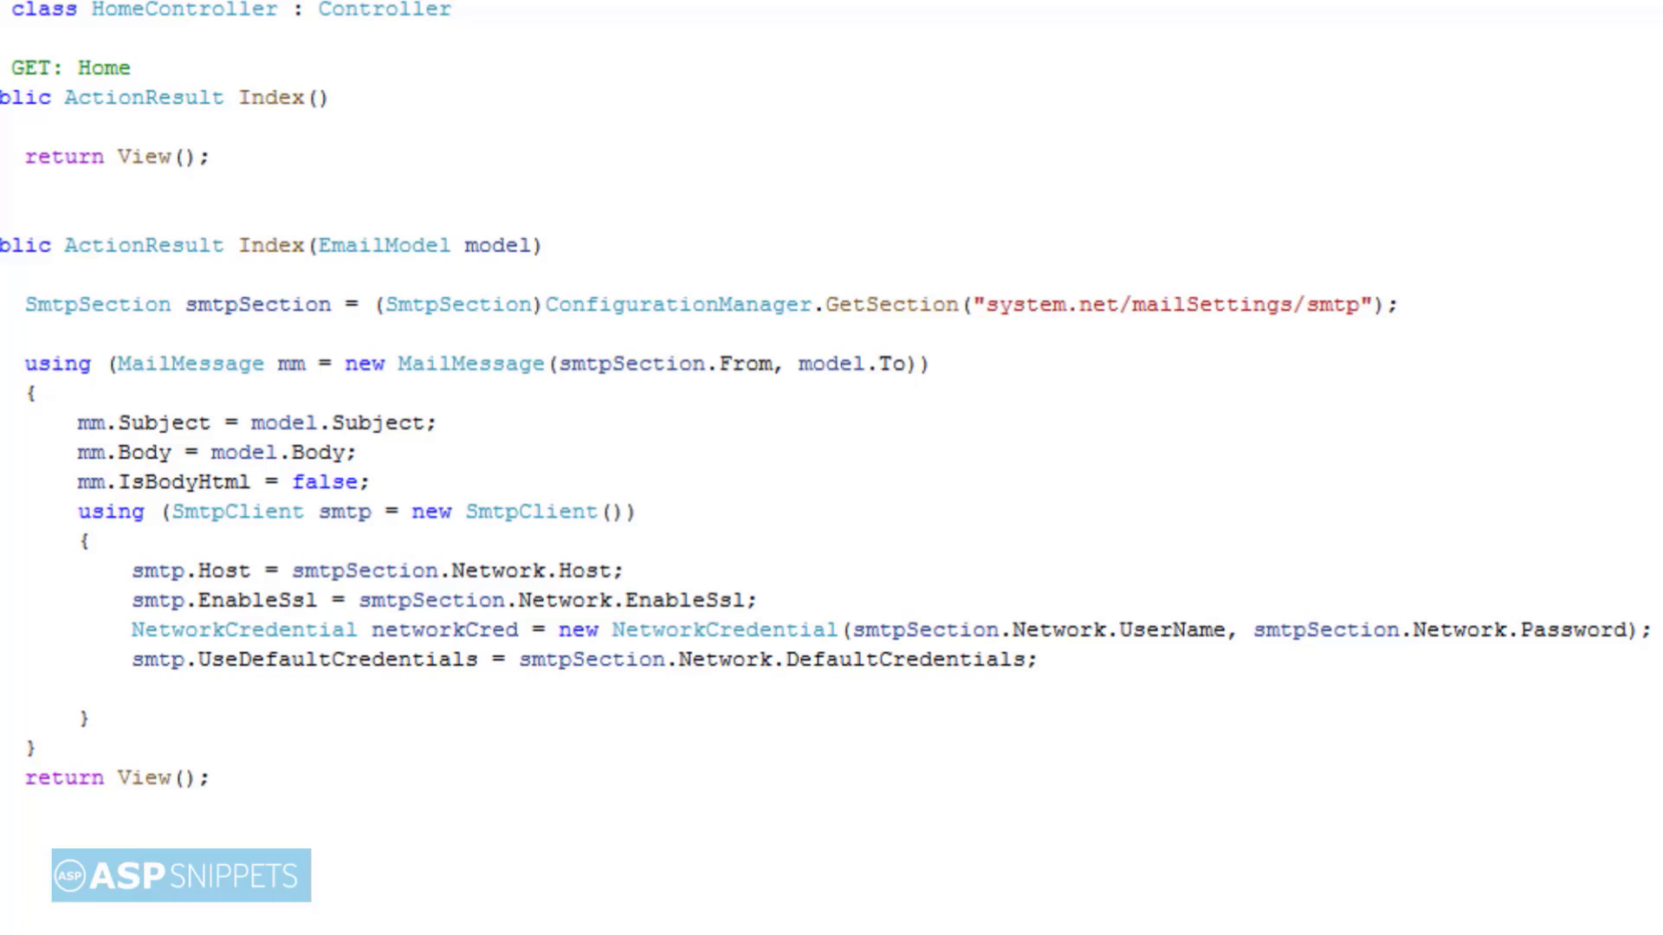
{"action": "type", "text": "smtp.Credentials="}
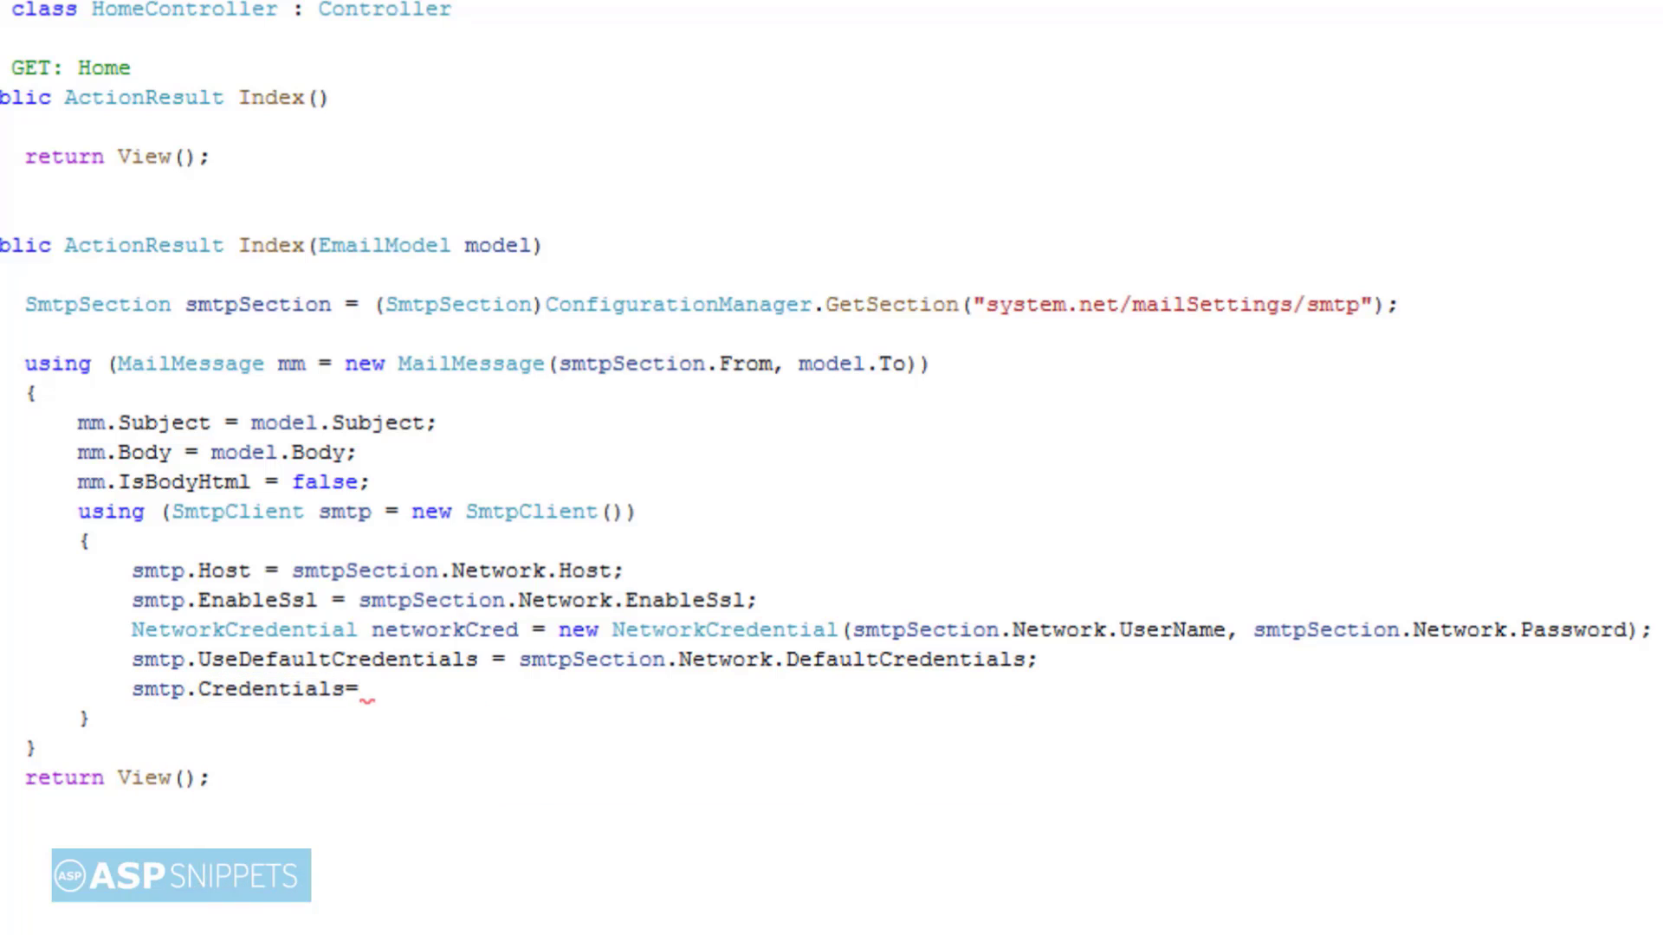
{"action": "type", "text": "networkCred;"}
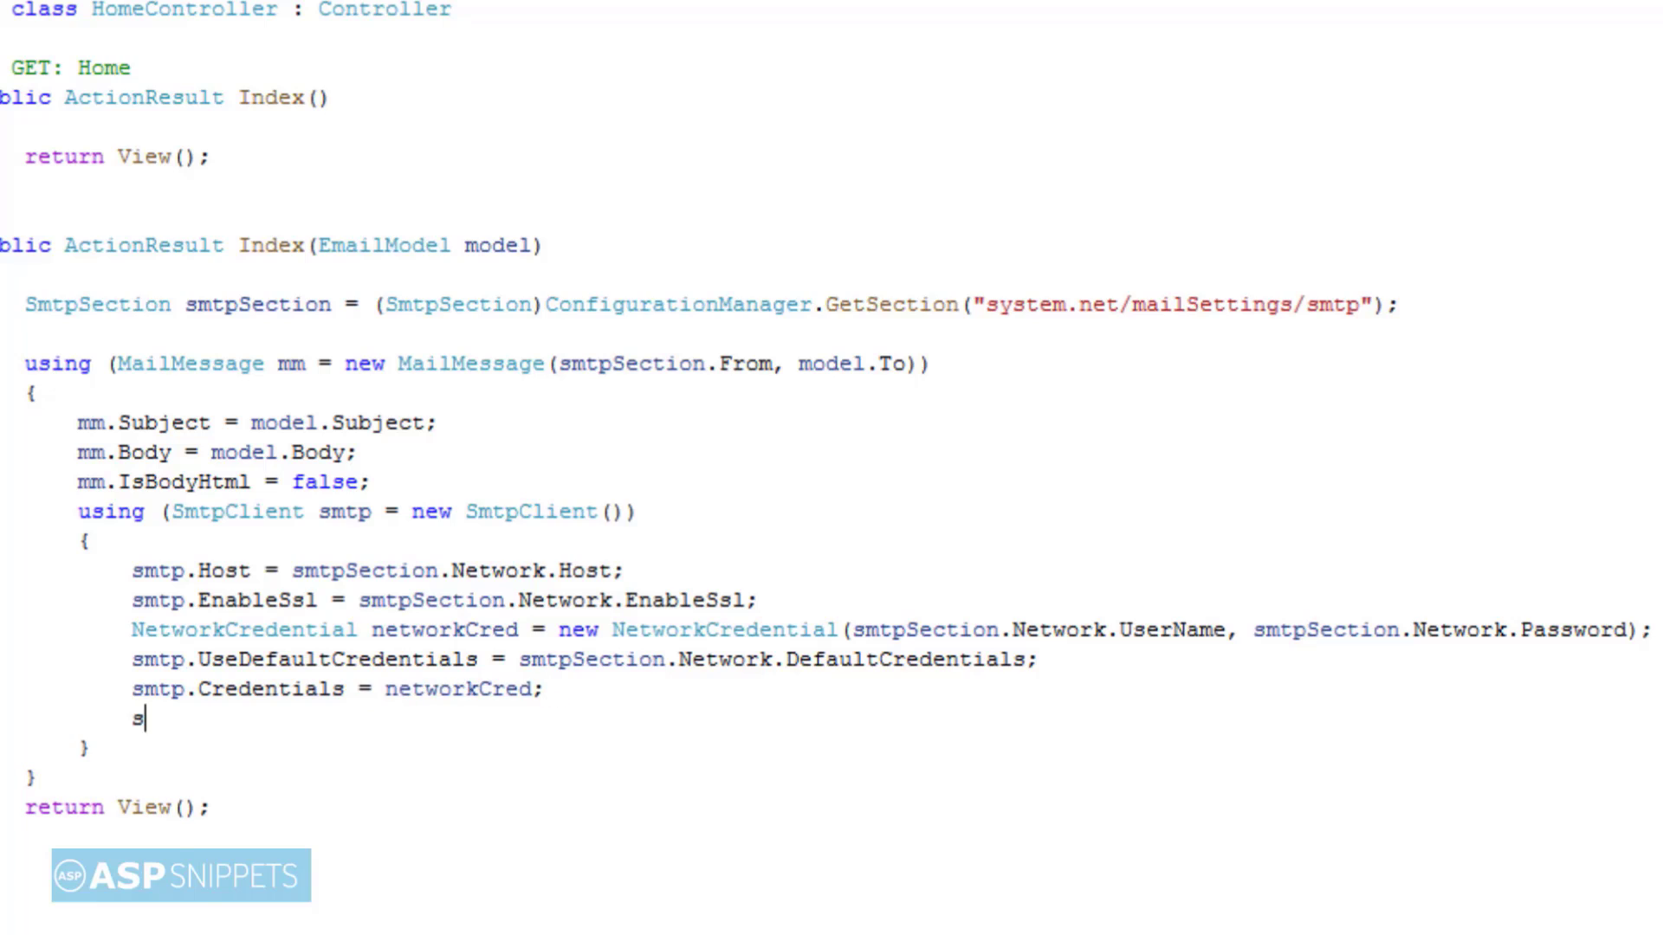
- Set smtp.Port from the network settings, call smtp.Send(mm), and set ViewBag.Message to 'Email sent.'
{"action": "type", "text": "mtp.Port="}
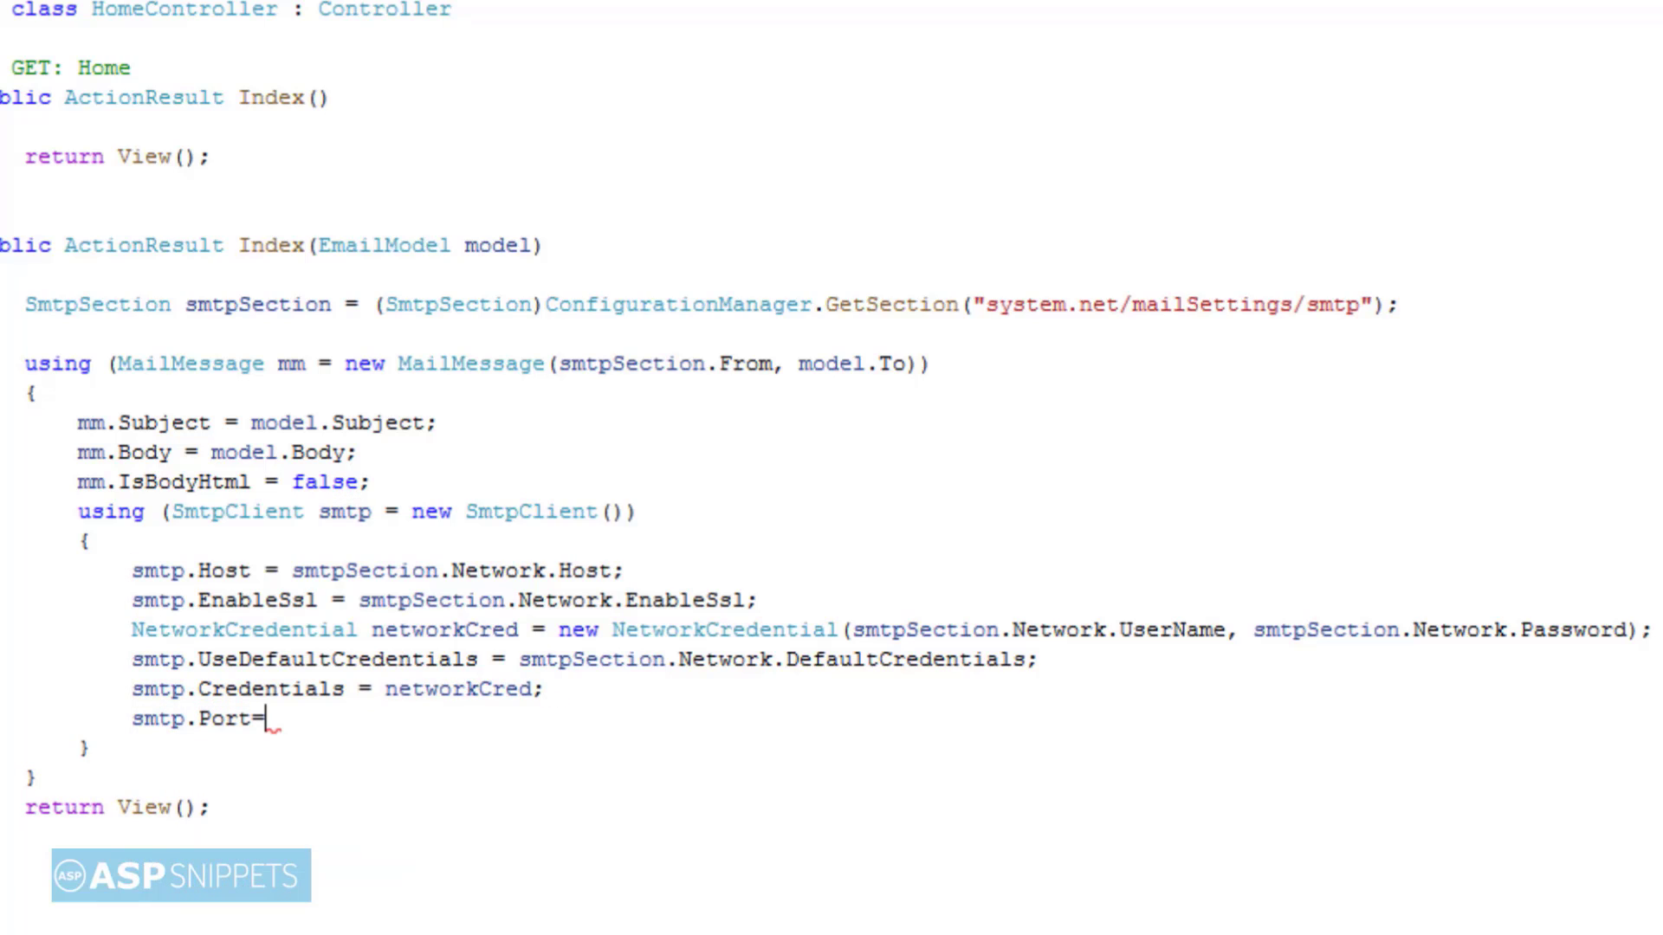
{"action": "type", "text": "smtp"}
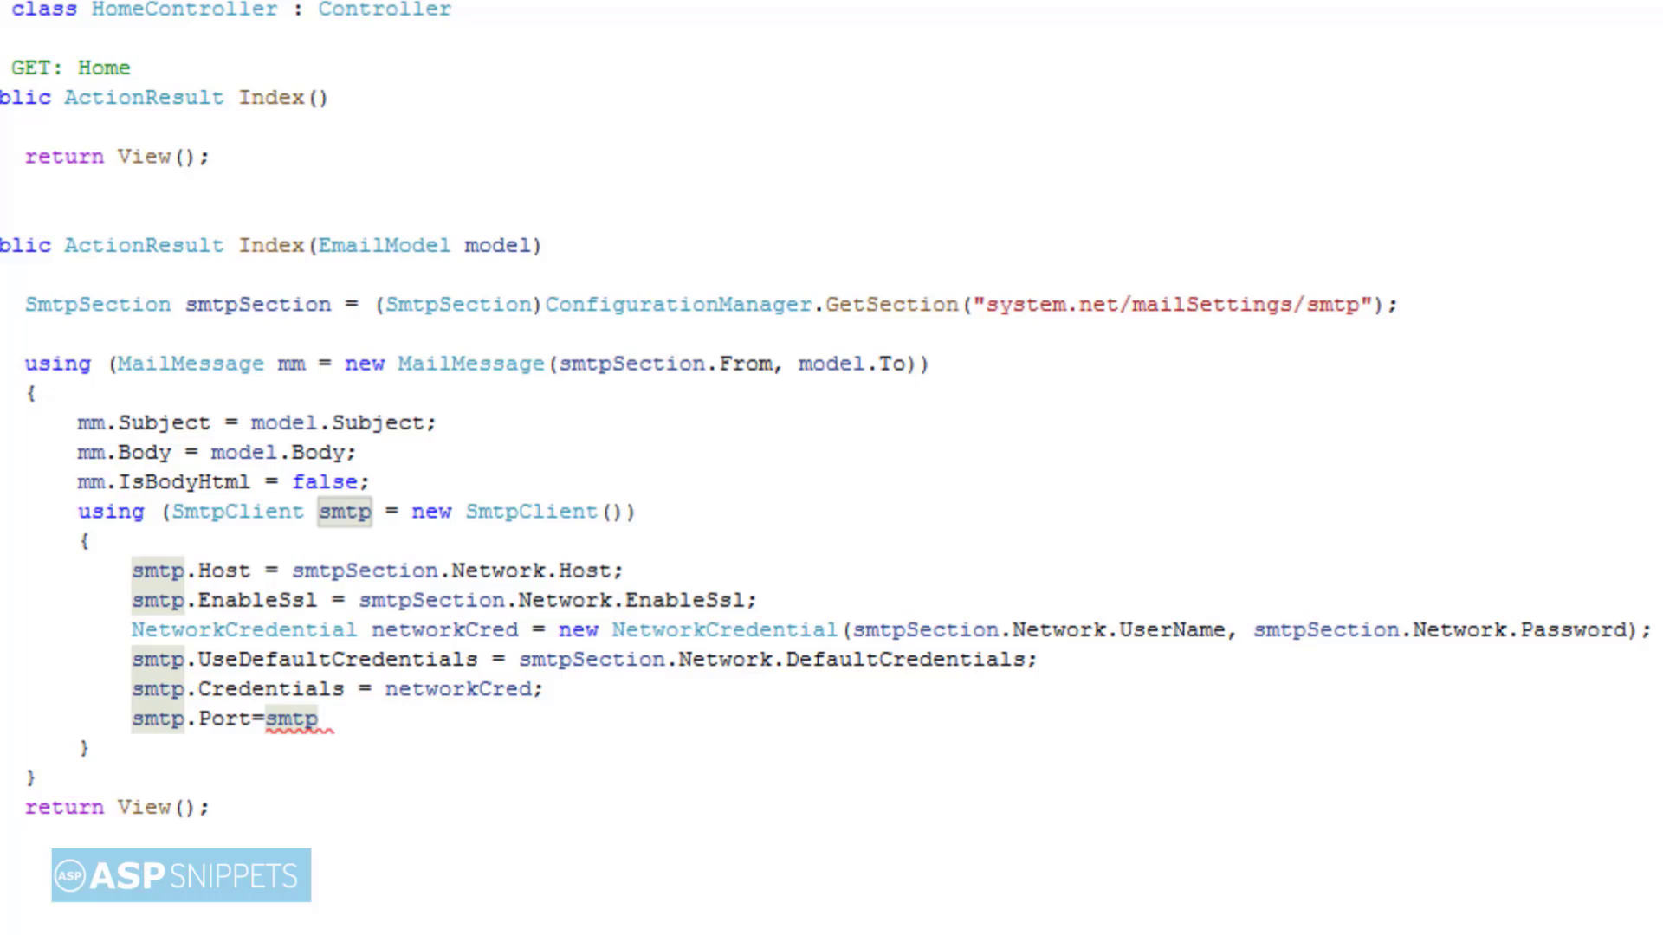
{"action": "type", "text": "Section.ne"}
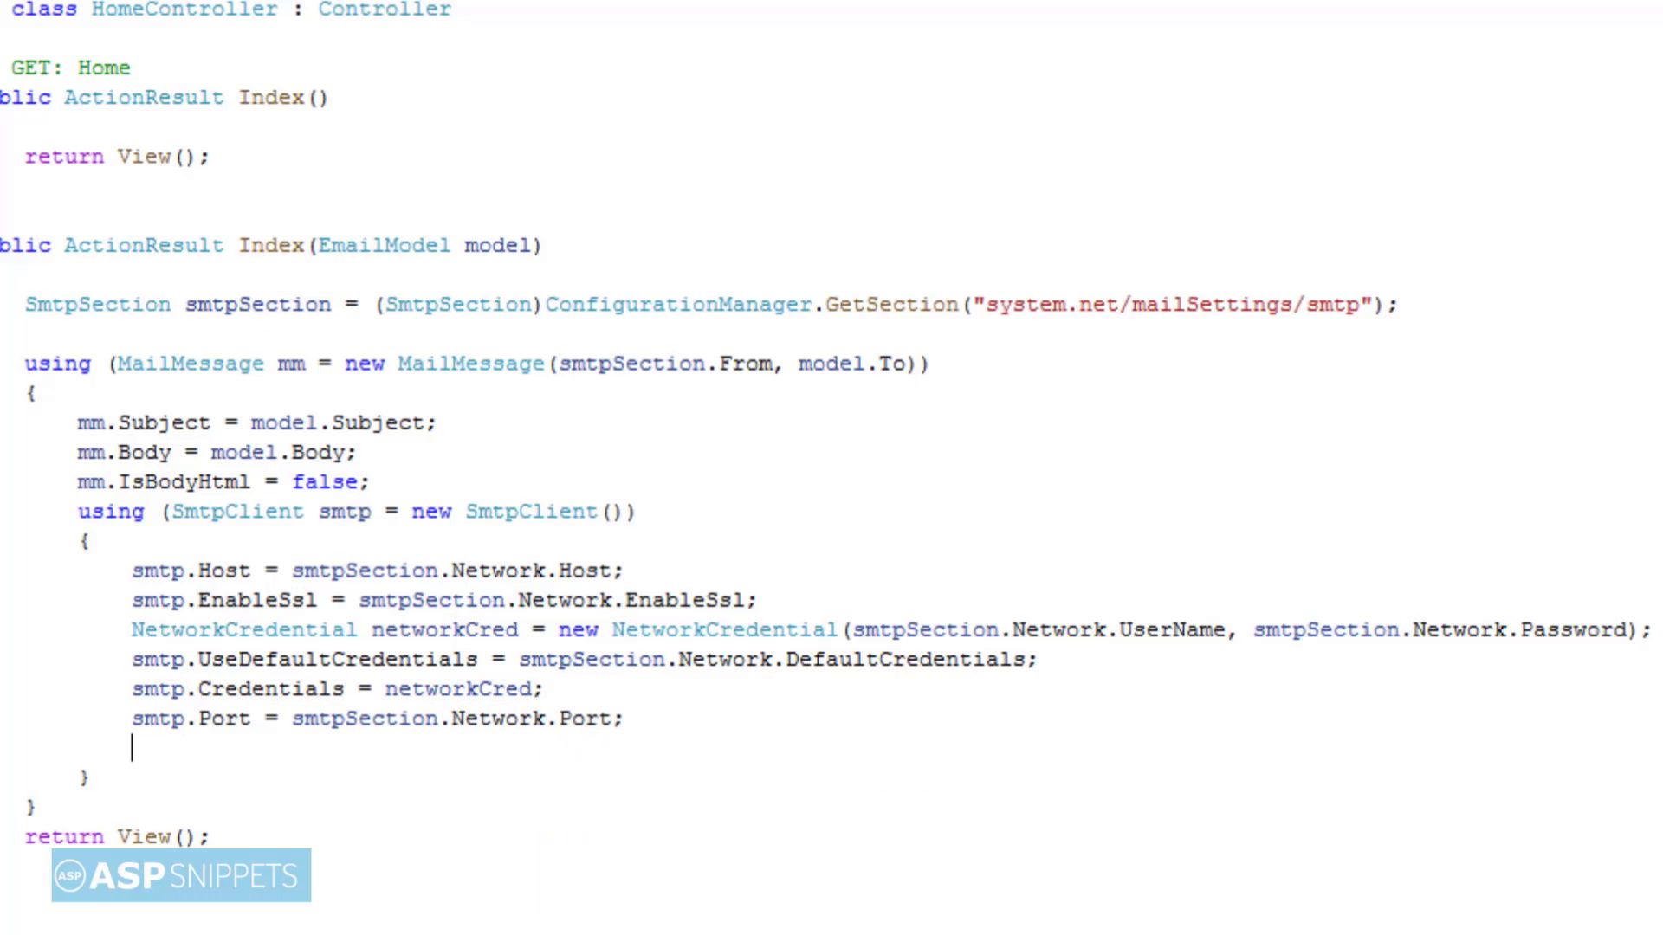
{"action": "type", "text": "smtp.Send"}
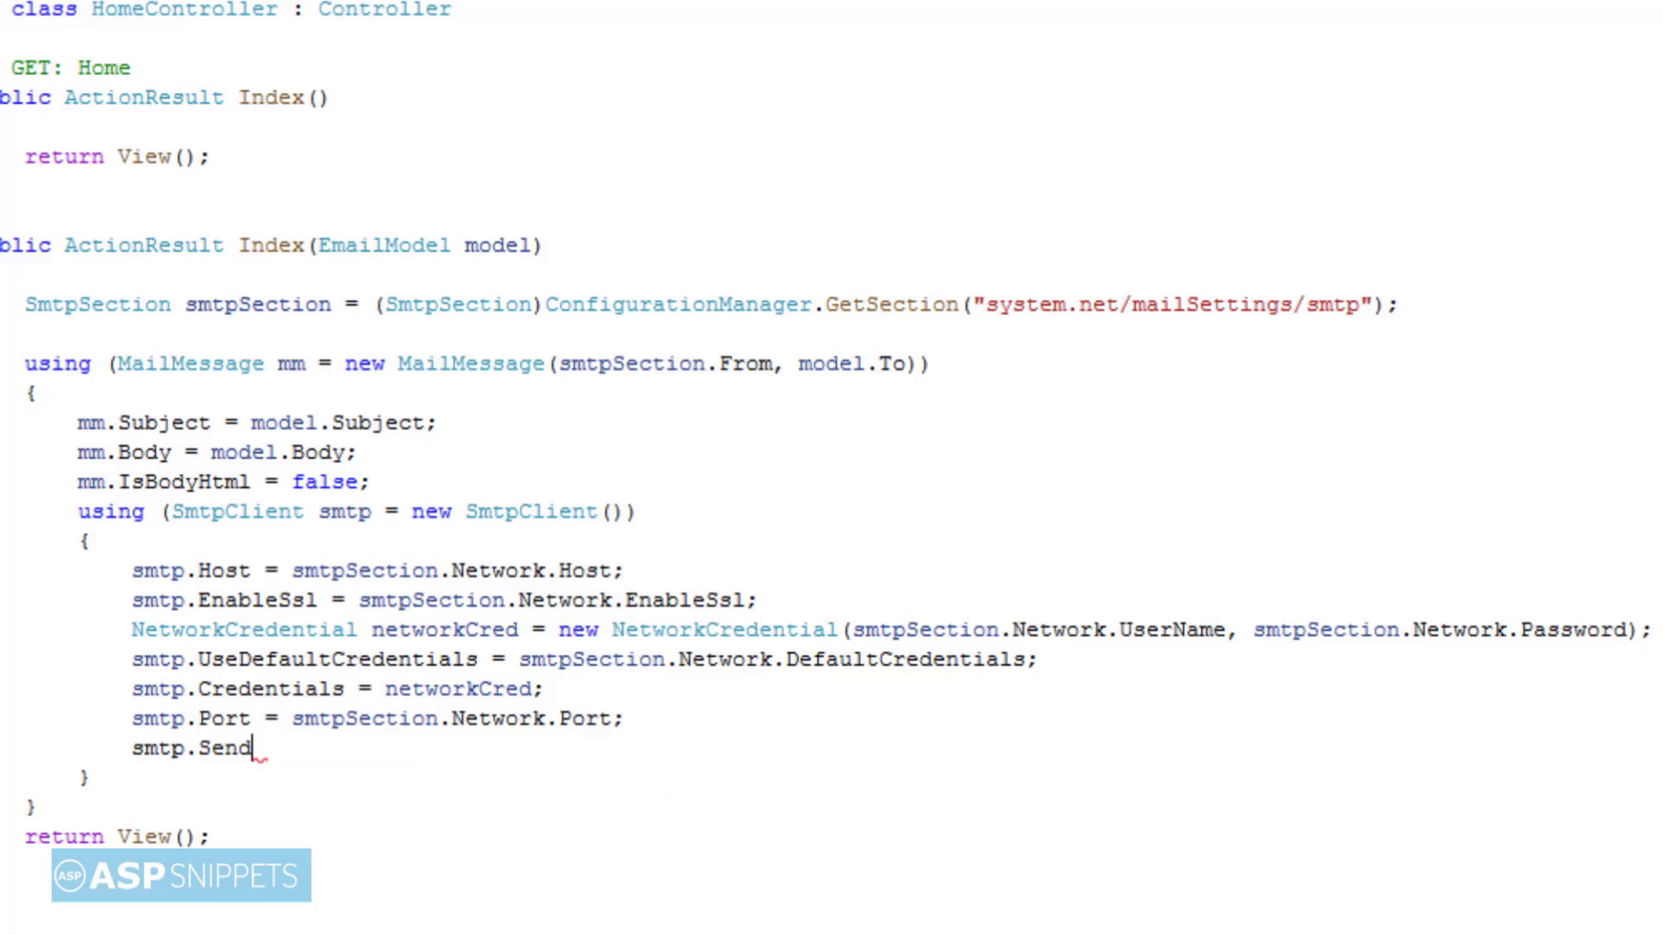
{"action": "type", "text": "(mm)"}
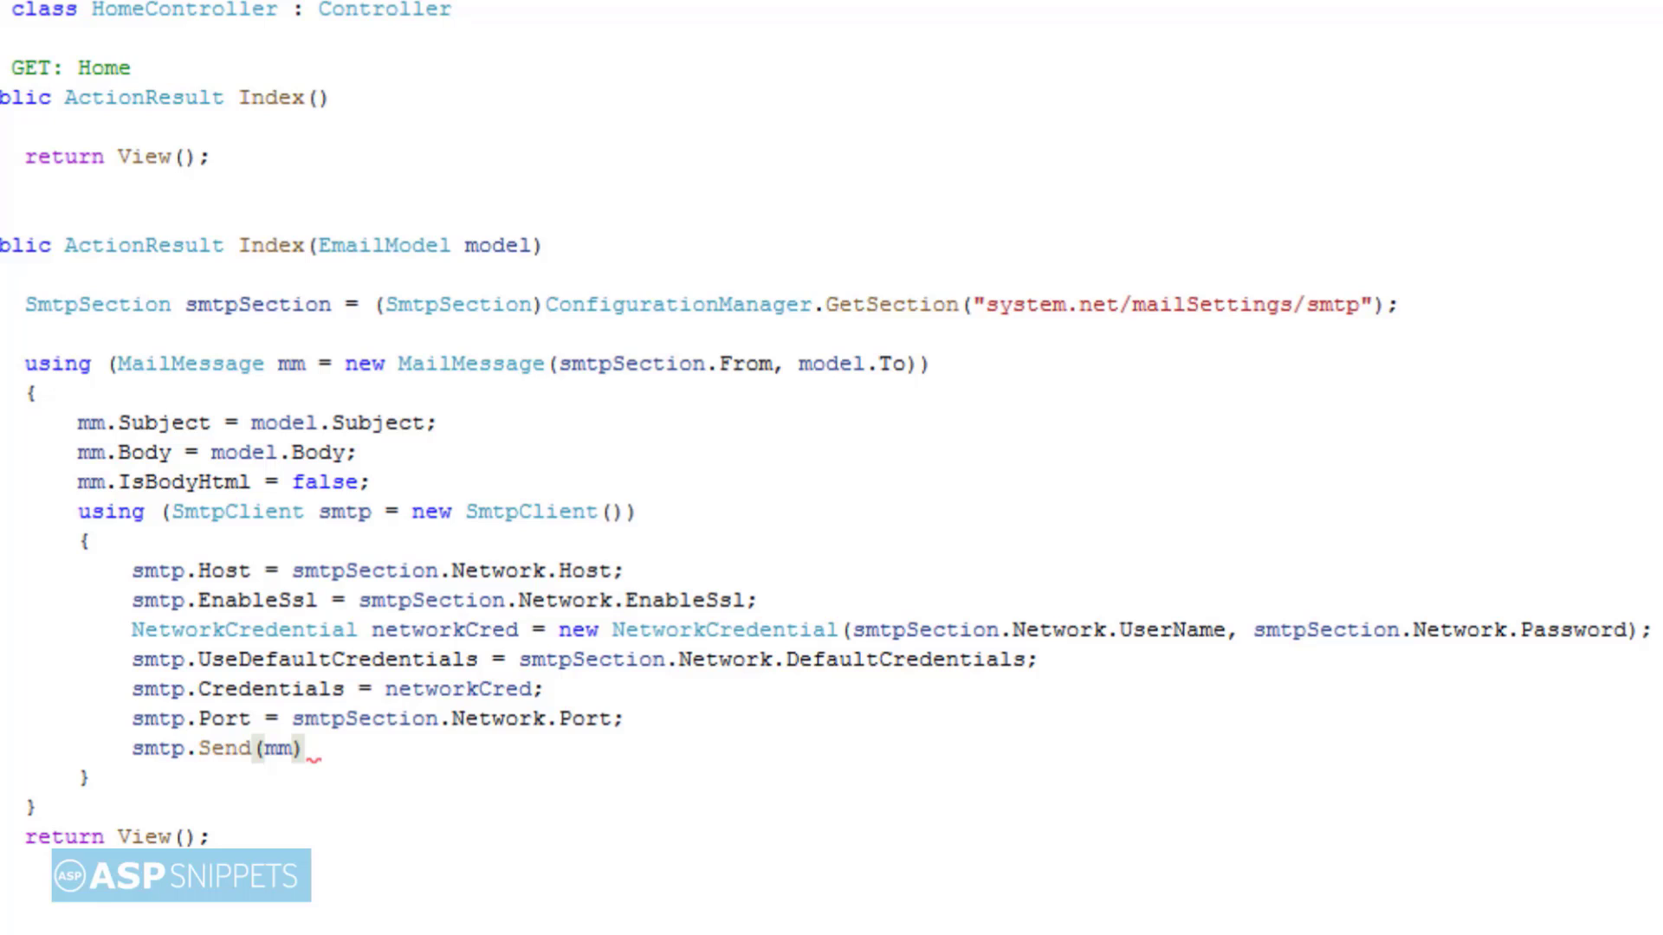
{"action": "type", "text": "ViewBag.Message = \"Email sent.\";"}
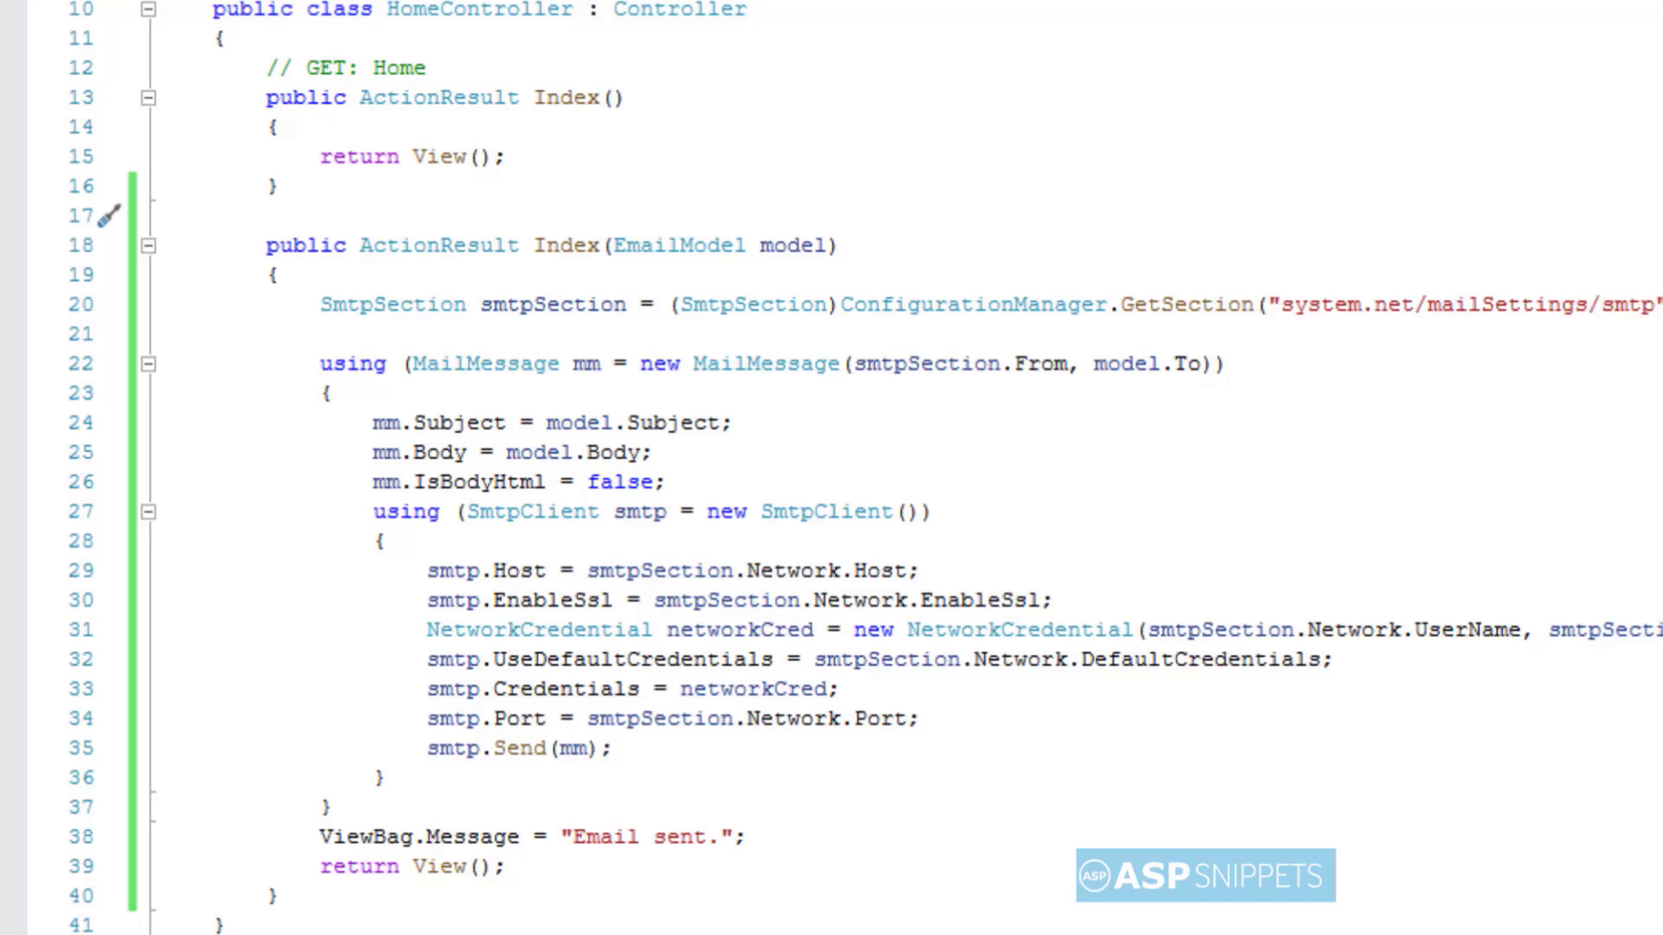
- Add the [HttpPost] attribute to the Index(EmailModel model) action and return to Index.cshtml
{"action": "type", "text": "[HttpPost]"}
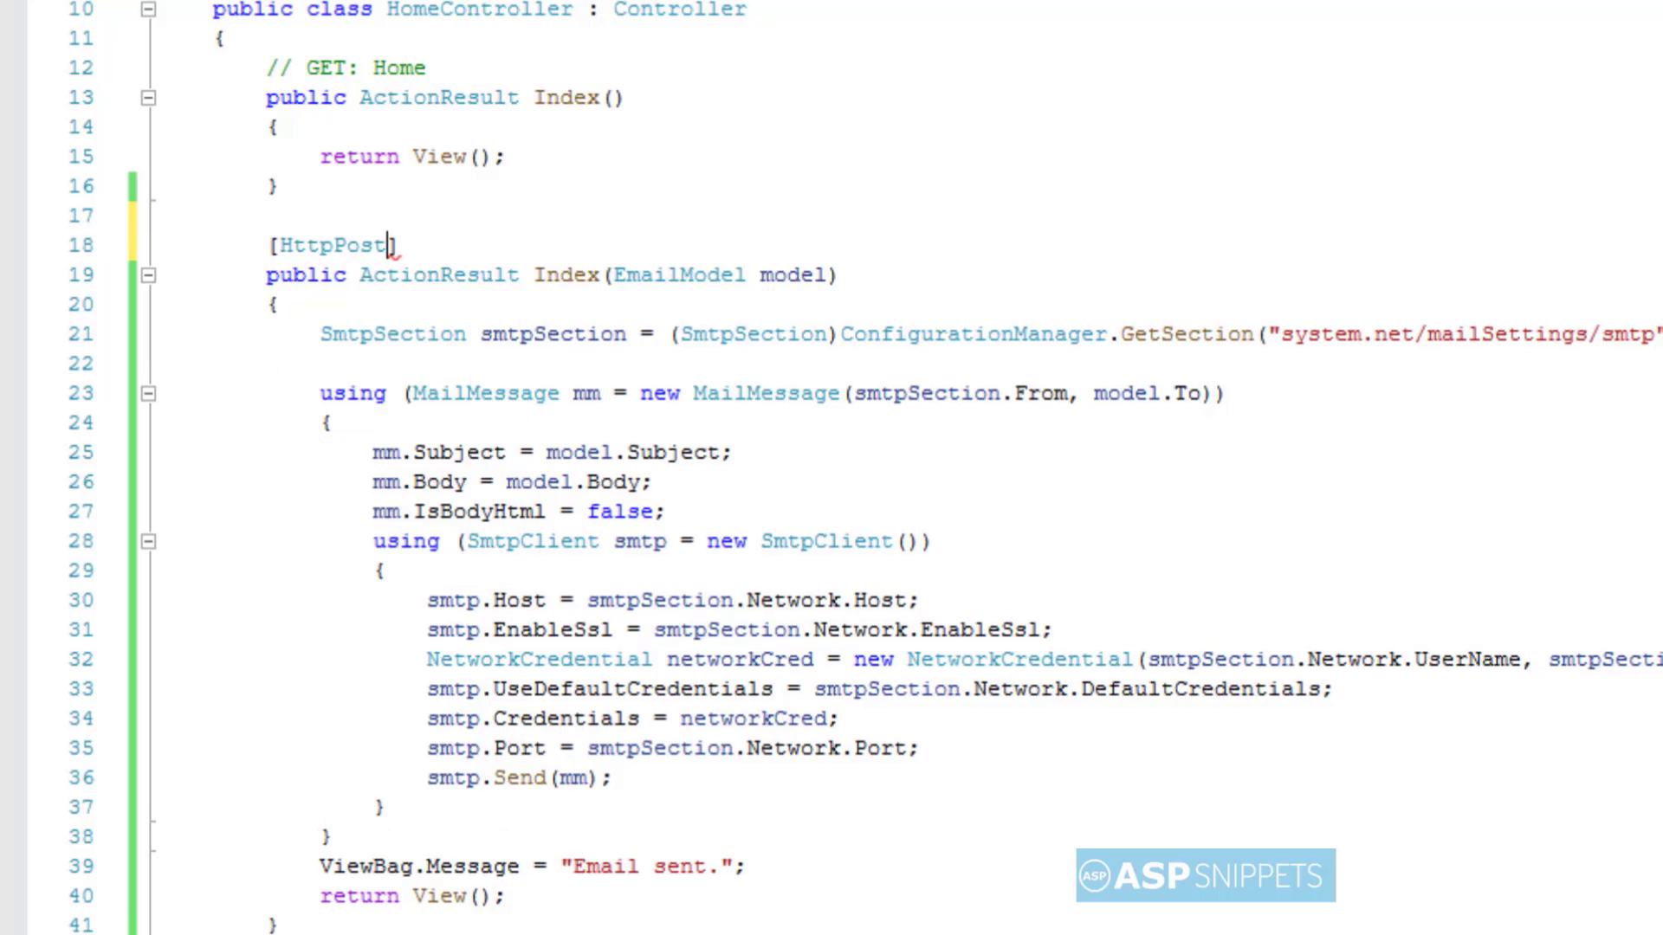
{"action": "double_click", "coordinate": [332, 244]}
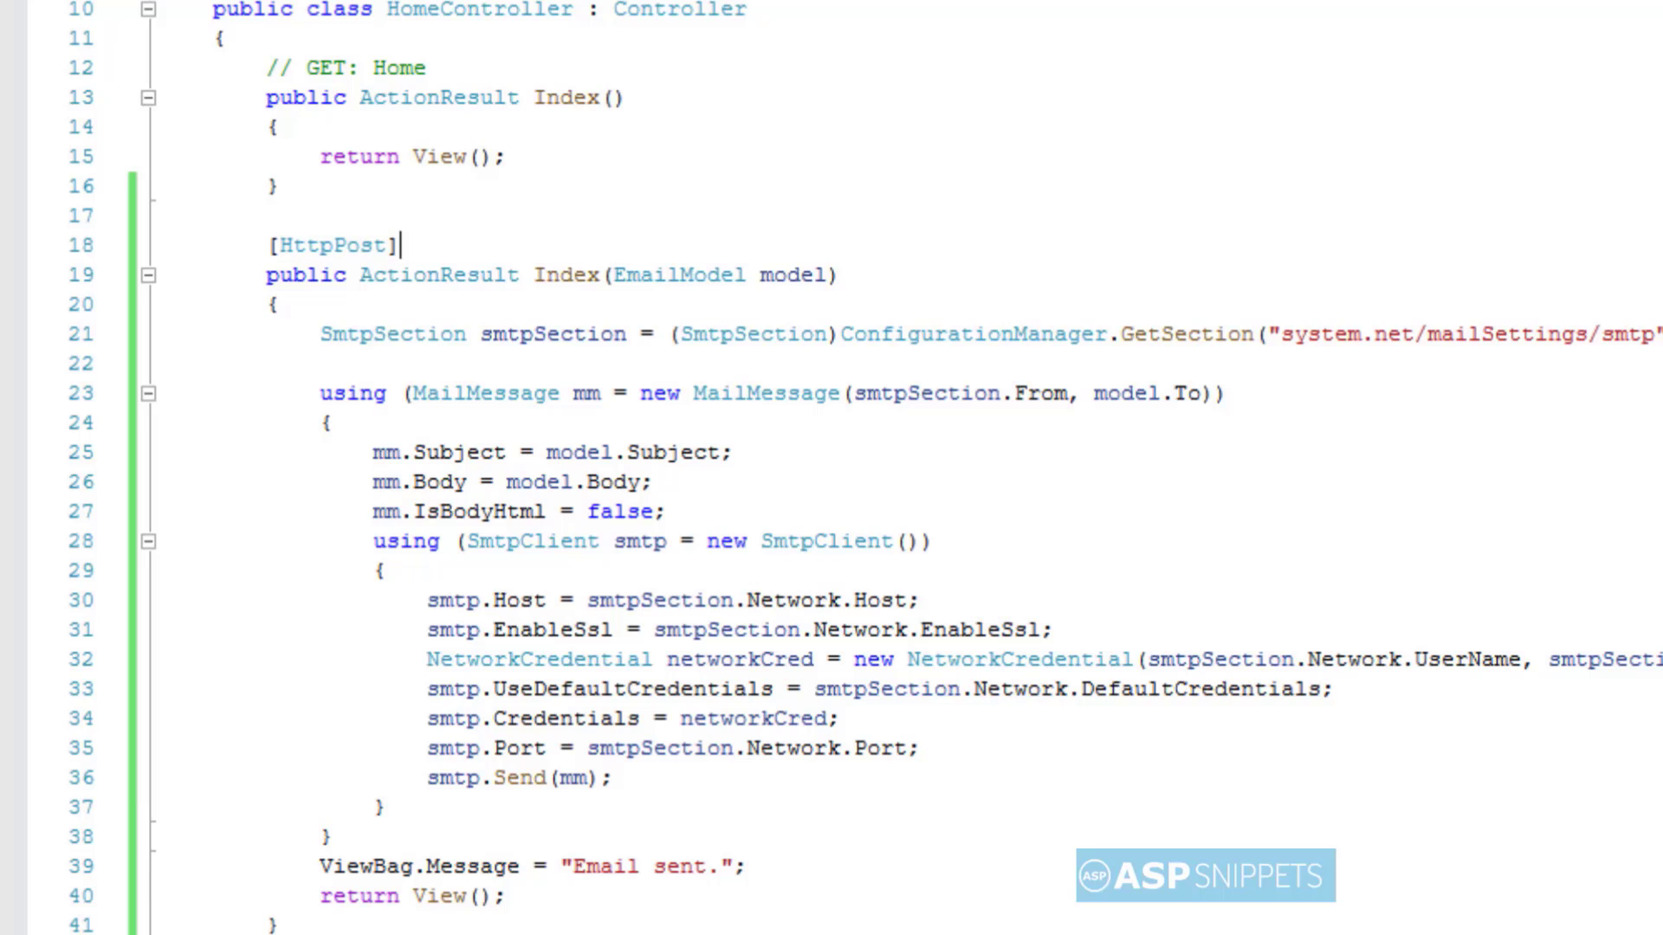
{"action": "left_click", "coordinate": [114, 142]}
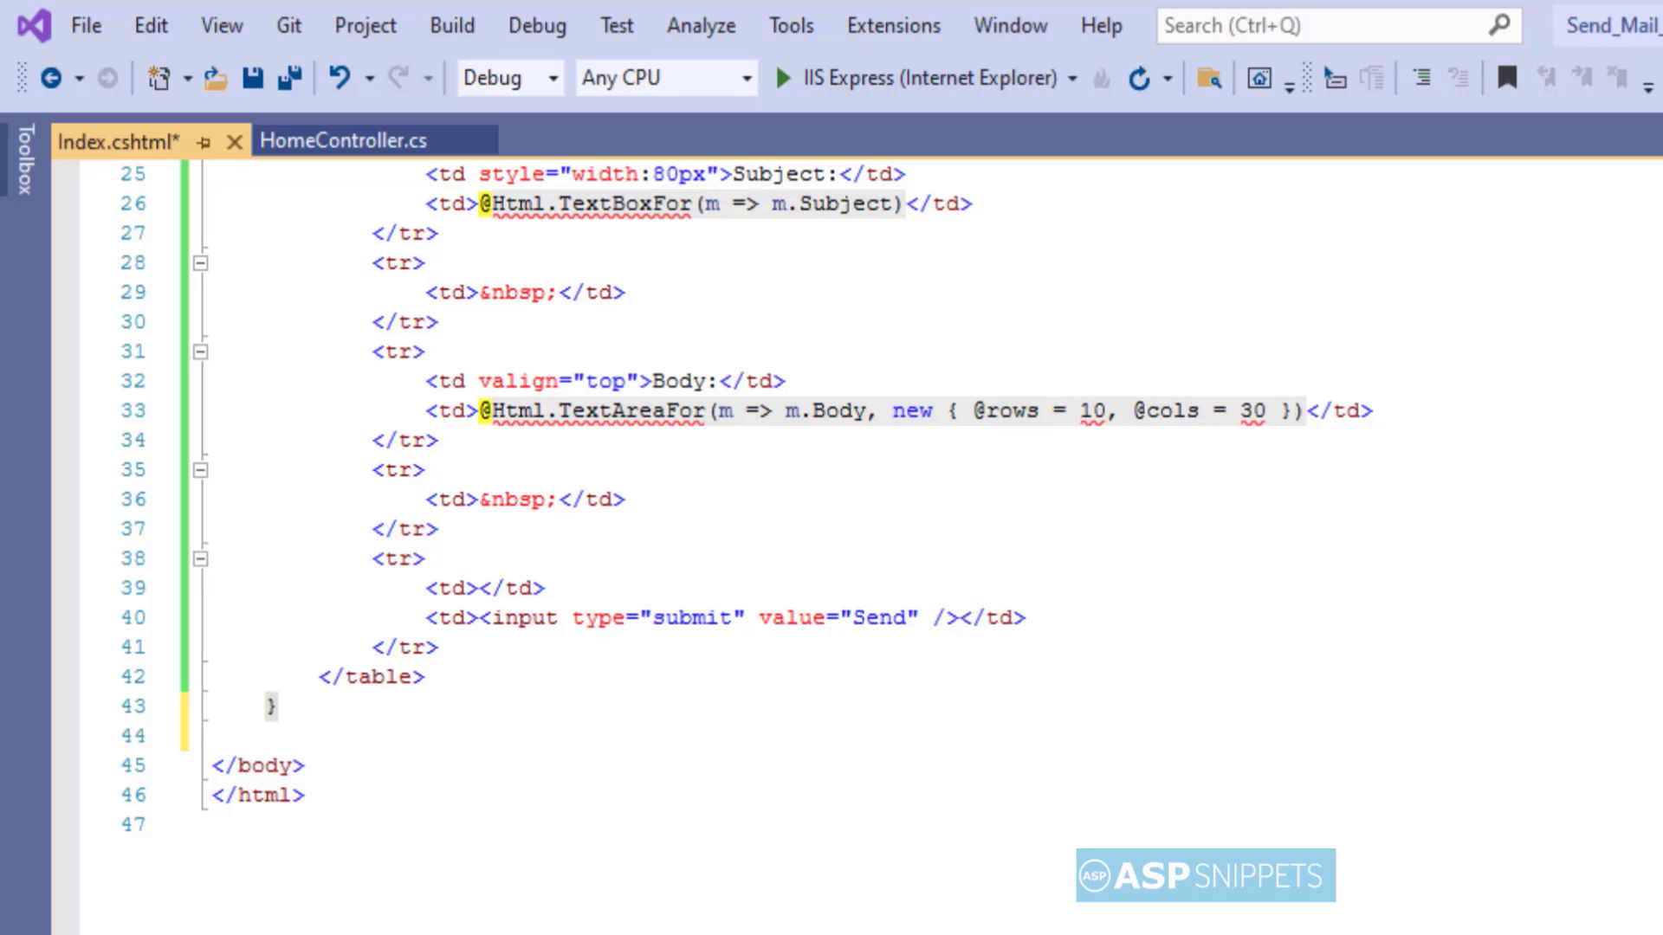
{"action": "type", "text": "@if (Vi"}
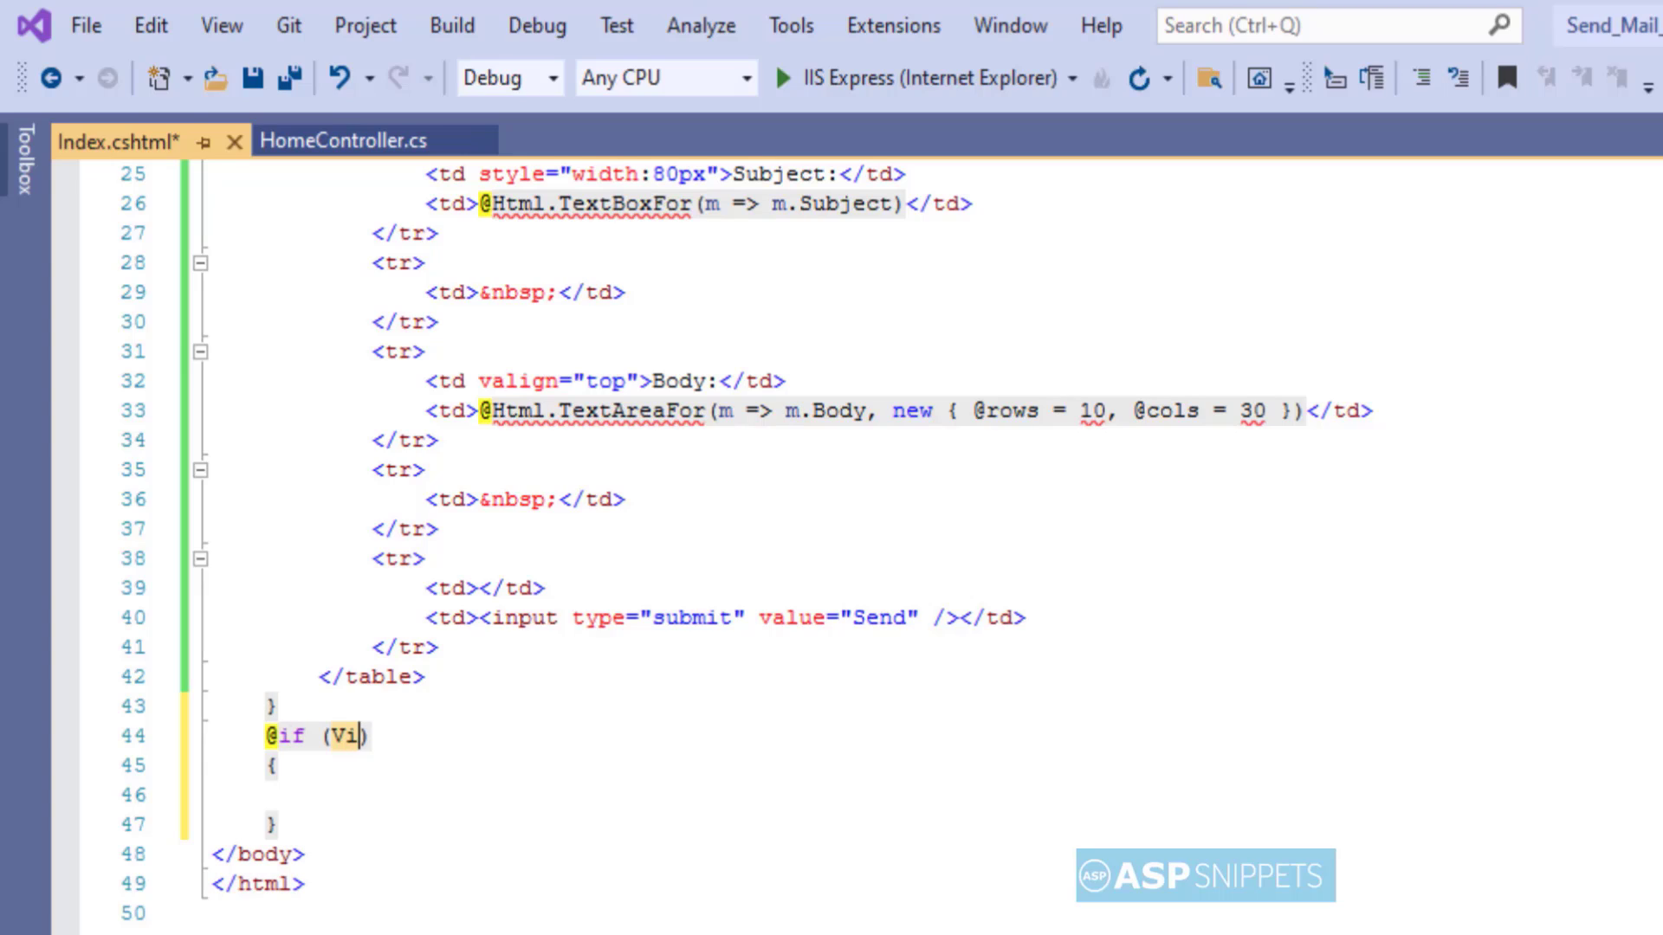
{"action": "type", "text": "ewBag.Message"}
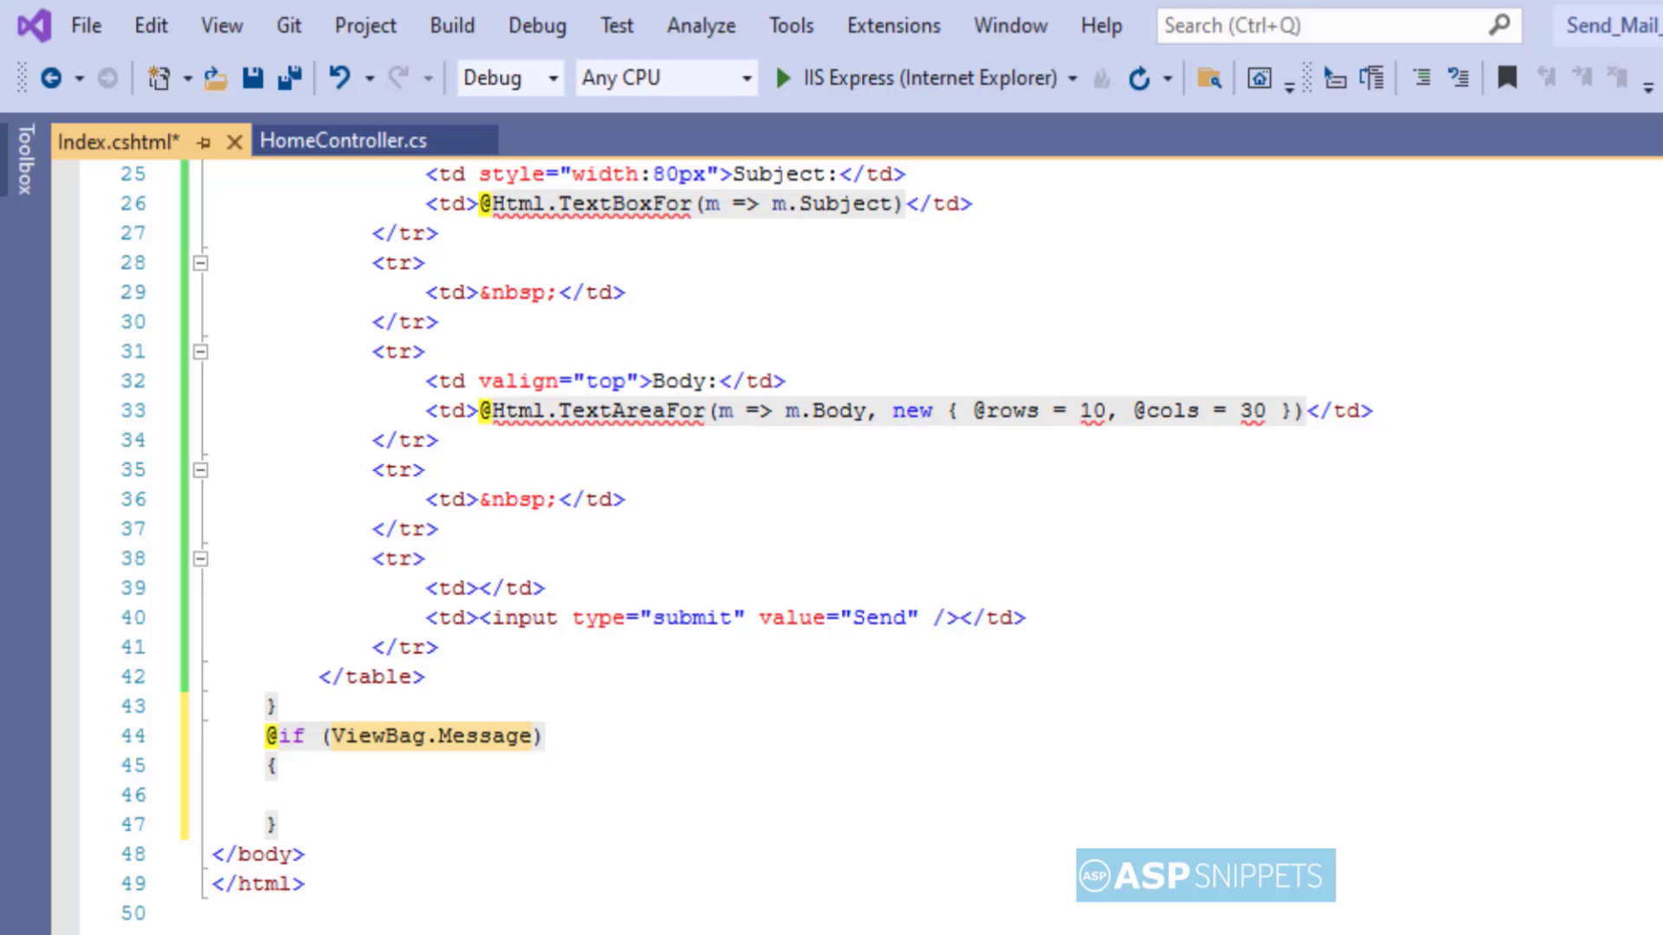
{"action": "type", "text": "!= null"}
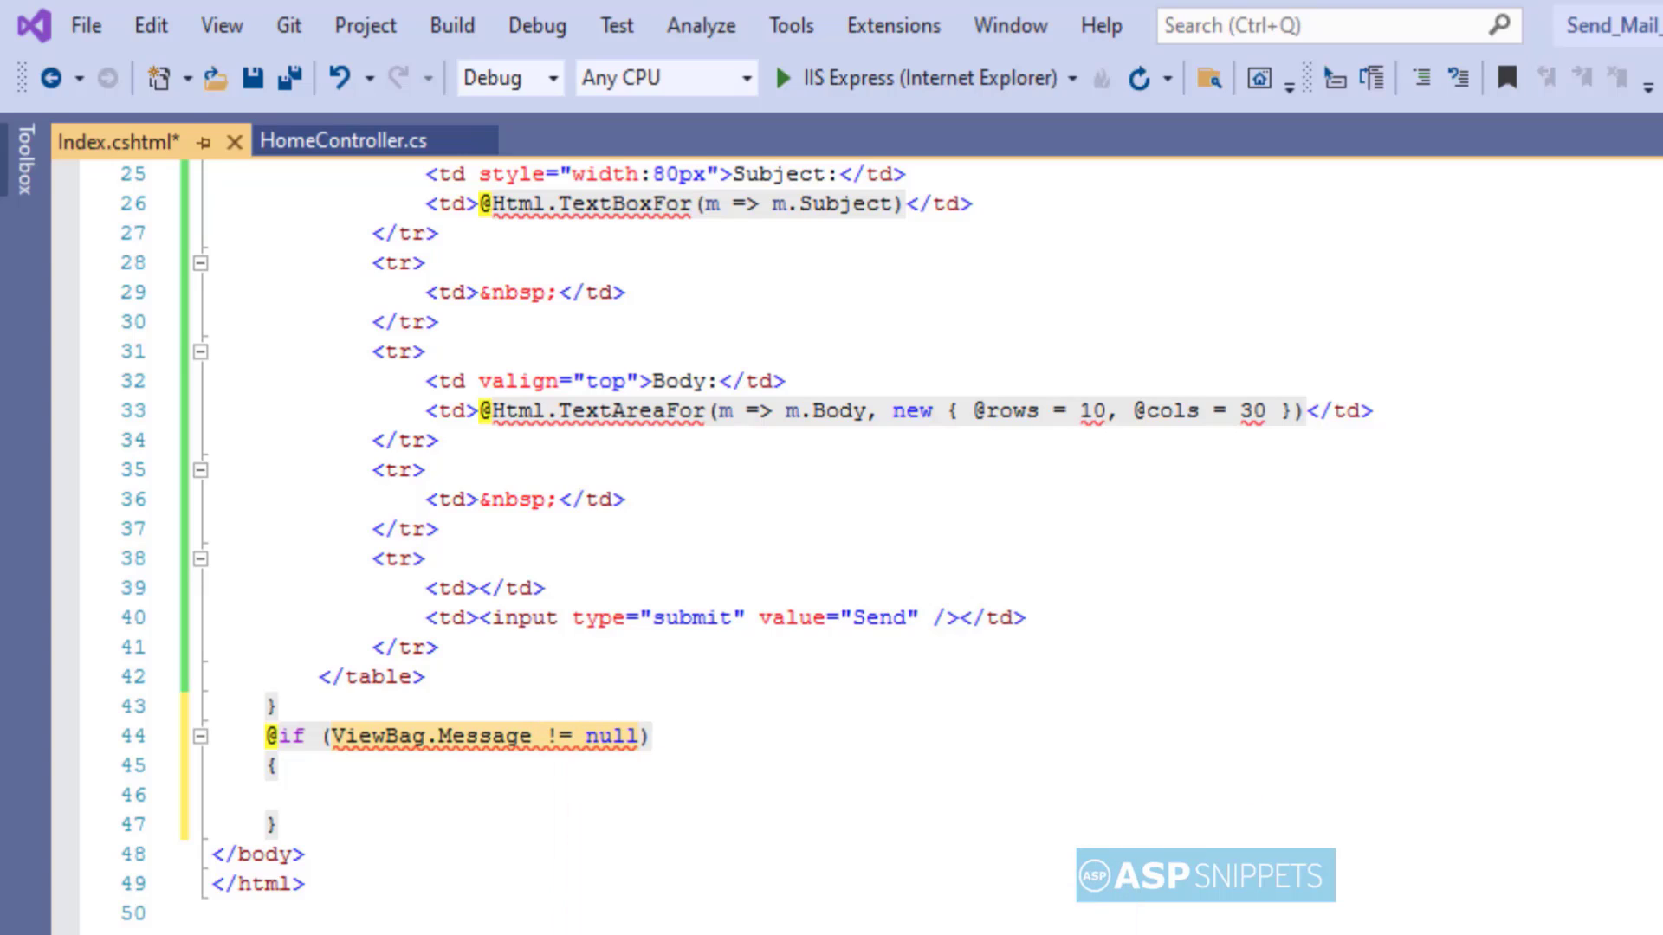
{"action": "type", "text": "<script type=\"\"></script>"}
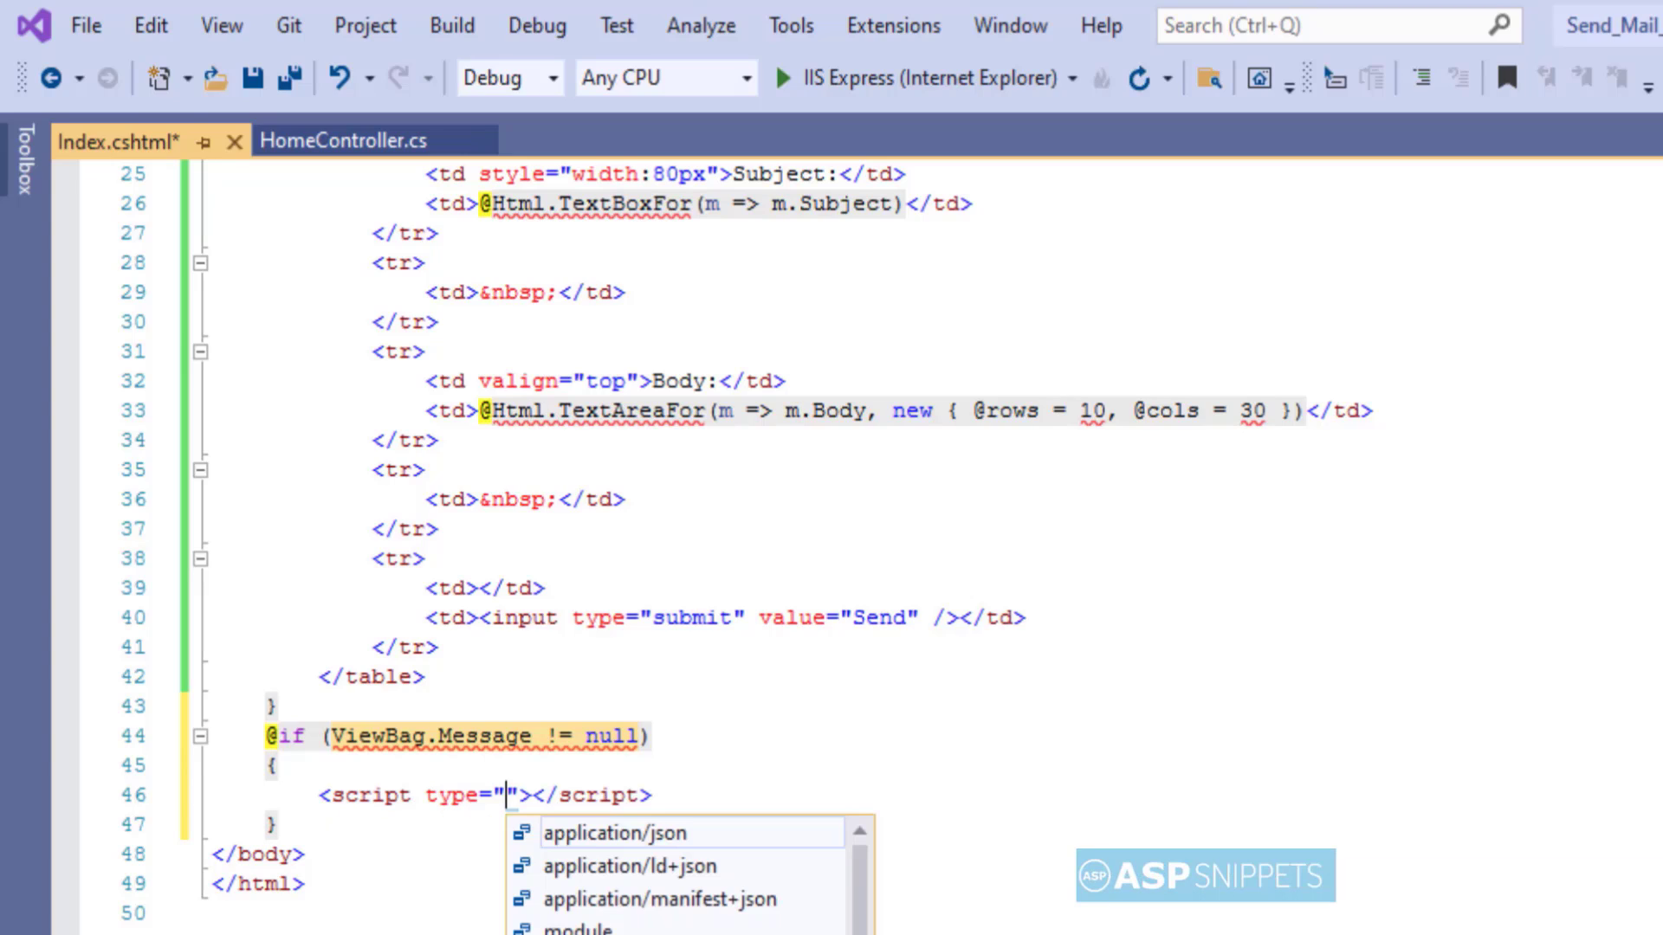
{"action": "type", "text": "text/javascript"}
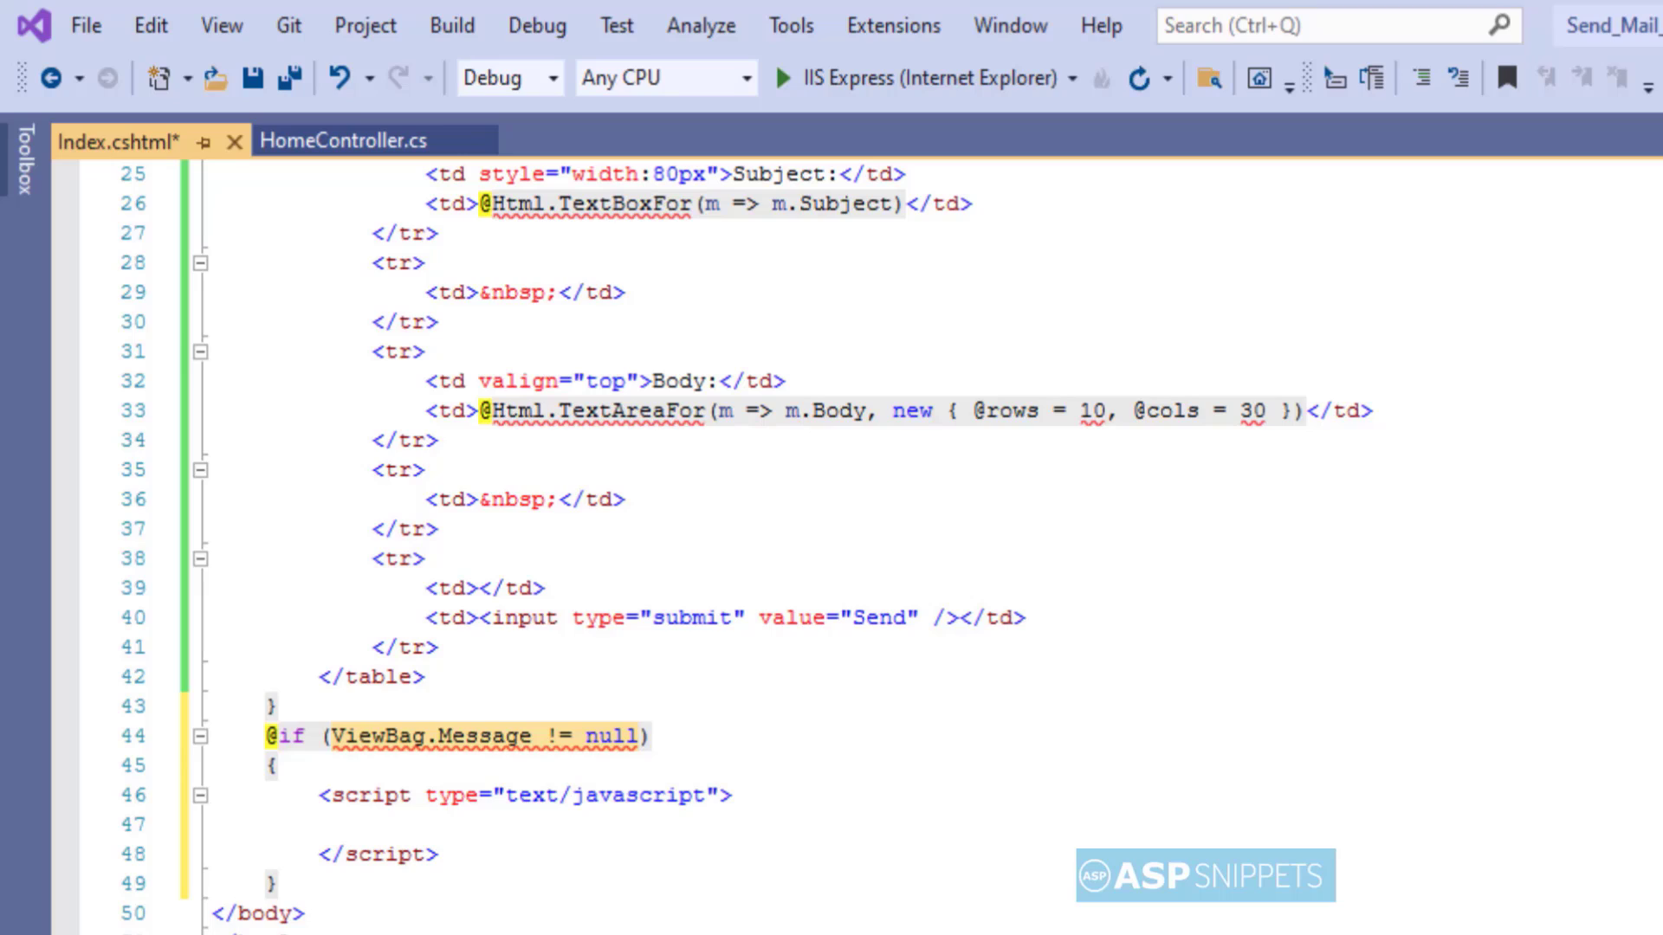
{"action": "type", "text": "window.on"}
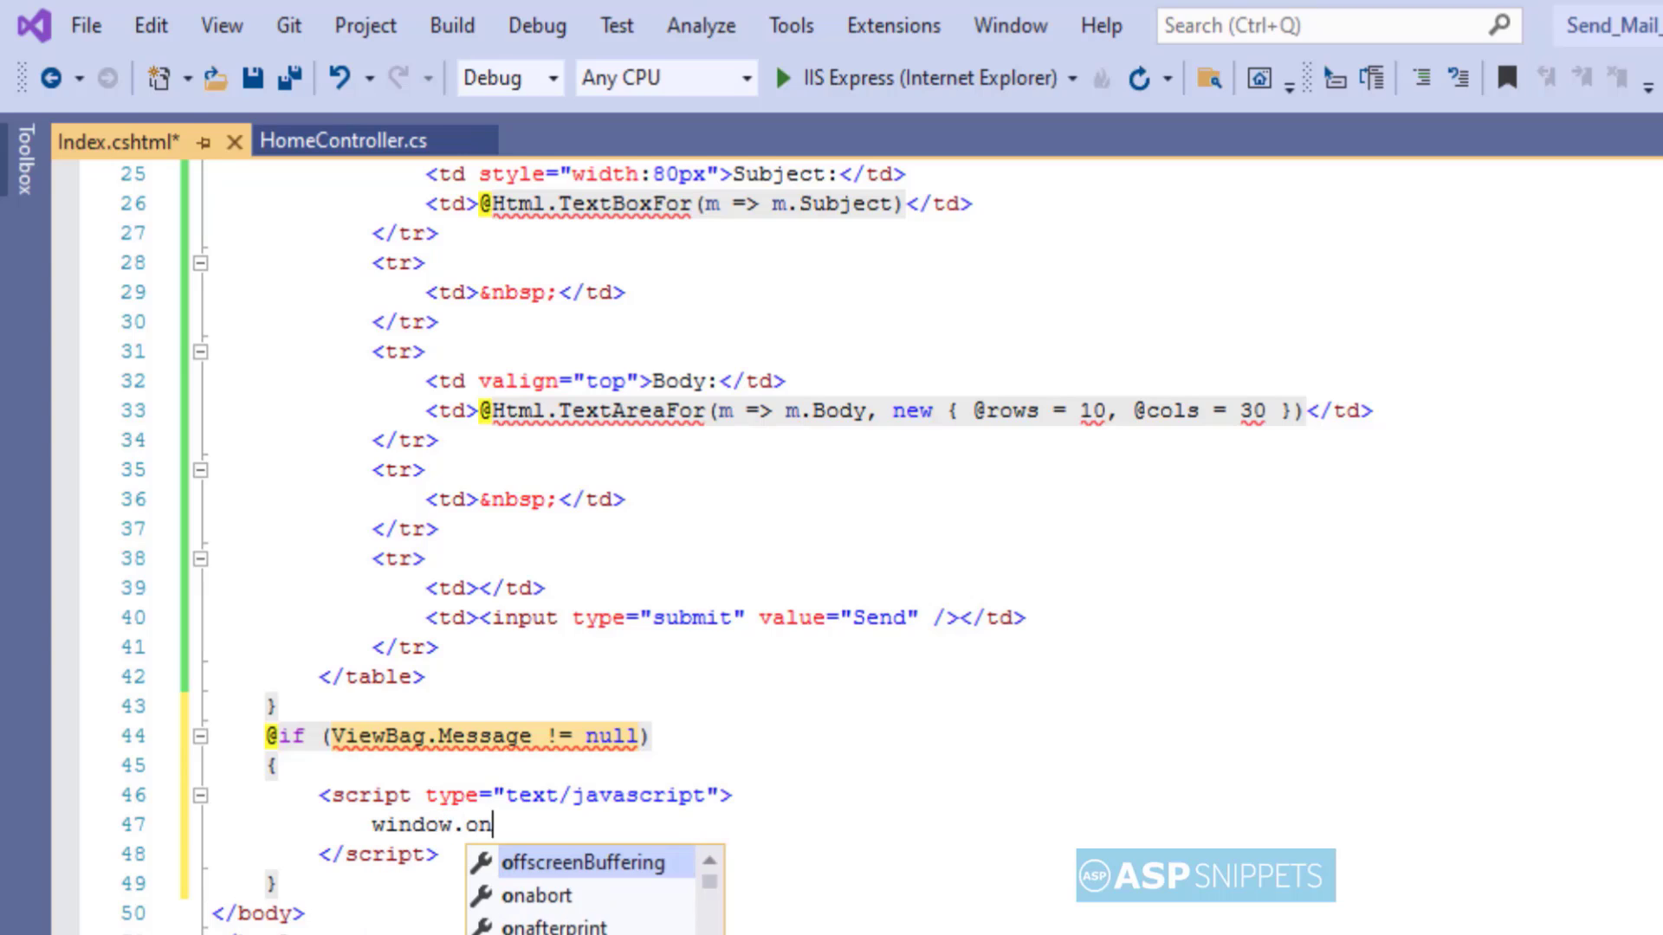
{"action": "type", "text": "load=funct"}
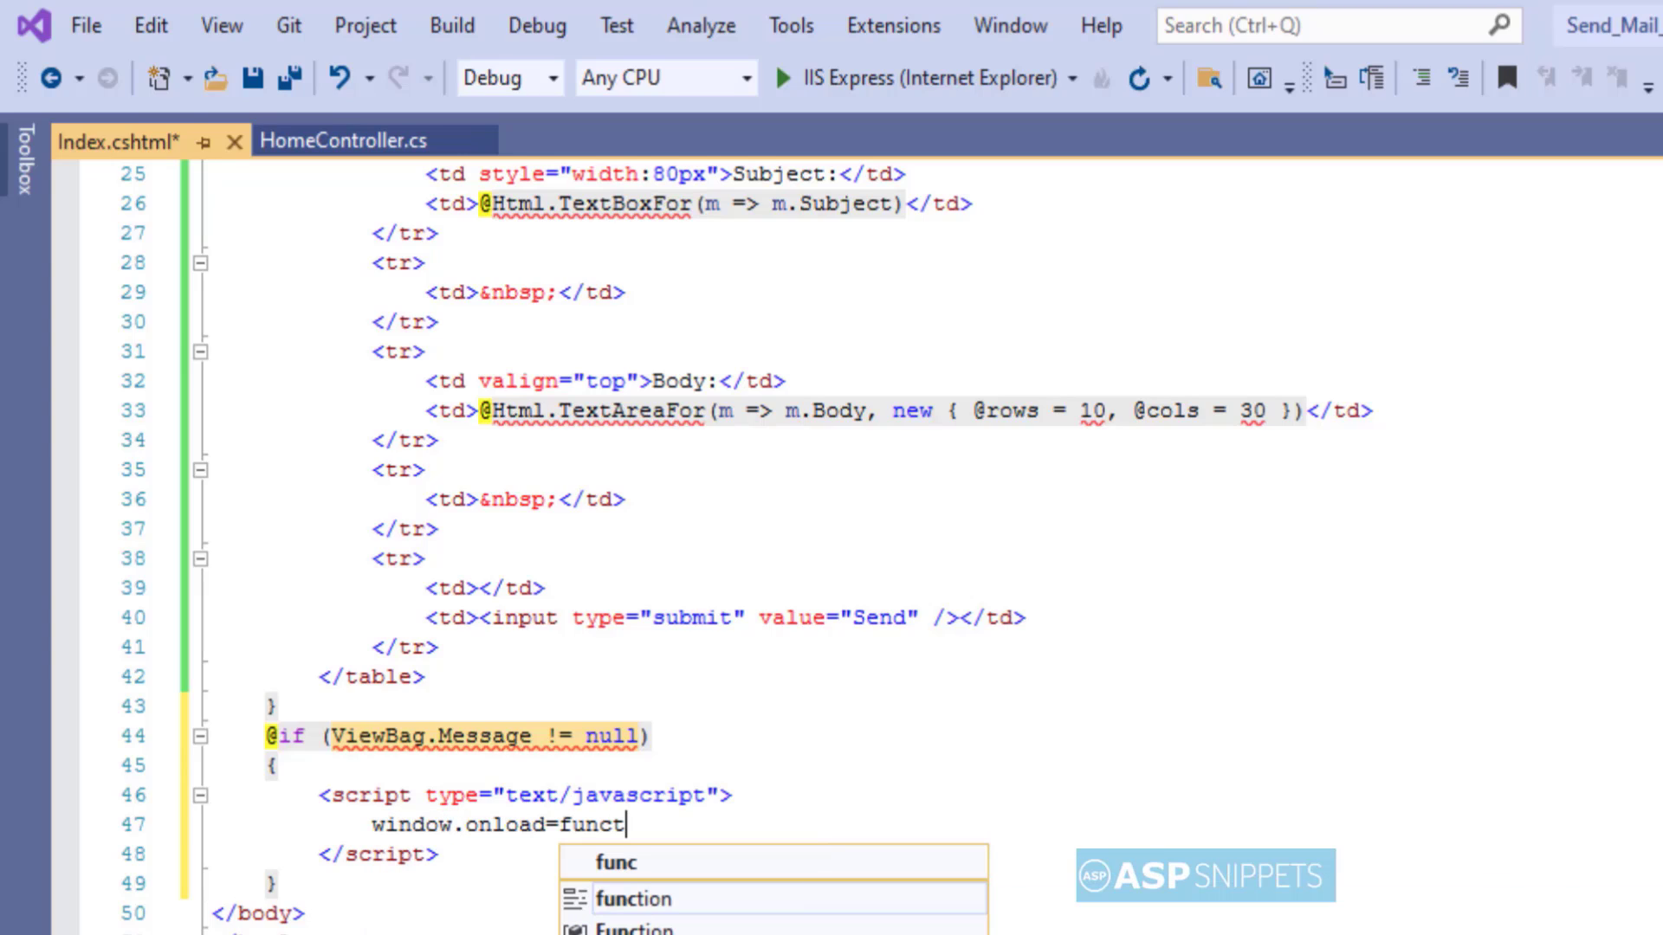
{"action": "key", "text": "Tab"}
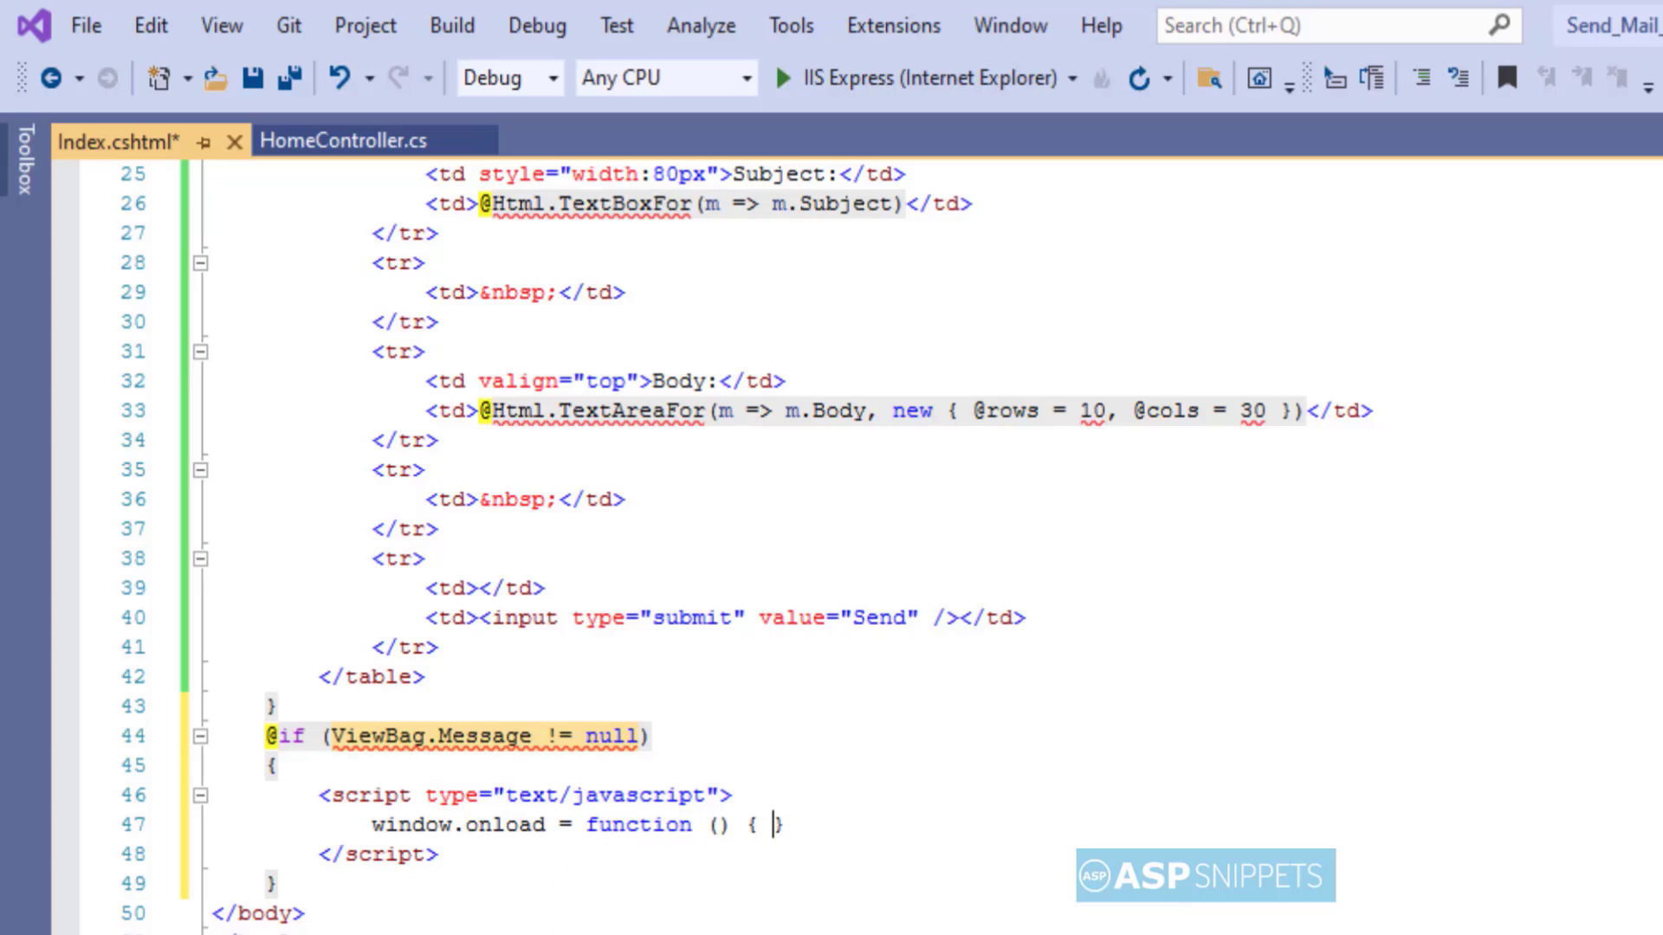
{"action": "key", "text": "enter"}
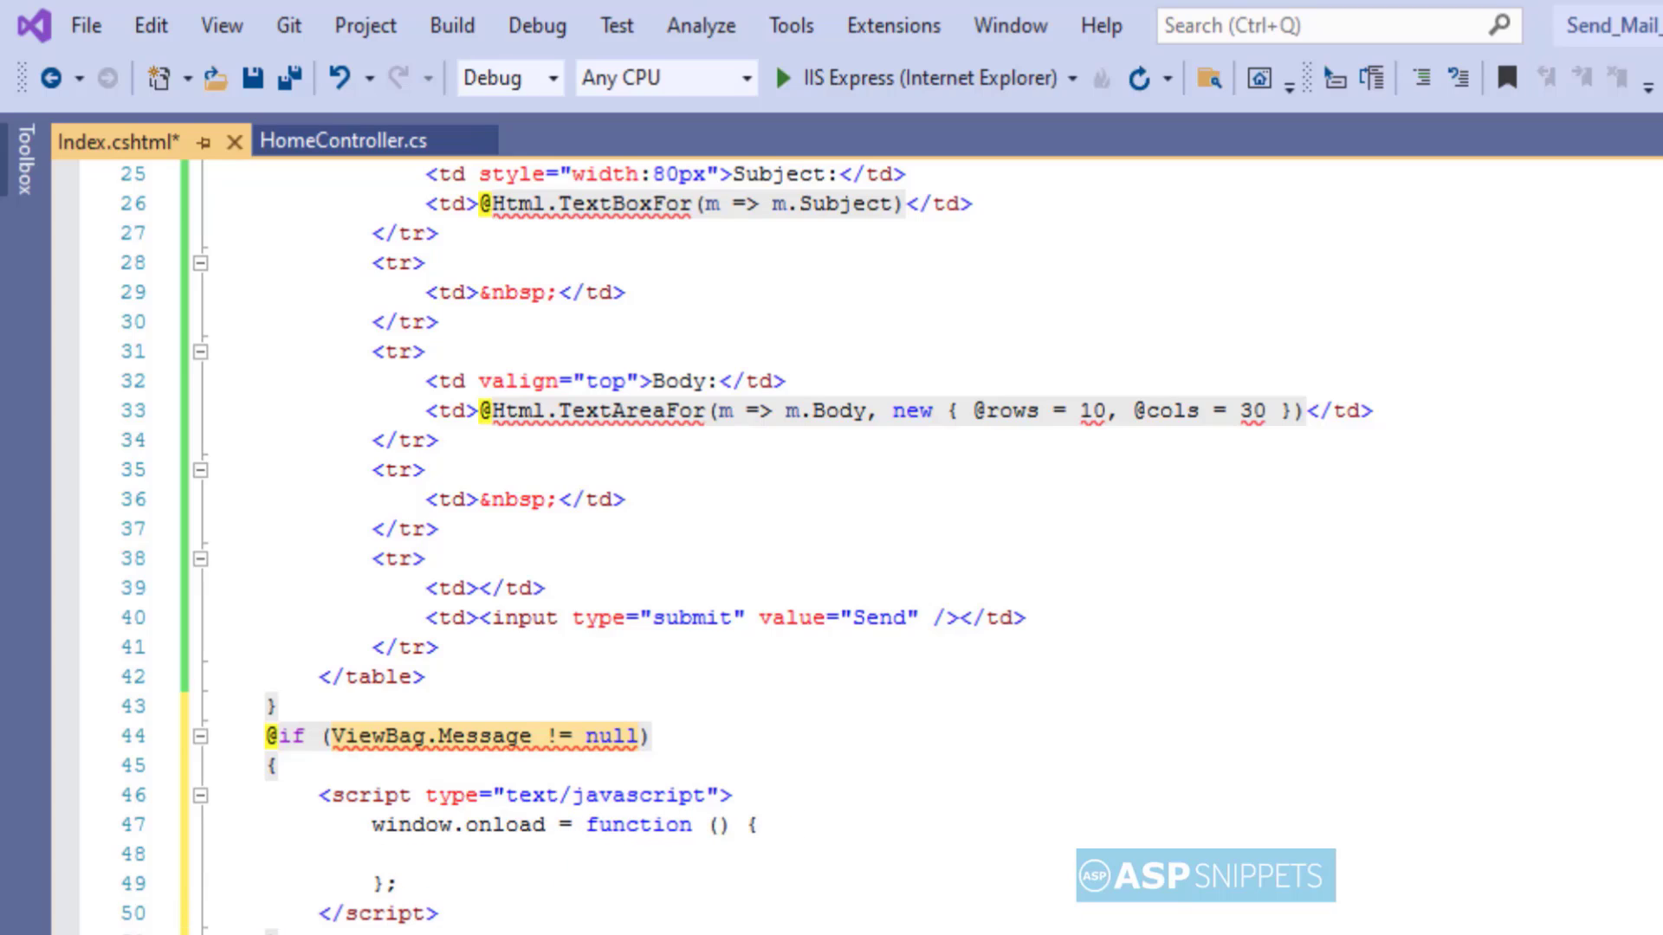
{"action": "type", "text": "alert();"}
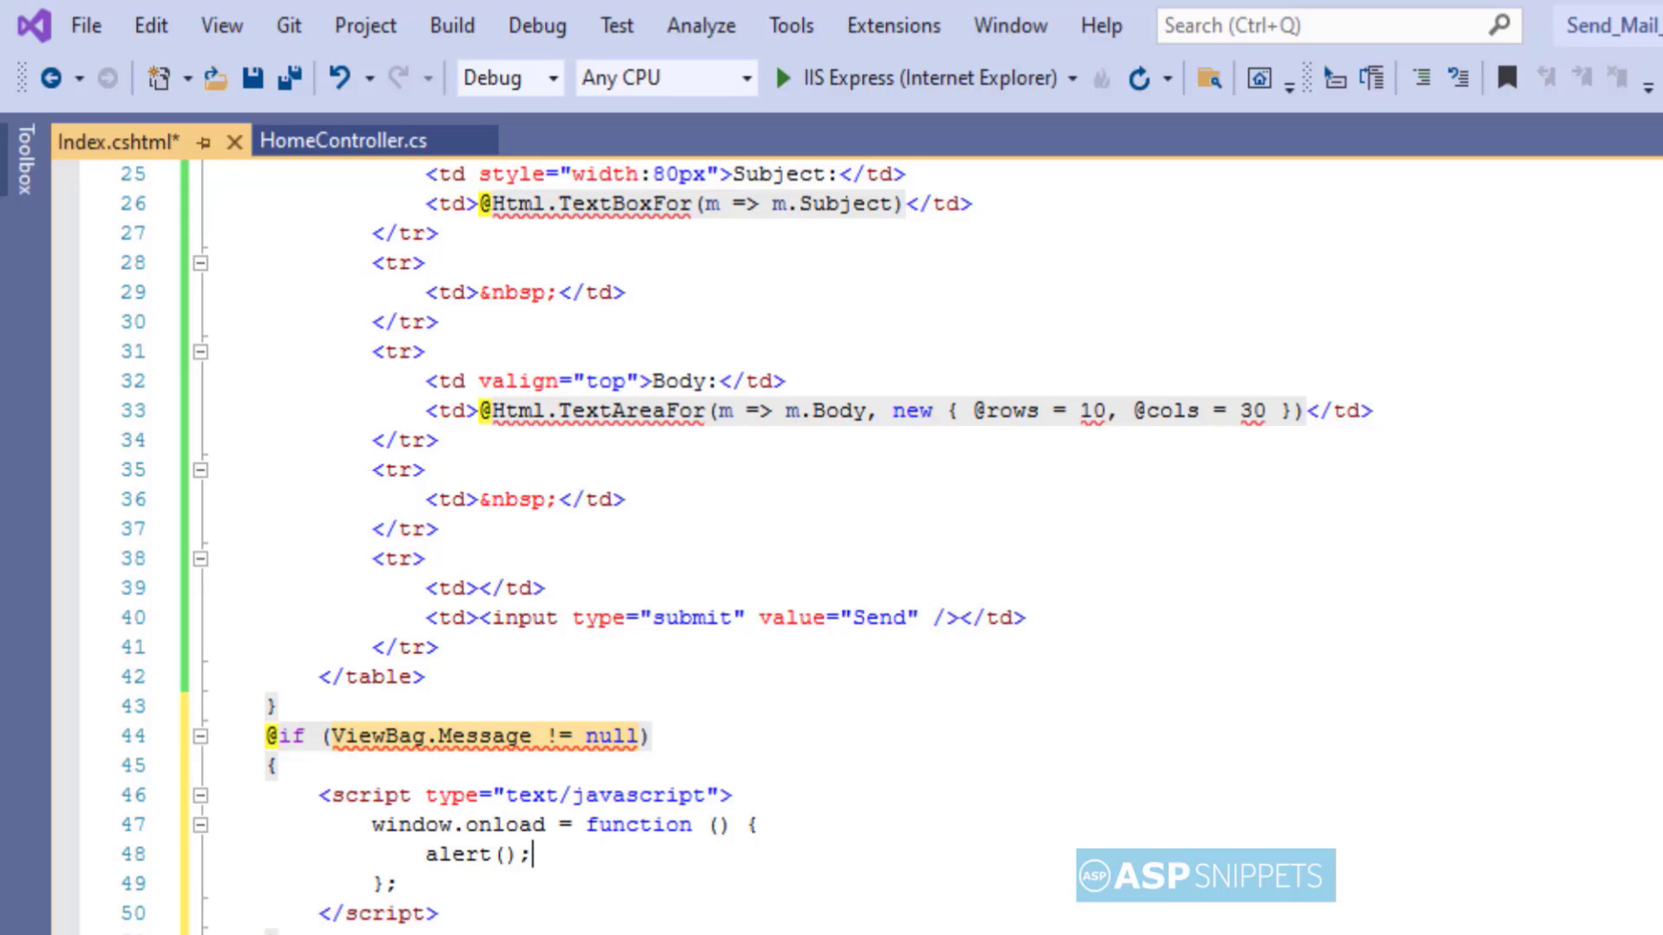
{"action": "type", "text": "\"@\""}
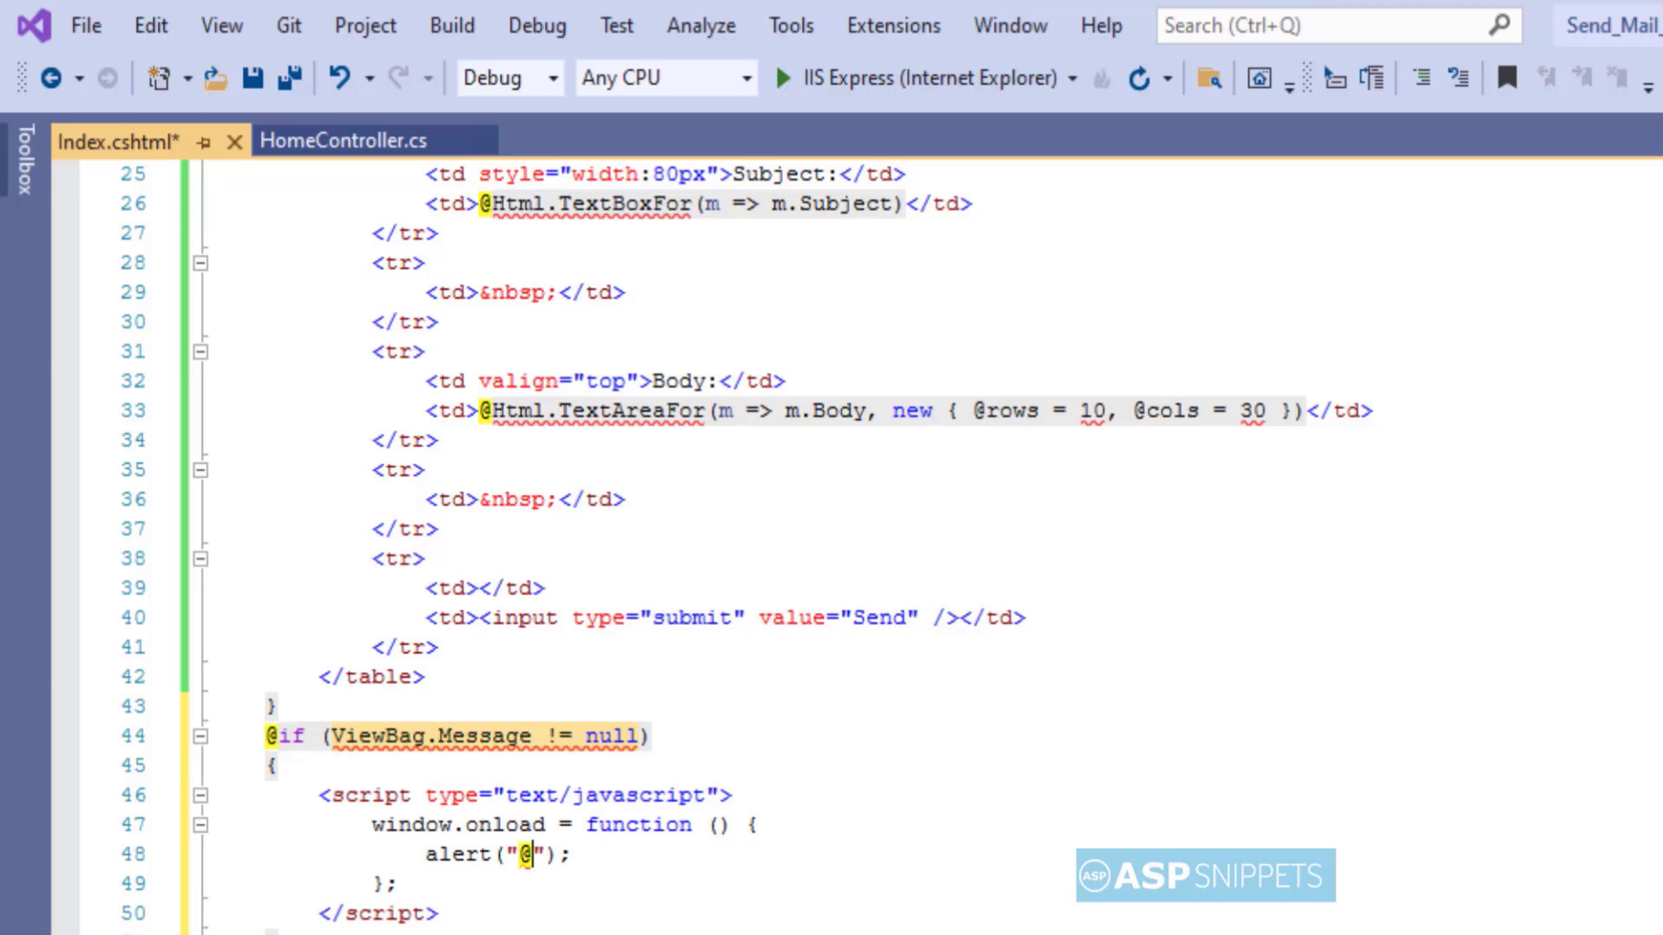
{"action": "type", "text": "ViewBag.Mess"}
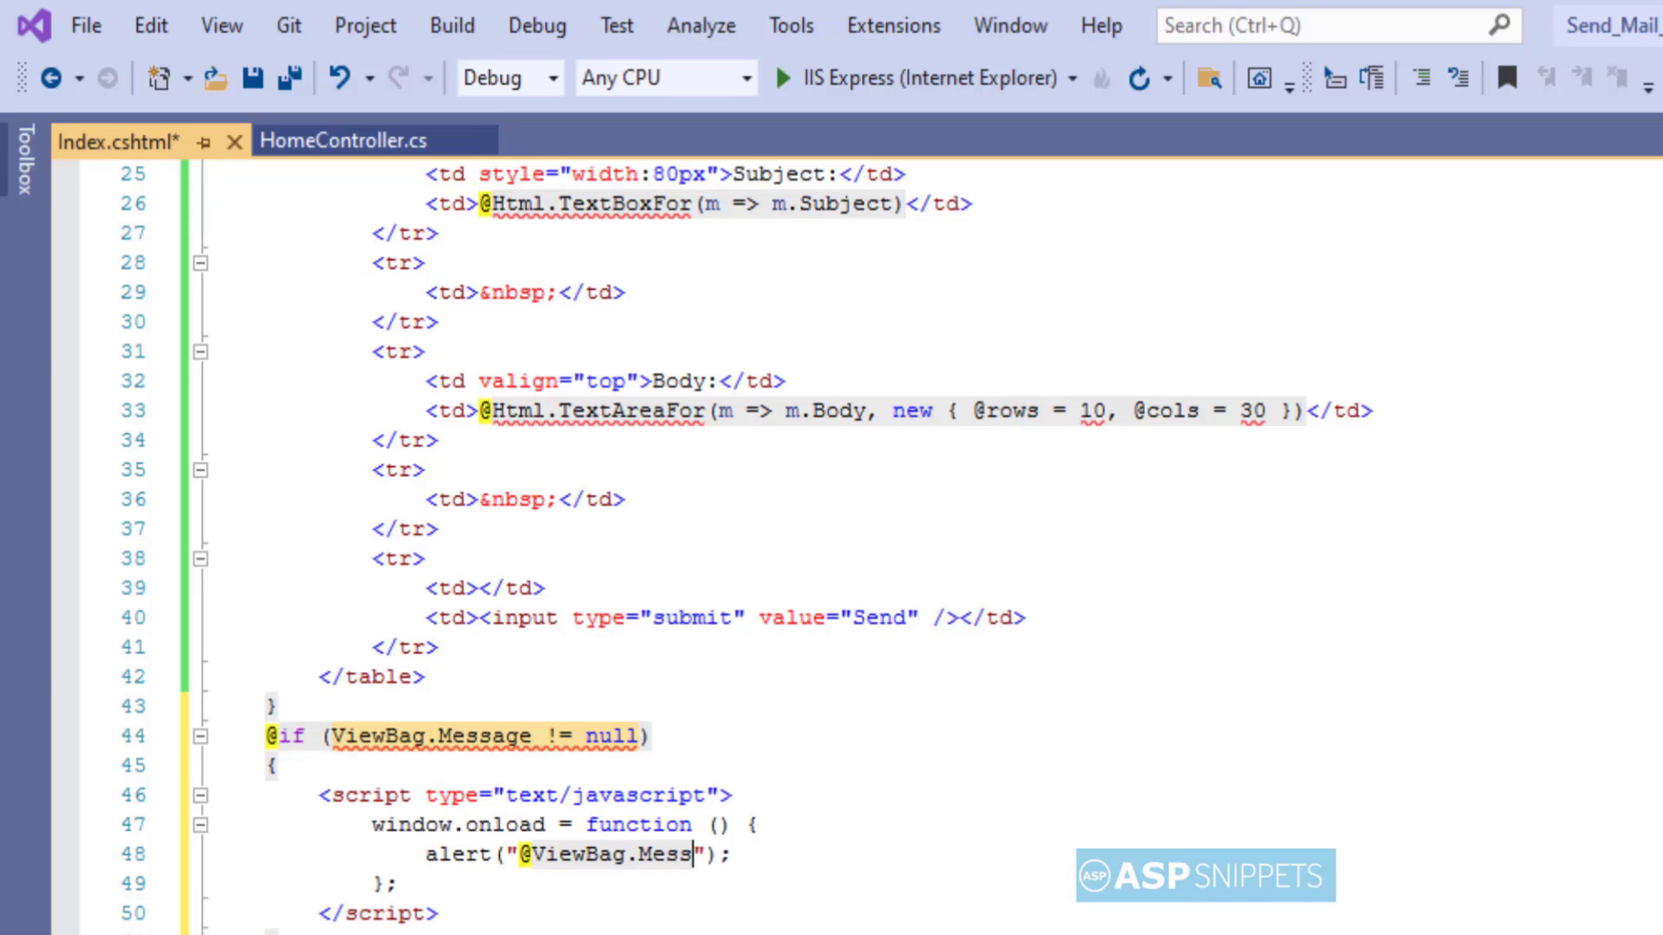
{"action": "type", "text": "age"}
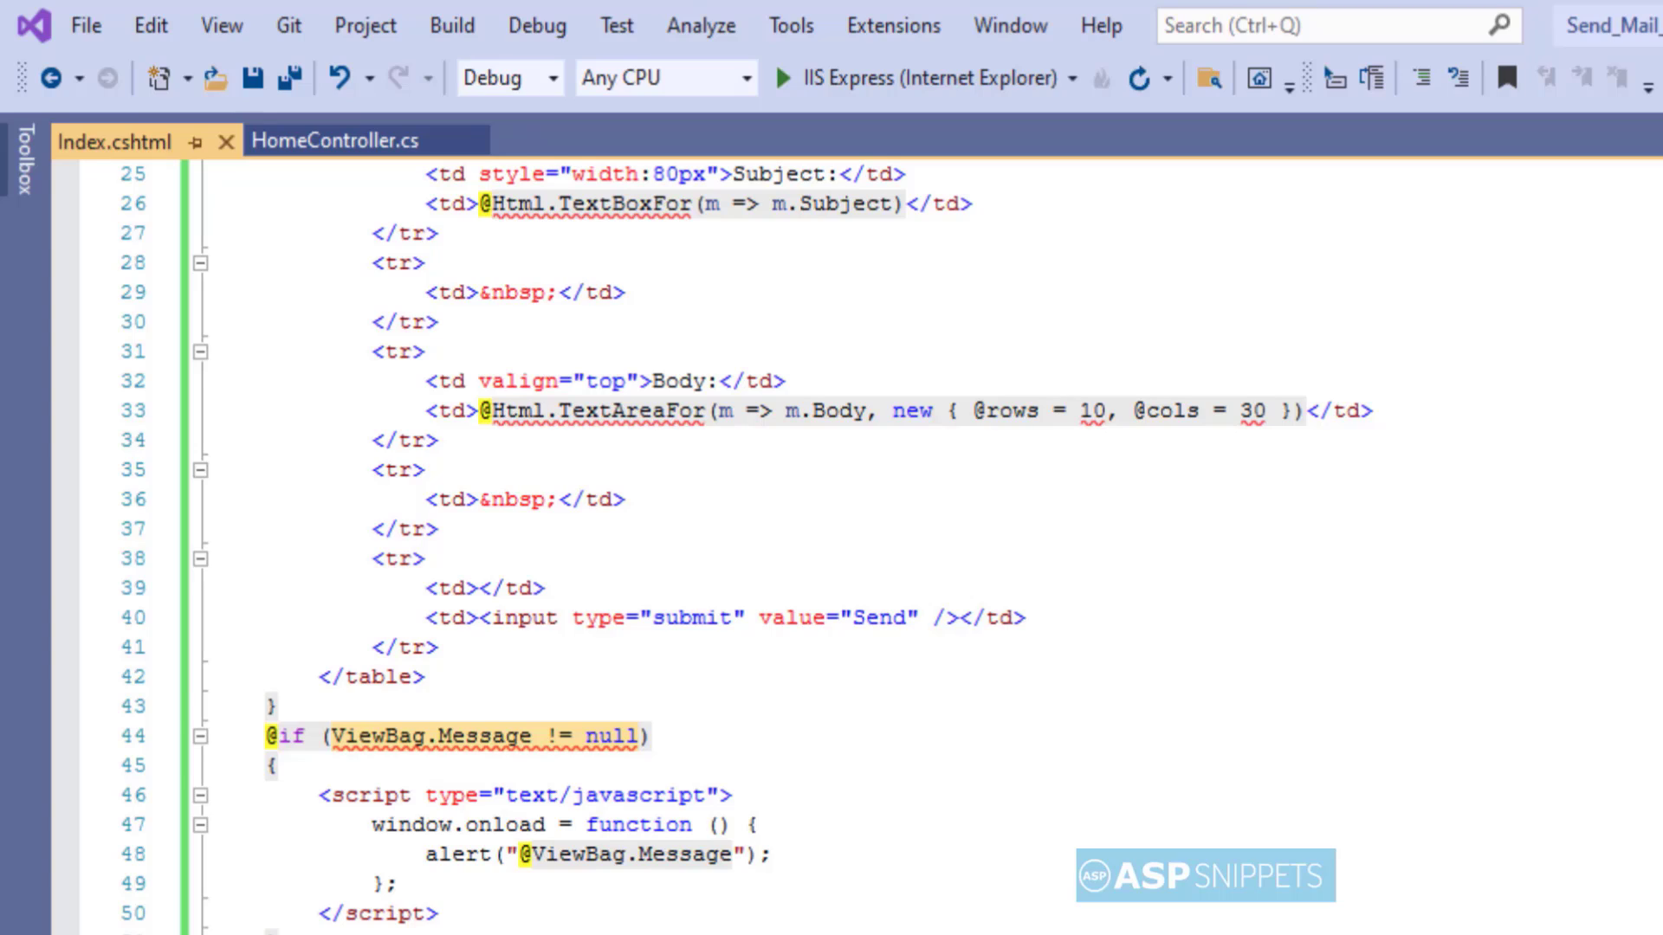
{"action": "left_click", "coordinate": [782, 77]}
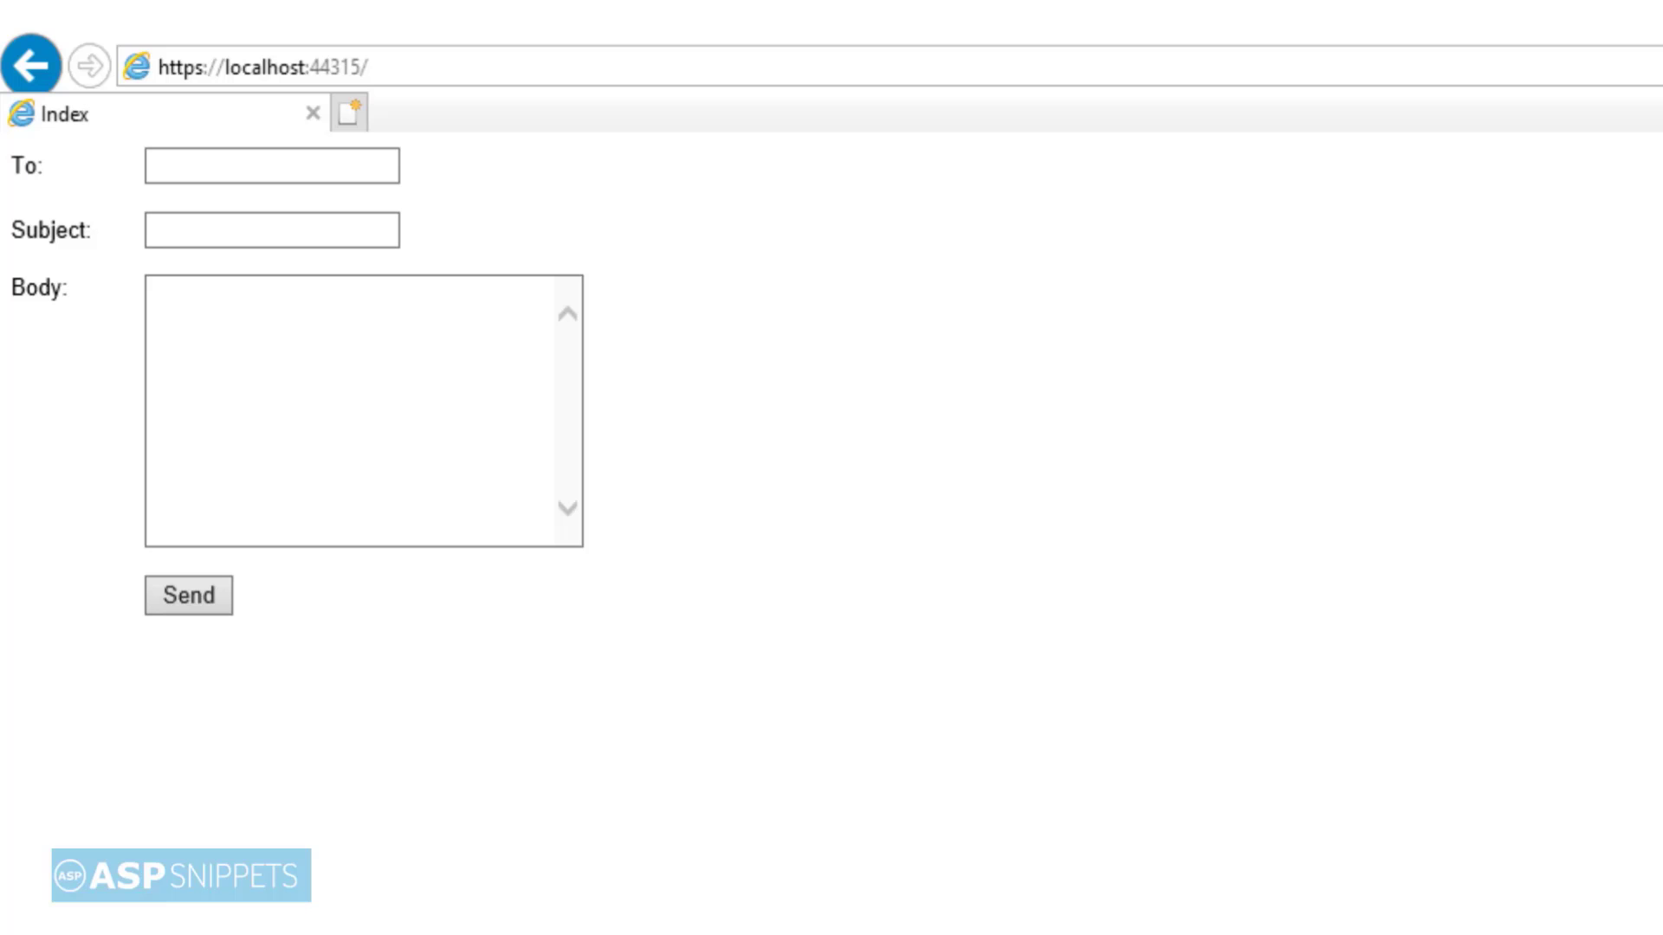
- Send an email to 'recipient' with subject 'Test Email' and body 'This is a Test'
{"action": "left_click", "coordinate": [271, 165]}
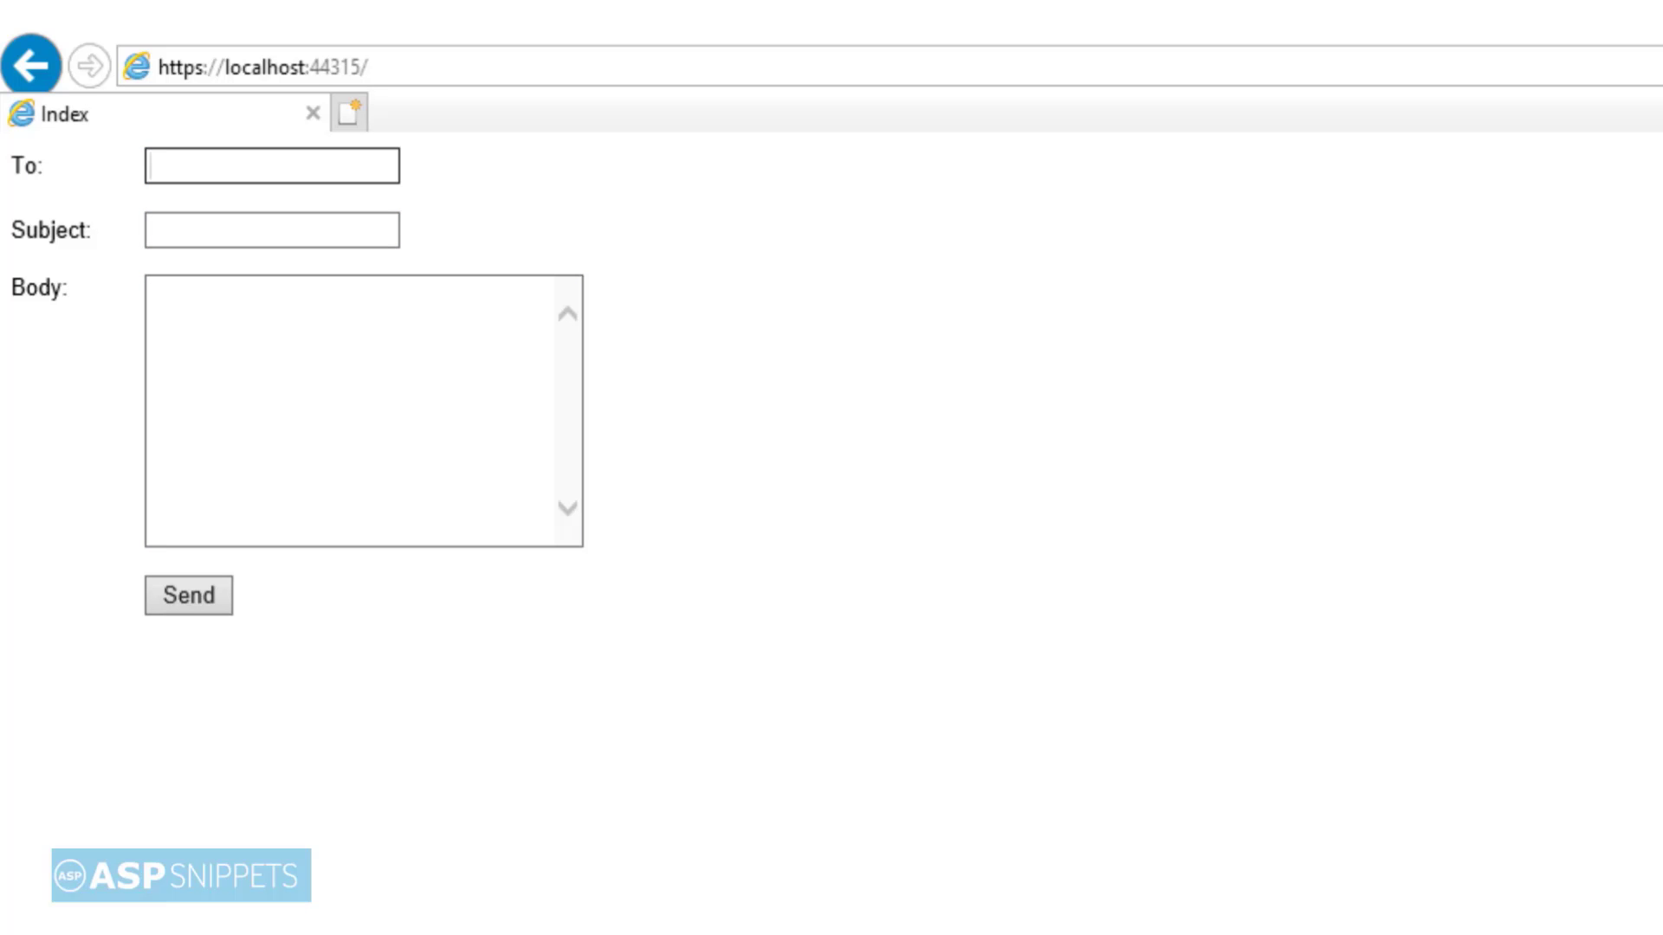
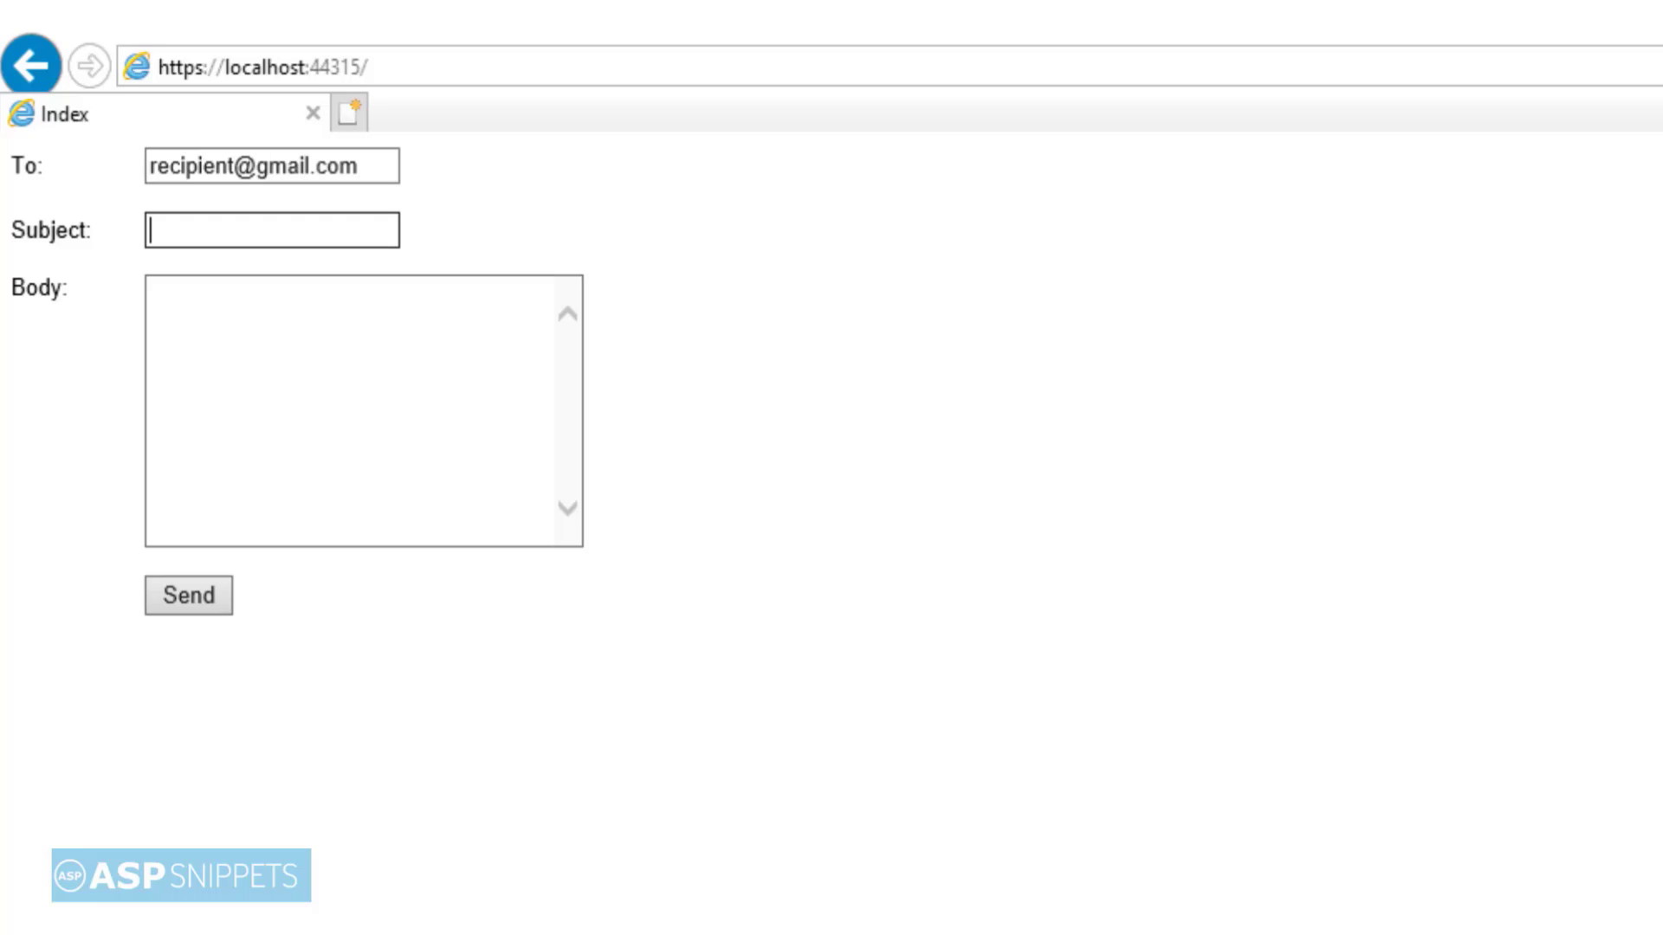
{"action": "type", "text": "Test Email"}
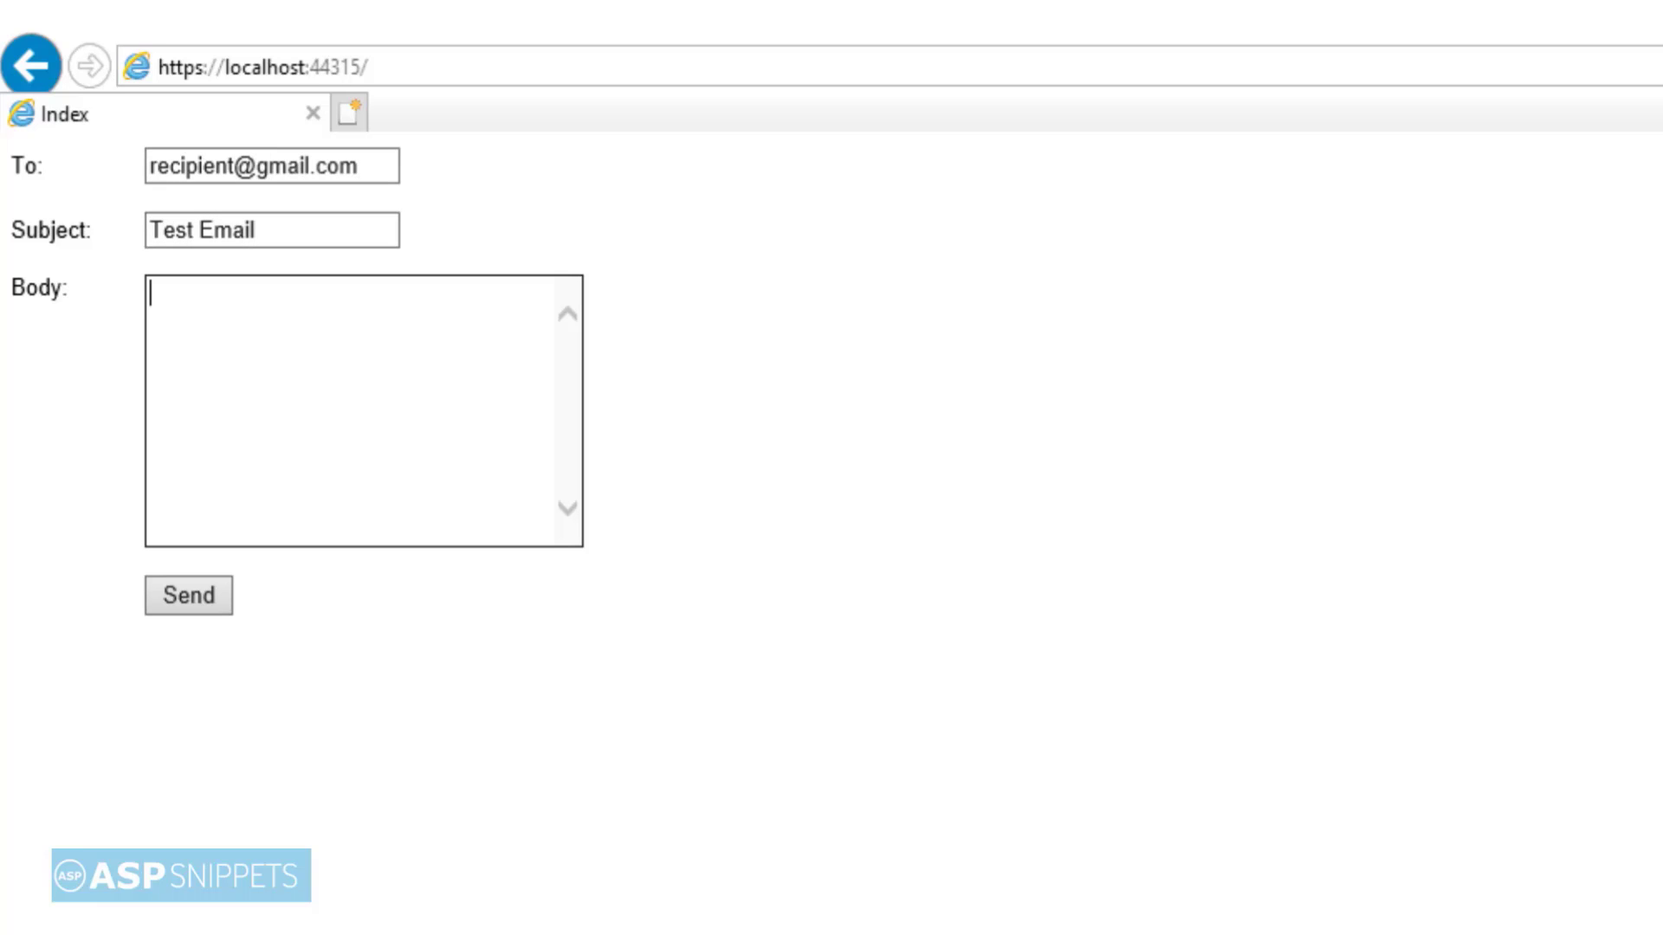
{"action": "type", "text": "This is a Test"}
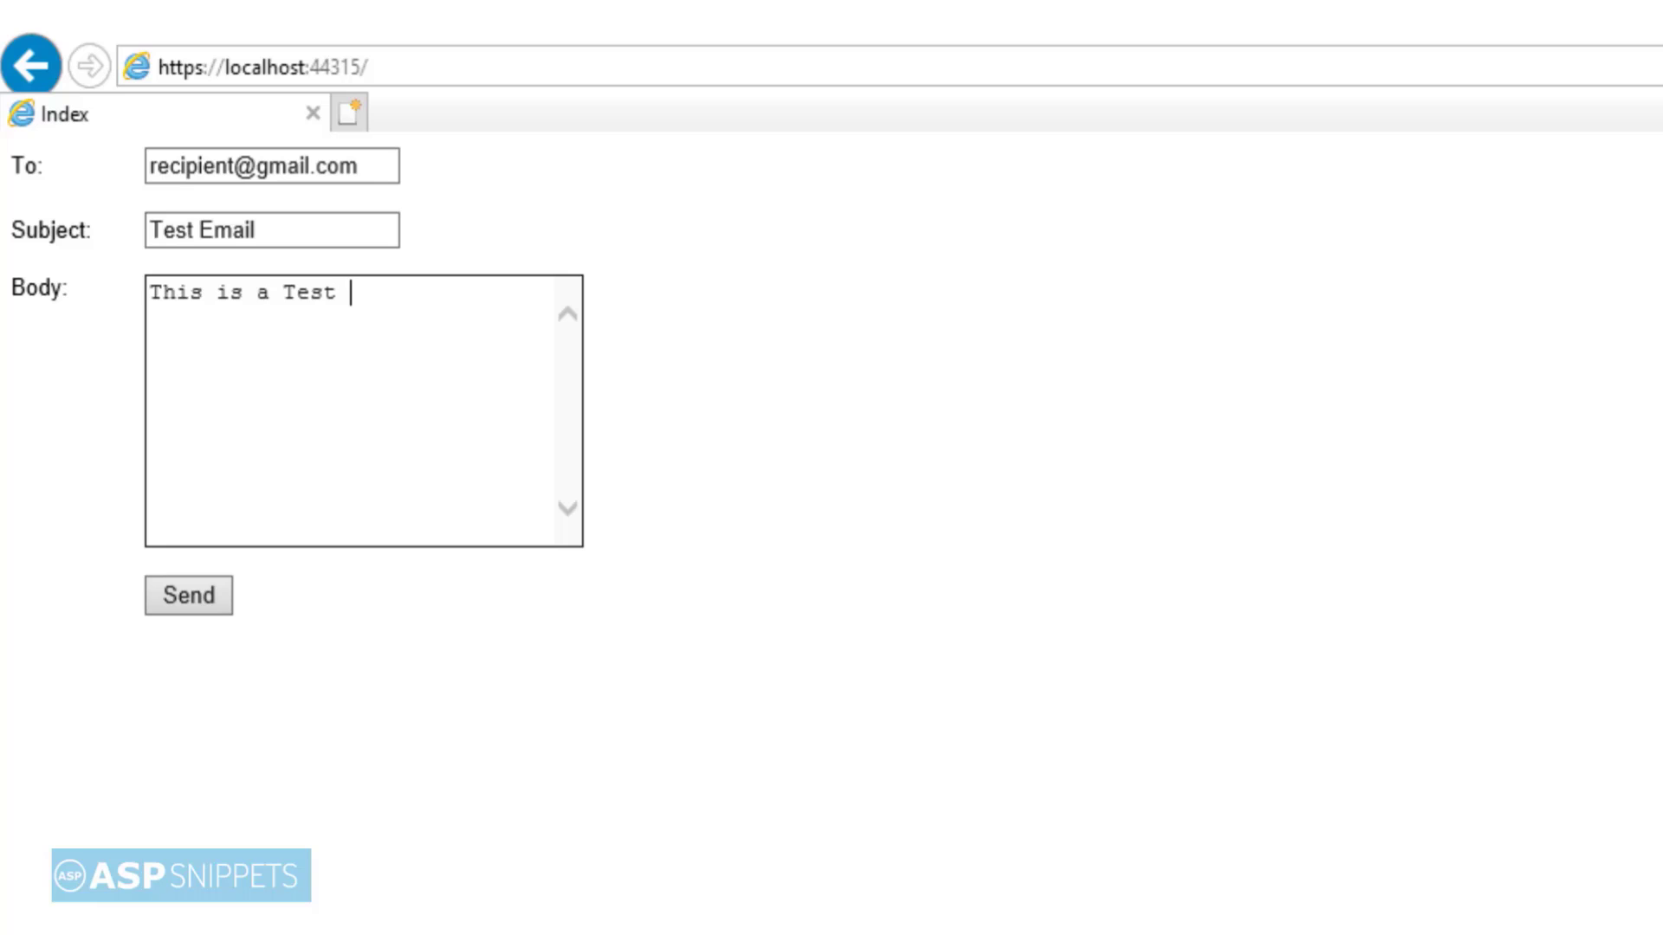
{"action": "left_click", "coordinate": [187, 595]}
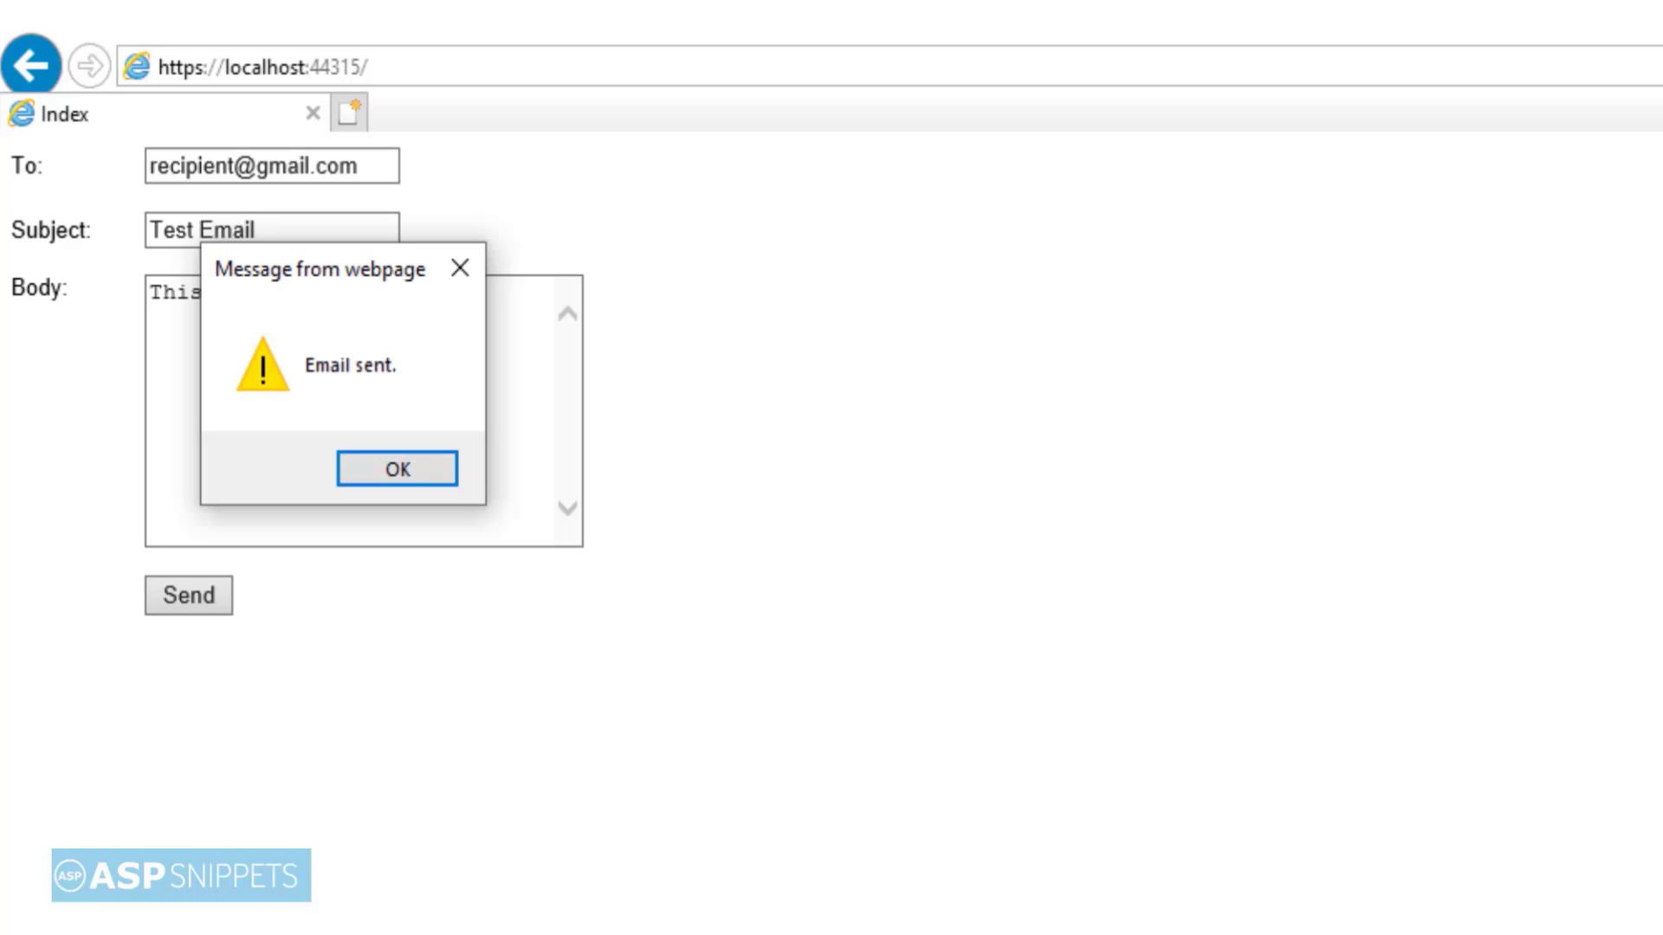